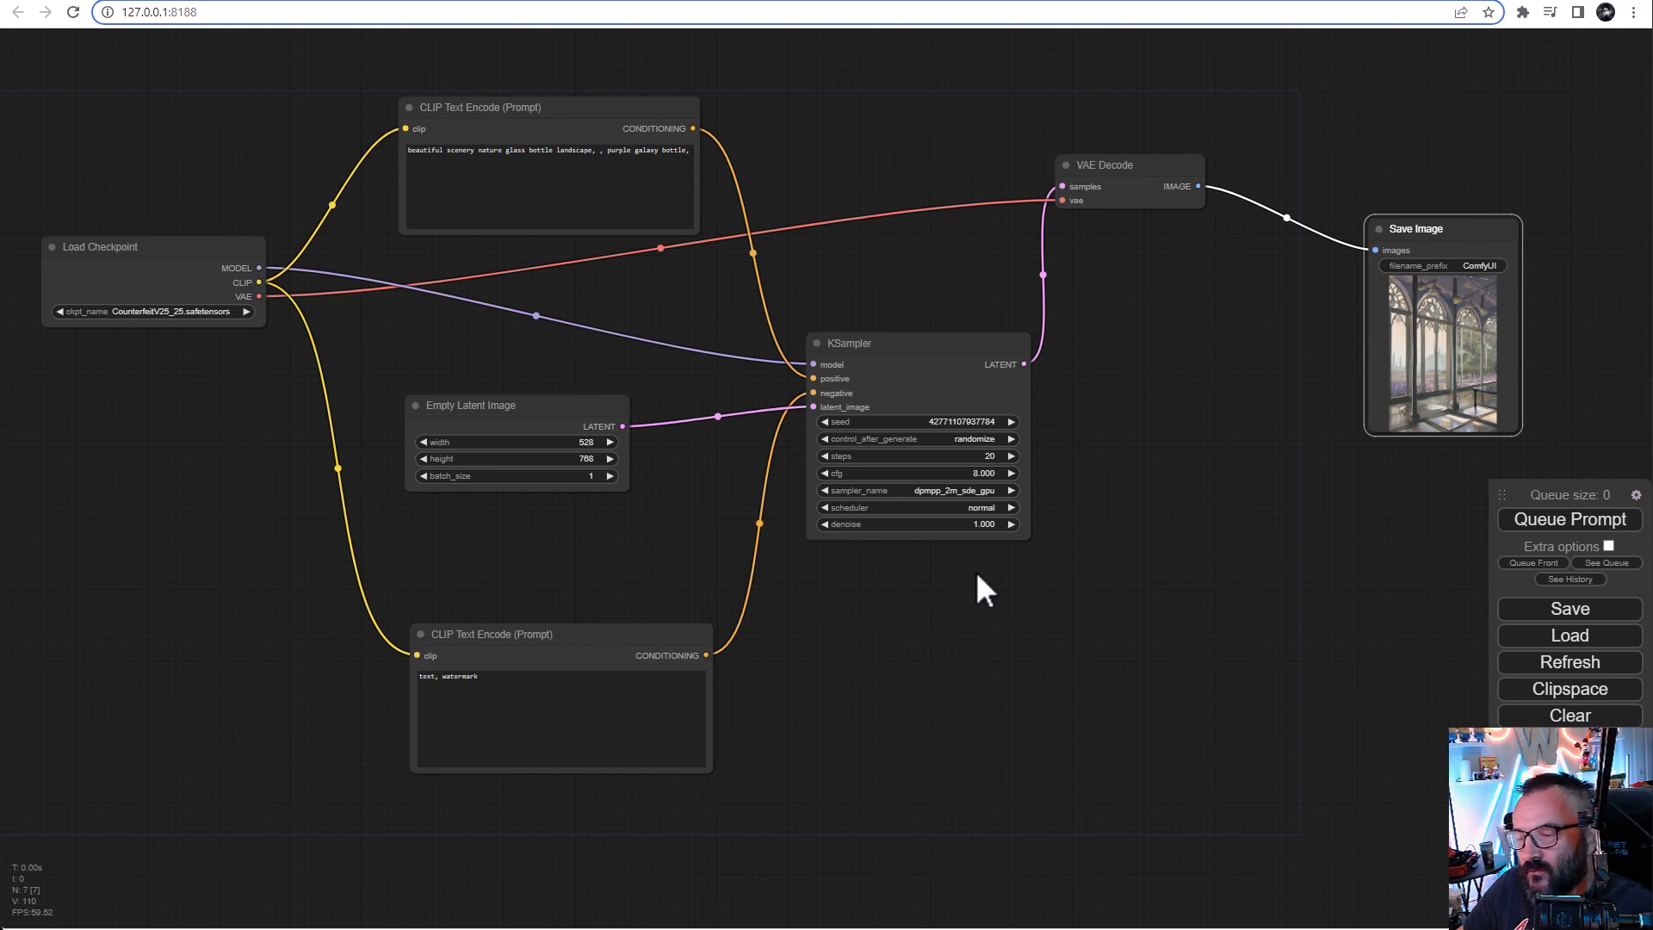
mouse_move(996, 585)
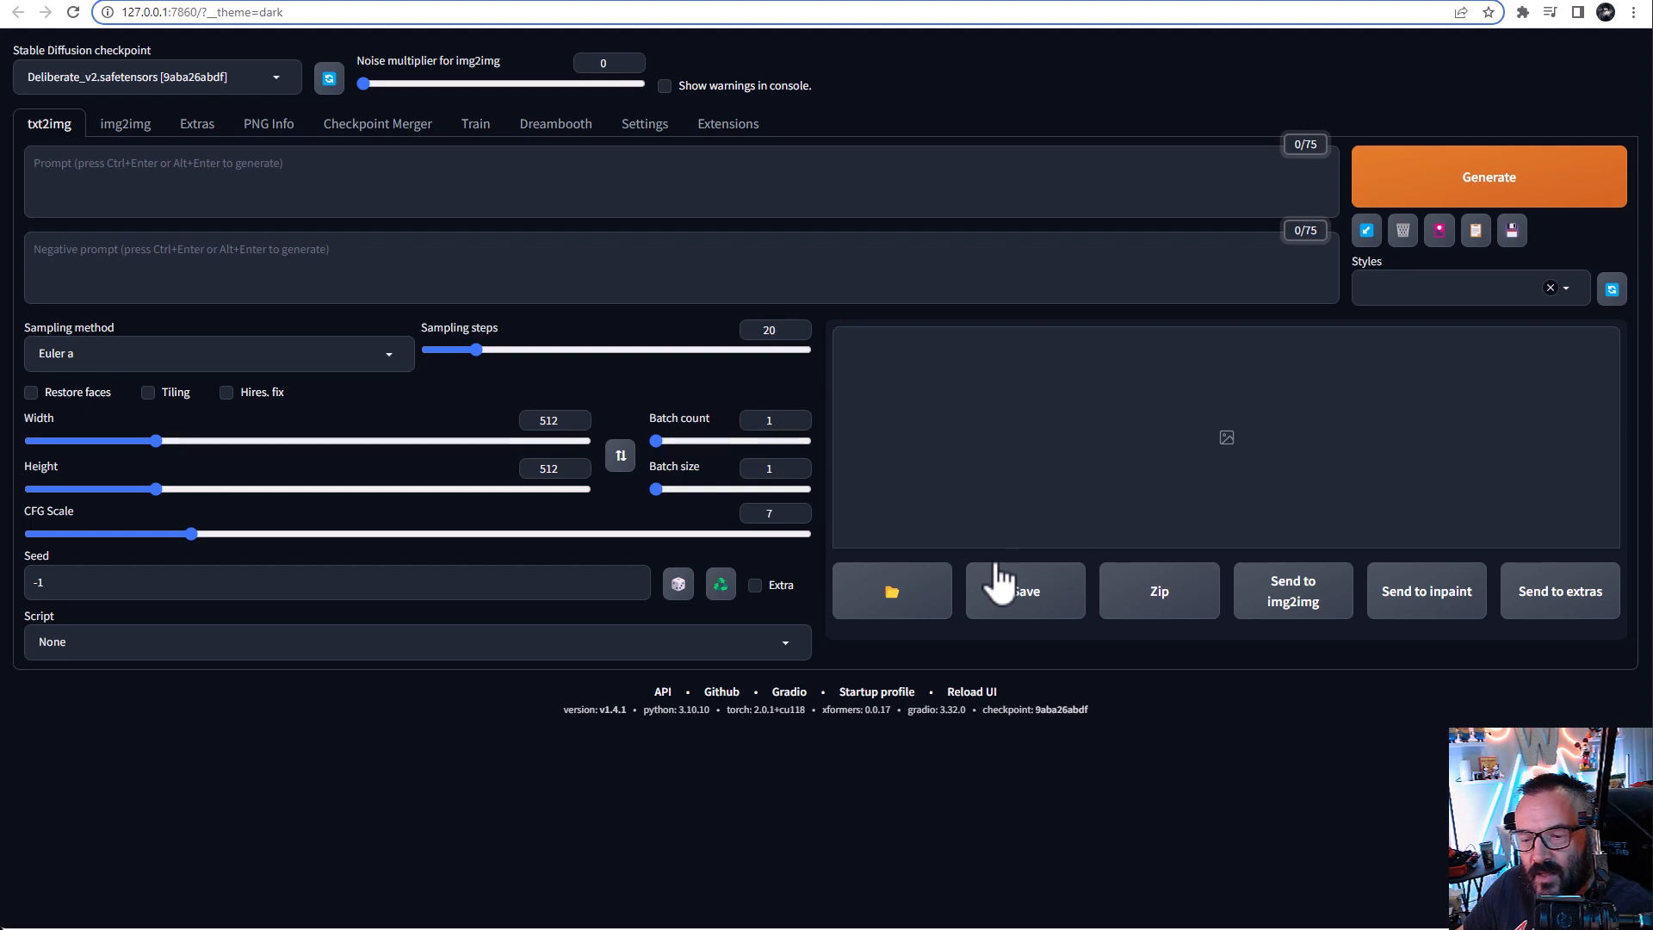
mouse_move(316, 132)
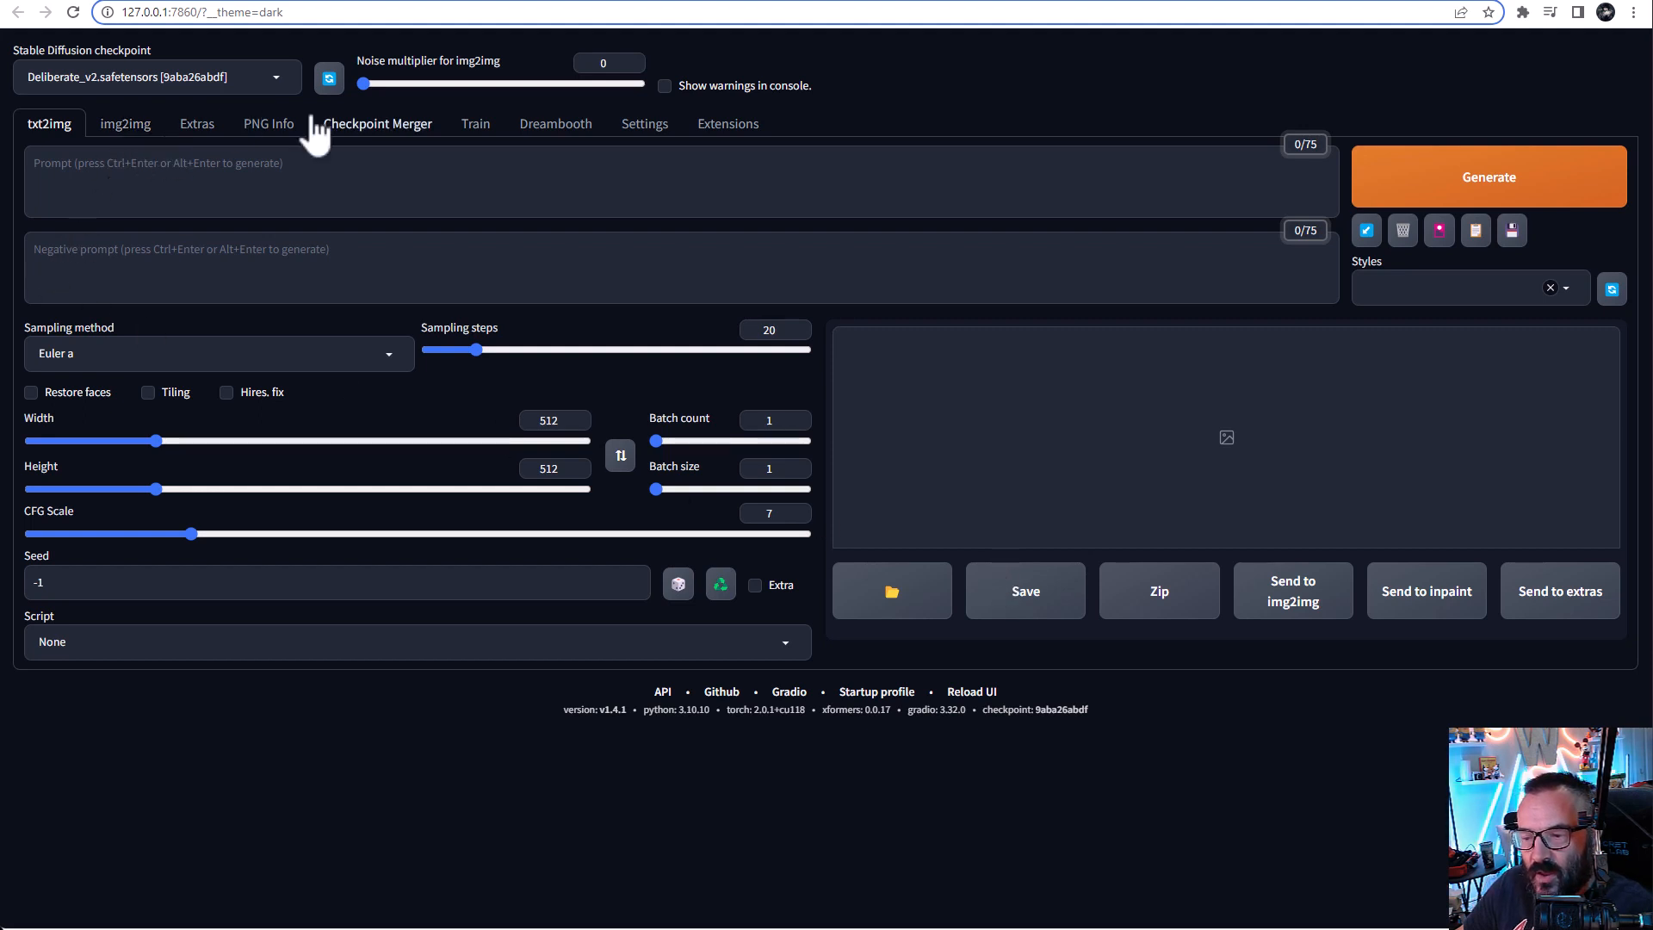
mouse_move(846, 295)
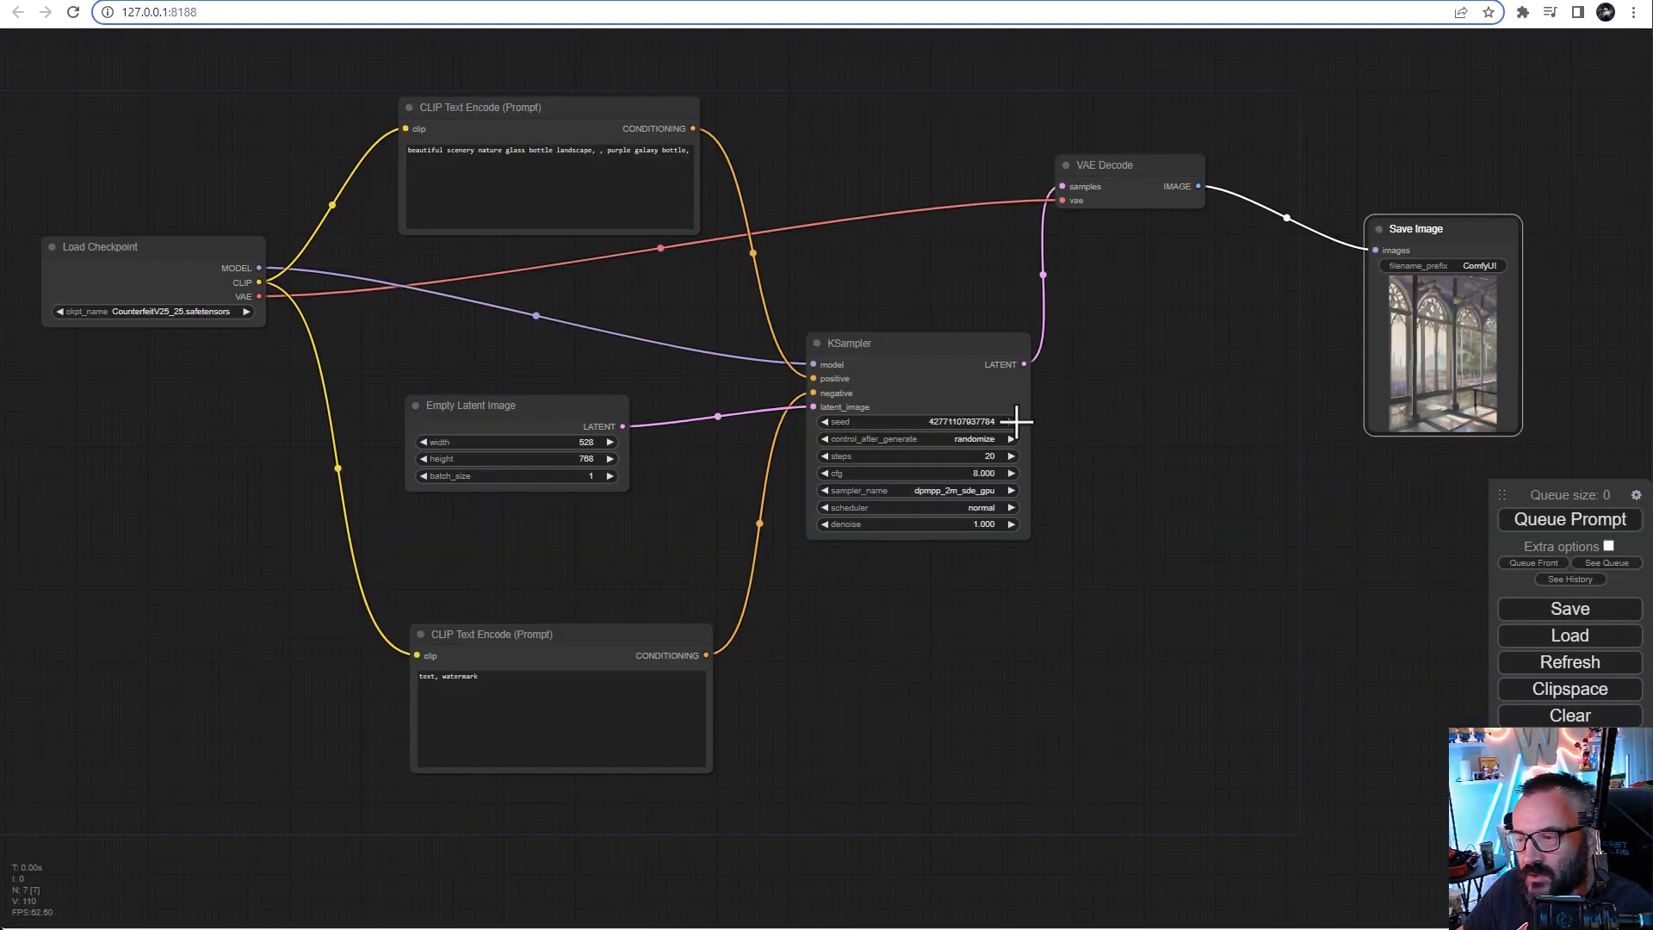
mouse_move(1202, 532)
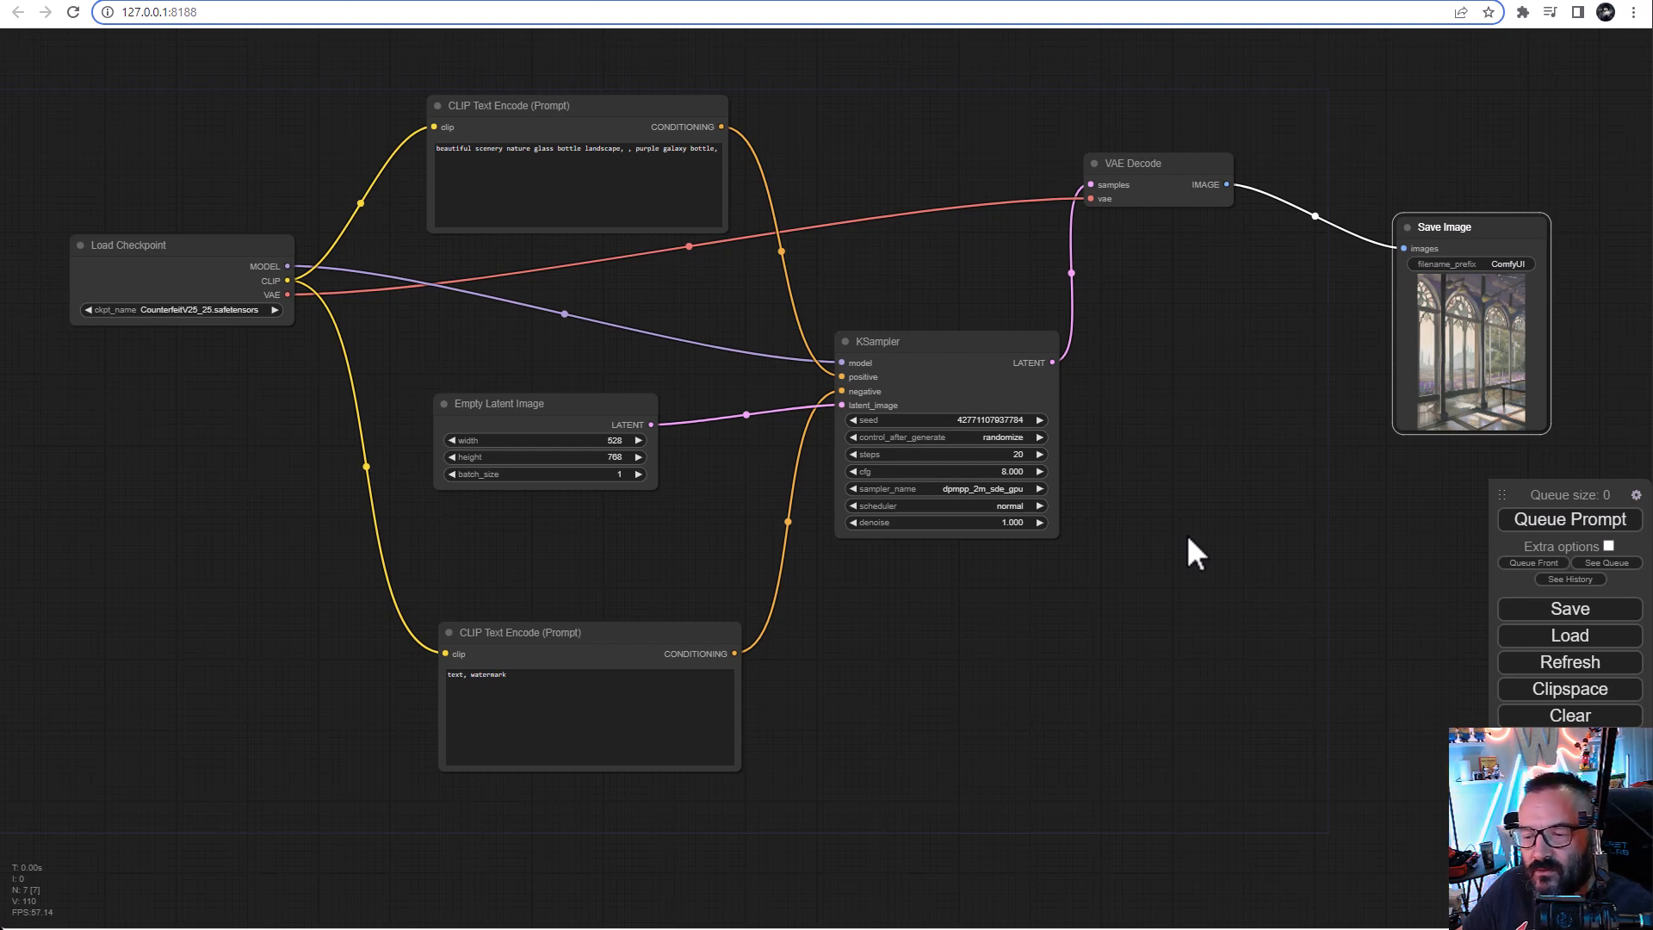
mouse_move(1107, 532)
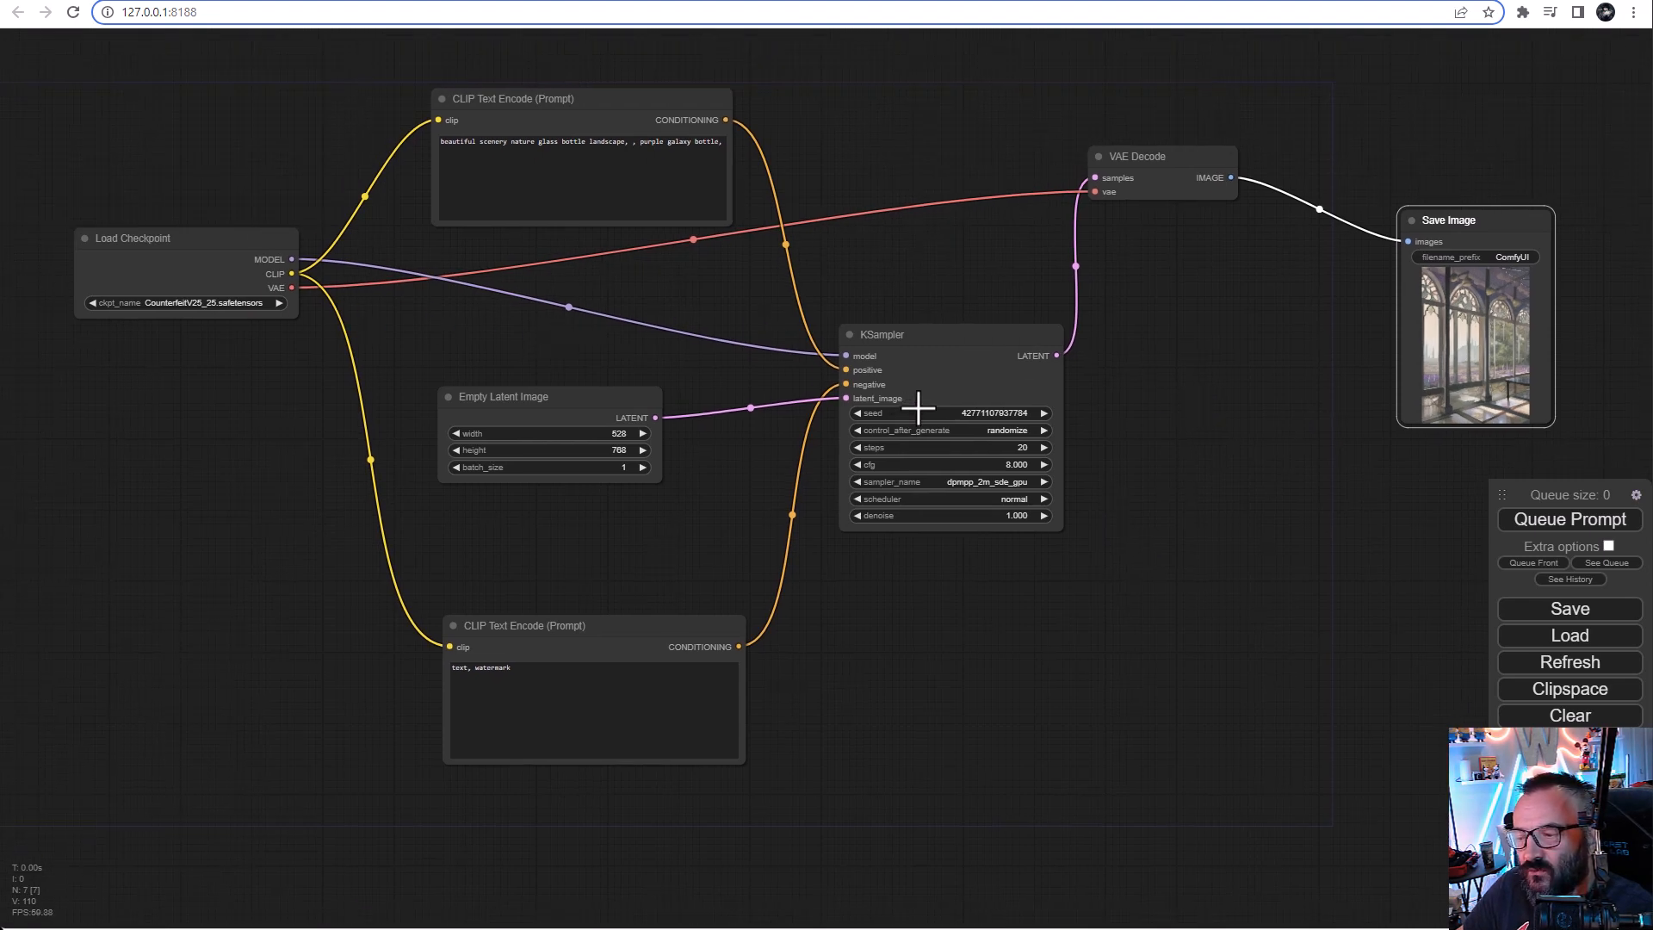
mouse_move(980, 580)
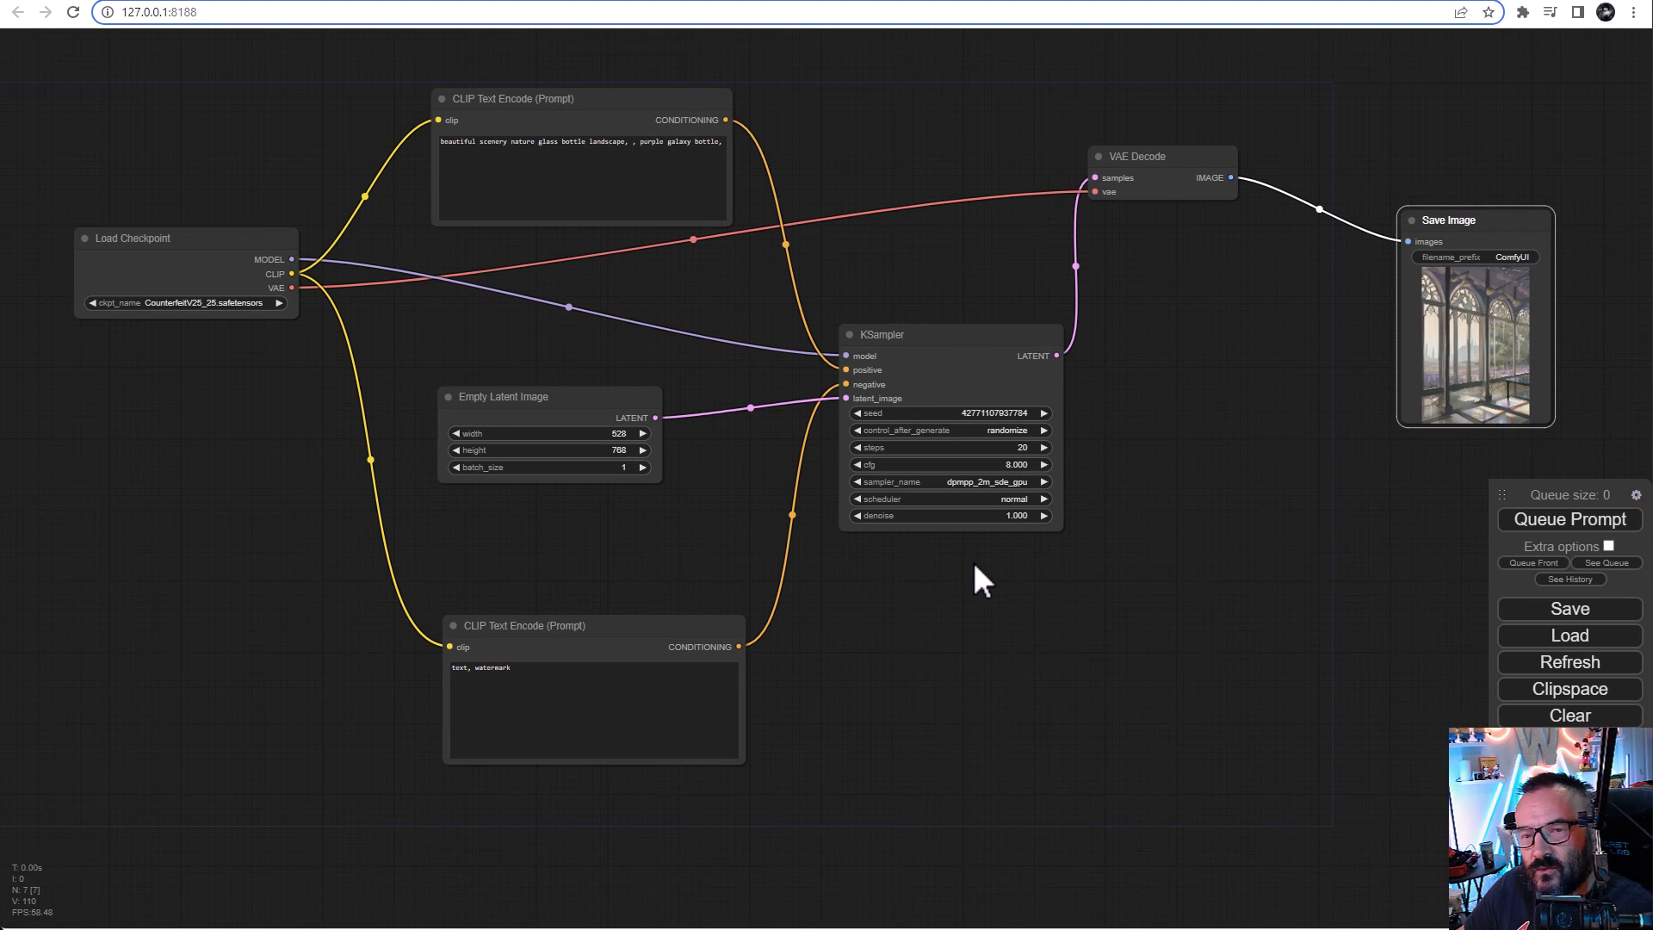
mouse_move(980, 554)
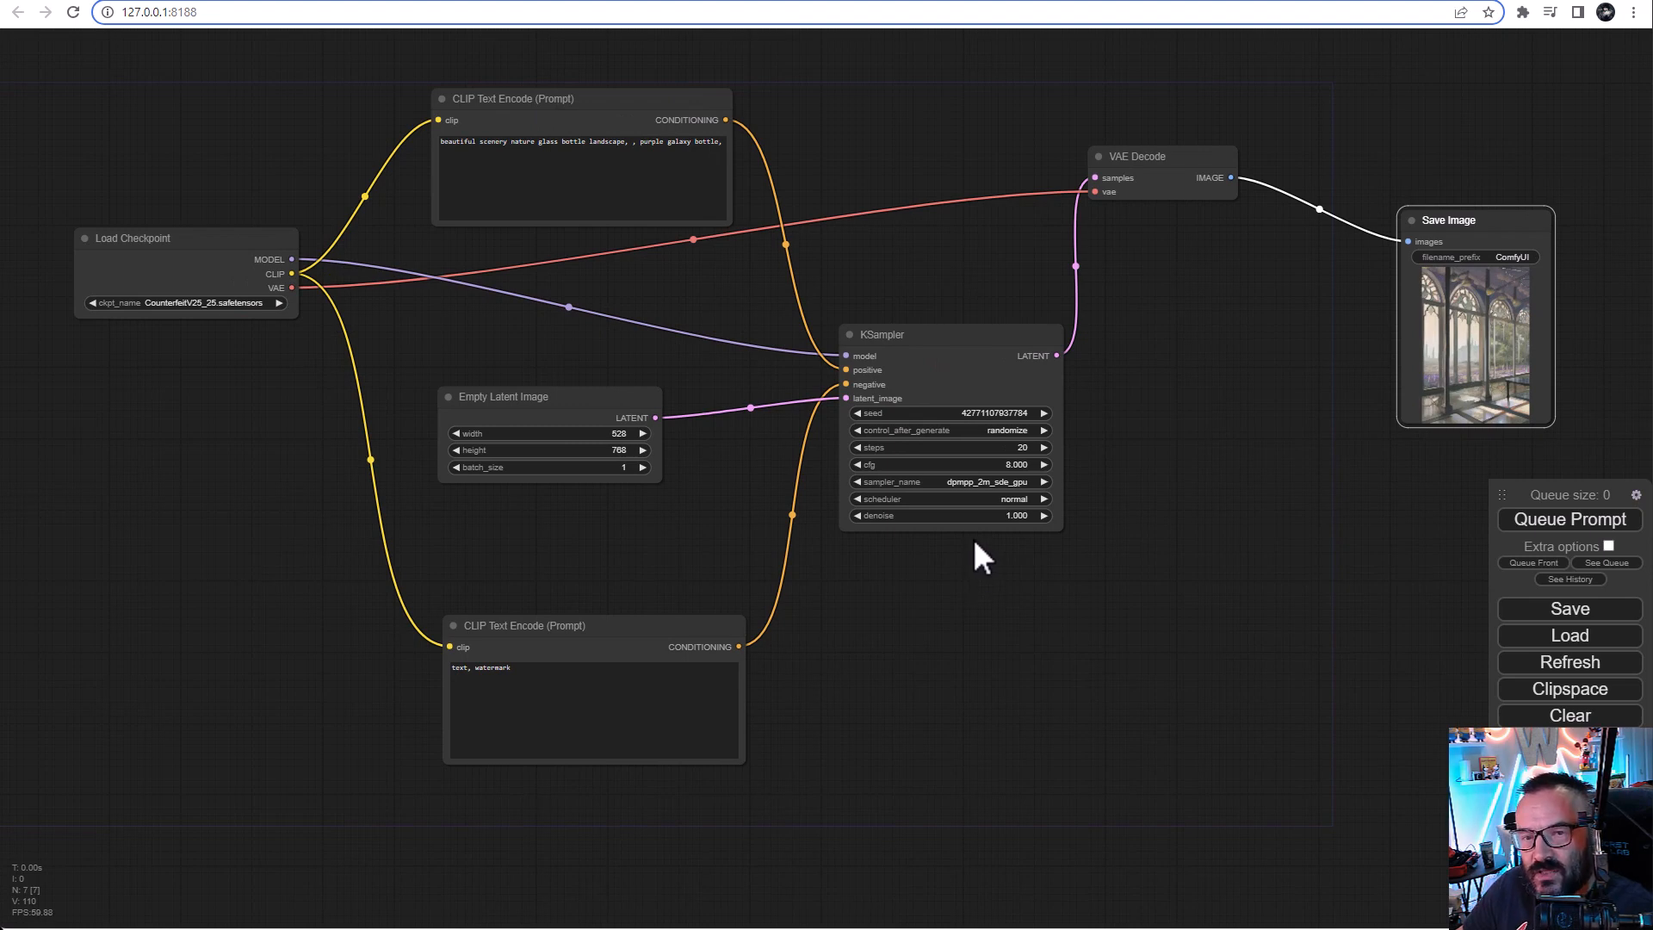
mouse_move(1217, 574)
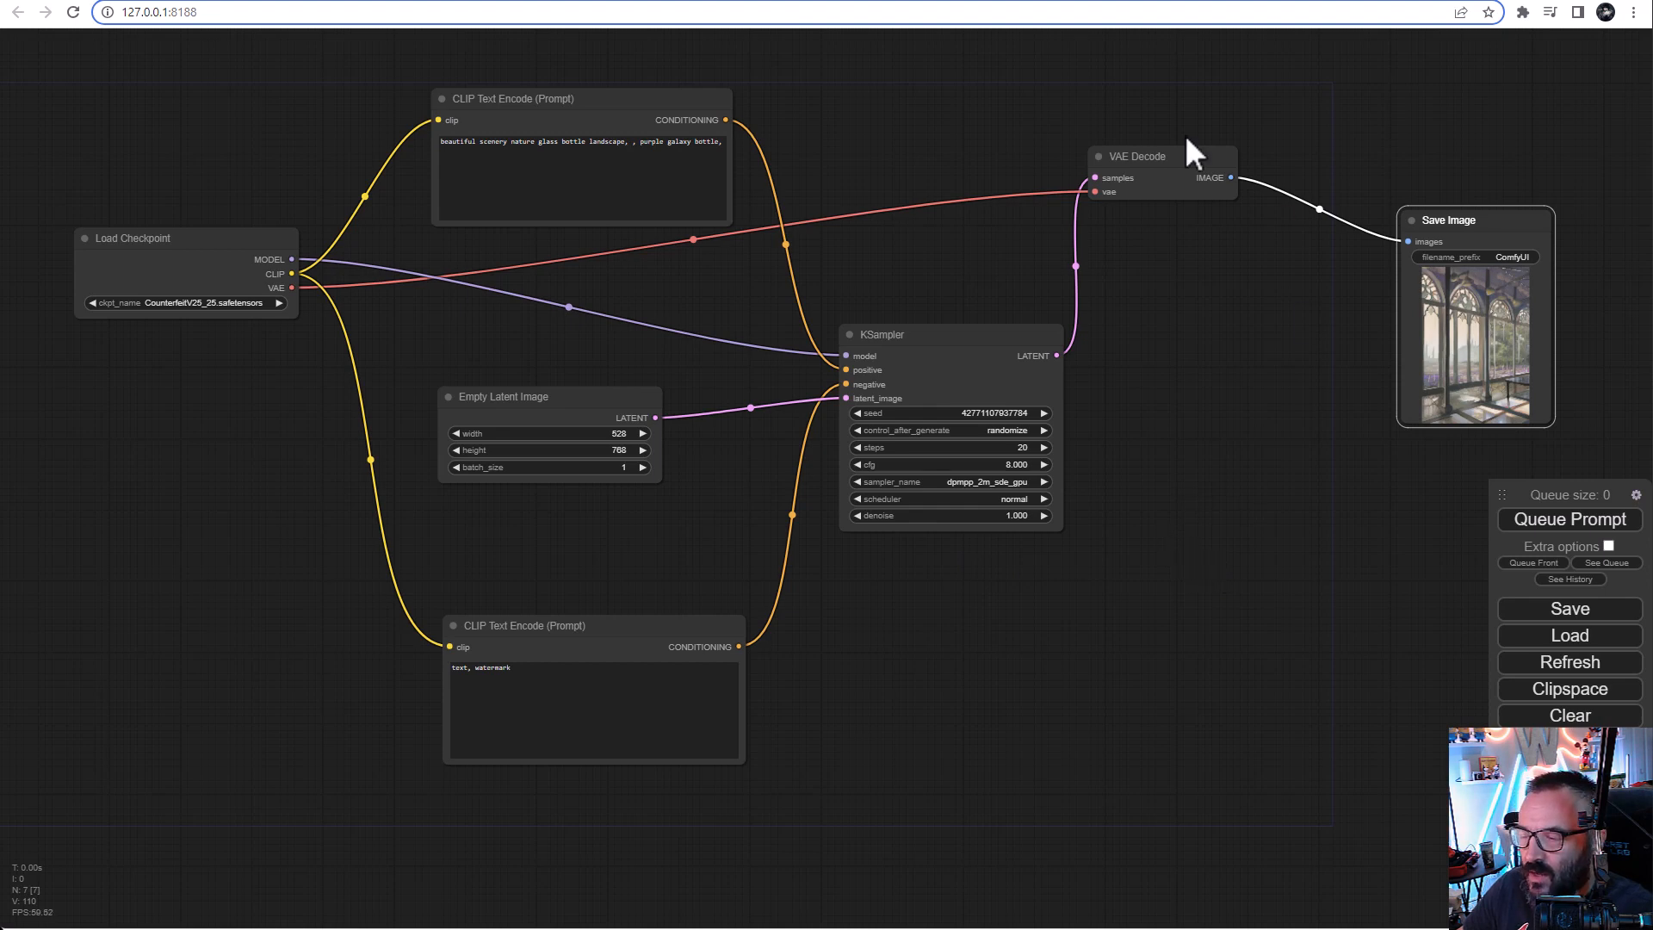
mouse_move(358, 311)
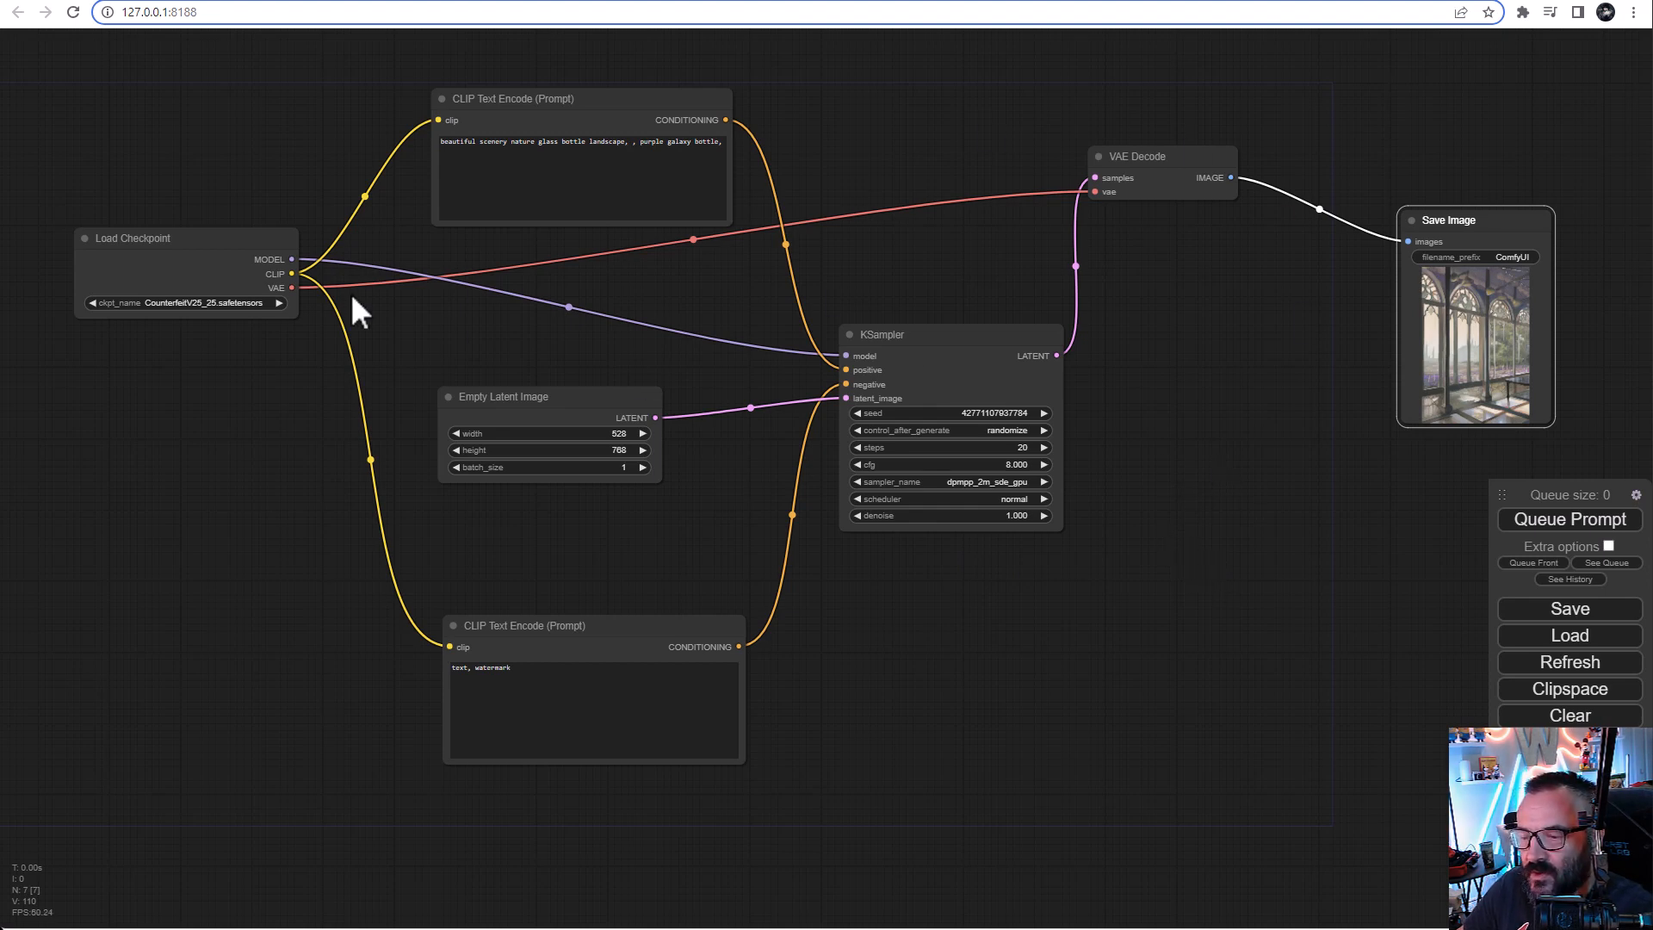
mouse_move(142, 116)
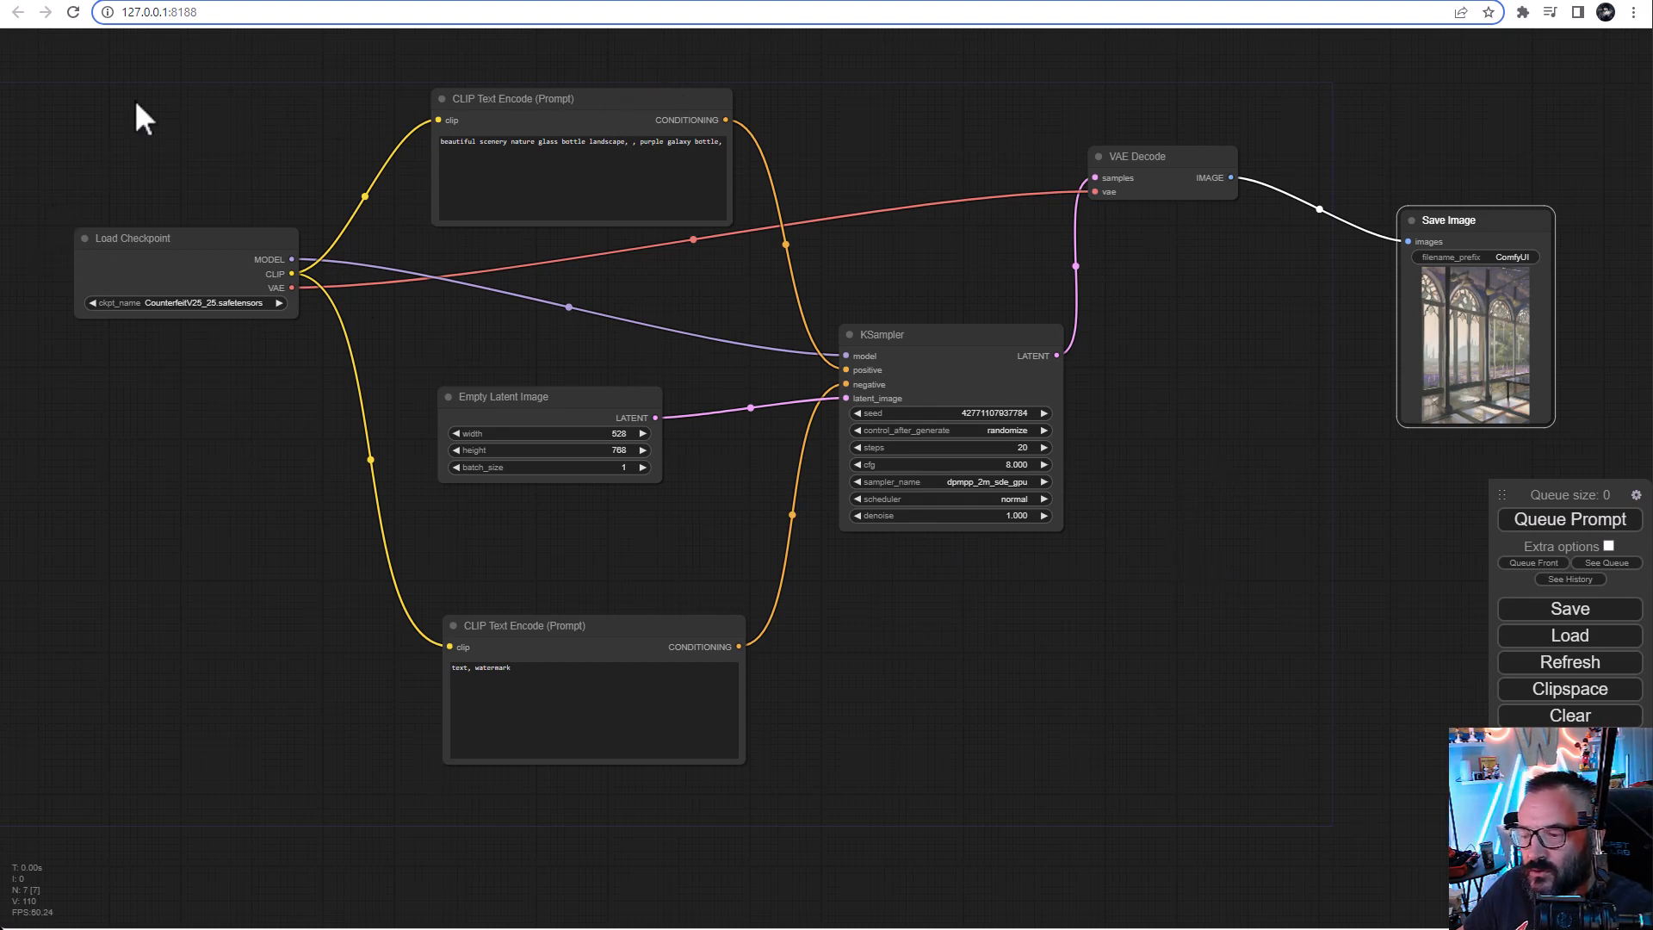
mouse_move(1492, 219)
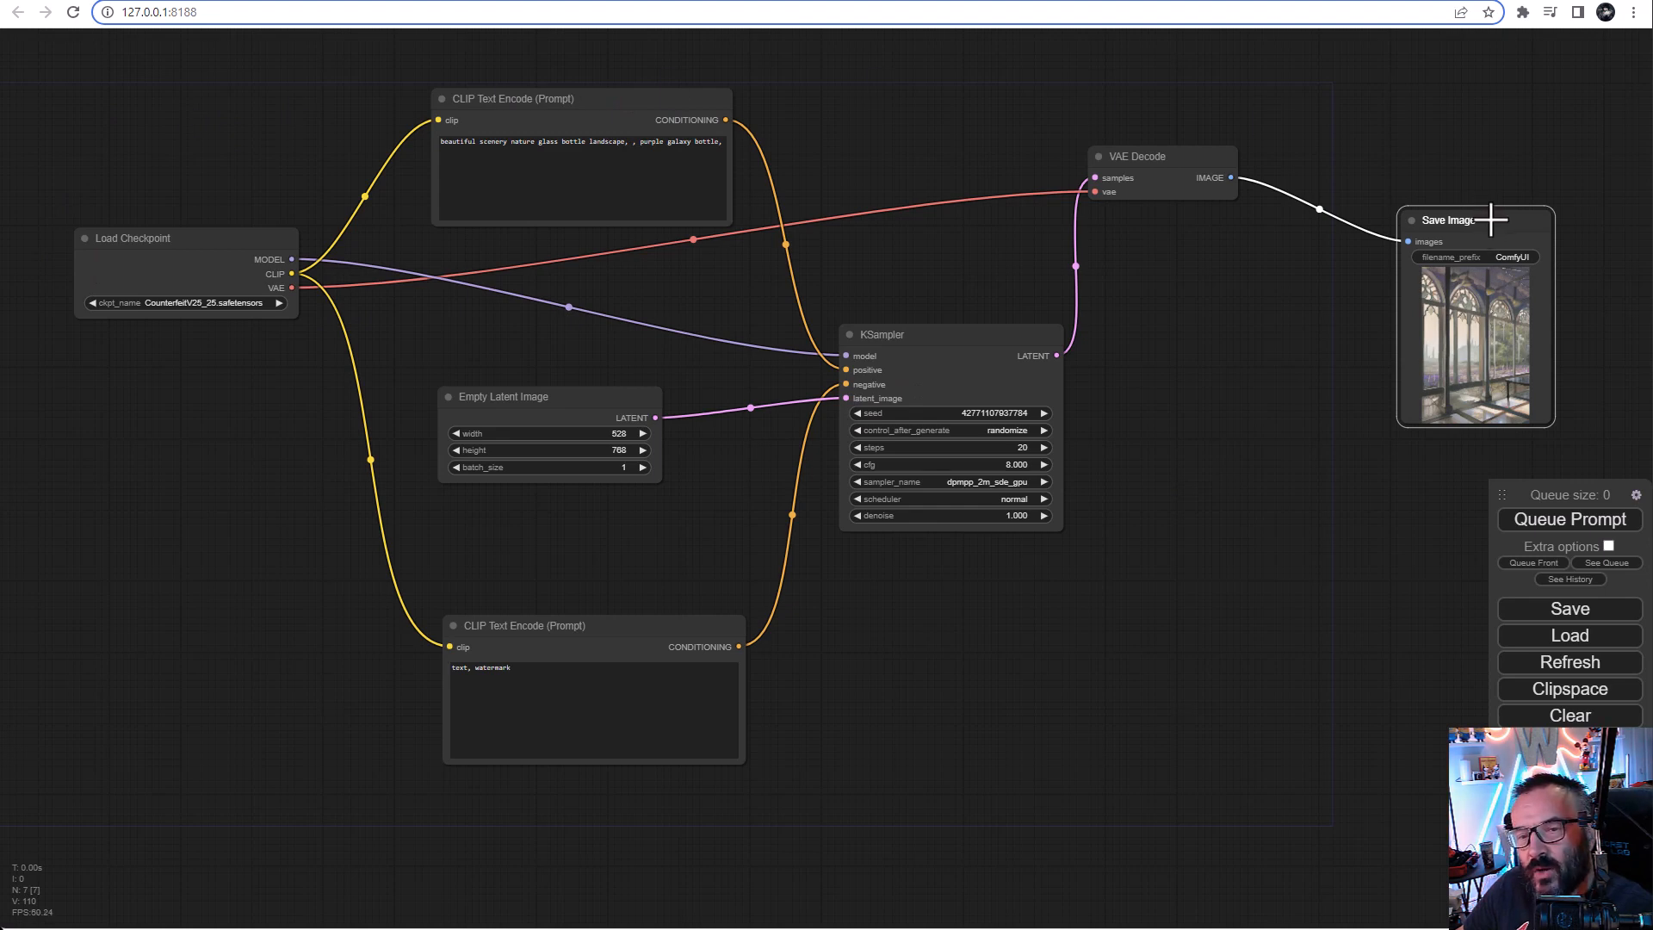
mouse_move(305, 382)
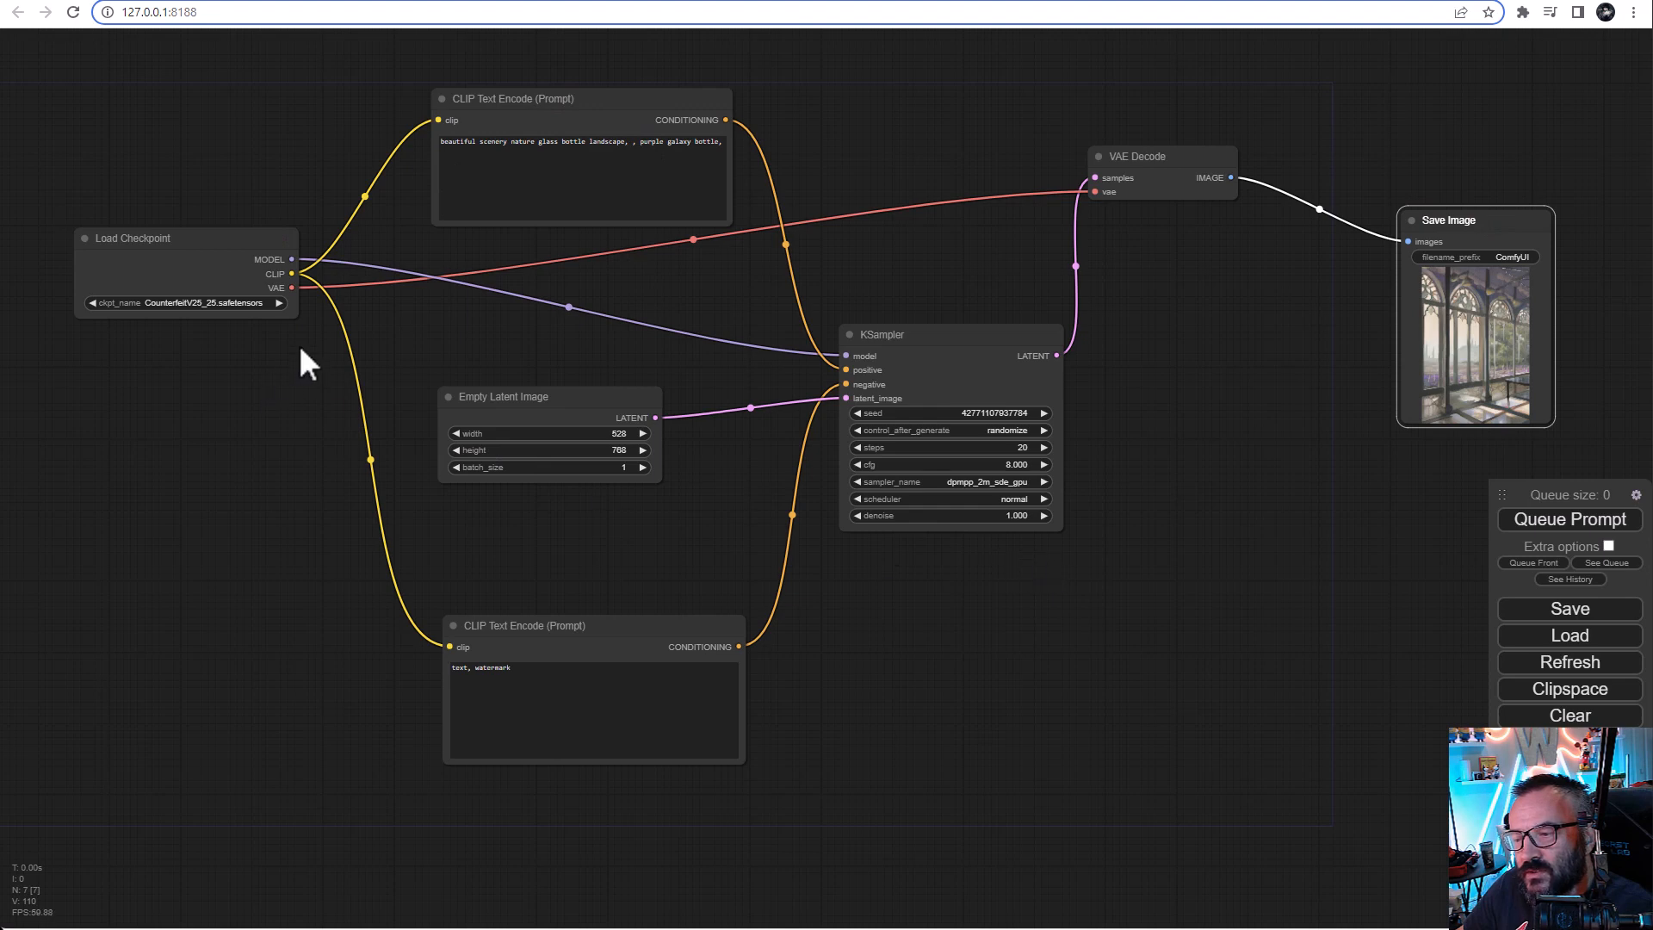
mouse_move(1202, 564)
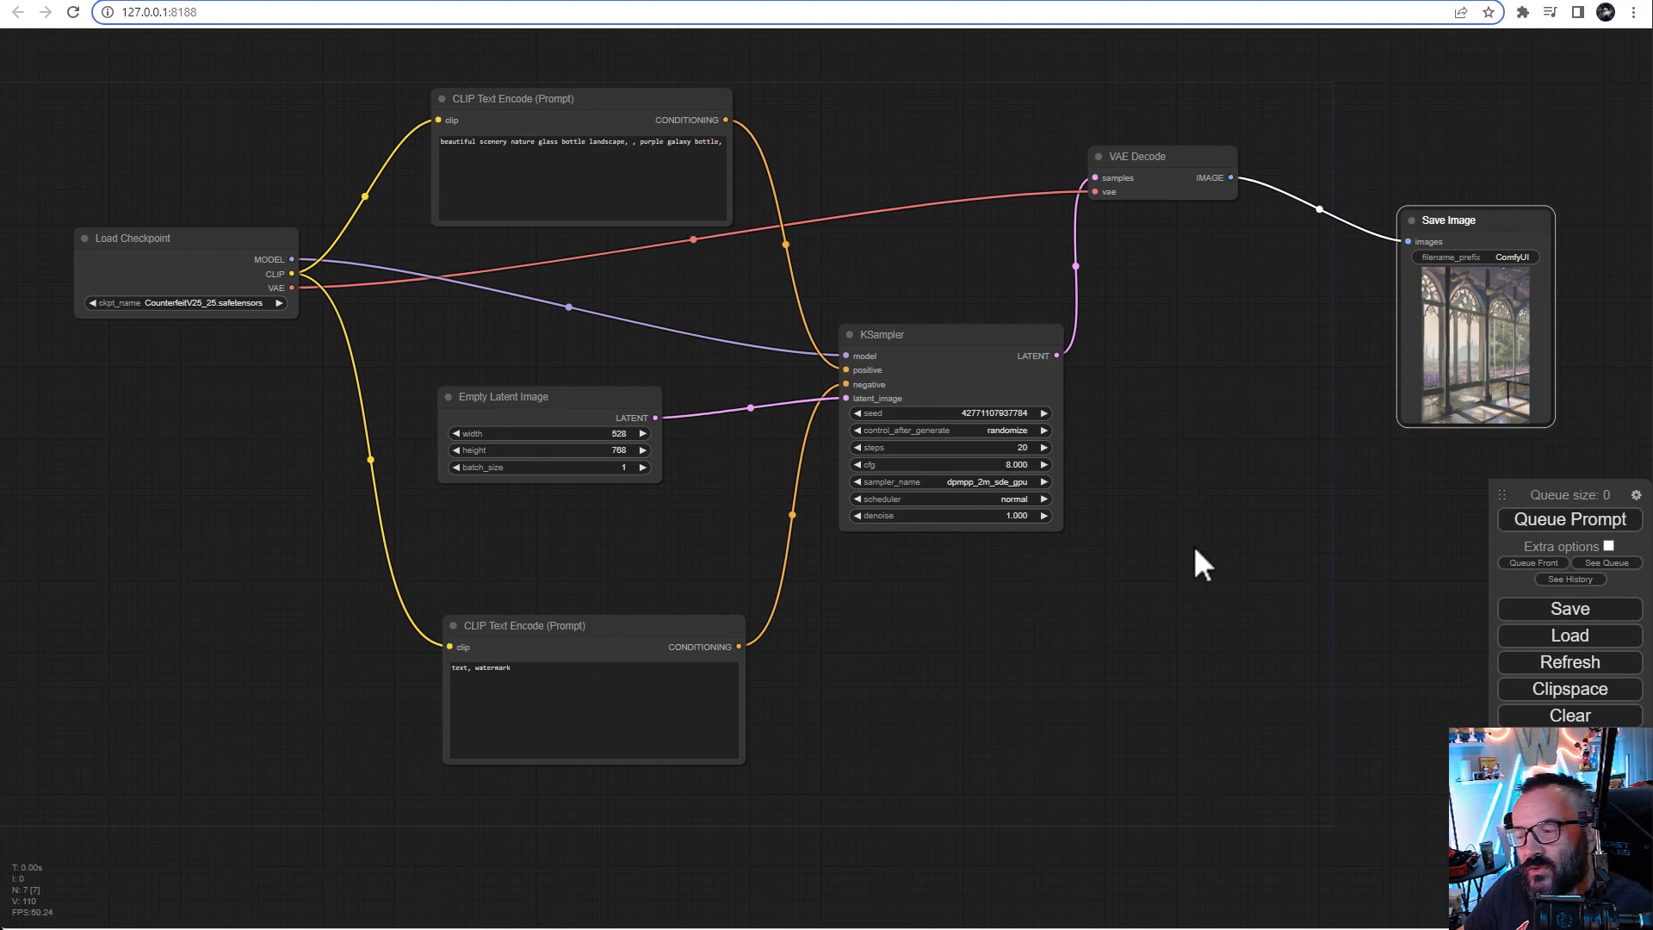
mouse_move(1163, 553)
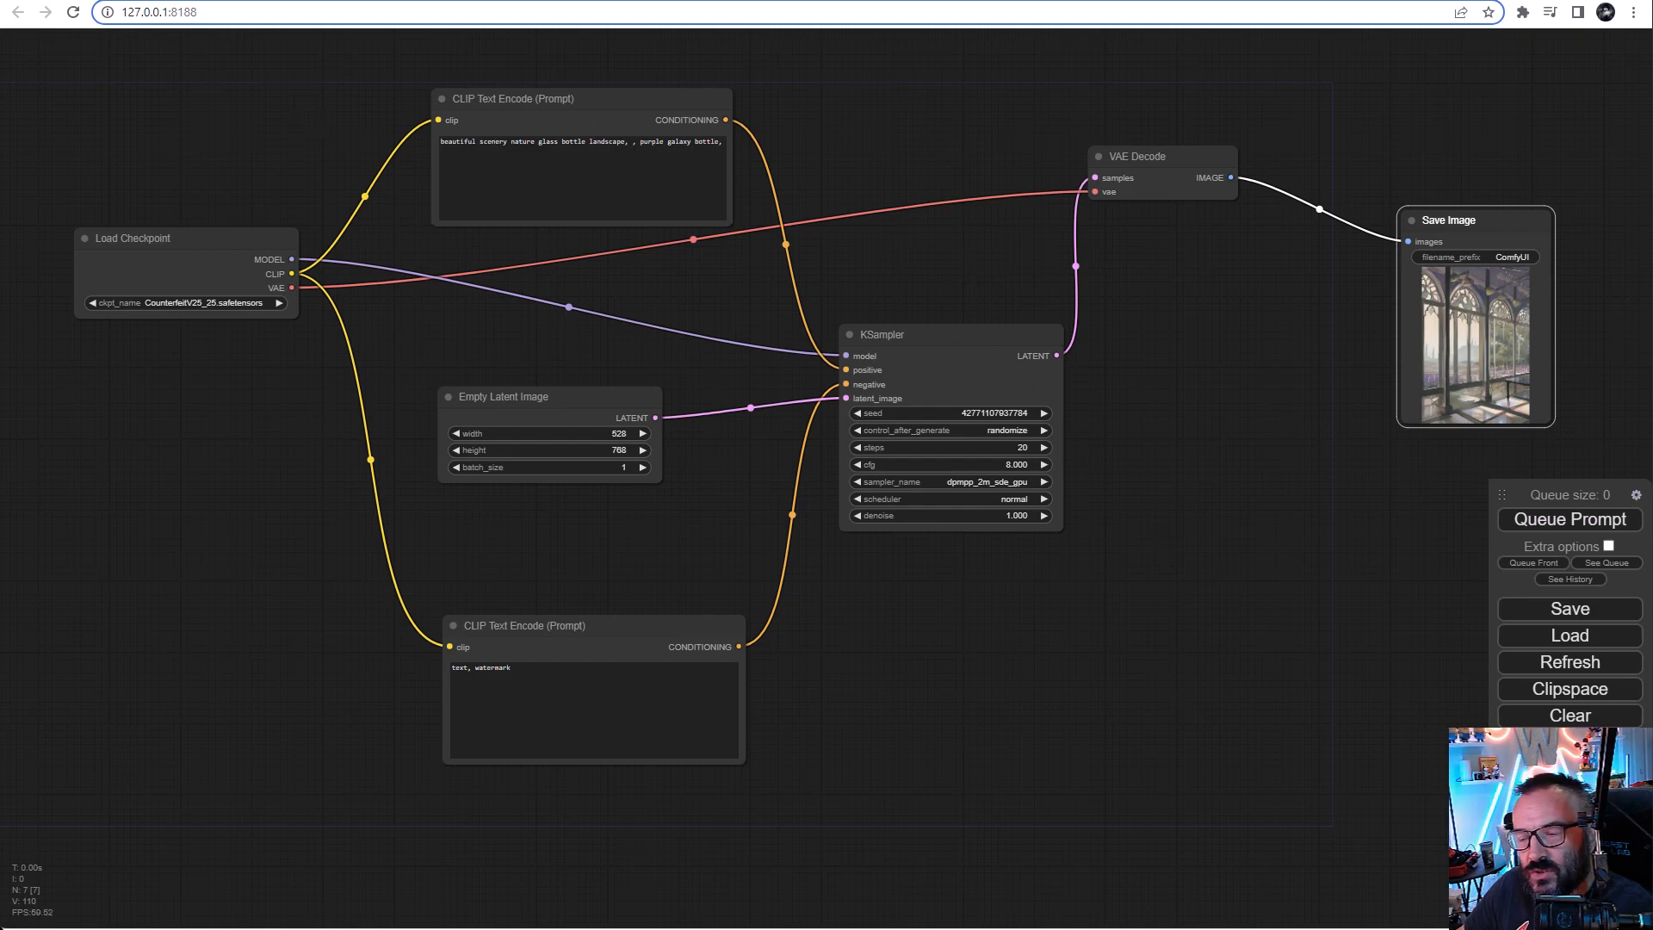
Step: Go to github.com/comfyanonymous/ComfyUI in the browser address bar
text(github.com/comfyanonymous/ComfyUI)
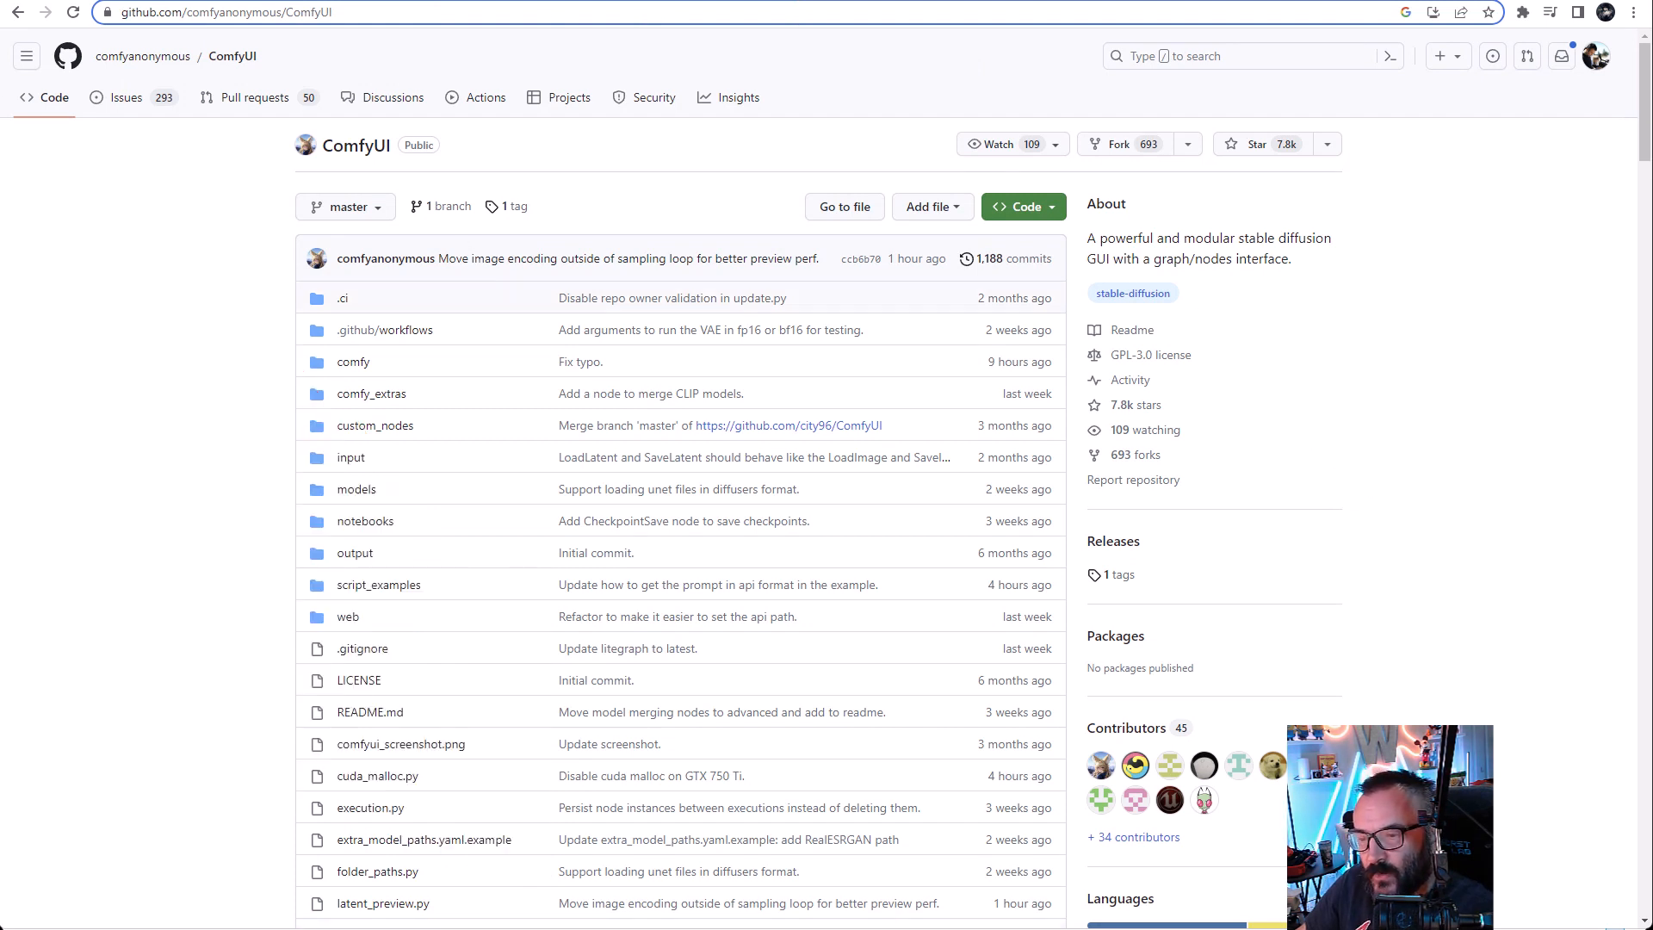
mouse_move(217, 414)
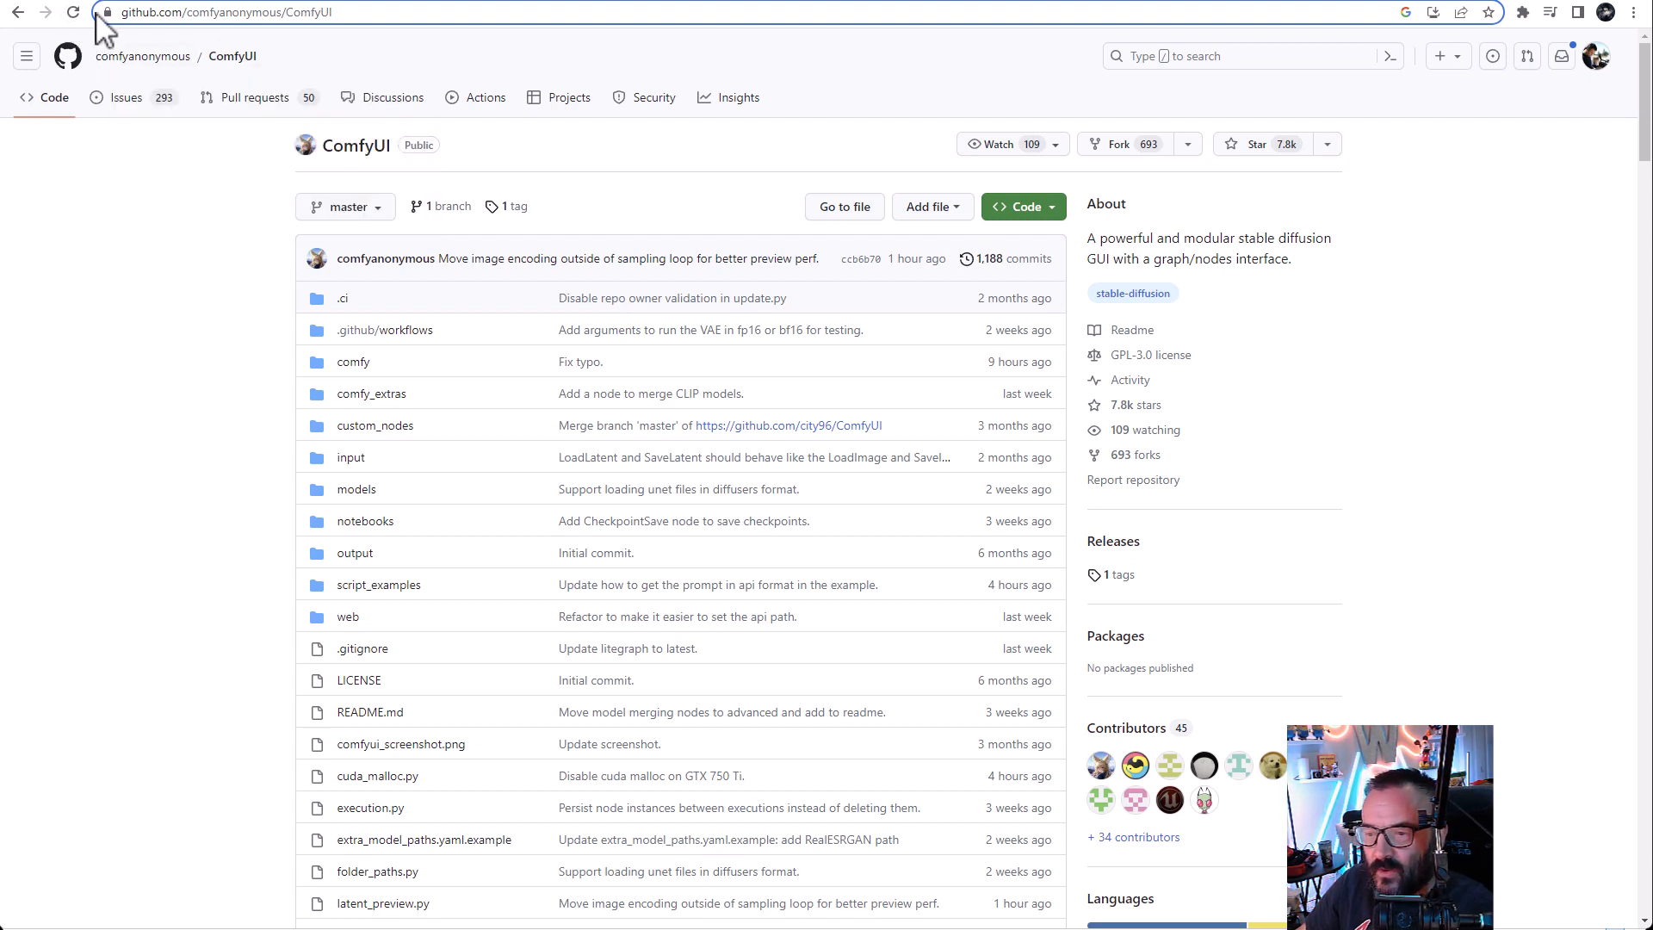
mouse_move(213, 371)
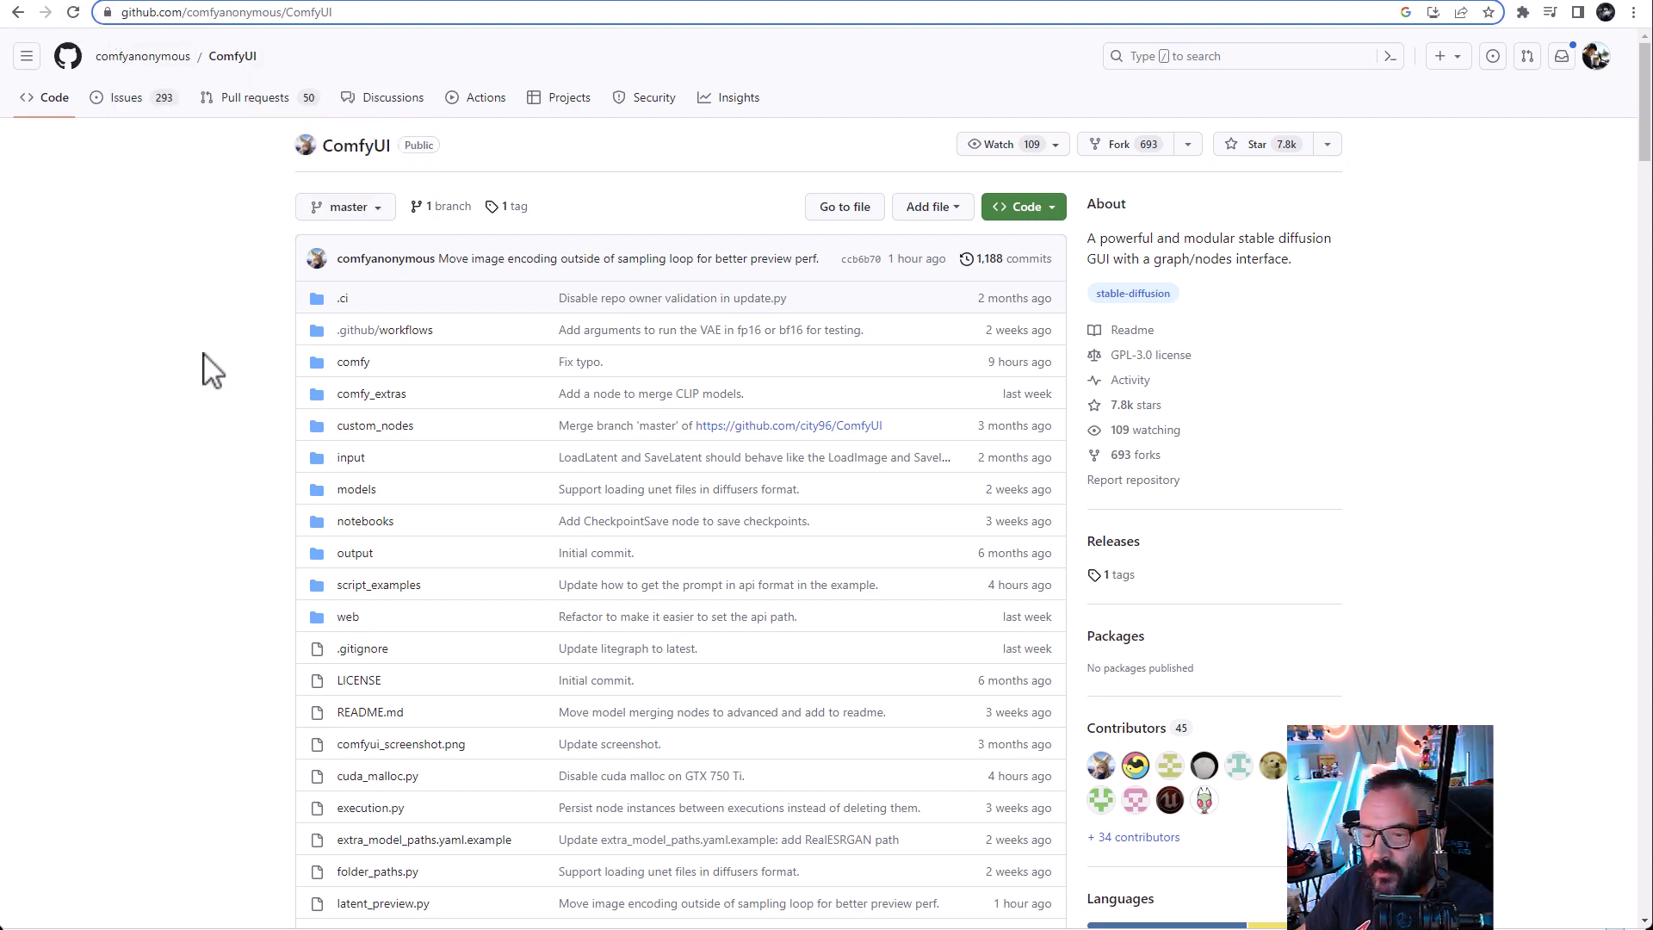
mouse_move(286, 189)
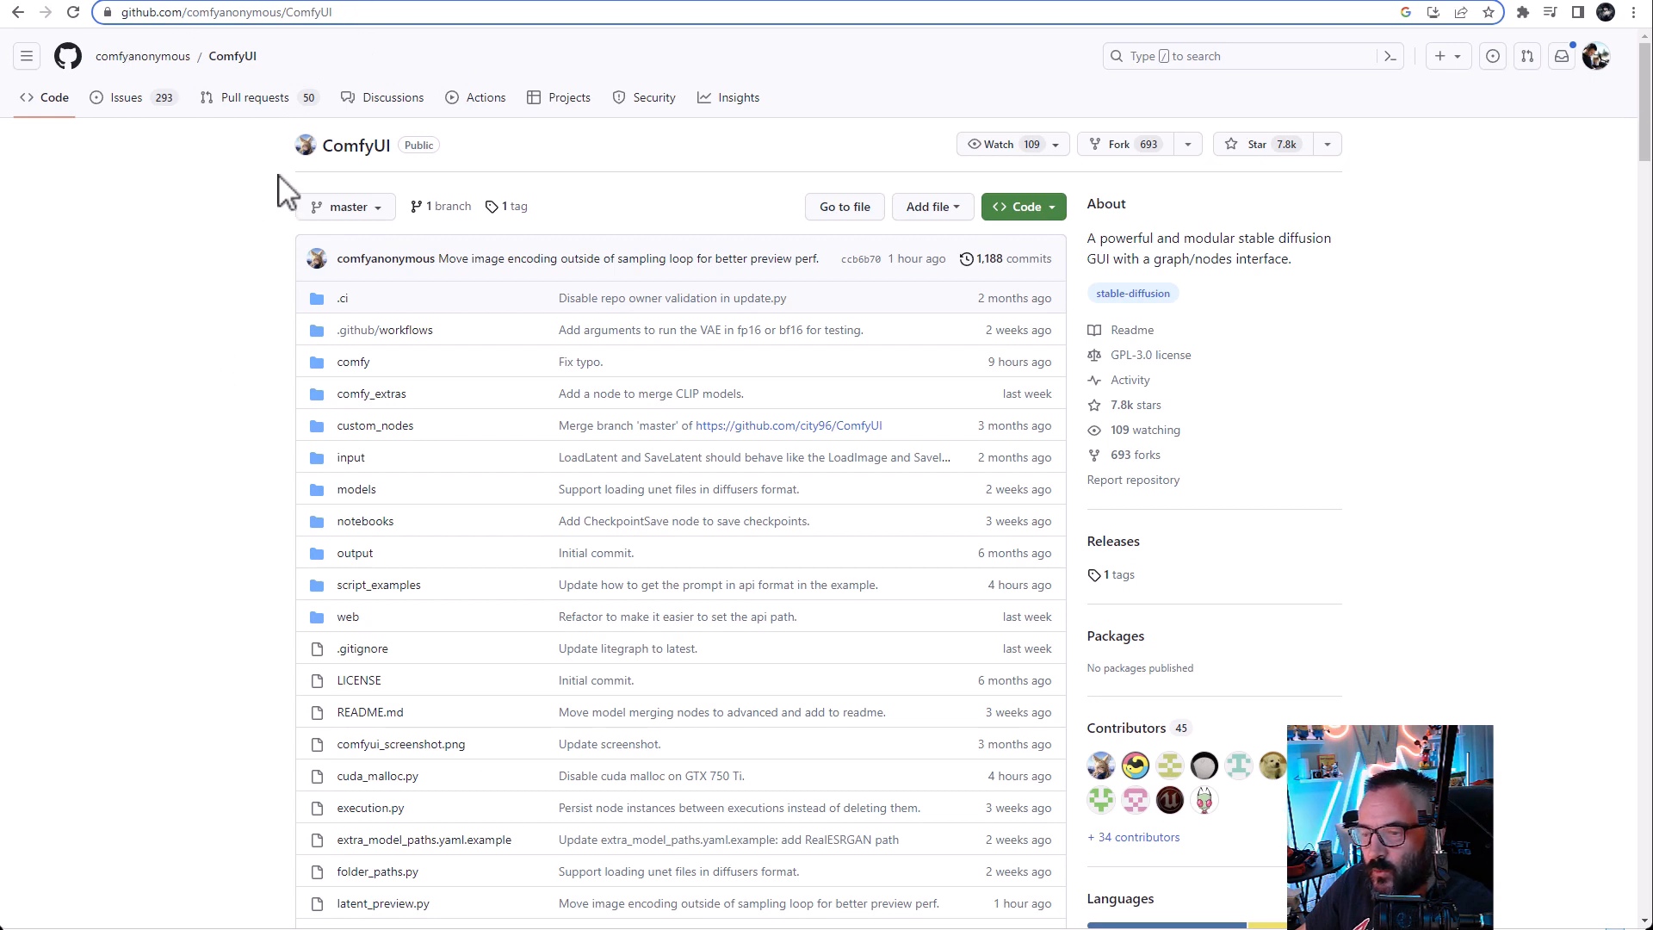
Step: Scroll the README past the shortcuts table to the Installing > Windows section
scroll(down, 3)
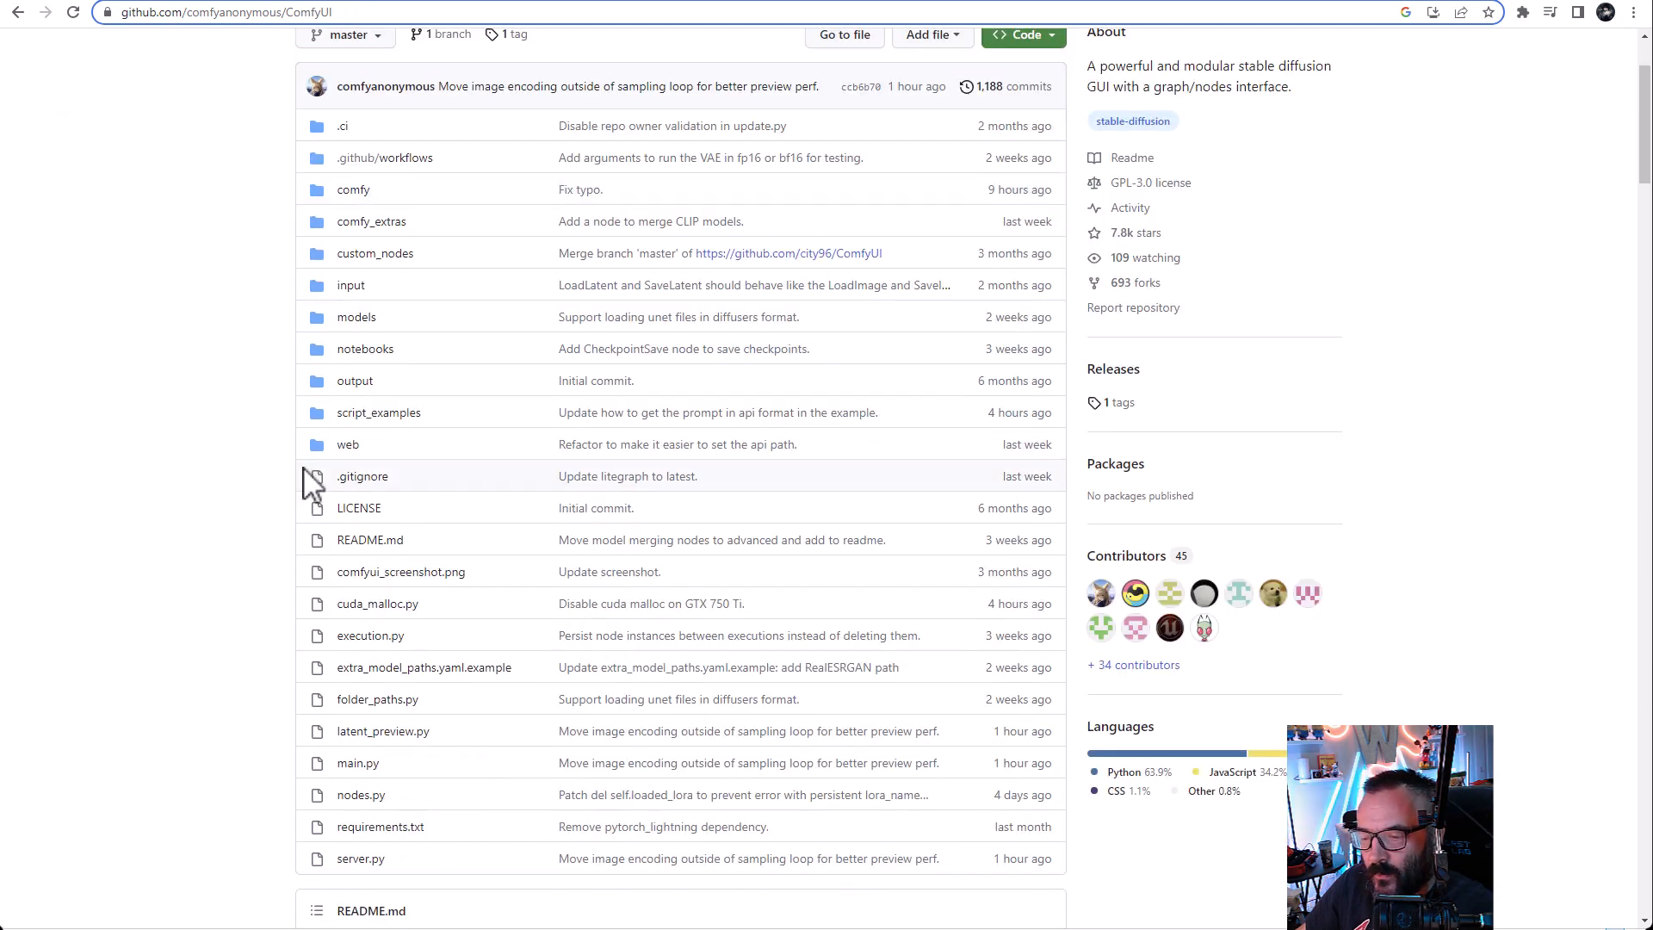
mouse_move(216, 412)
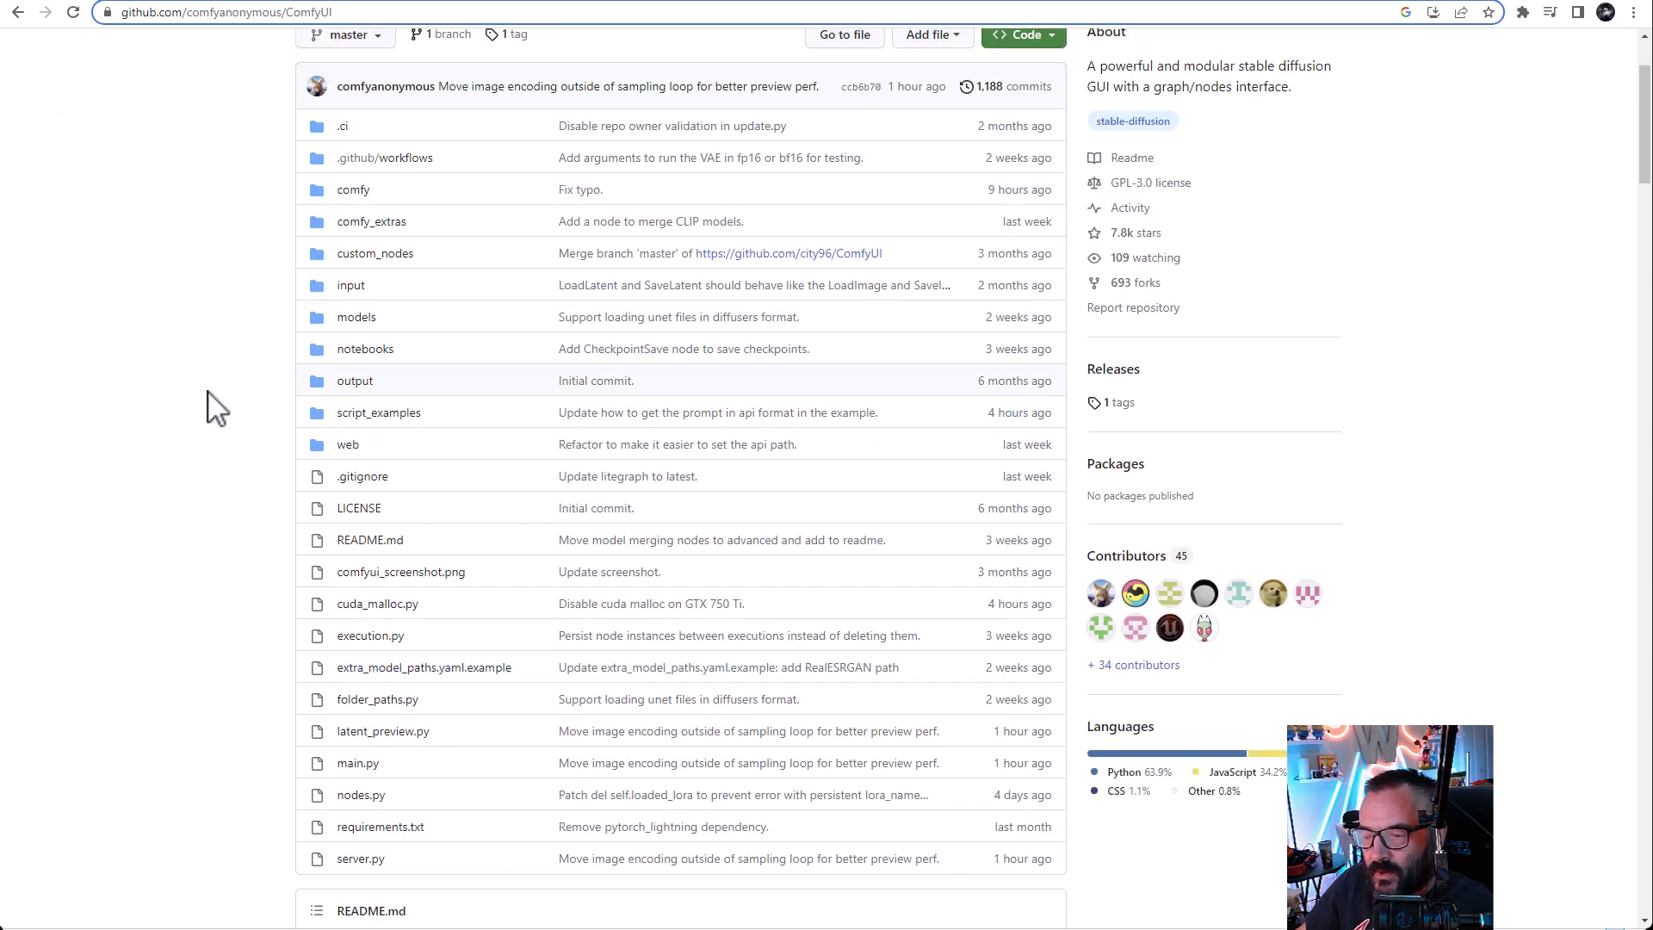
scroll(down, 3)
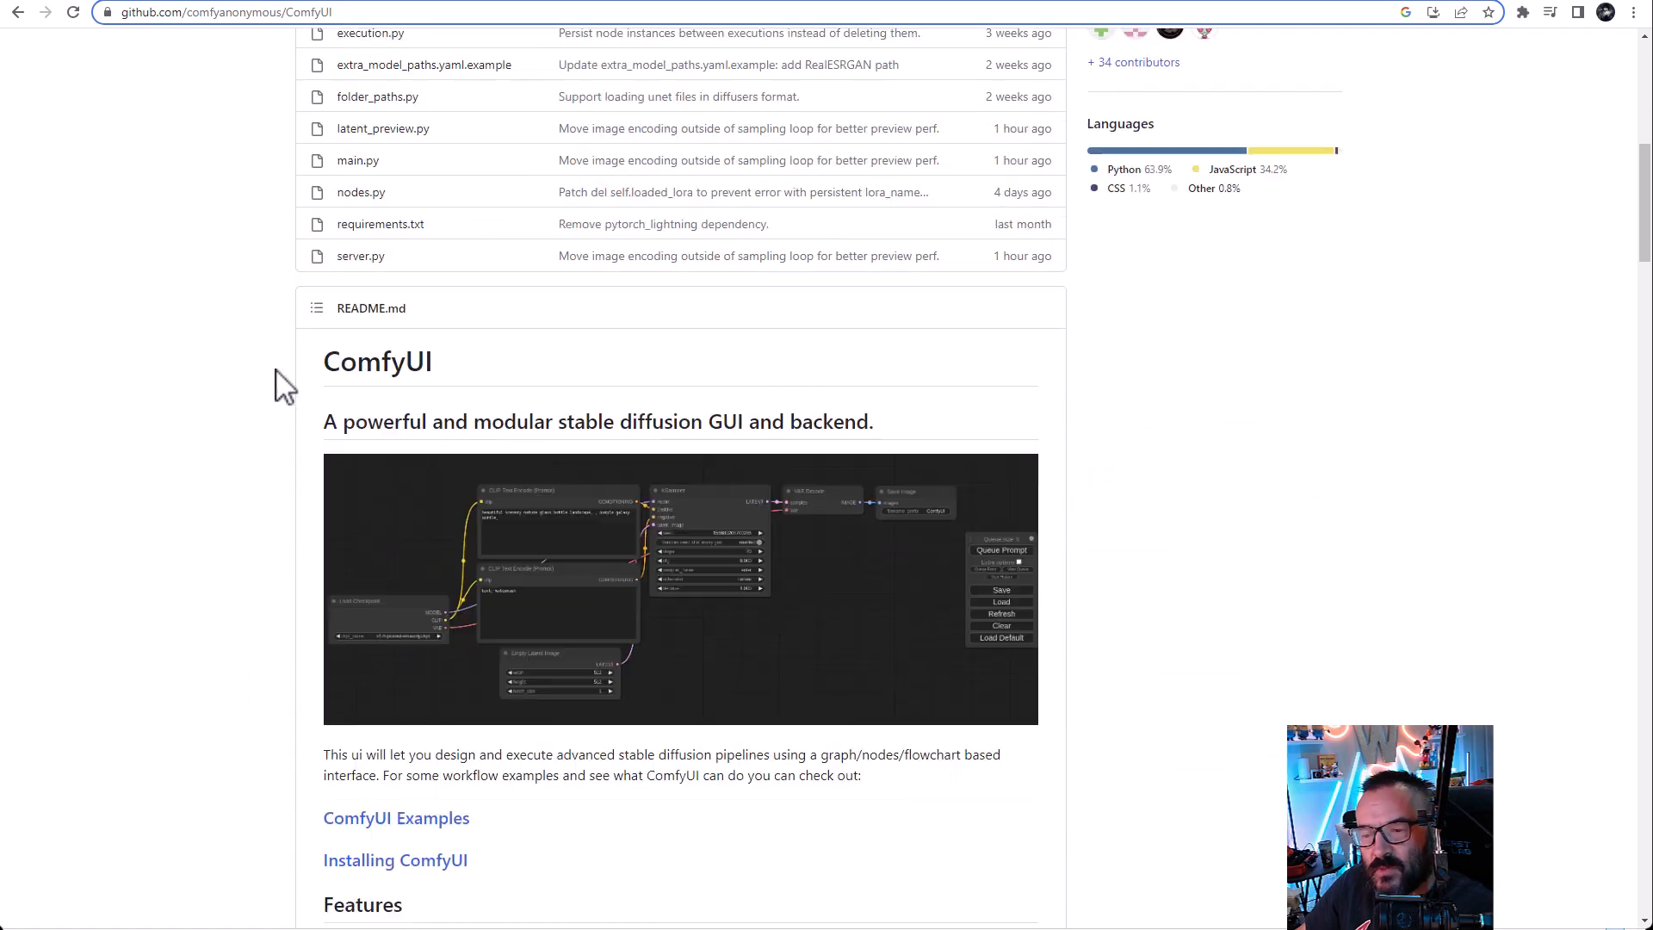
scroll(down, 3)
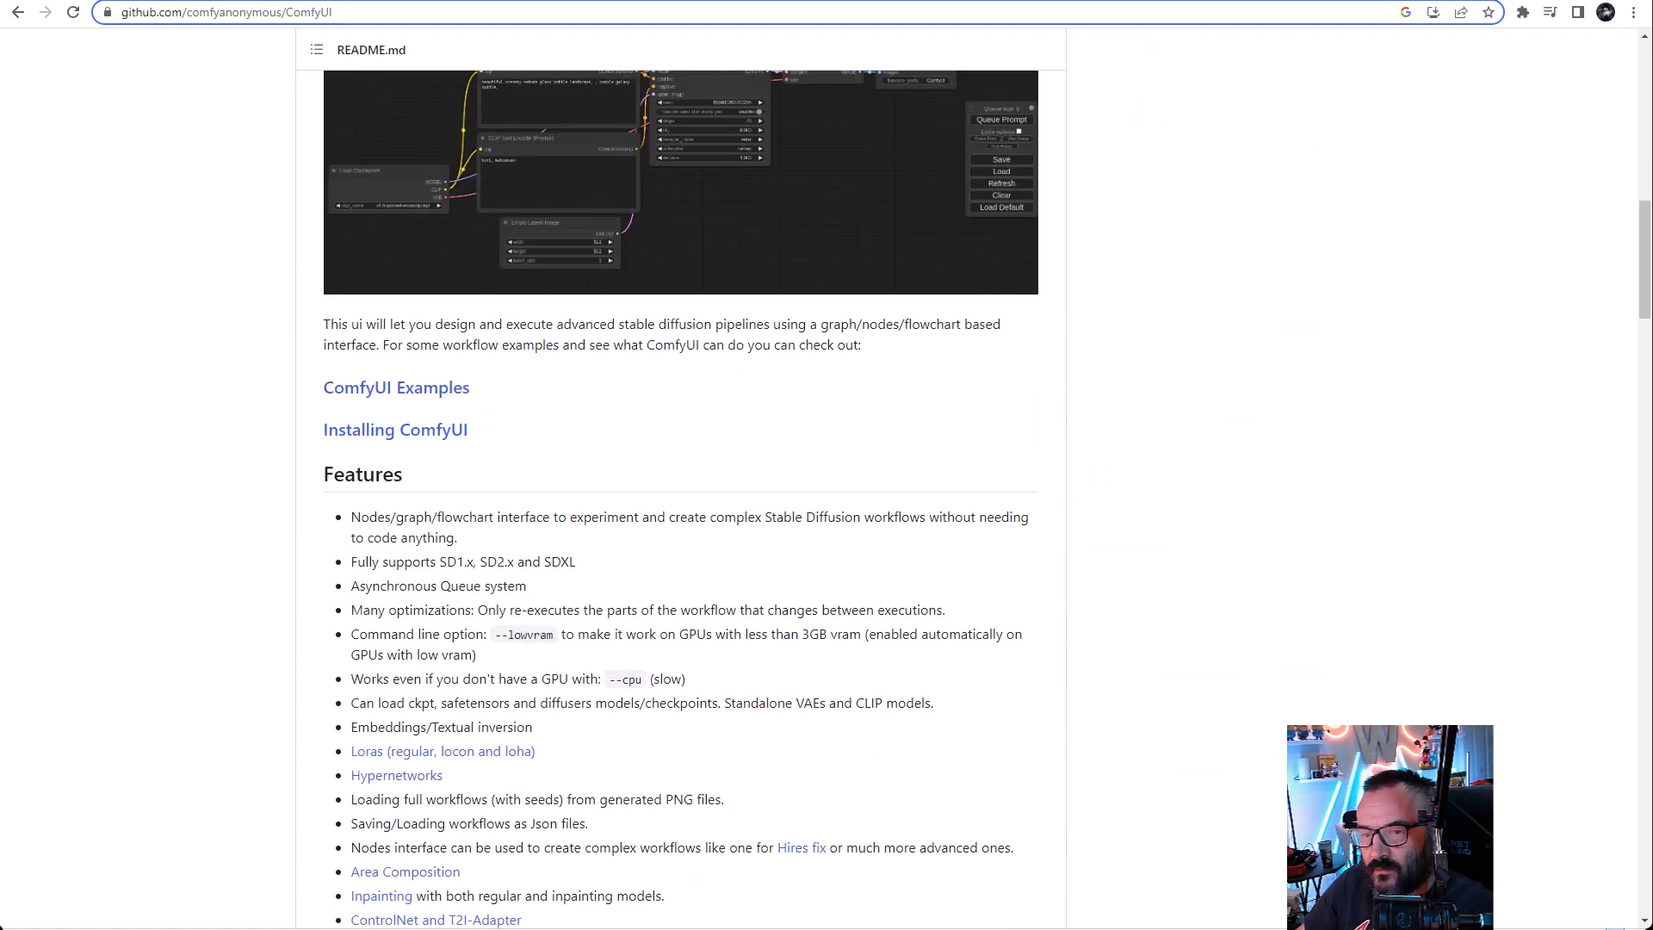
scroll(down, 3)
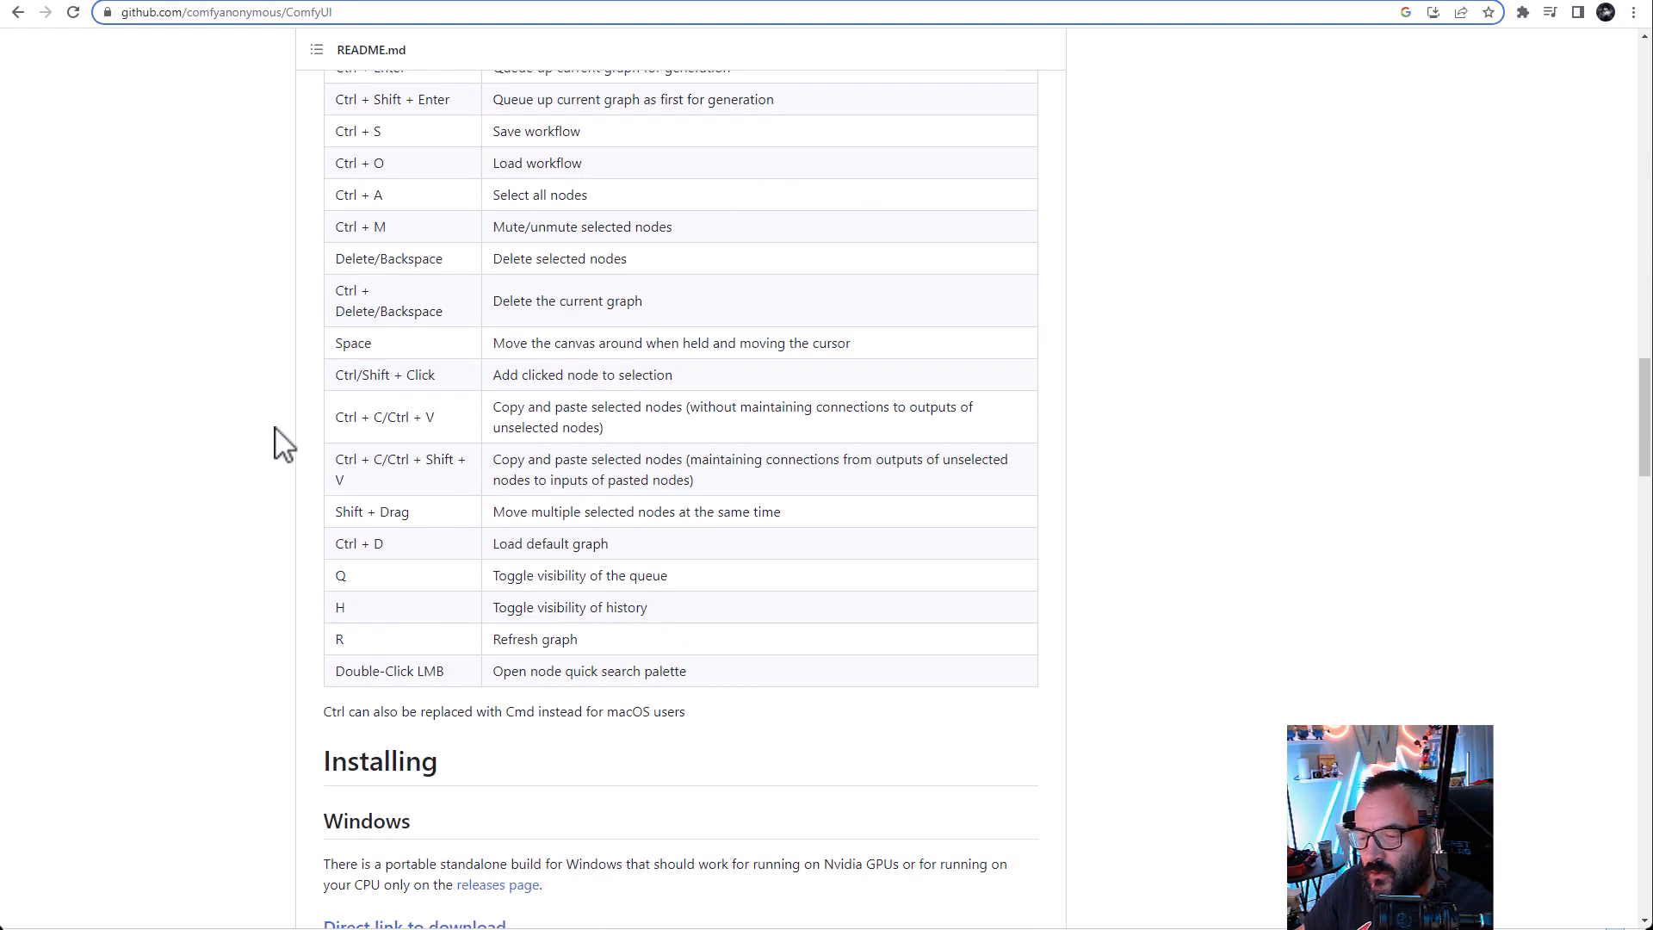
scroll(down, 3)
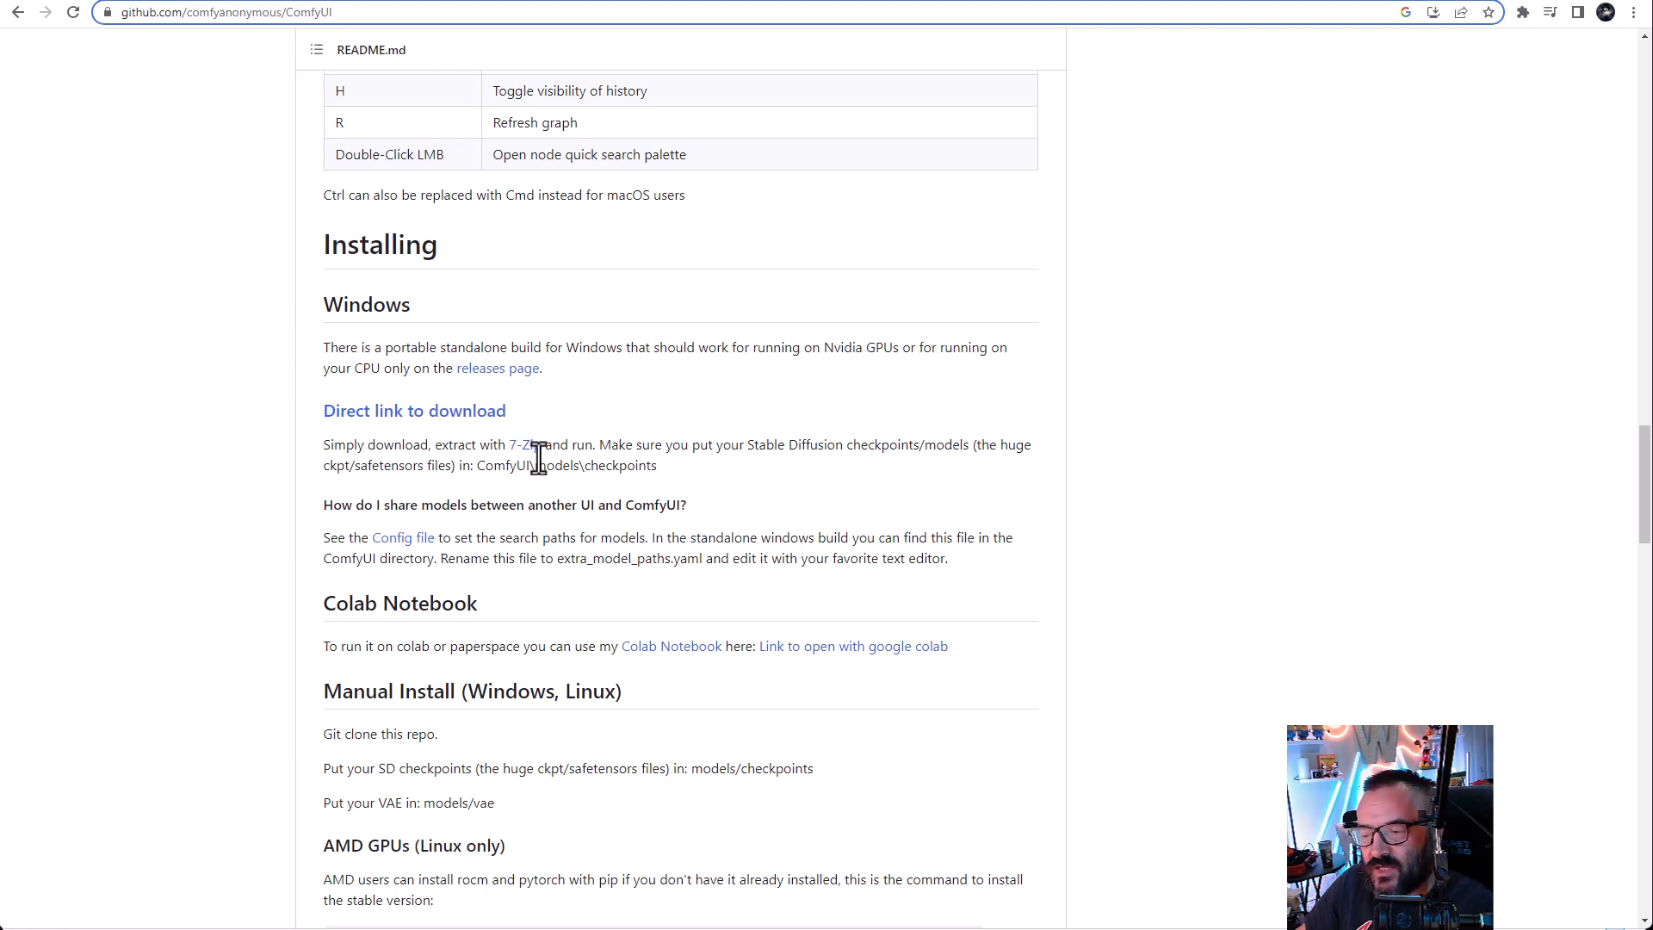
mouse_move(597, 436)
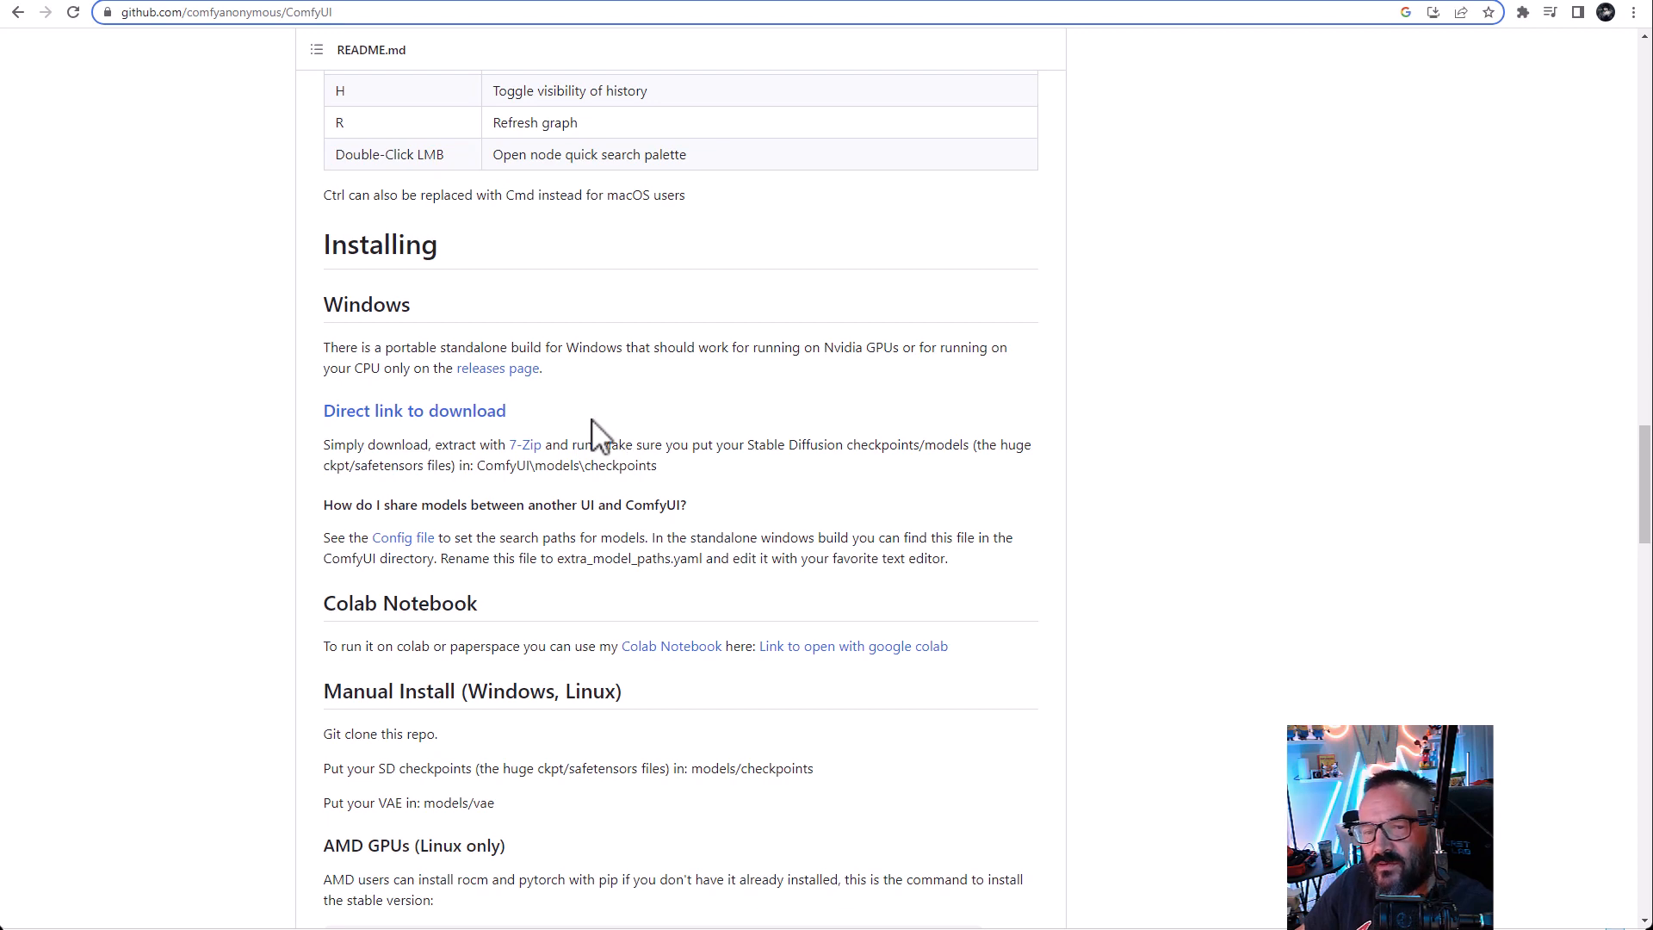
mouse_move(680, 311)
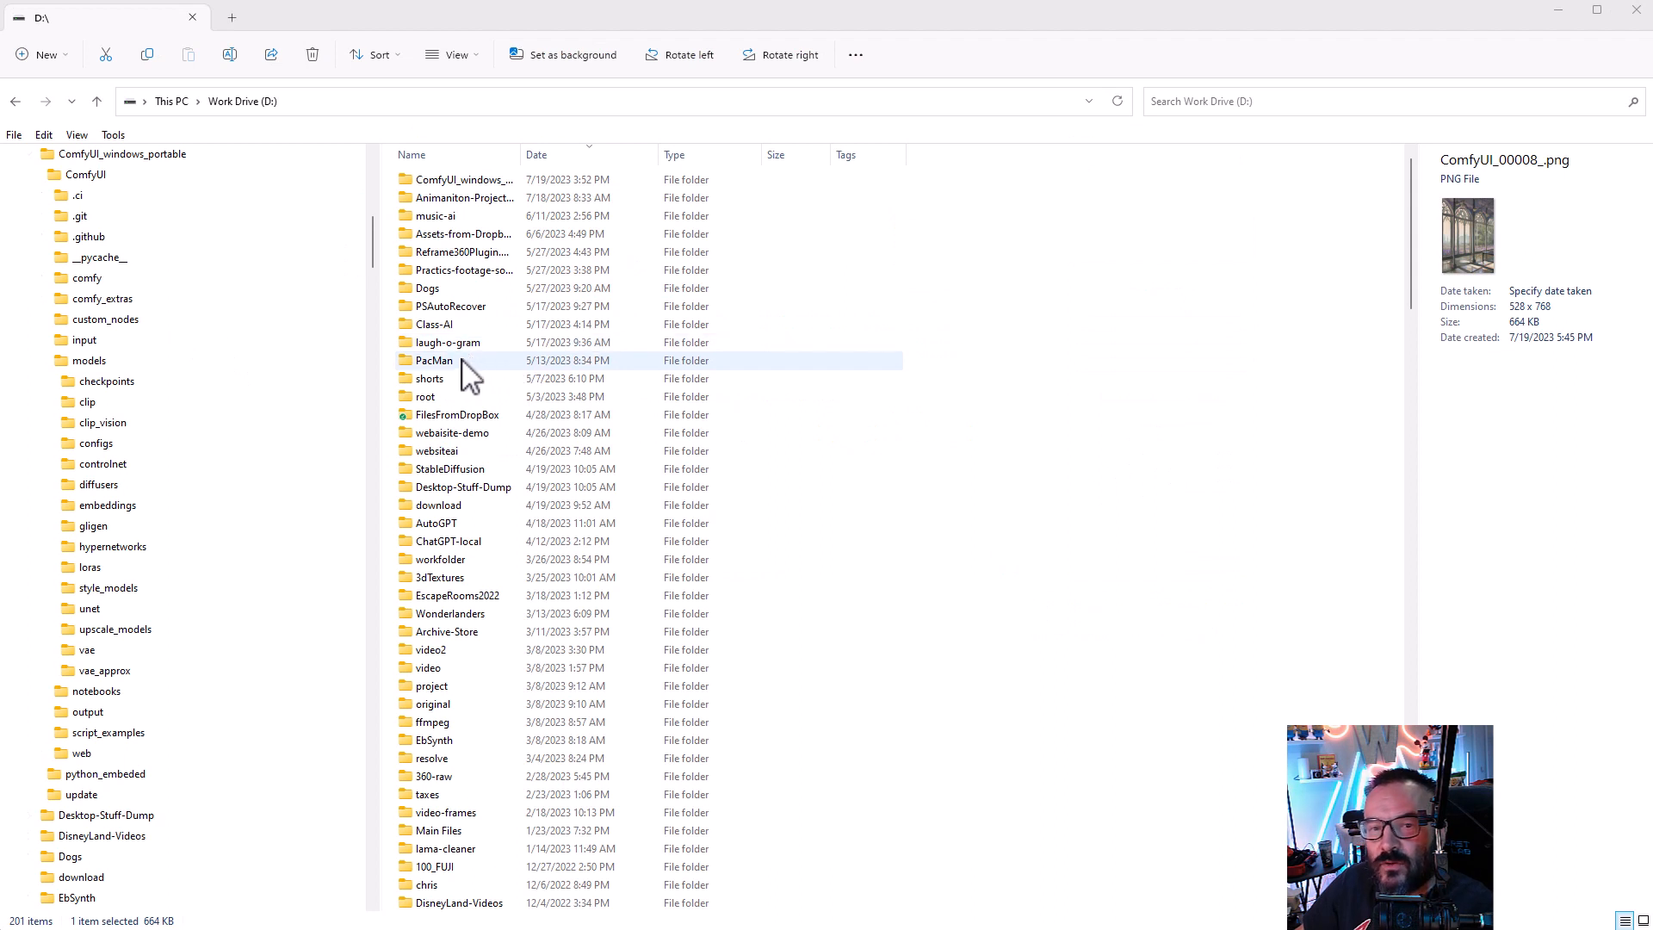
Step: Expand the folder tree, enter ComfyUI_windows_portable, and open README_VERY_IMPORTANT.txt in Notepad
click(84, 174)
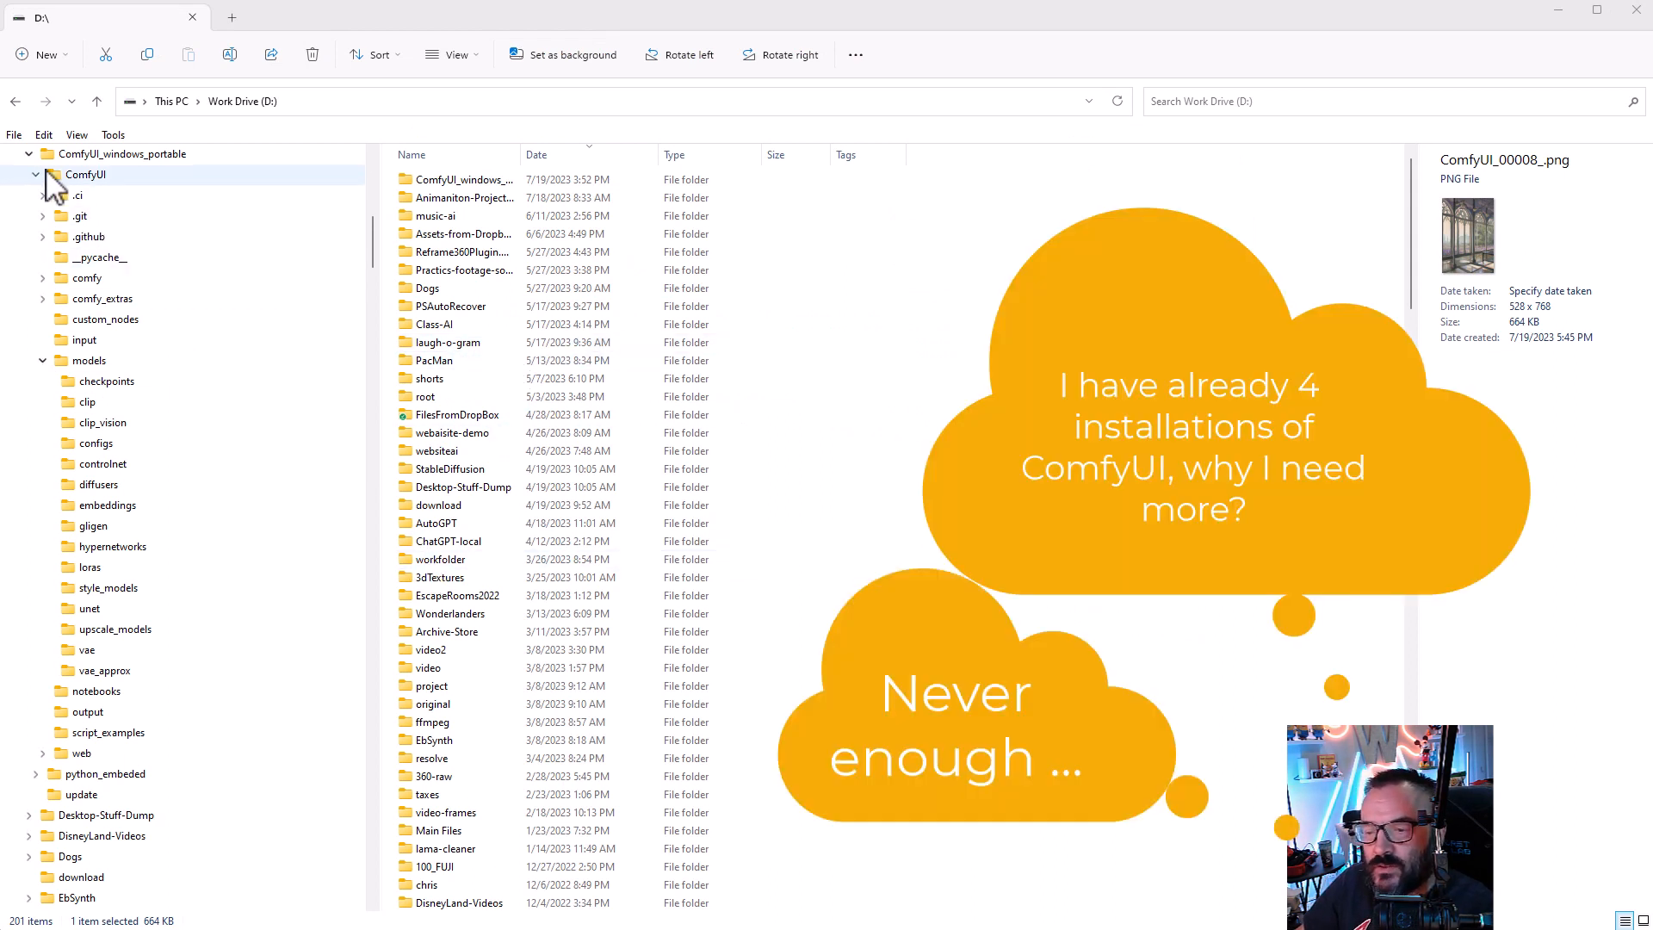
mouse_move(132, 174)
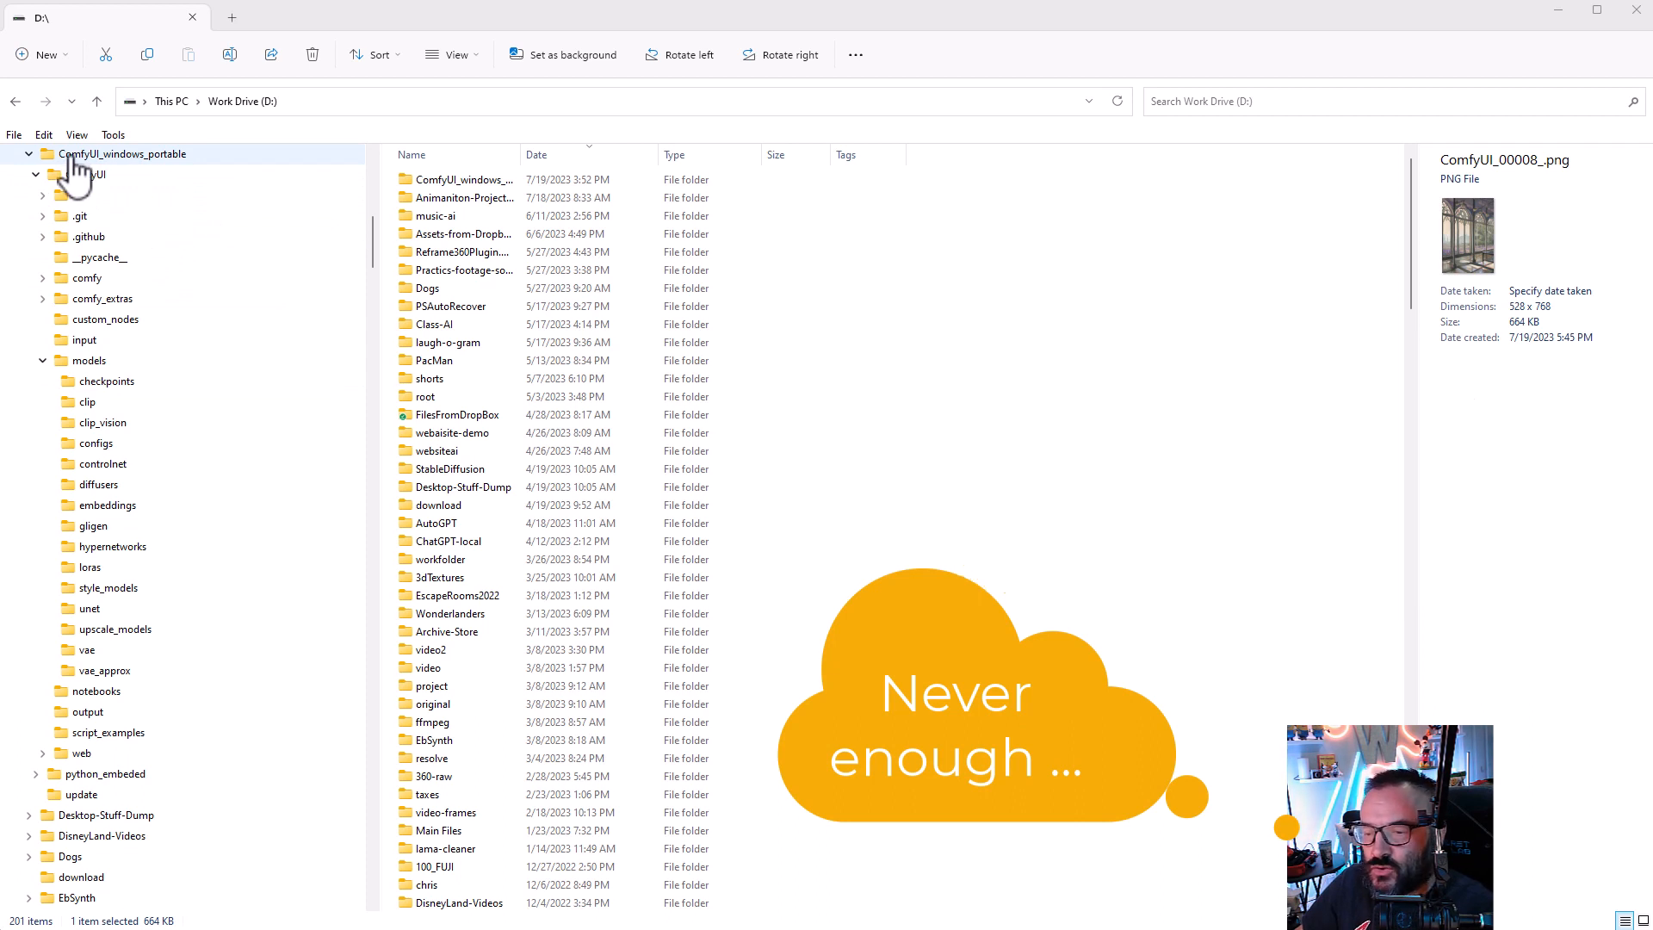
double_click(122, 153)
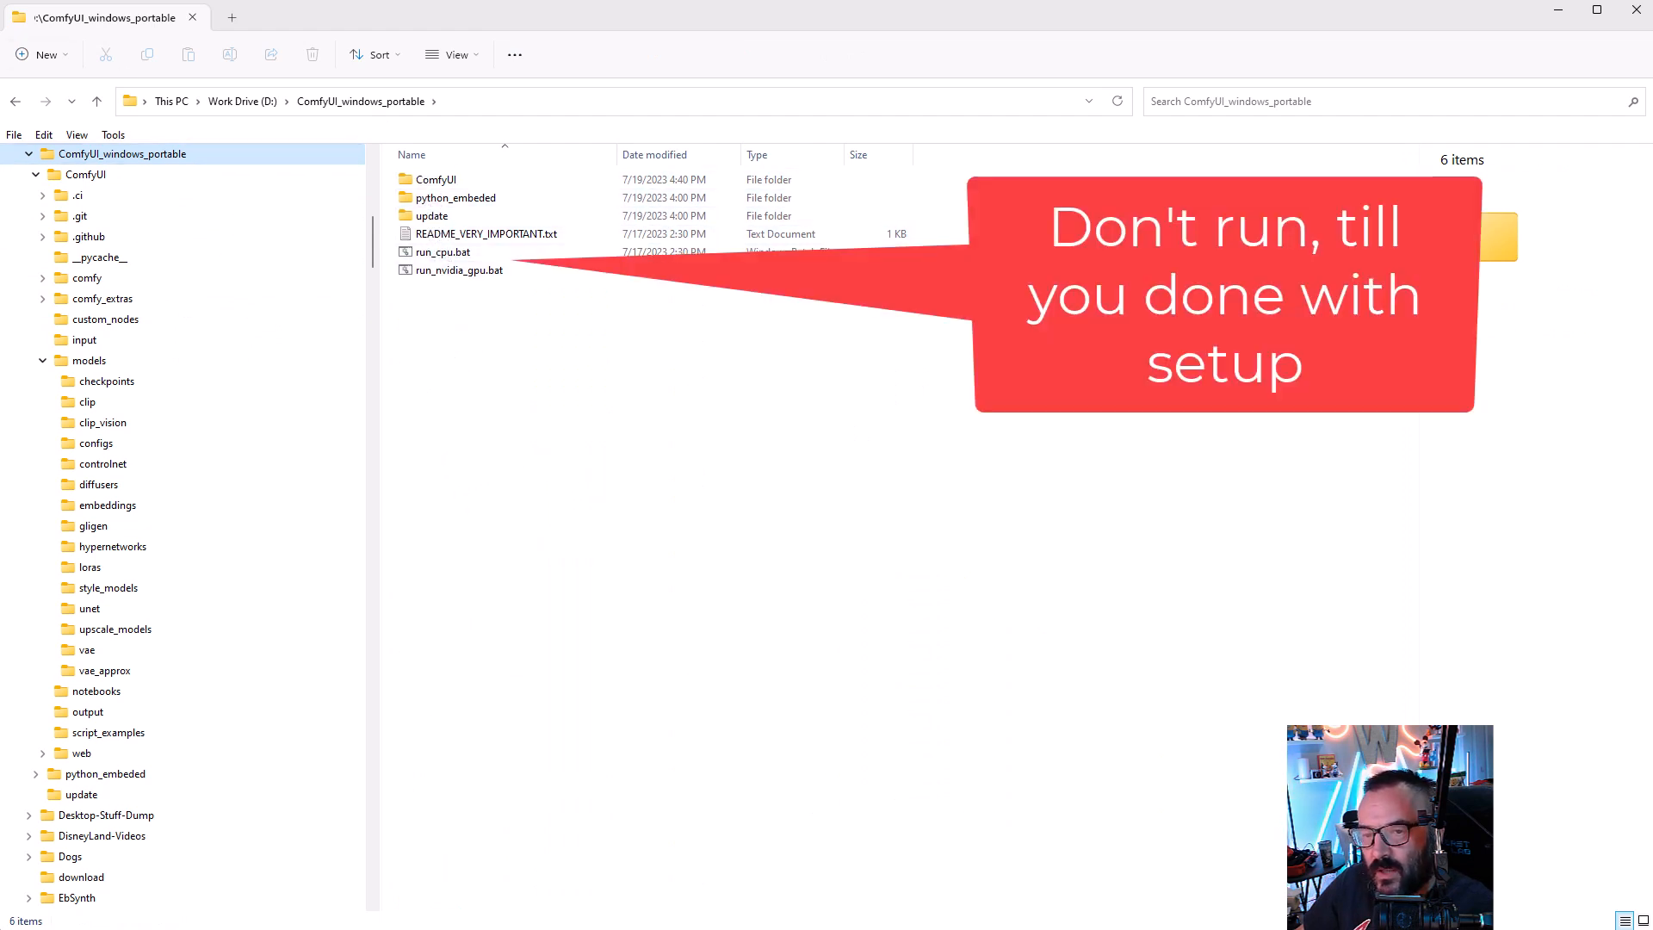
click(459, 270)
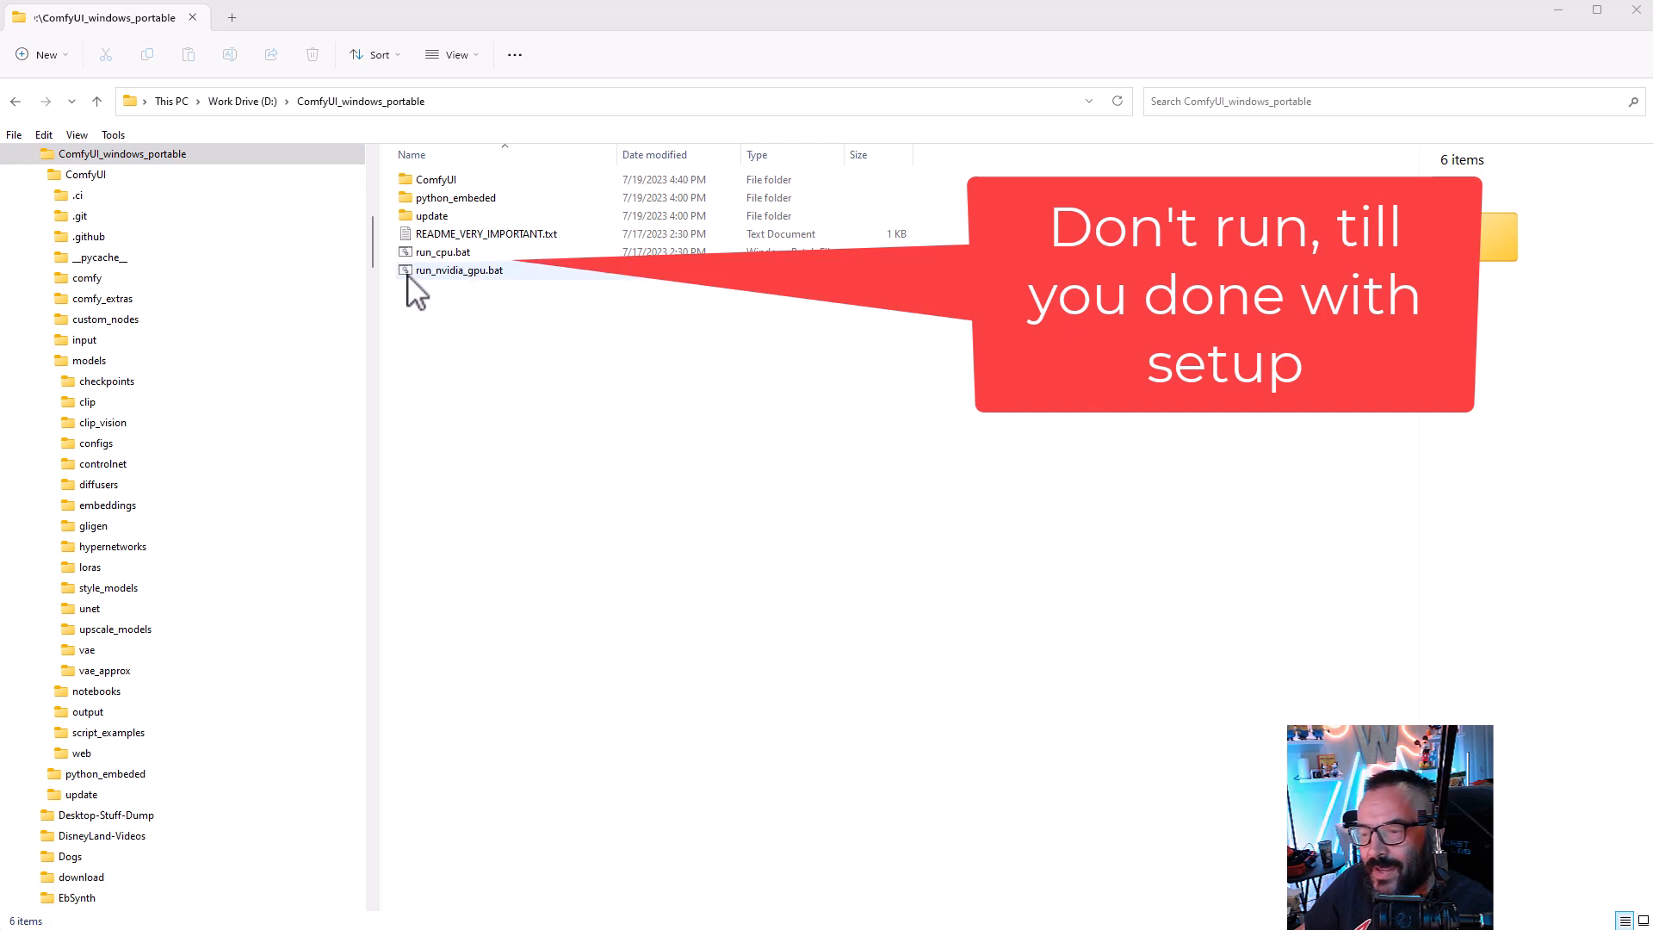
click(485, 234)
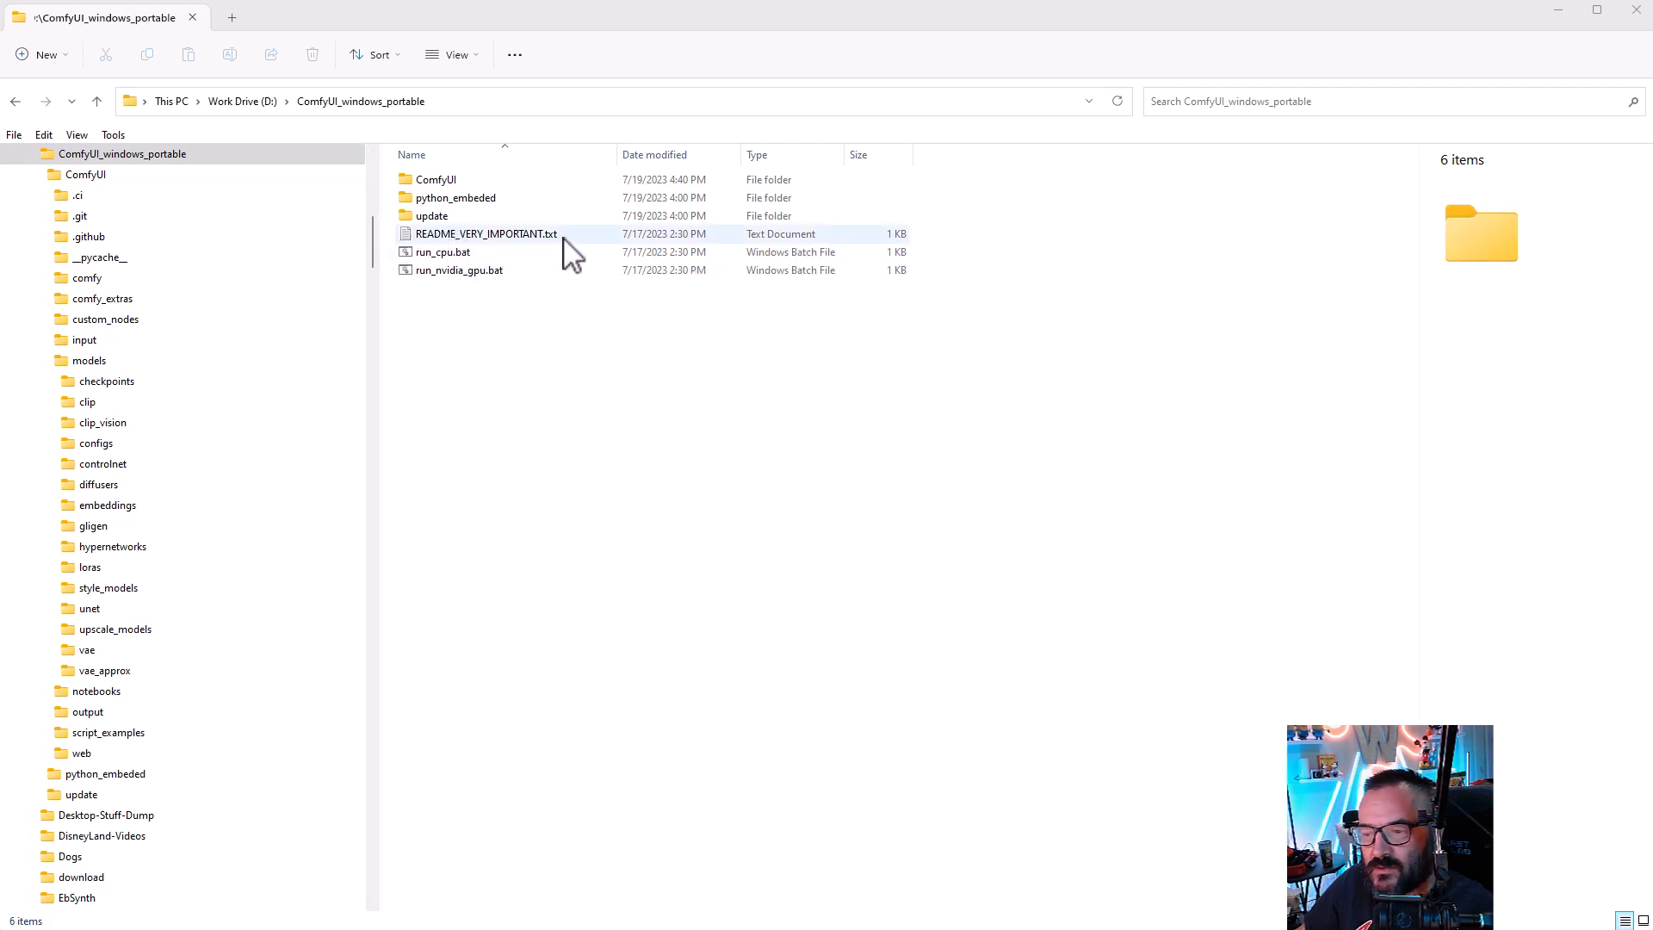
double_click(485, 233)
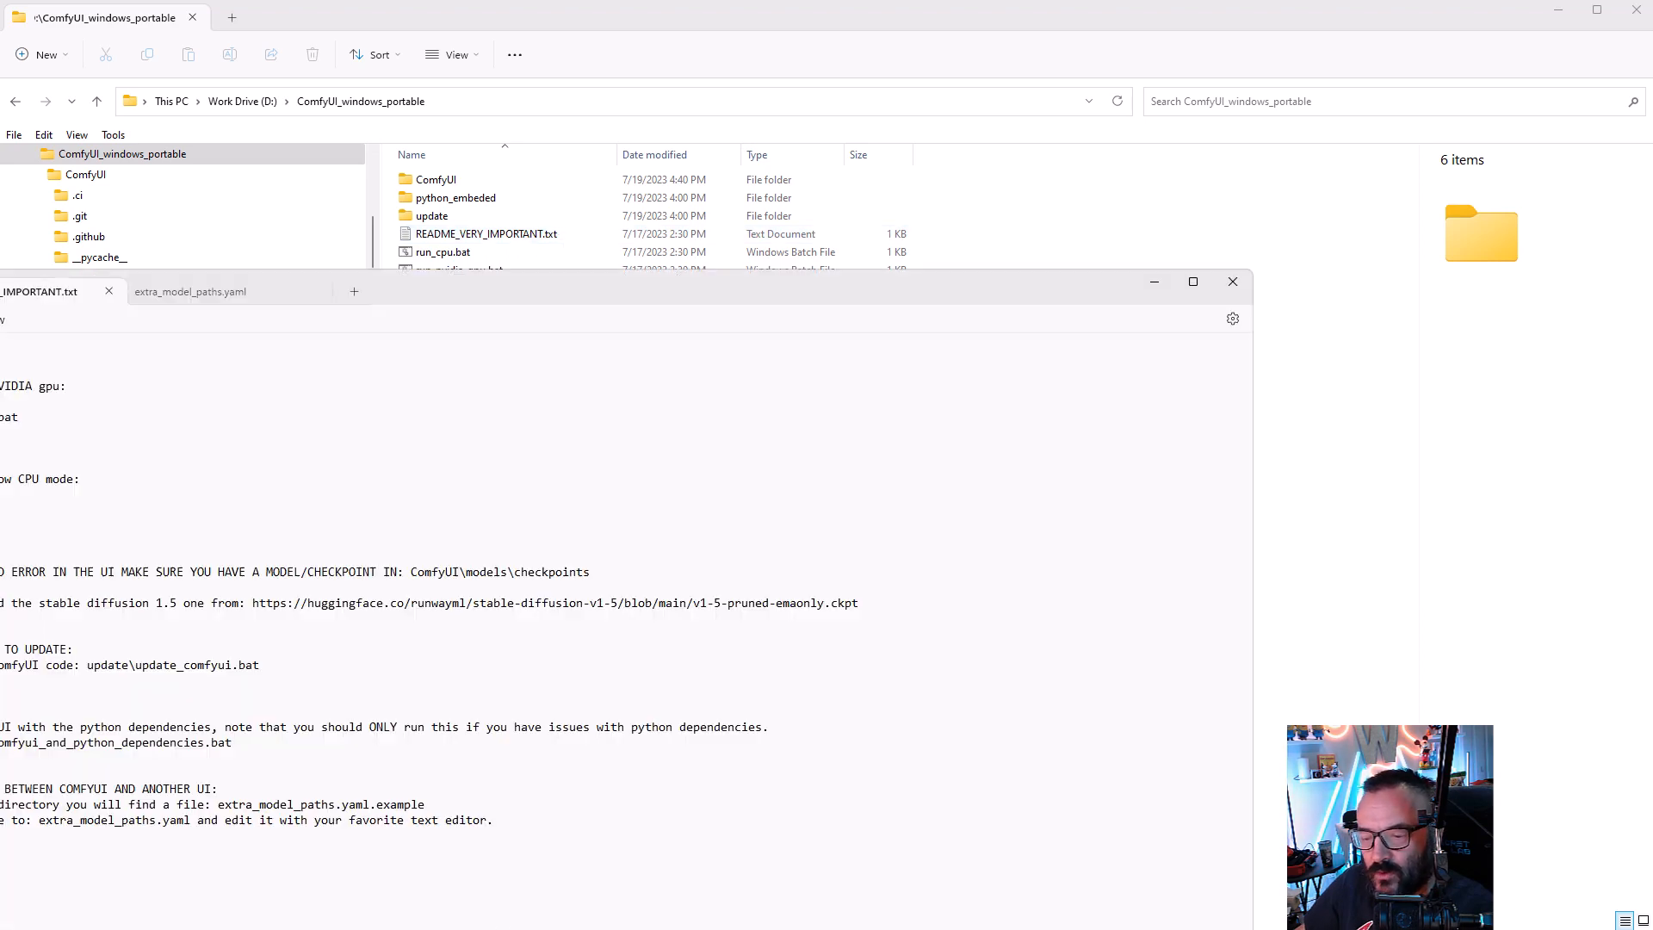
Step: Highlight the run_nvidia_gpu.bat and run_cpu.bat instructions in the README
drag(621, 282, 622, 46)
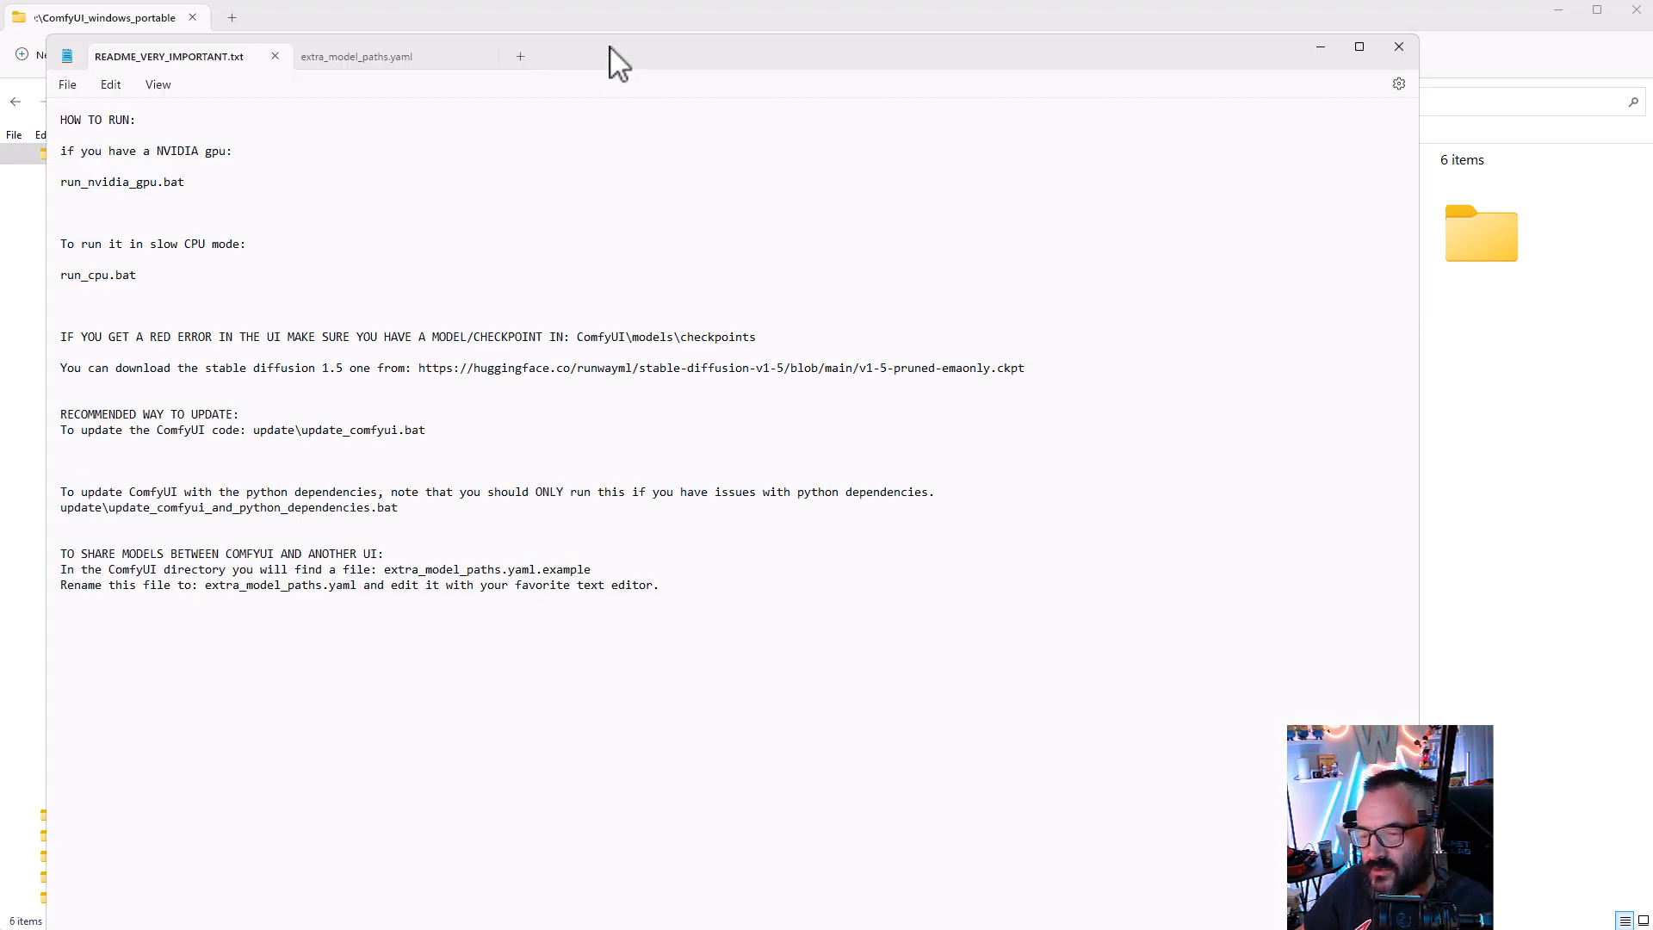
mouse_move(1006, 414)
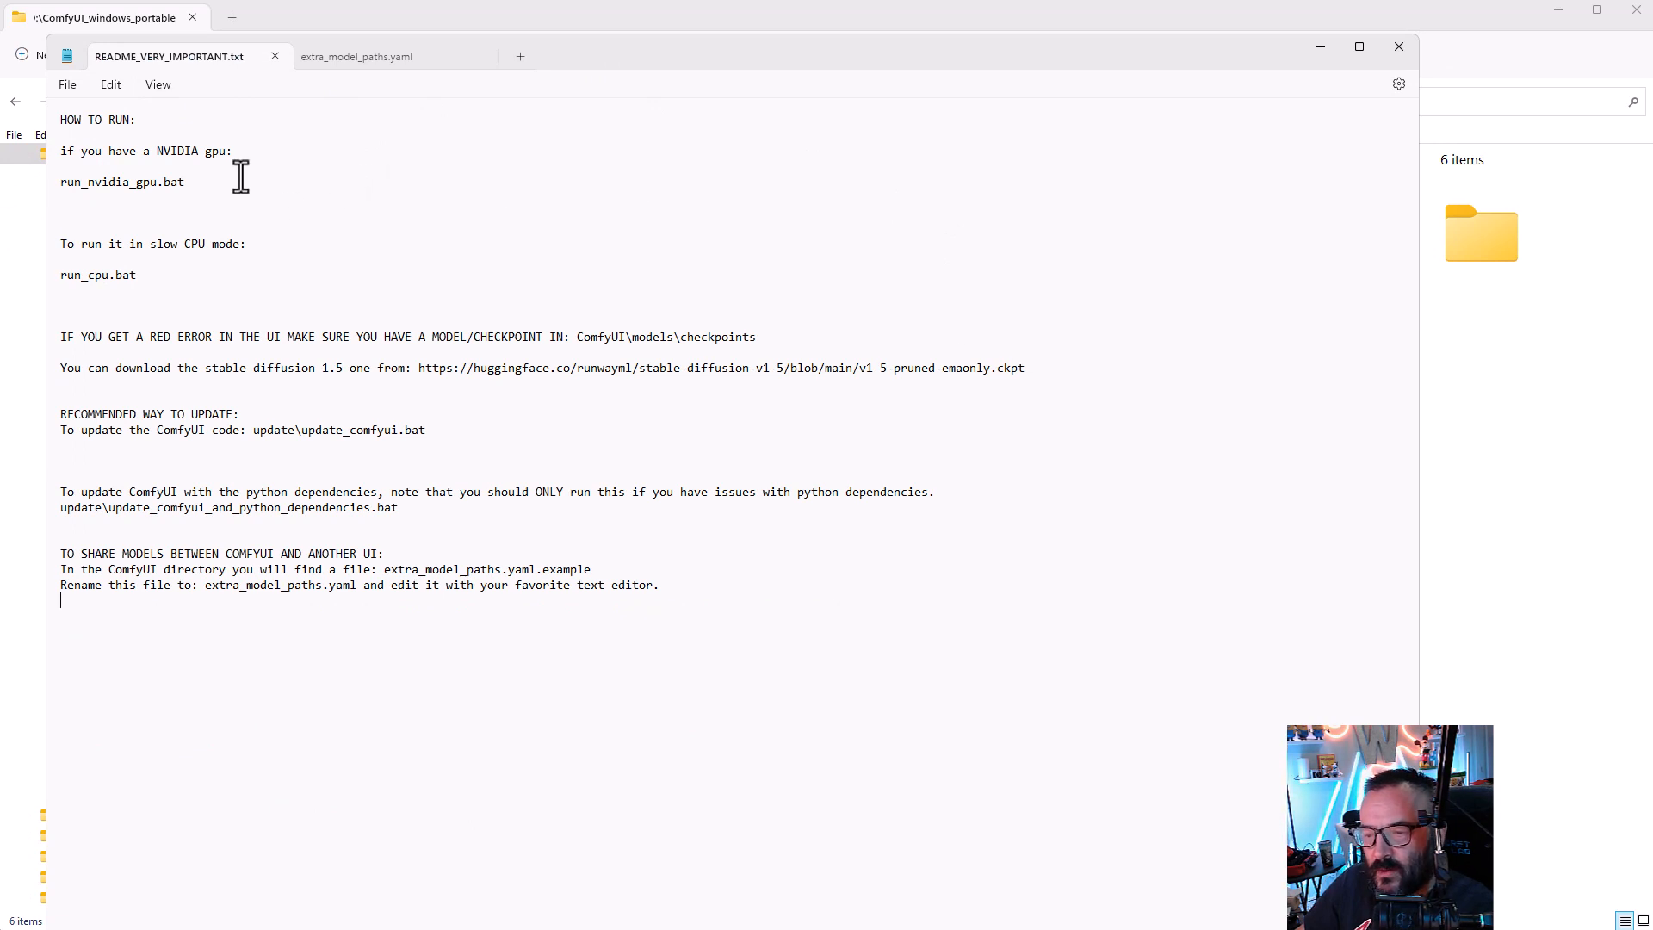
double_click(120, 182)
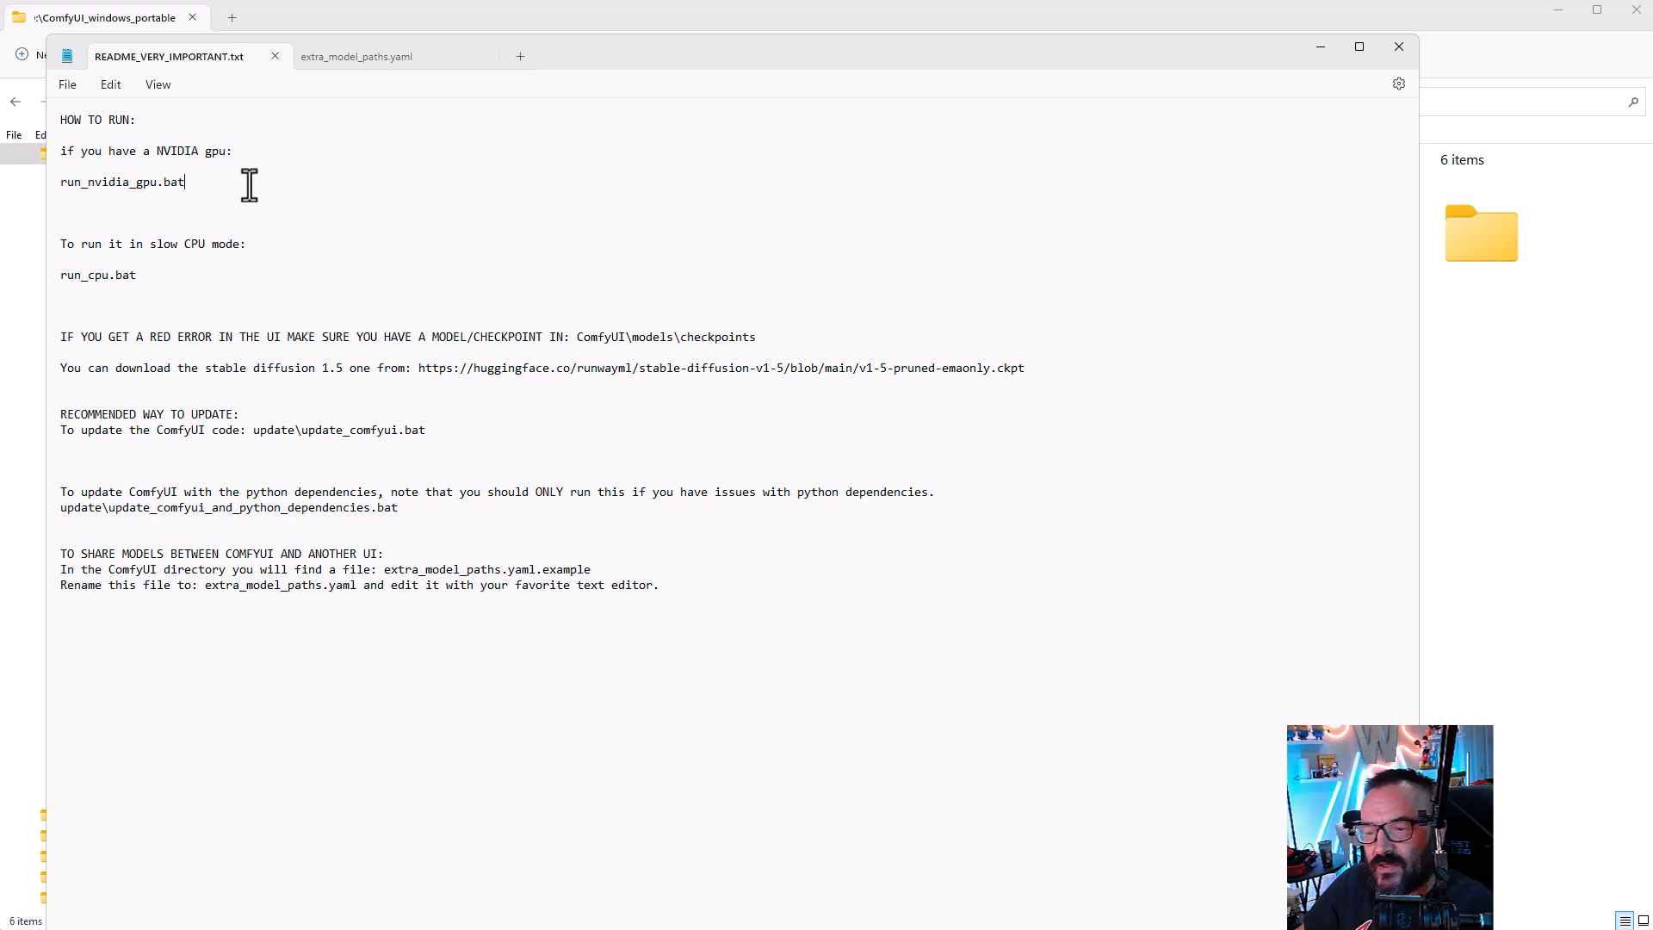
double_click(120, 182)
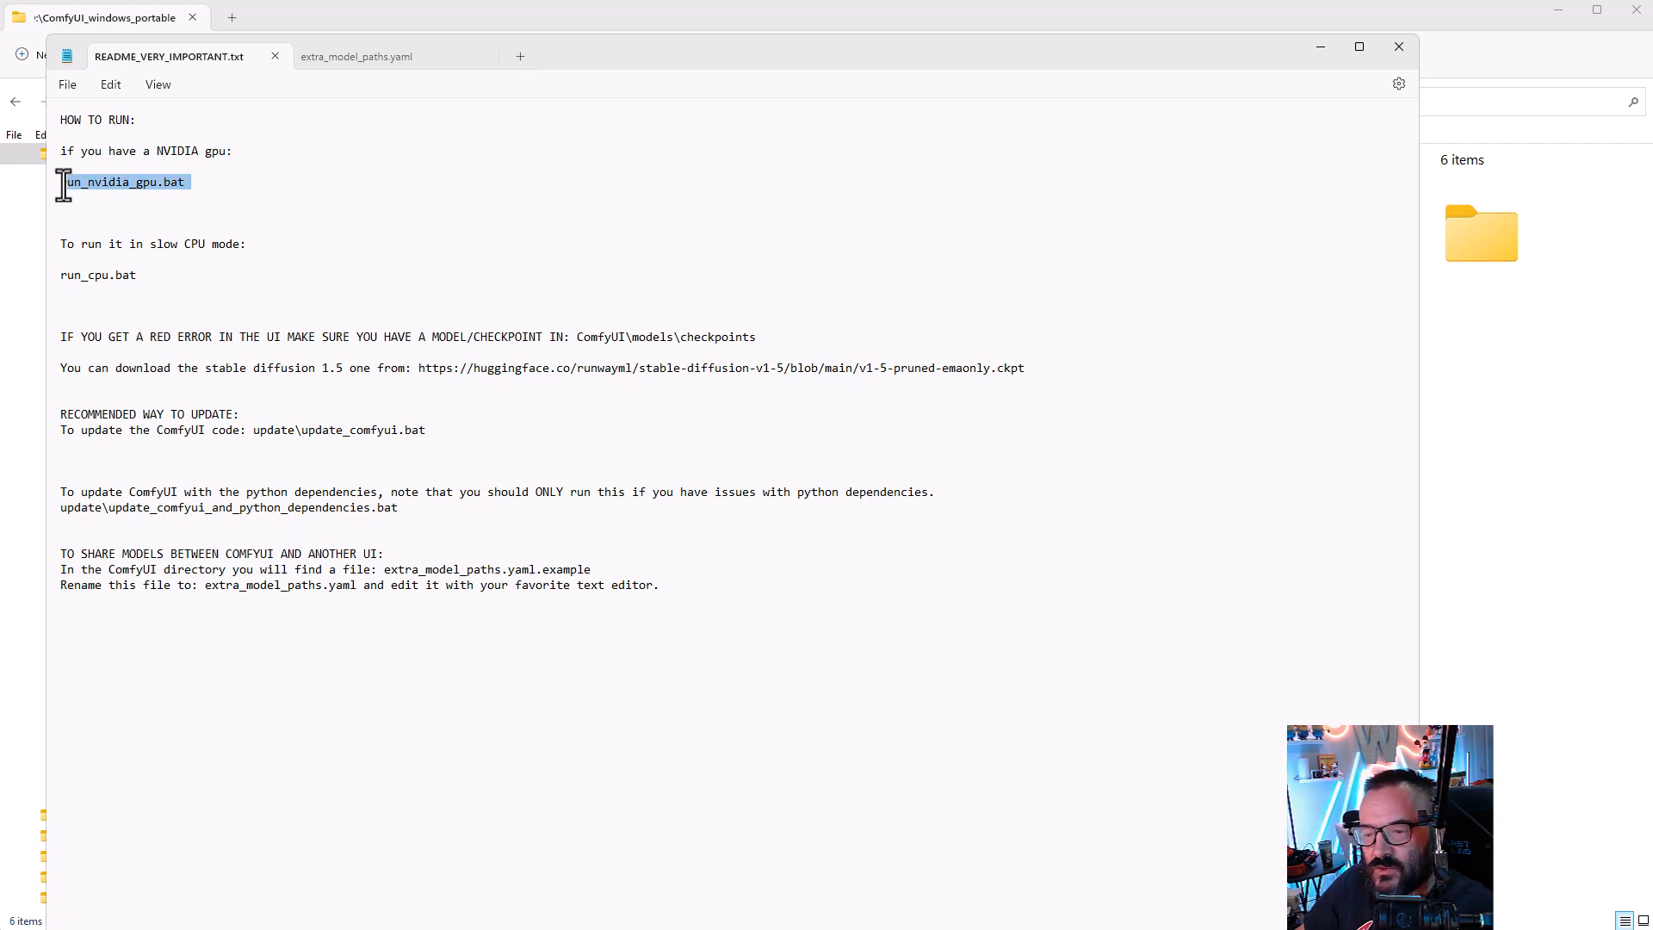
click(135, 276)
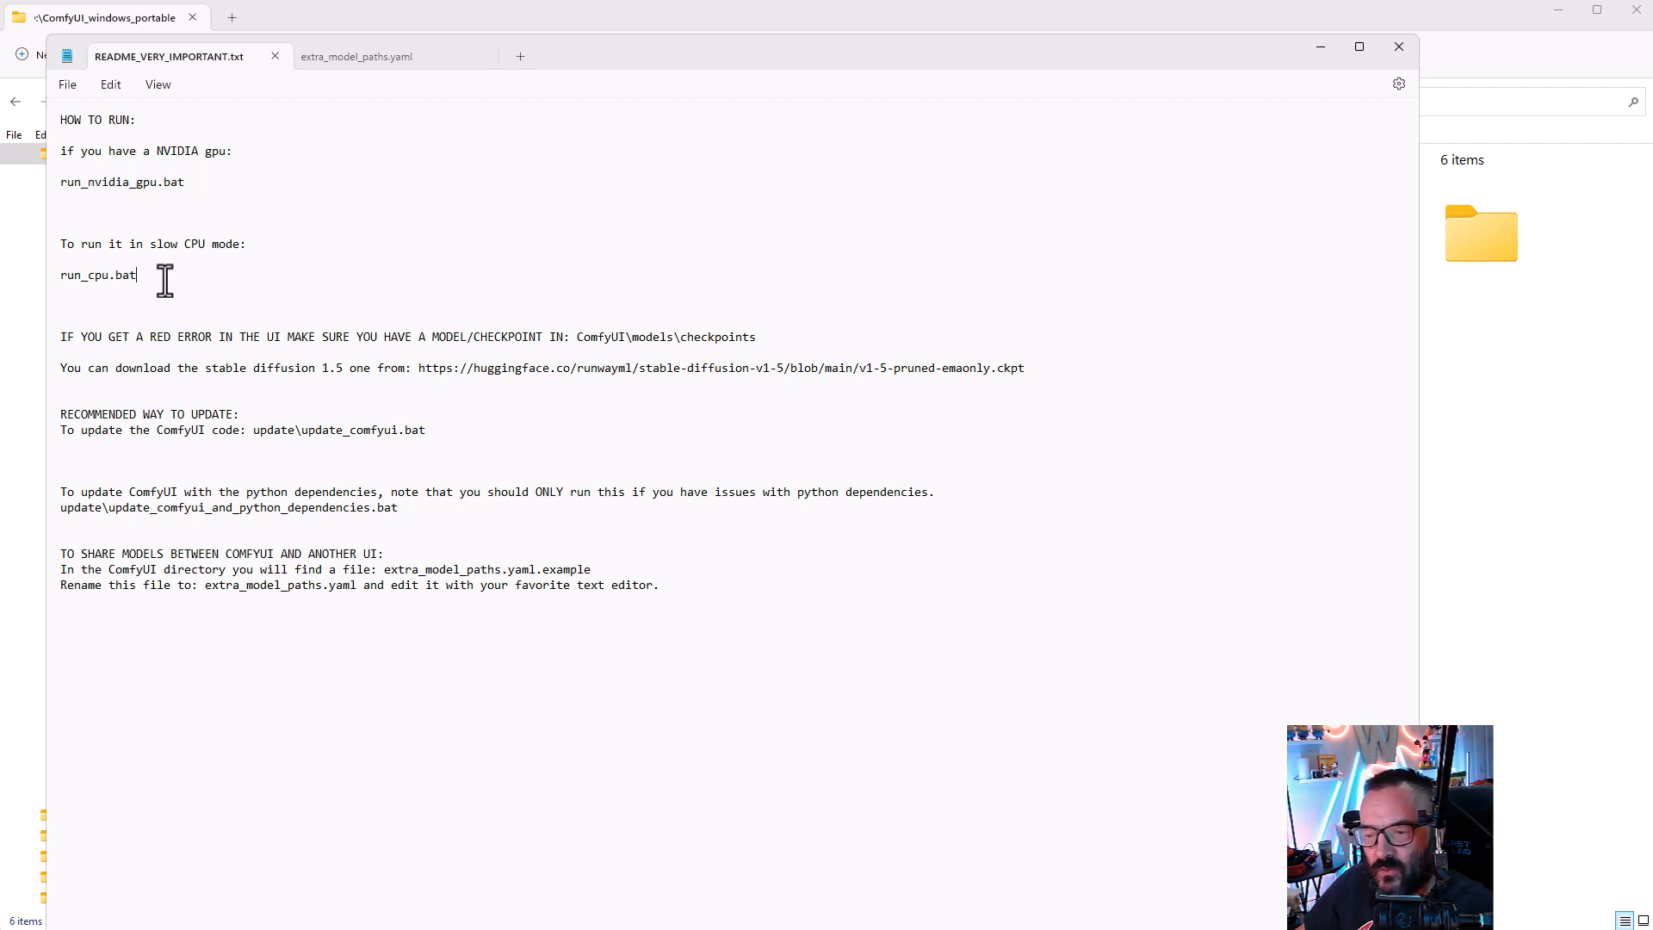
double_click(97, 275)
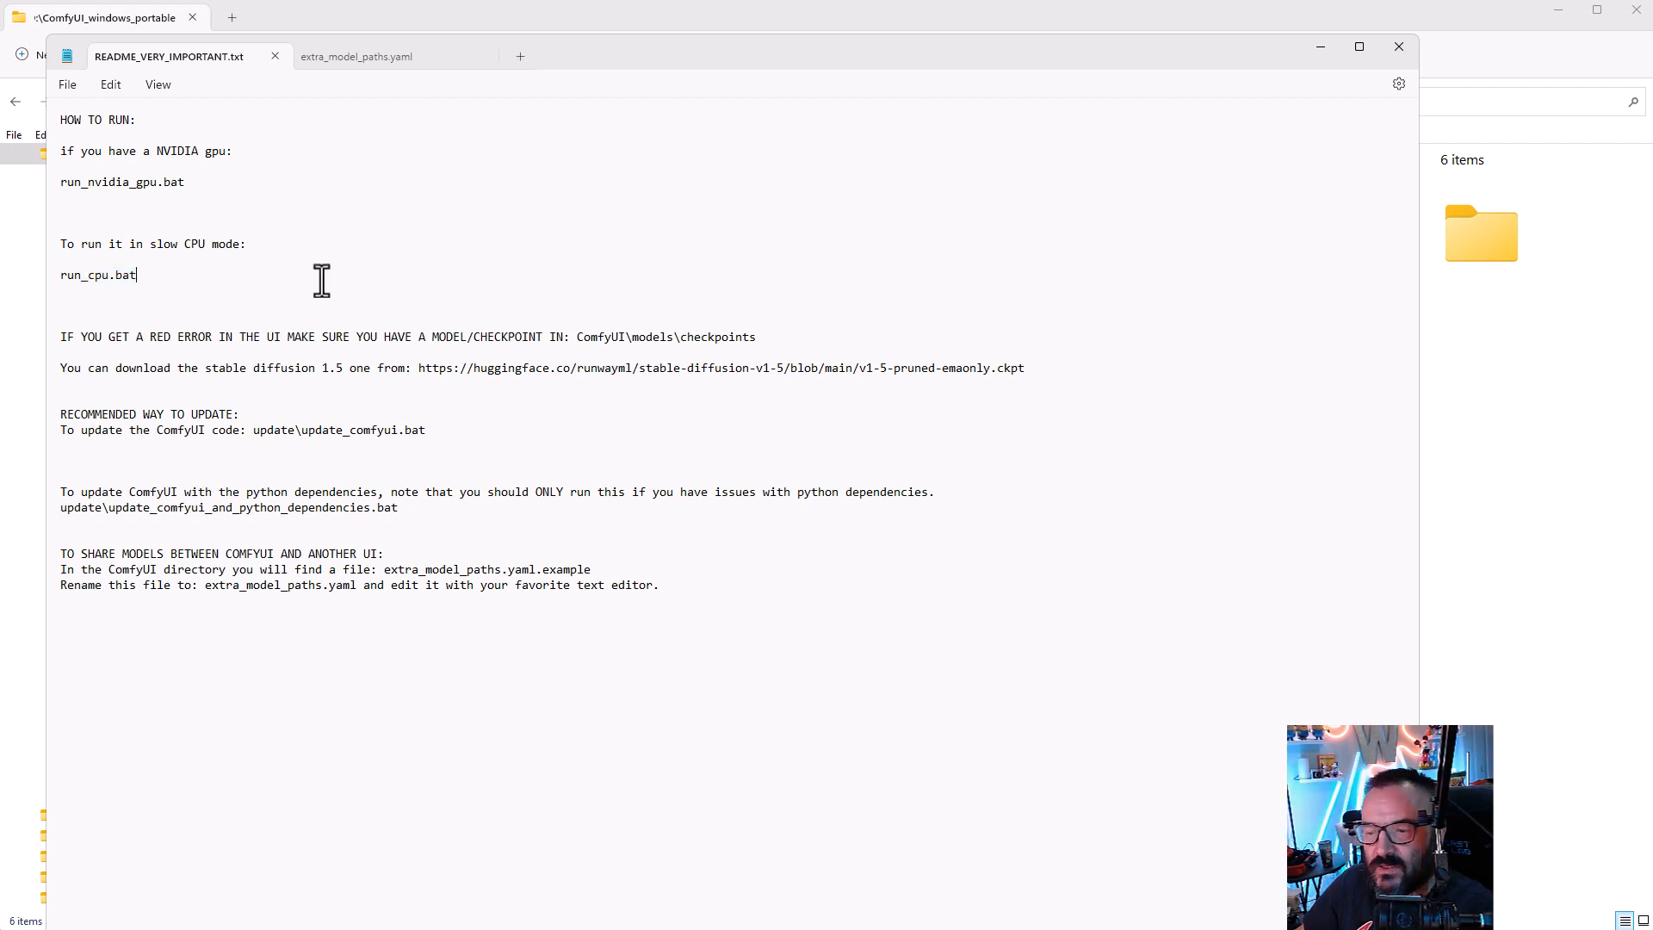
double_click(97, 275)
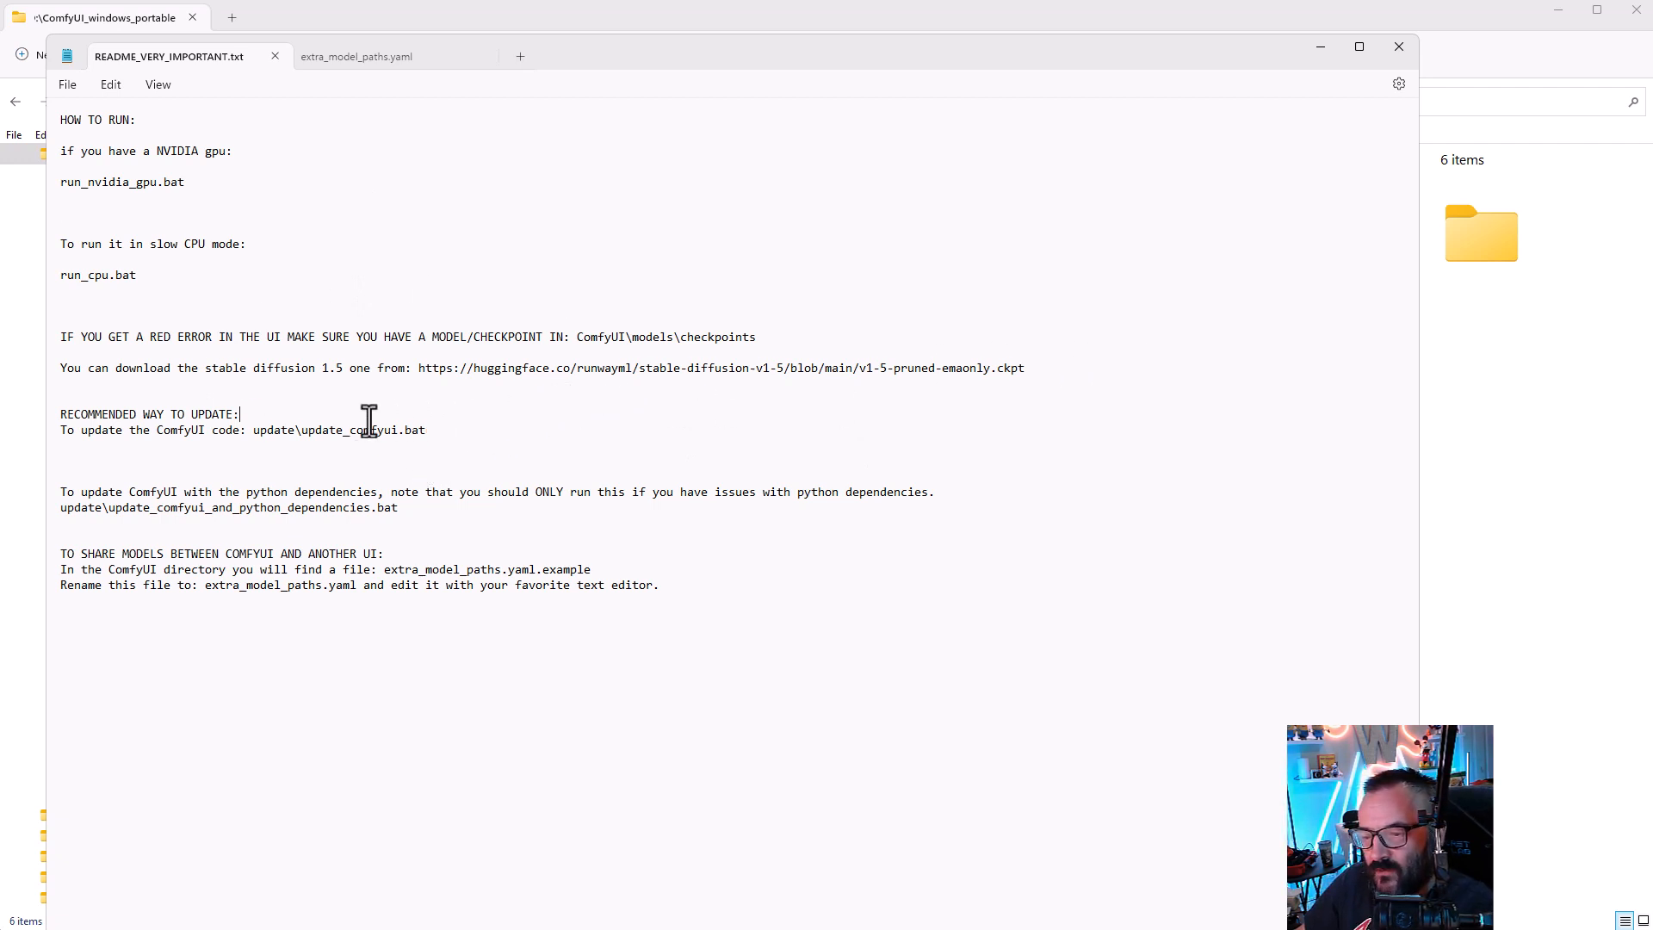
Step: Highlight the update_comfyui.bat instruction and select the Stable Diffusion 1.5 download link
drag(250, 428, 426, 428)
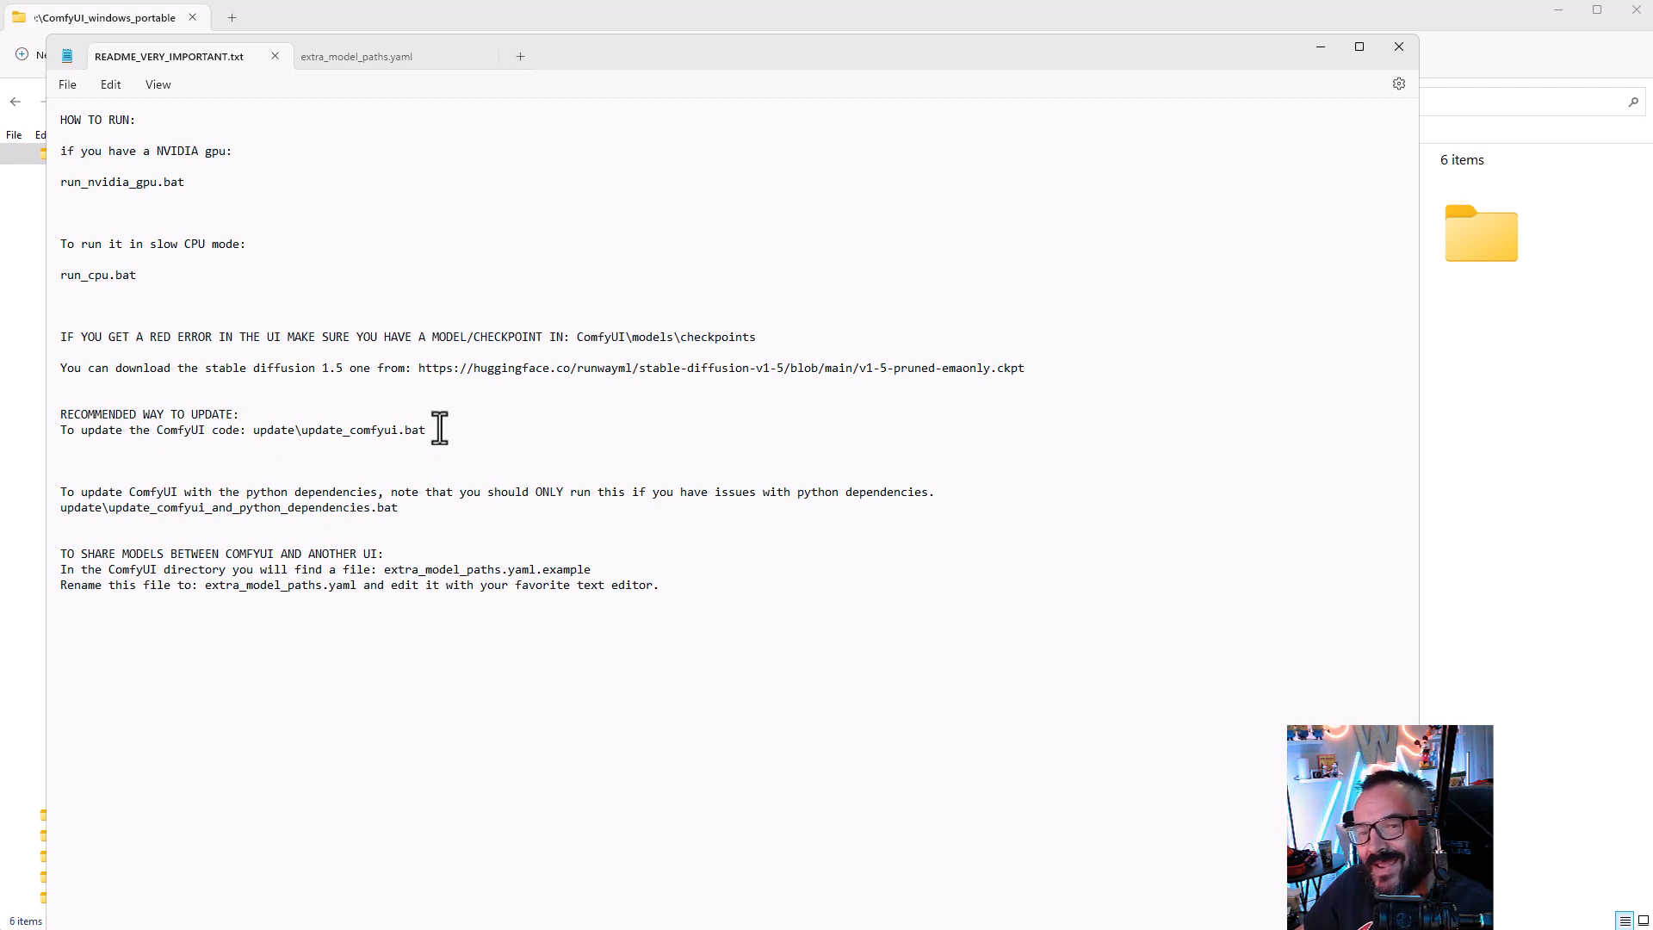
click(239, 413)
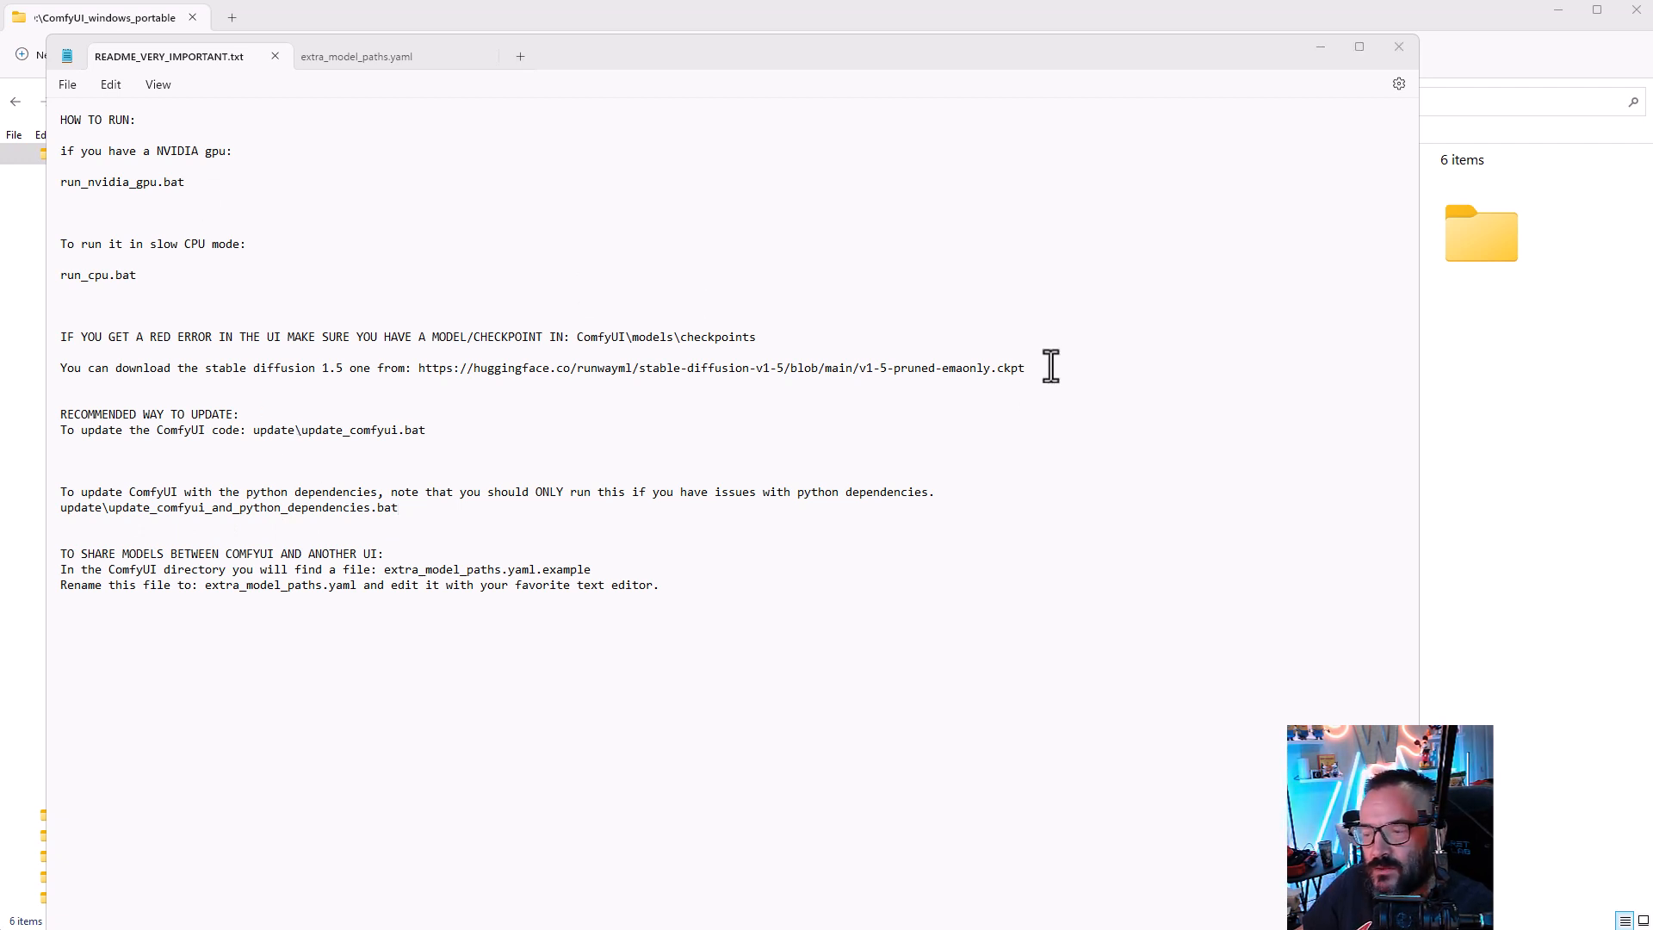
drag(543, 368, 1023, 368)
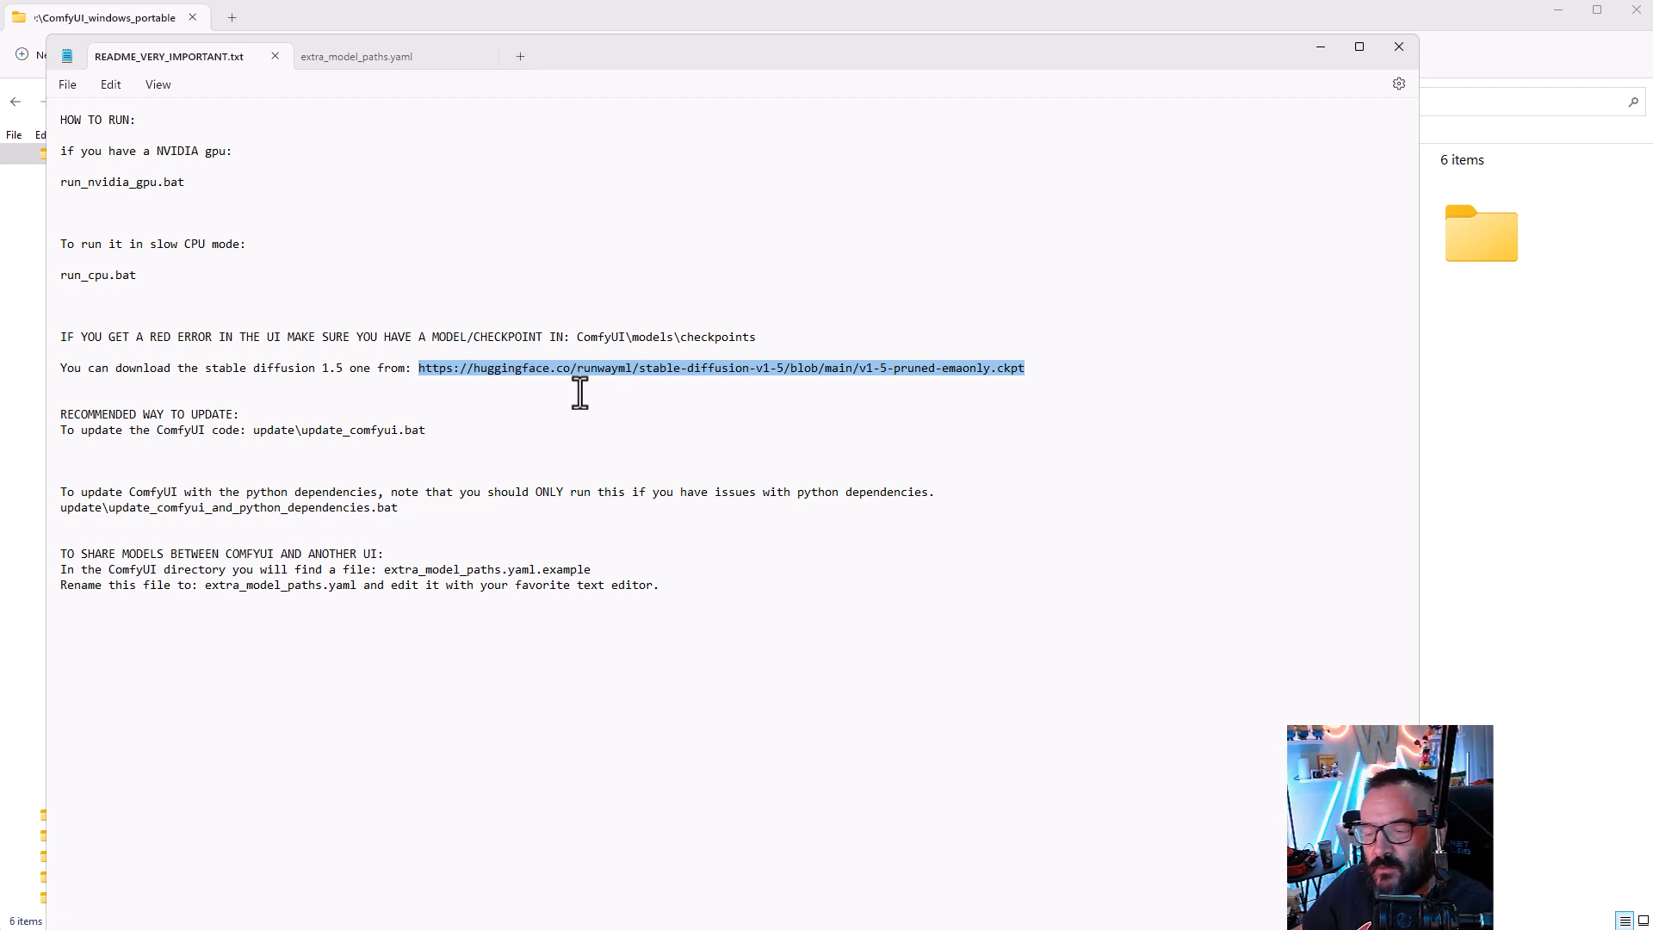
mouse_move(1035, 392)
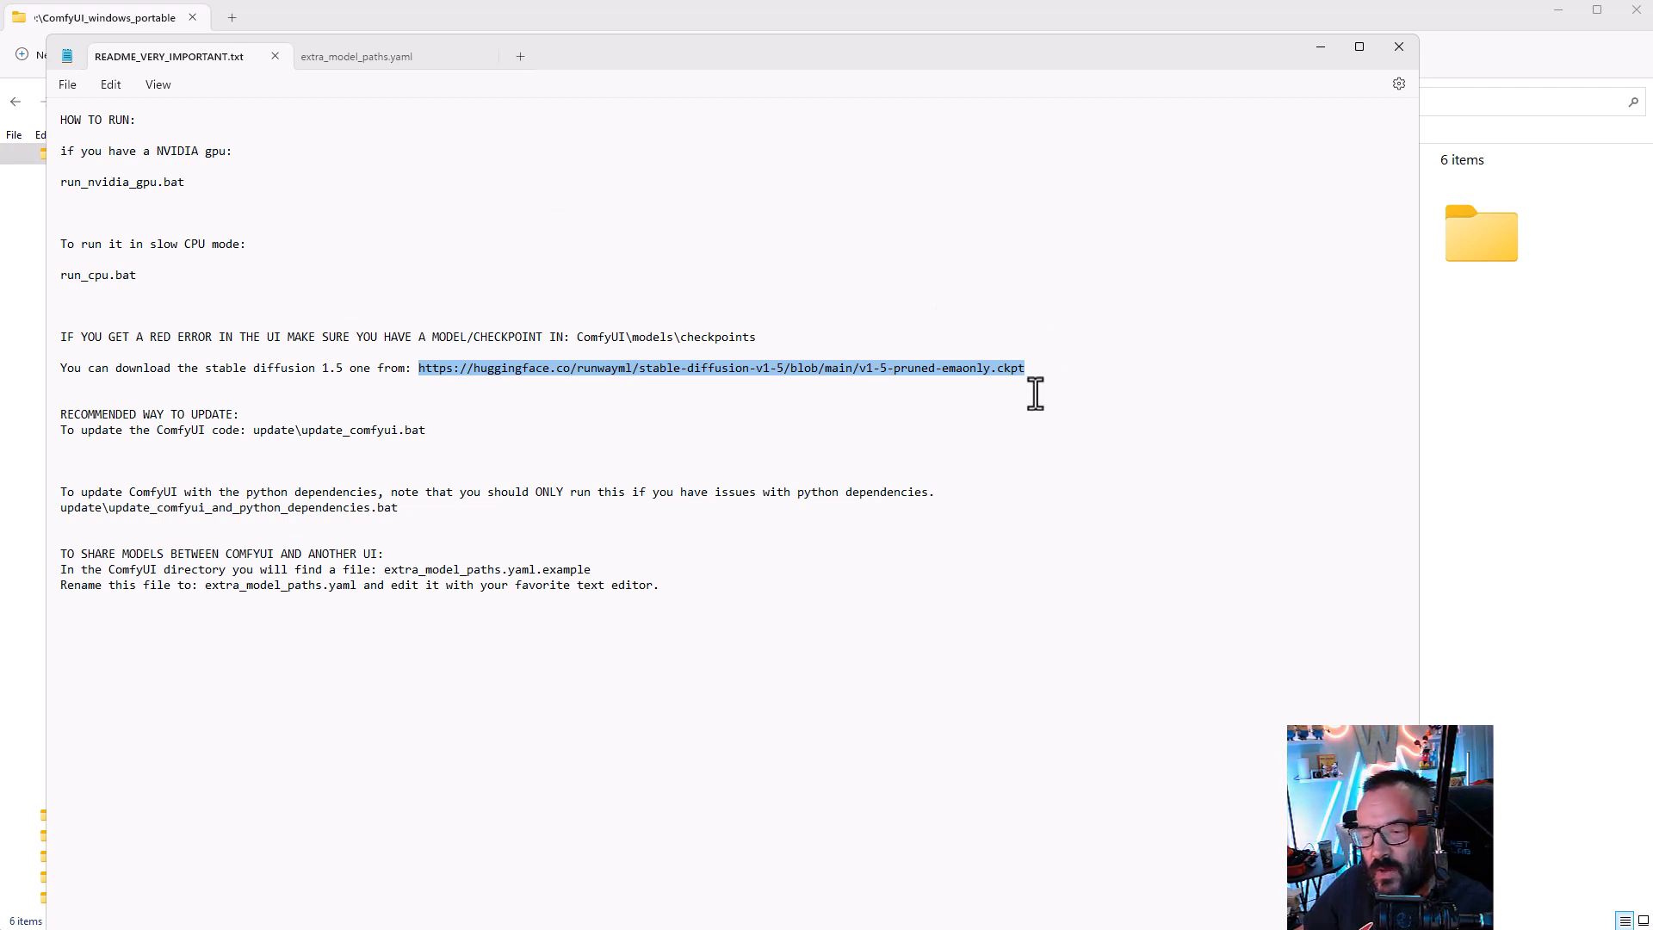
mouse_move(550, 466)
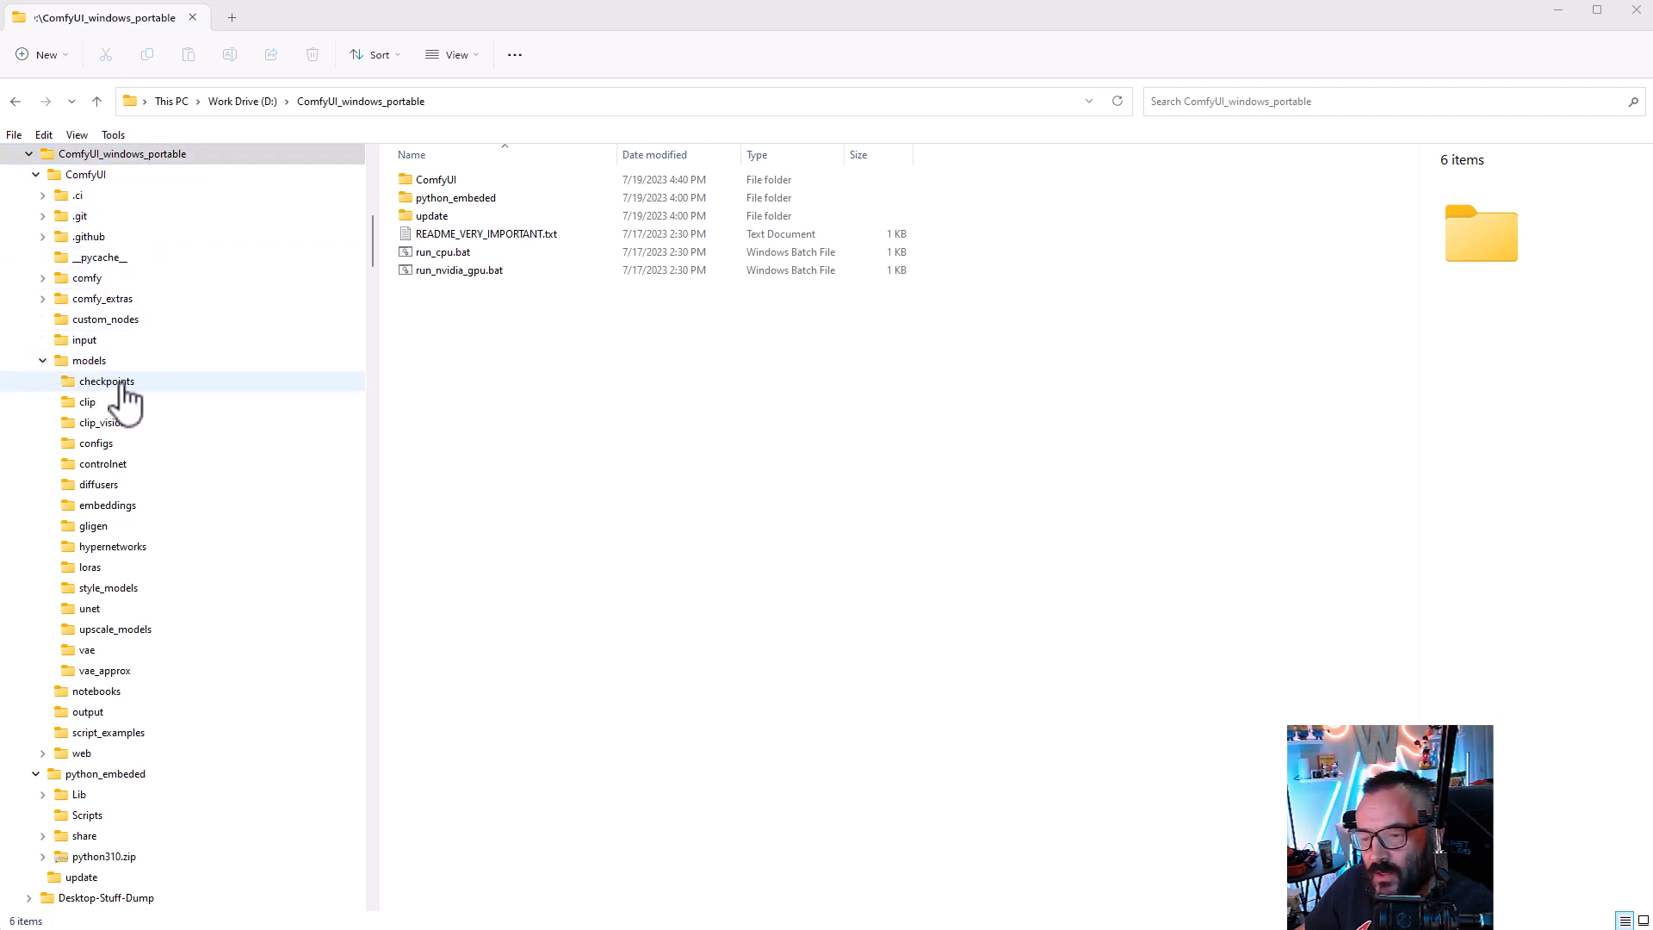
Step: Open models > checkpoints in the ComfyUI portable install's navigation pane
click(105, 381)
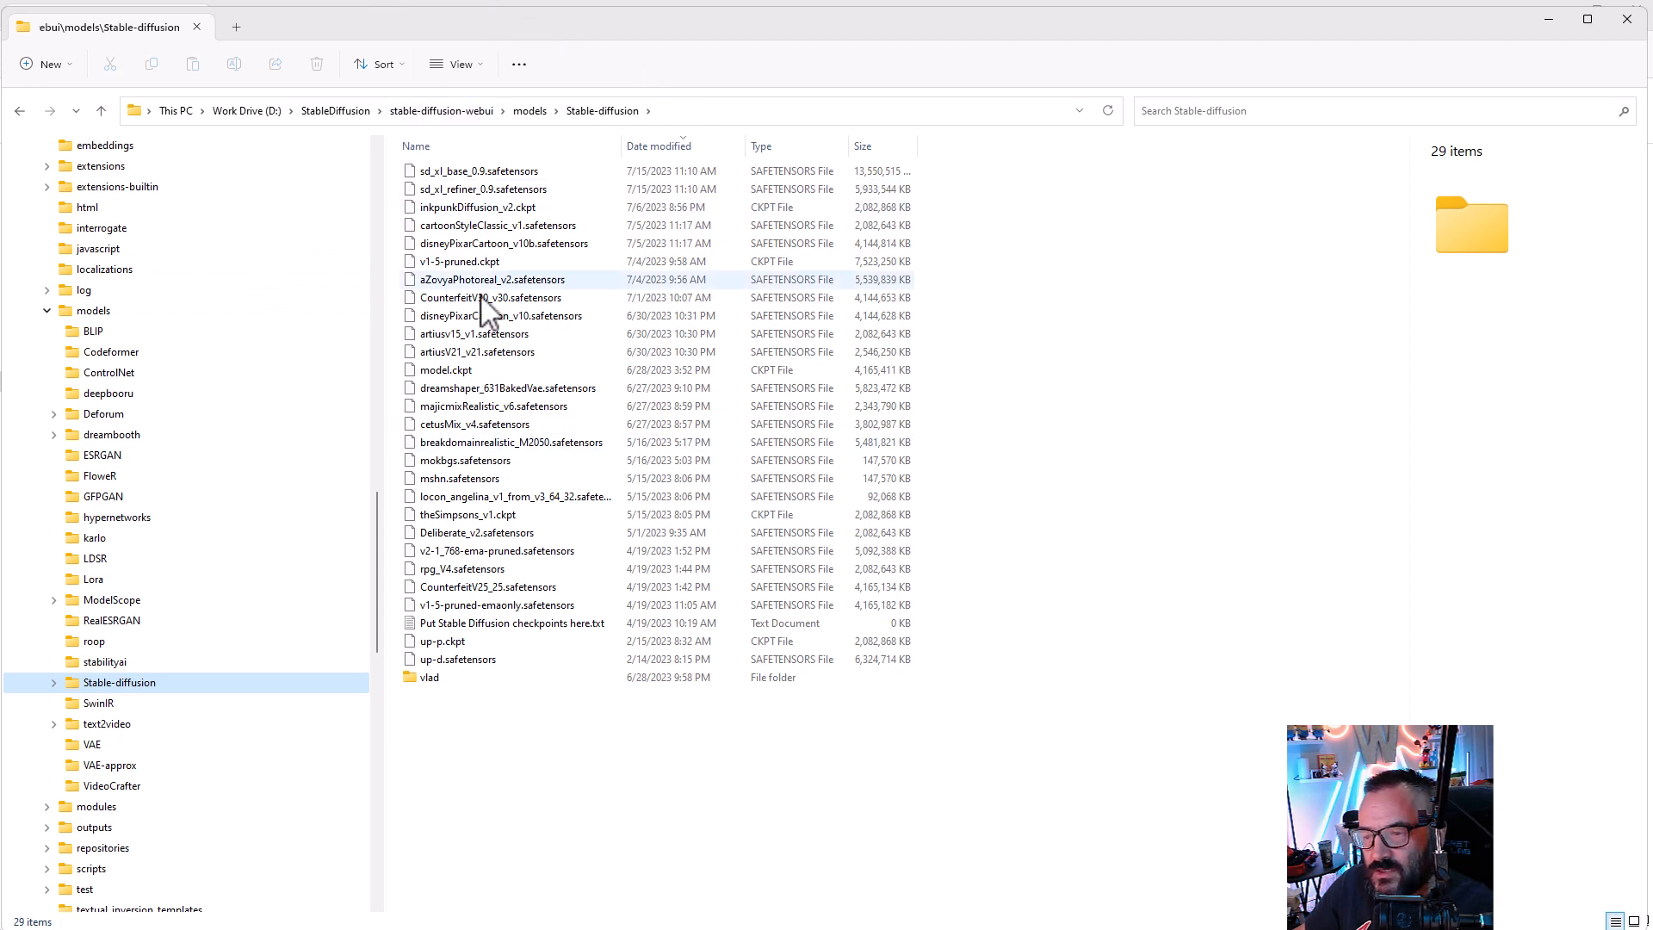
mouse_move(477, 333)
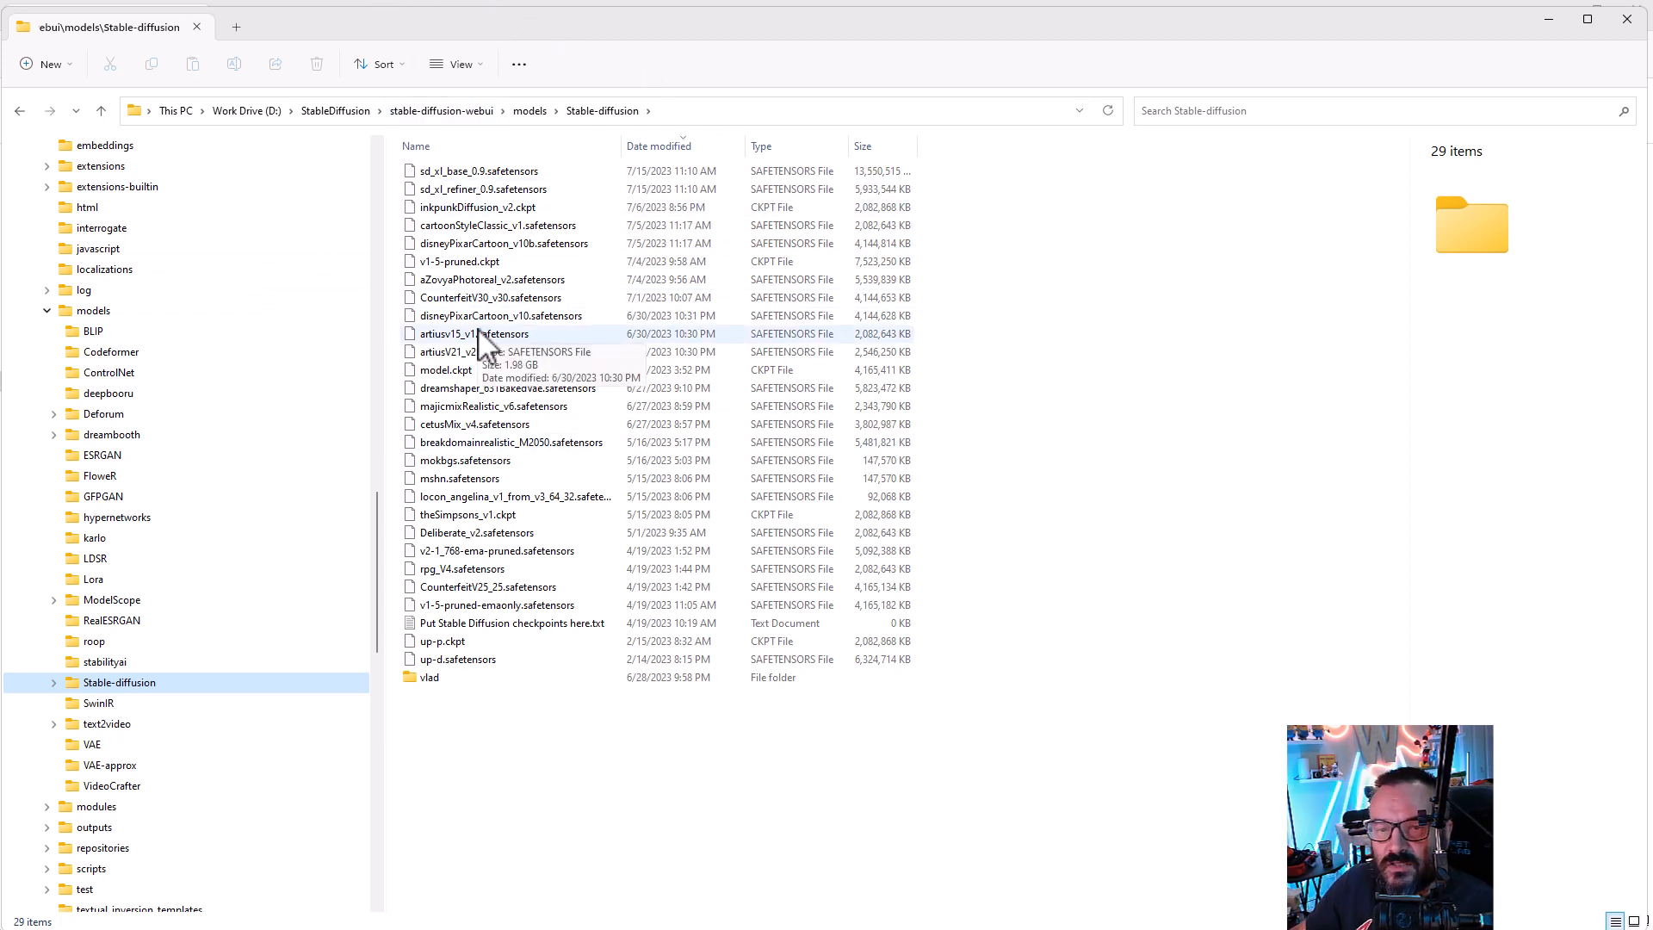
mouse_move(392, 32)
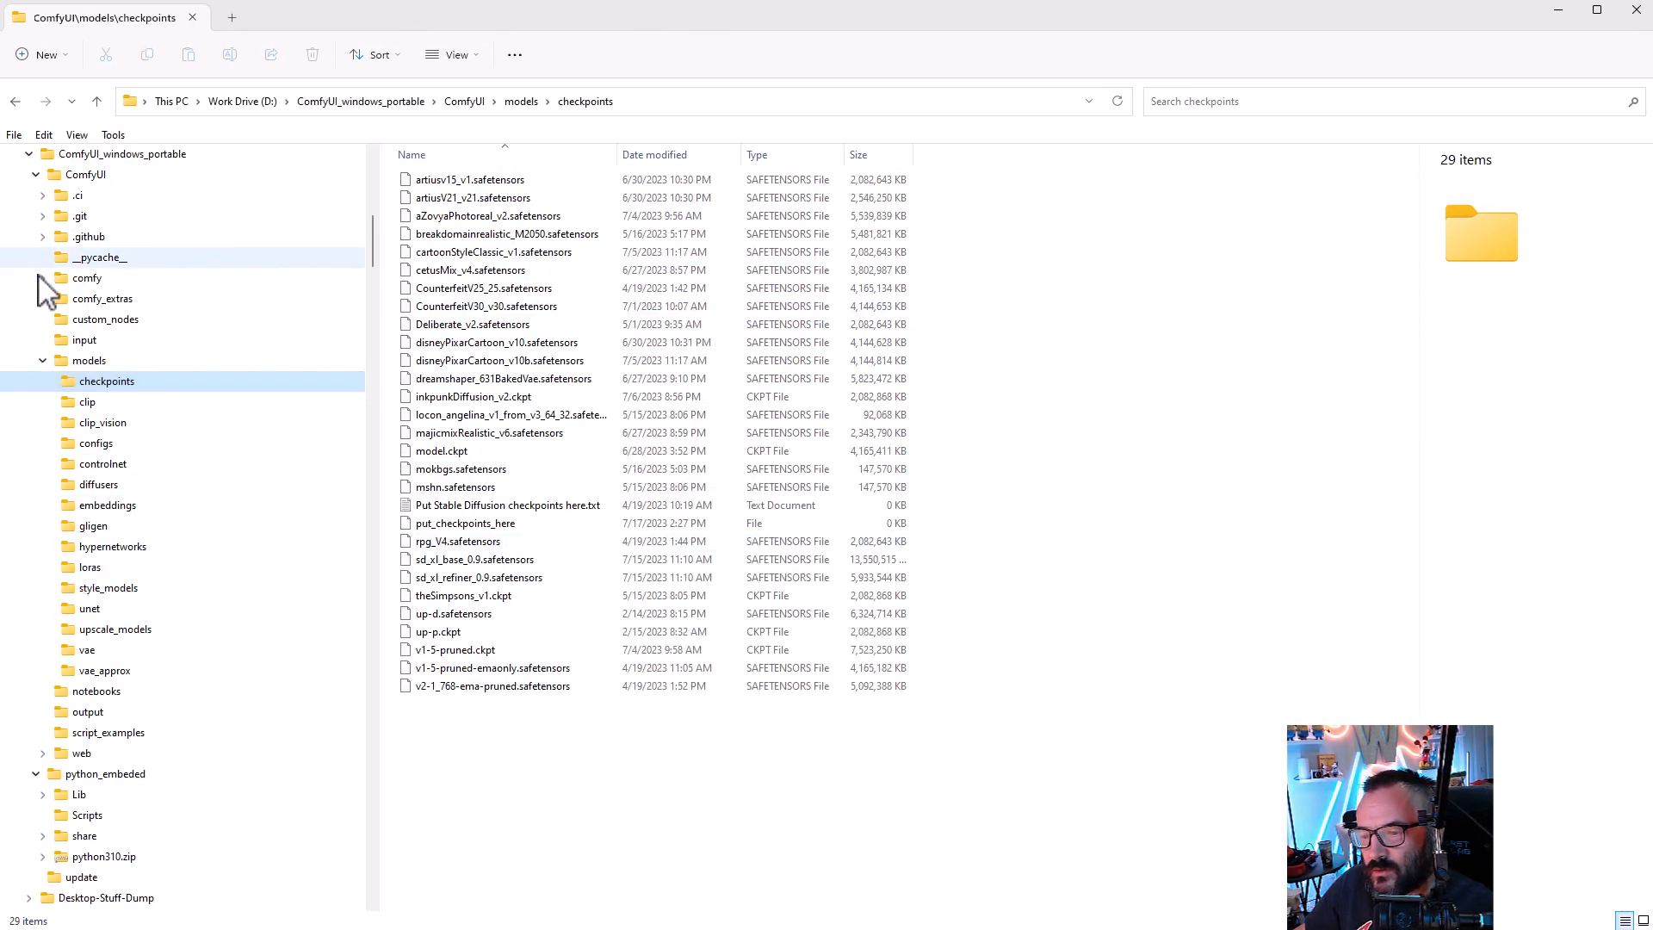
mouse_move(114, 153)
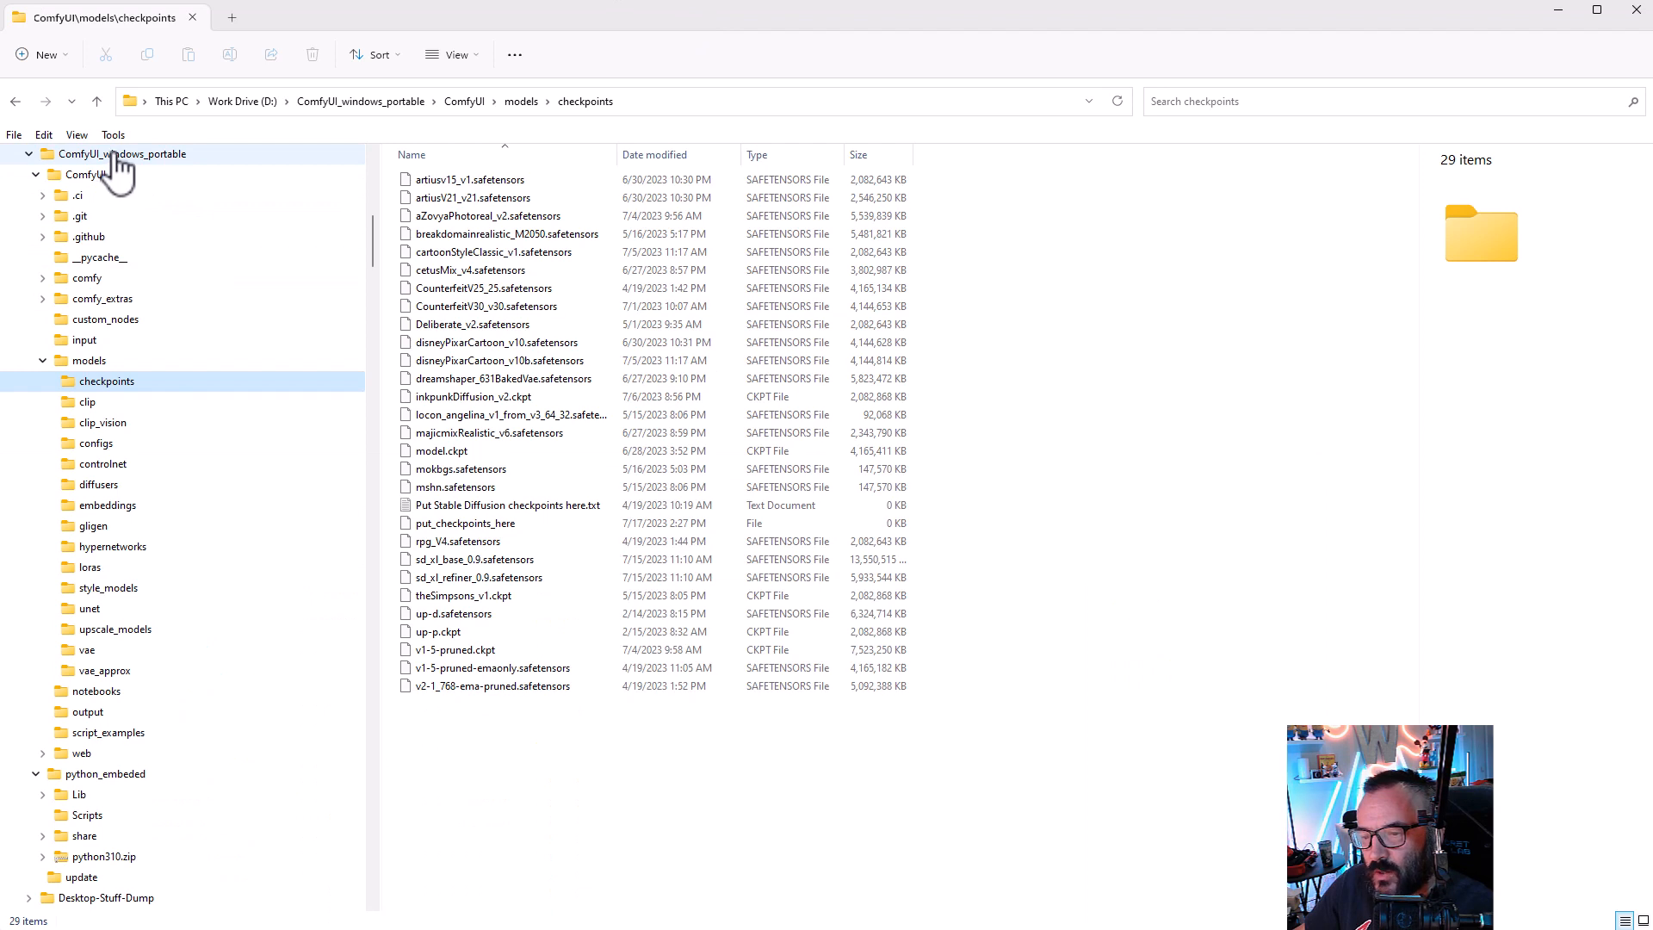
Step: Enter ComfyUI_windows_portable > ComfyUI and locate extra_model_paths.yaml beside its .example file
click(122, 153)
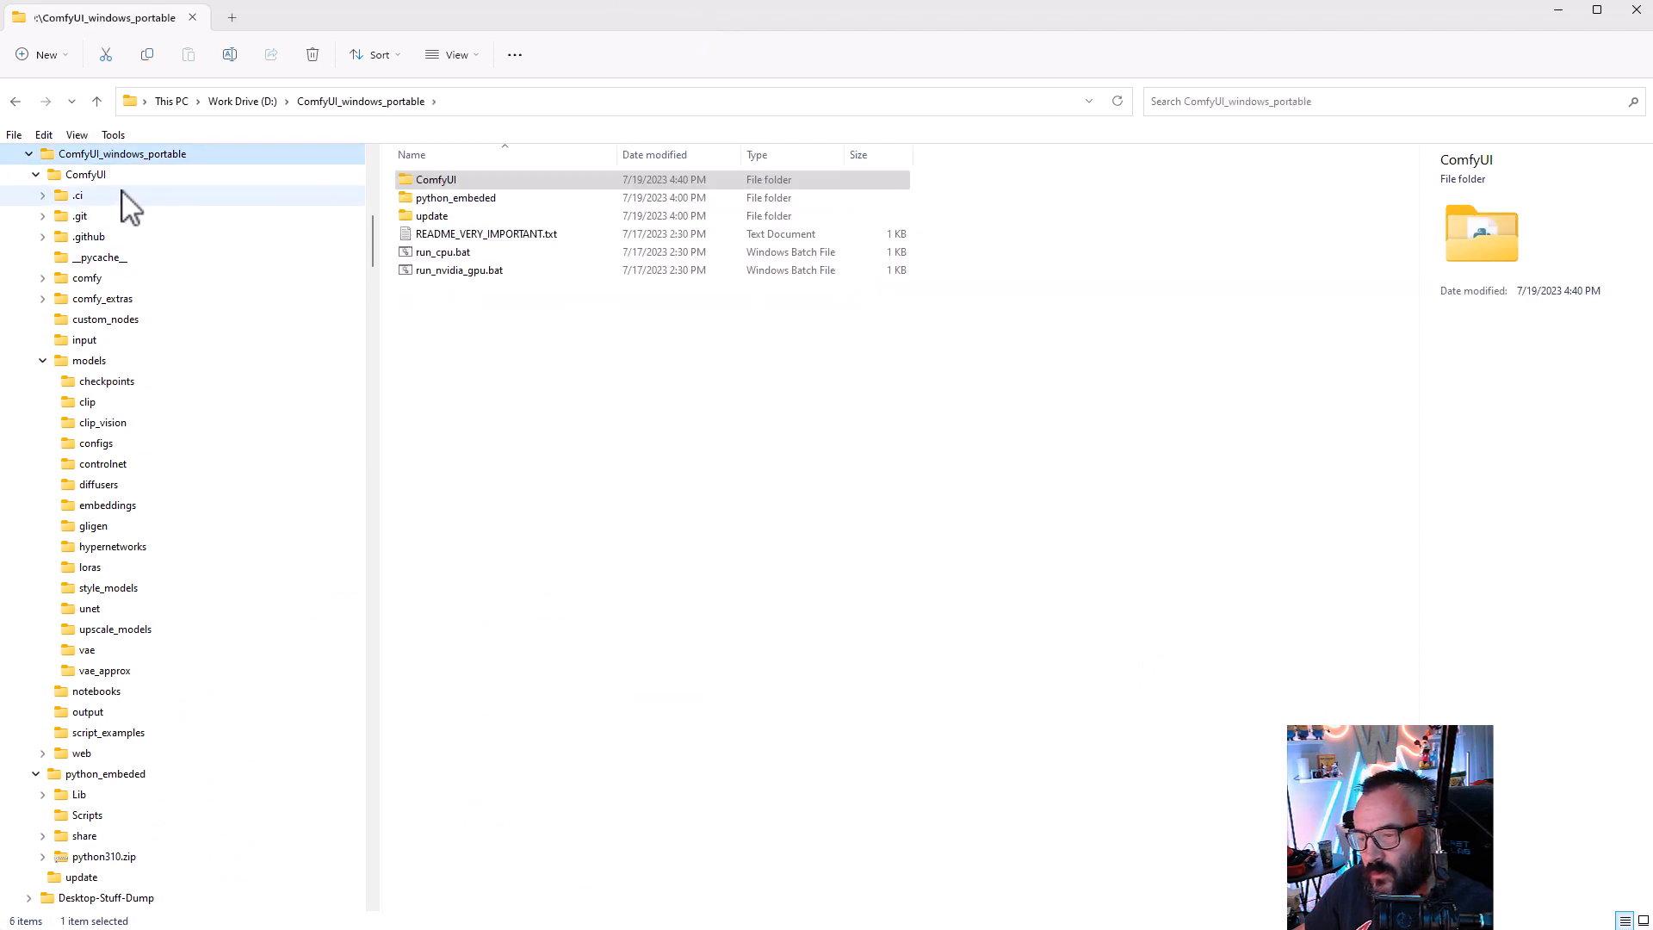
double_click(437, 179)
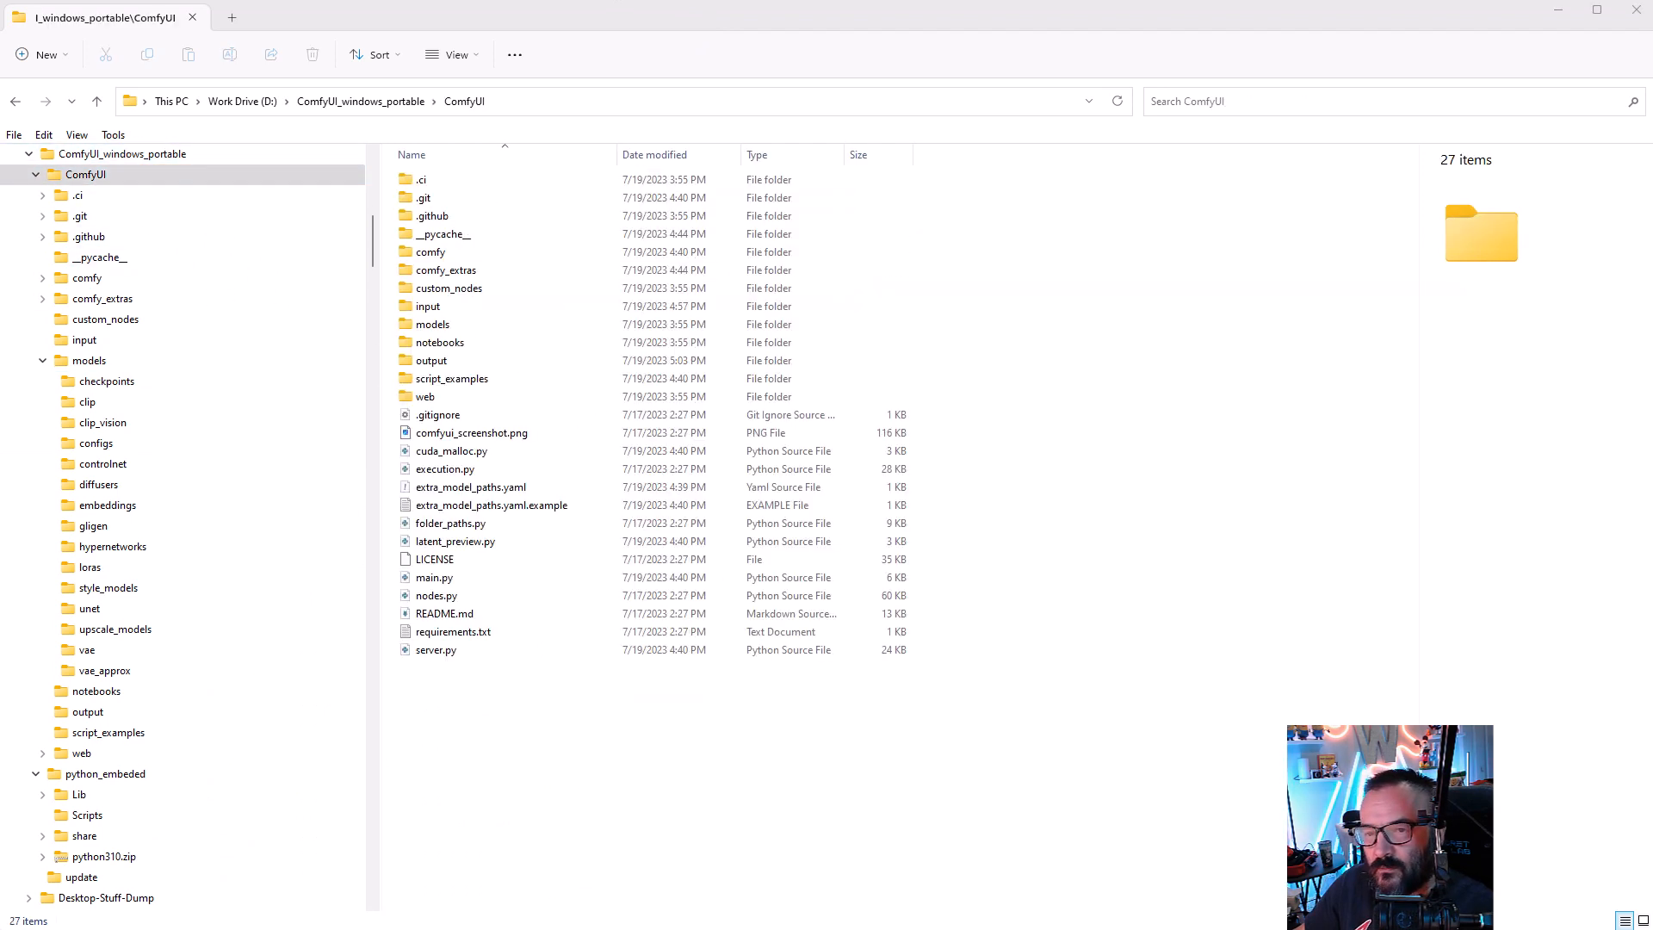
click(86, 174)
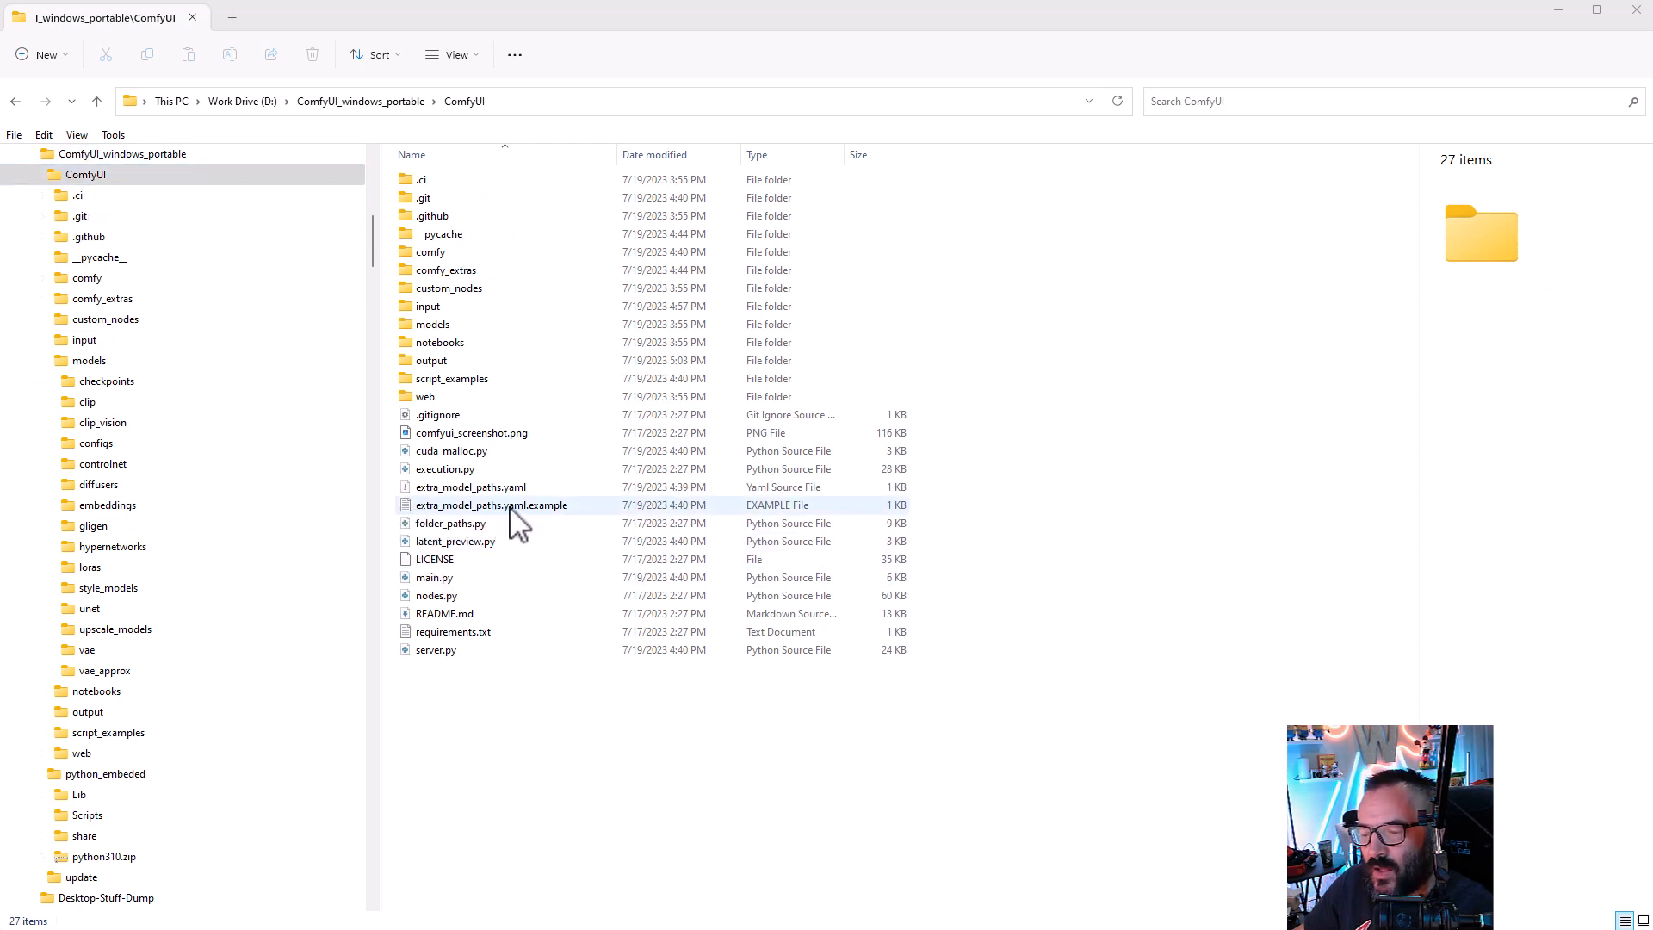
click(470, 486)
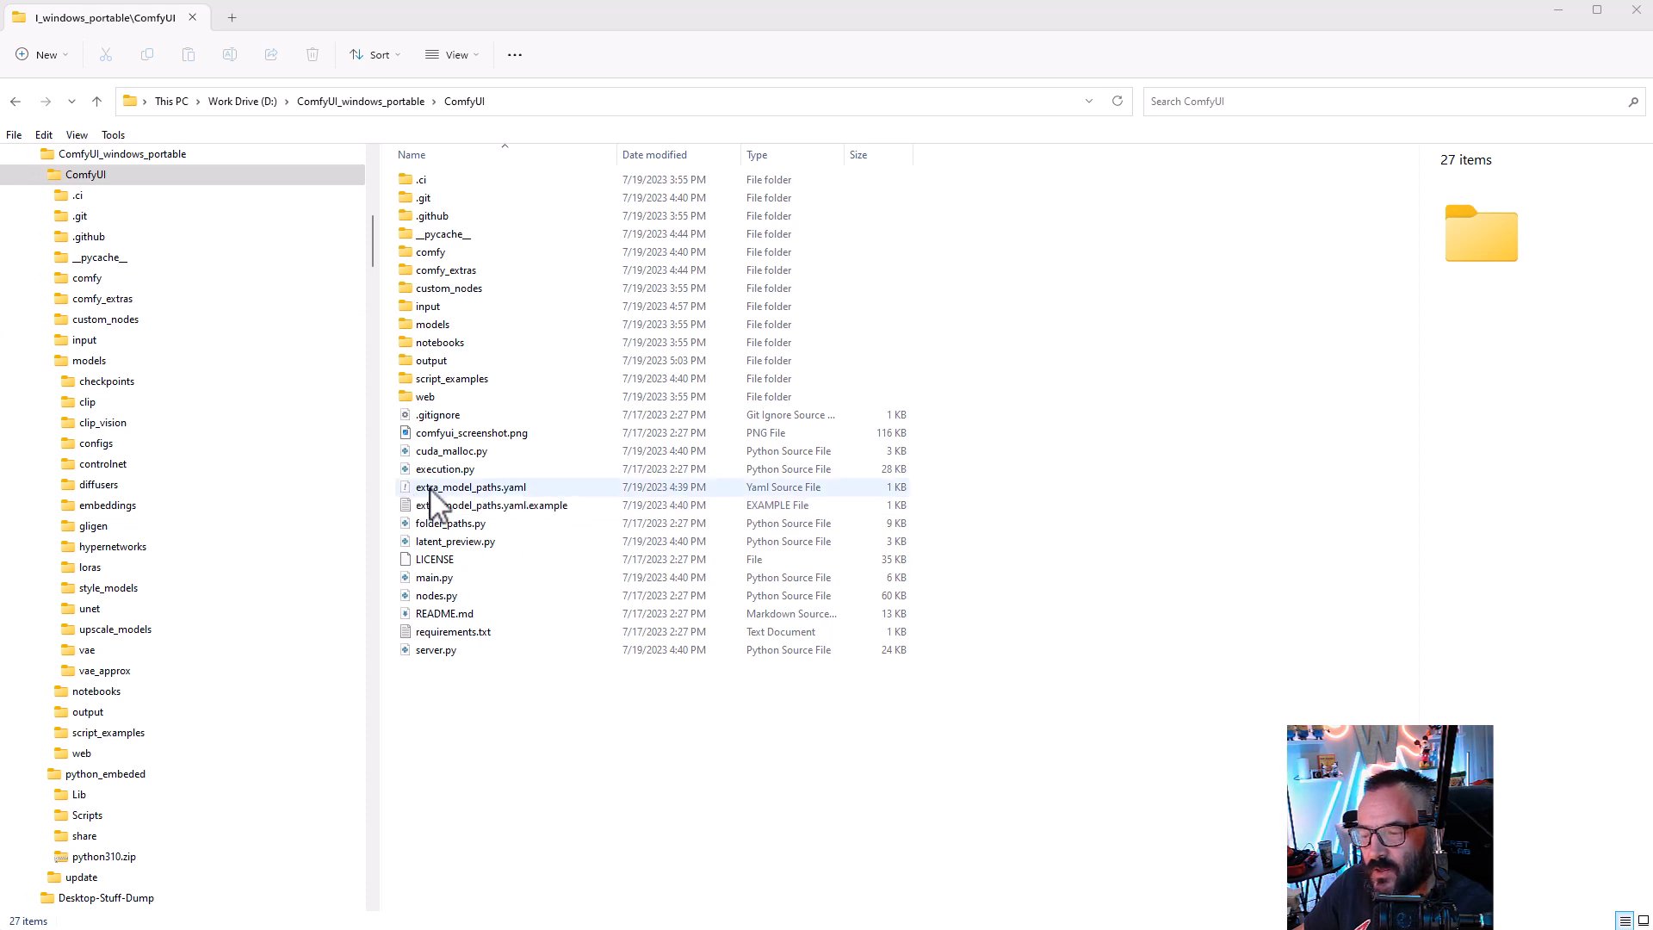
mouse_move(553, 511)
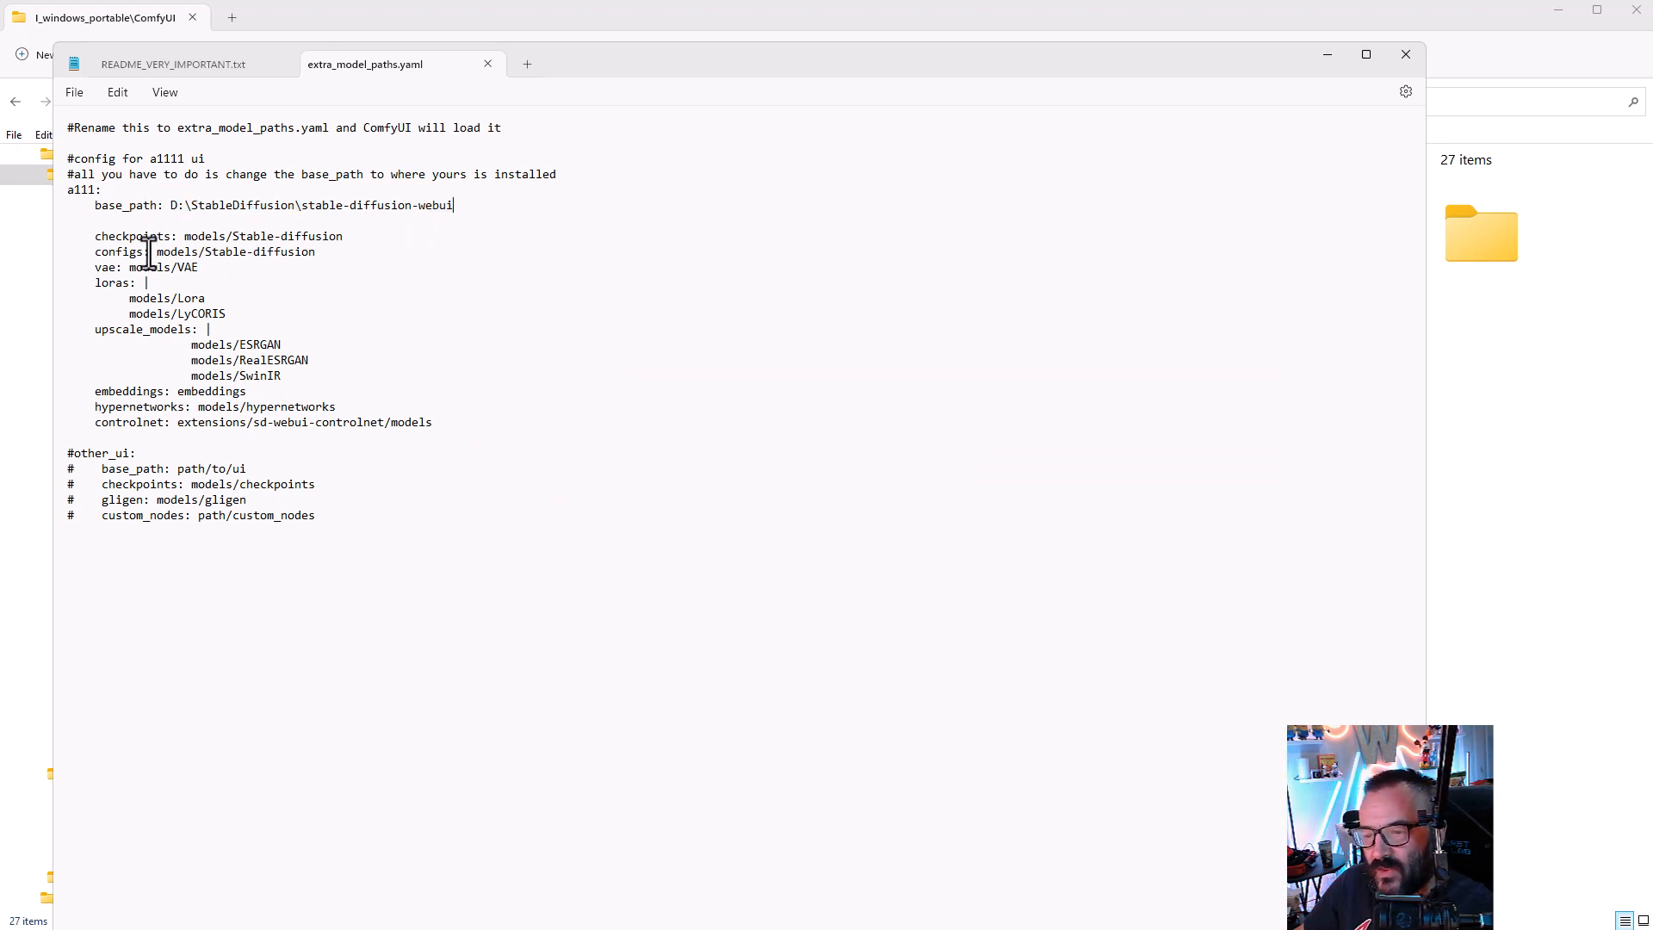
Step: Select text in the a111 section of extra_model_paths.yaml pointing at the WebUI install
double_click(234, 344)
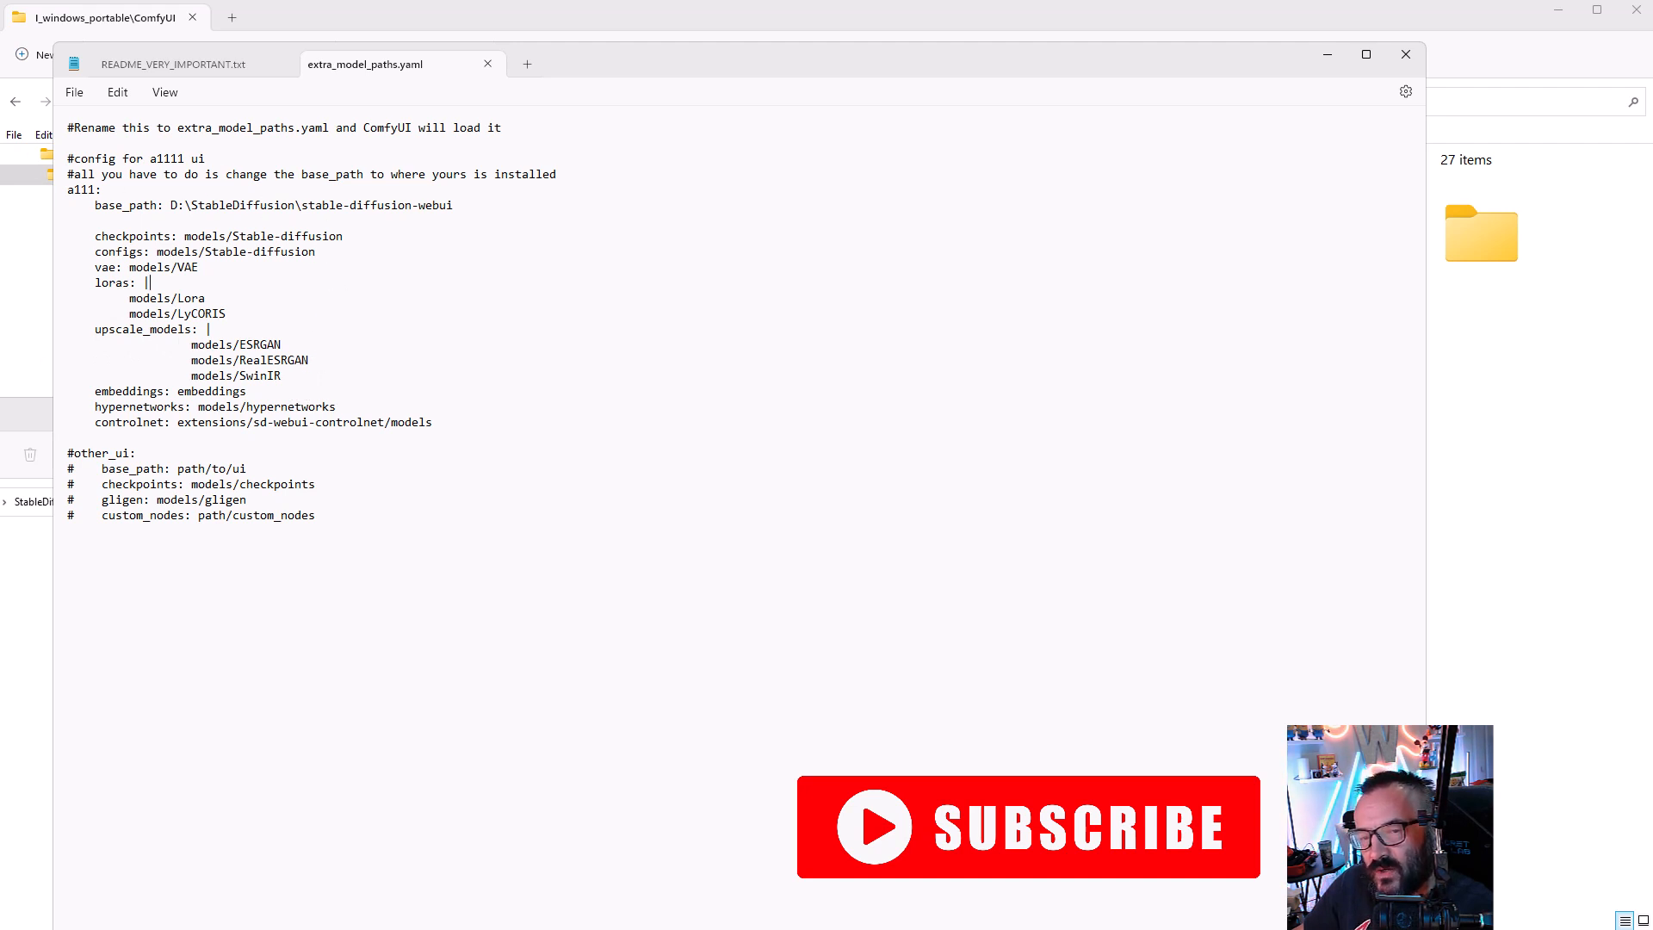
drag(93, 422, 206, 422)
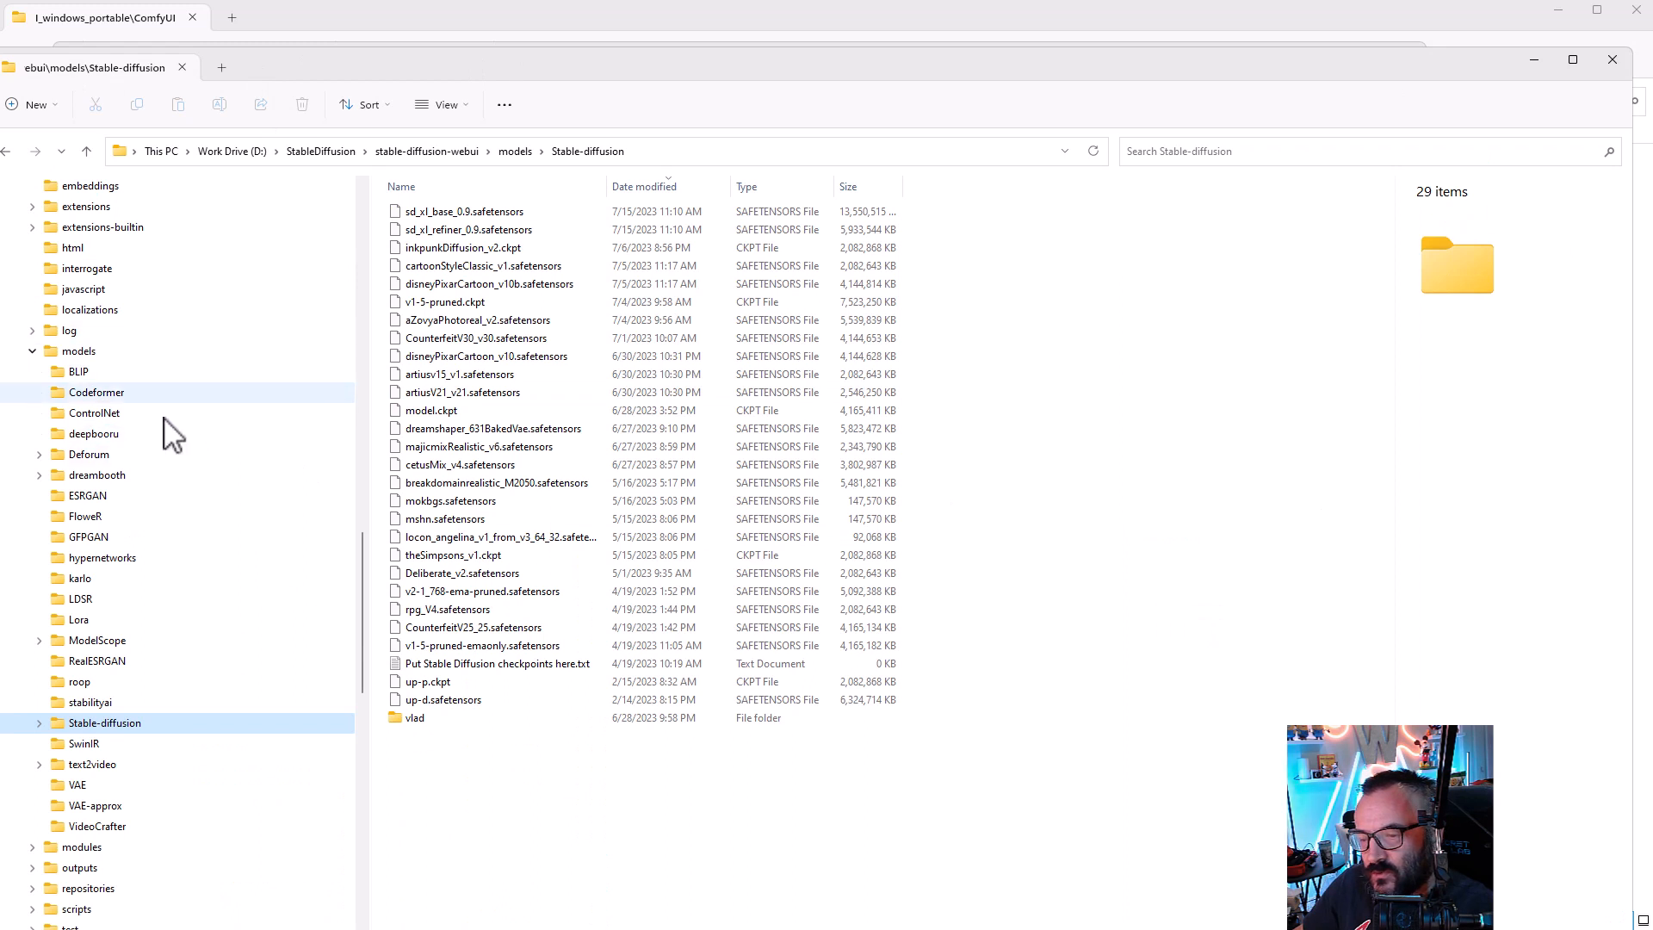
Step: Scroll through the WebUI models folder tree in File Explorer
scroll(down, 3)
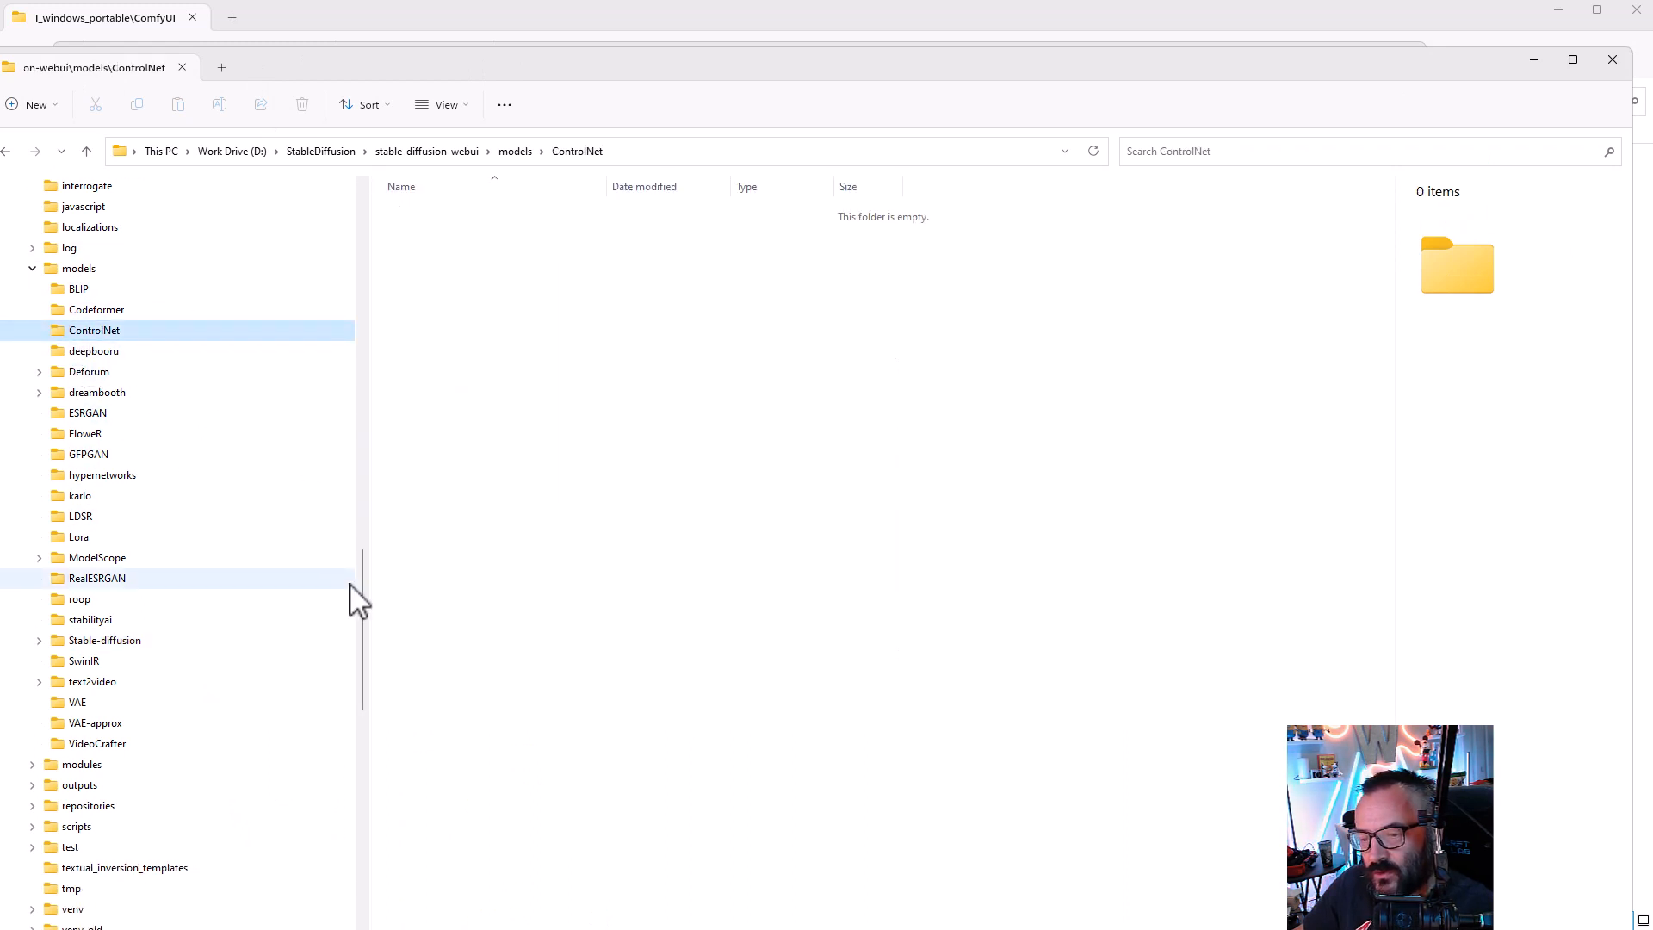
scroll(up, 3)
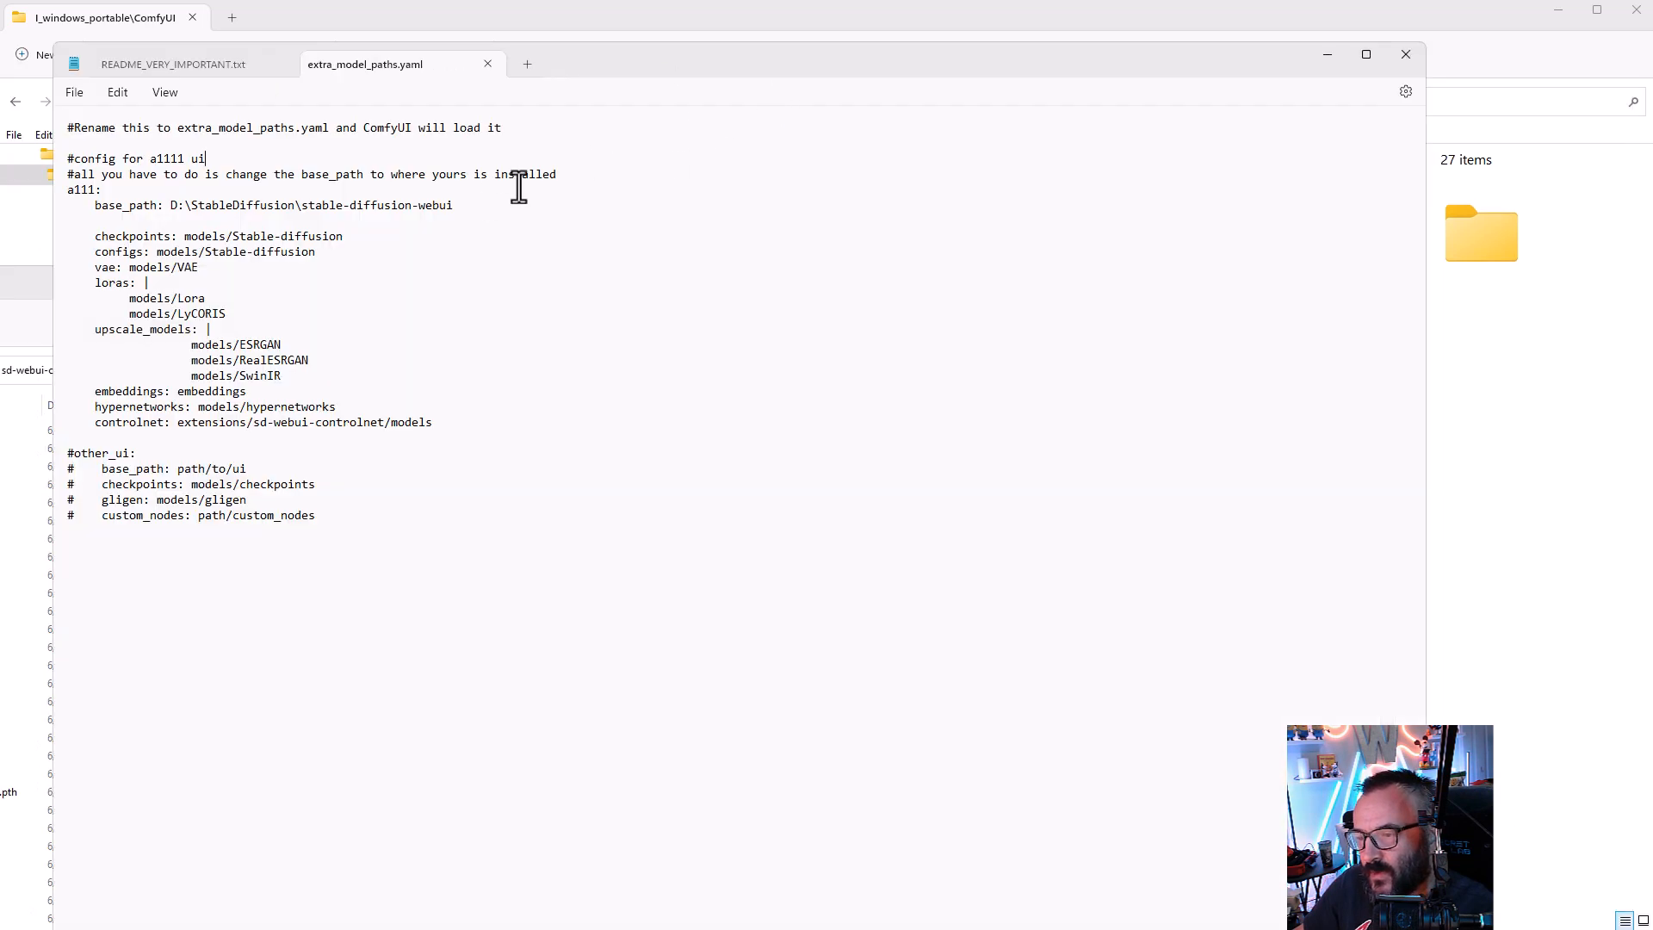
mouse_move(290, 301)
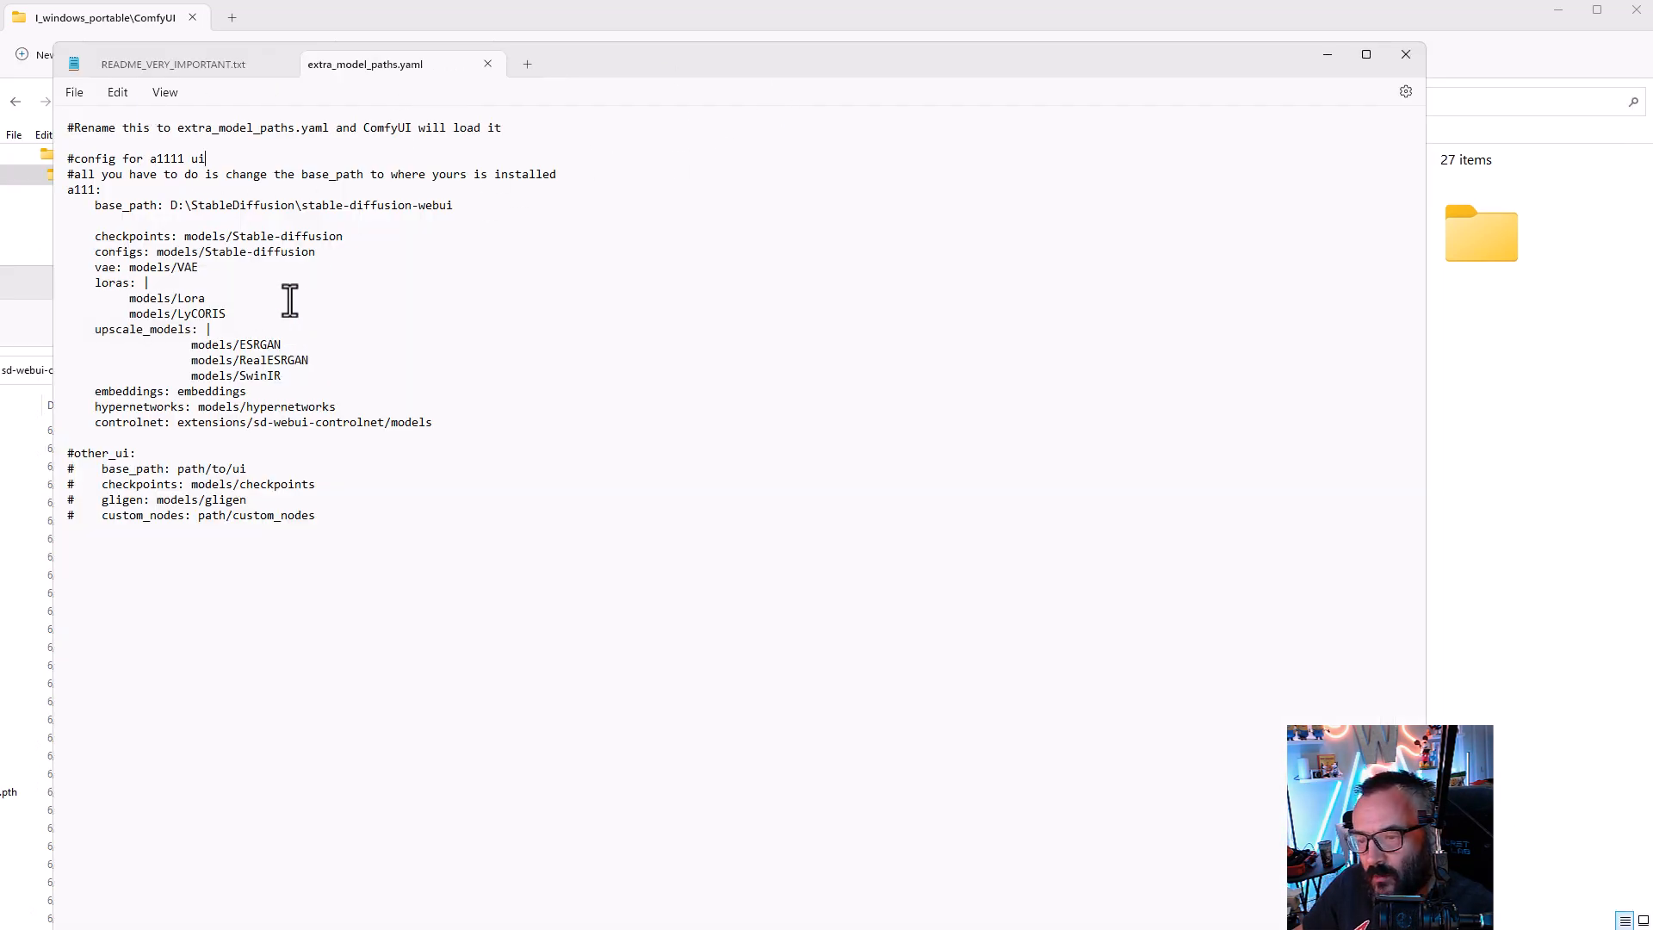
Step: Enter controlnet path D:\StableDiffusion\stable-diffusion-webui\extensions\sd-webui-controlnet\models in extra_model_paths.yaml
double_click(208, 422)
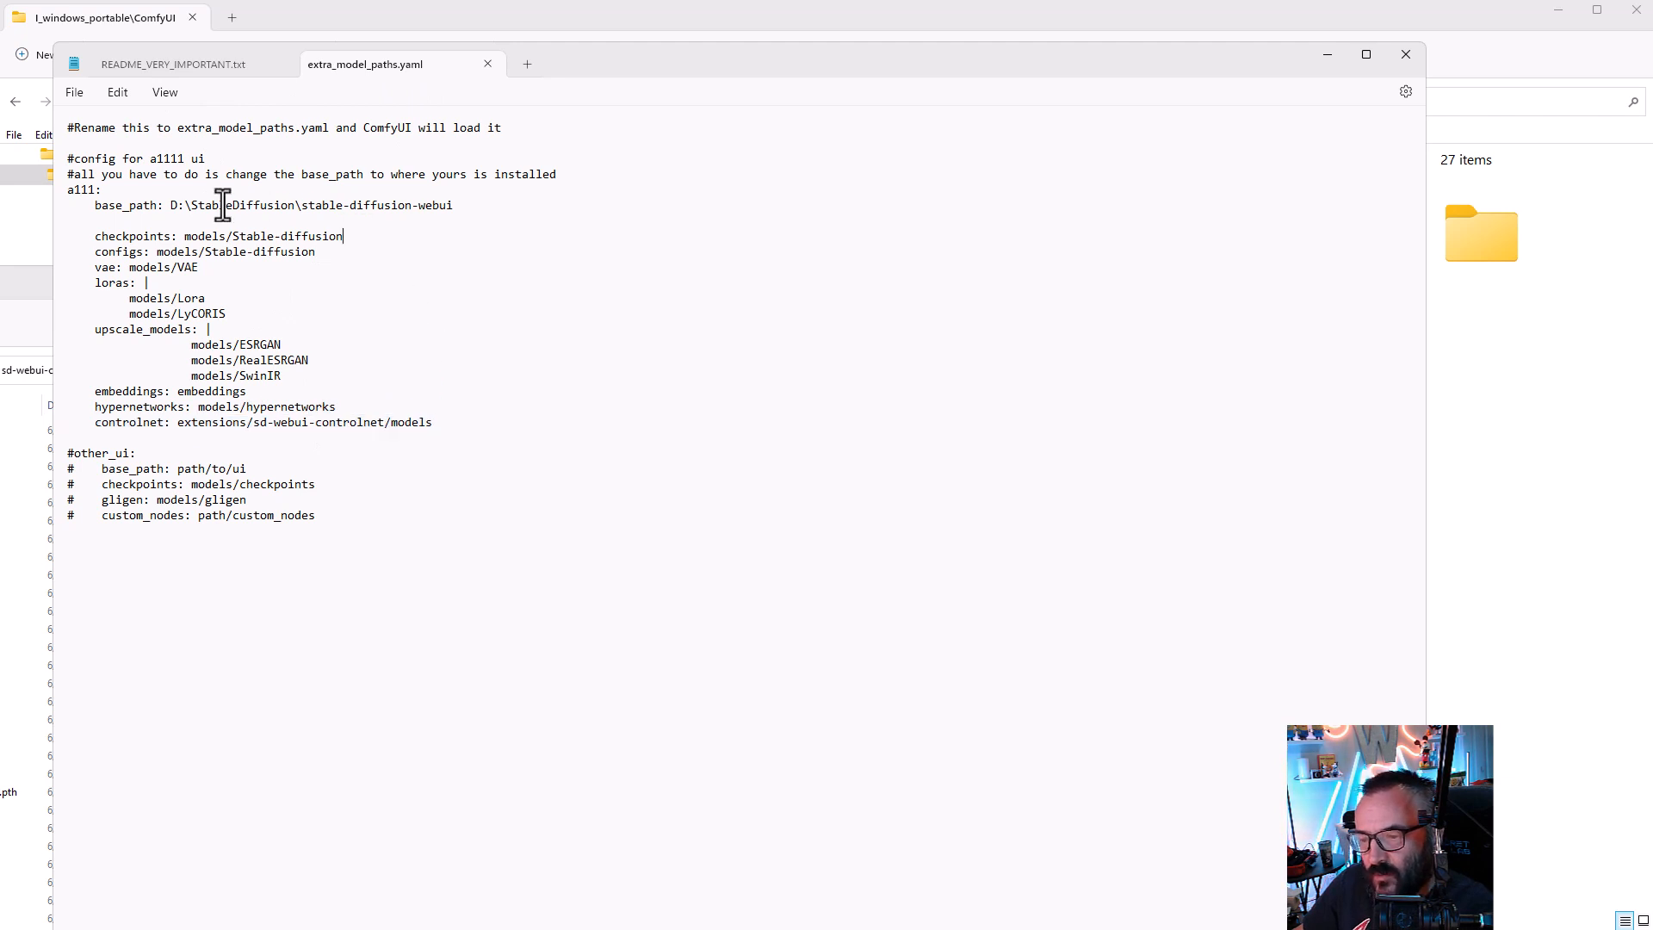
drag(169, 205, 414, 205)
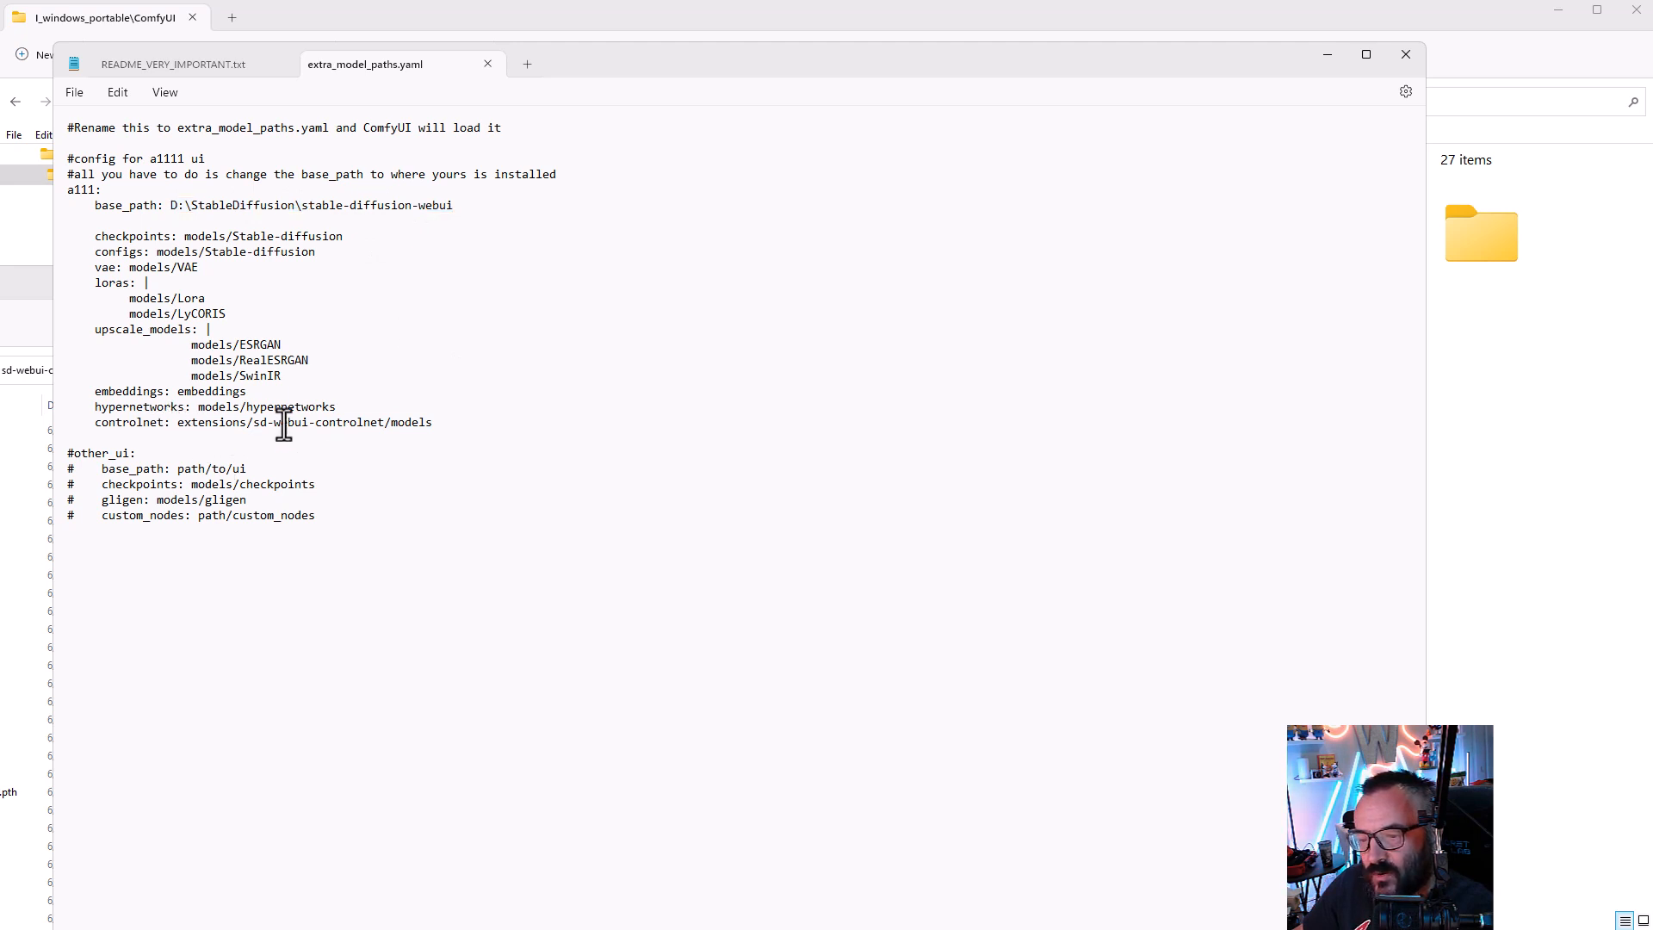
mouse_move(461, 205)
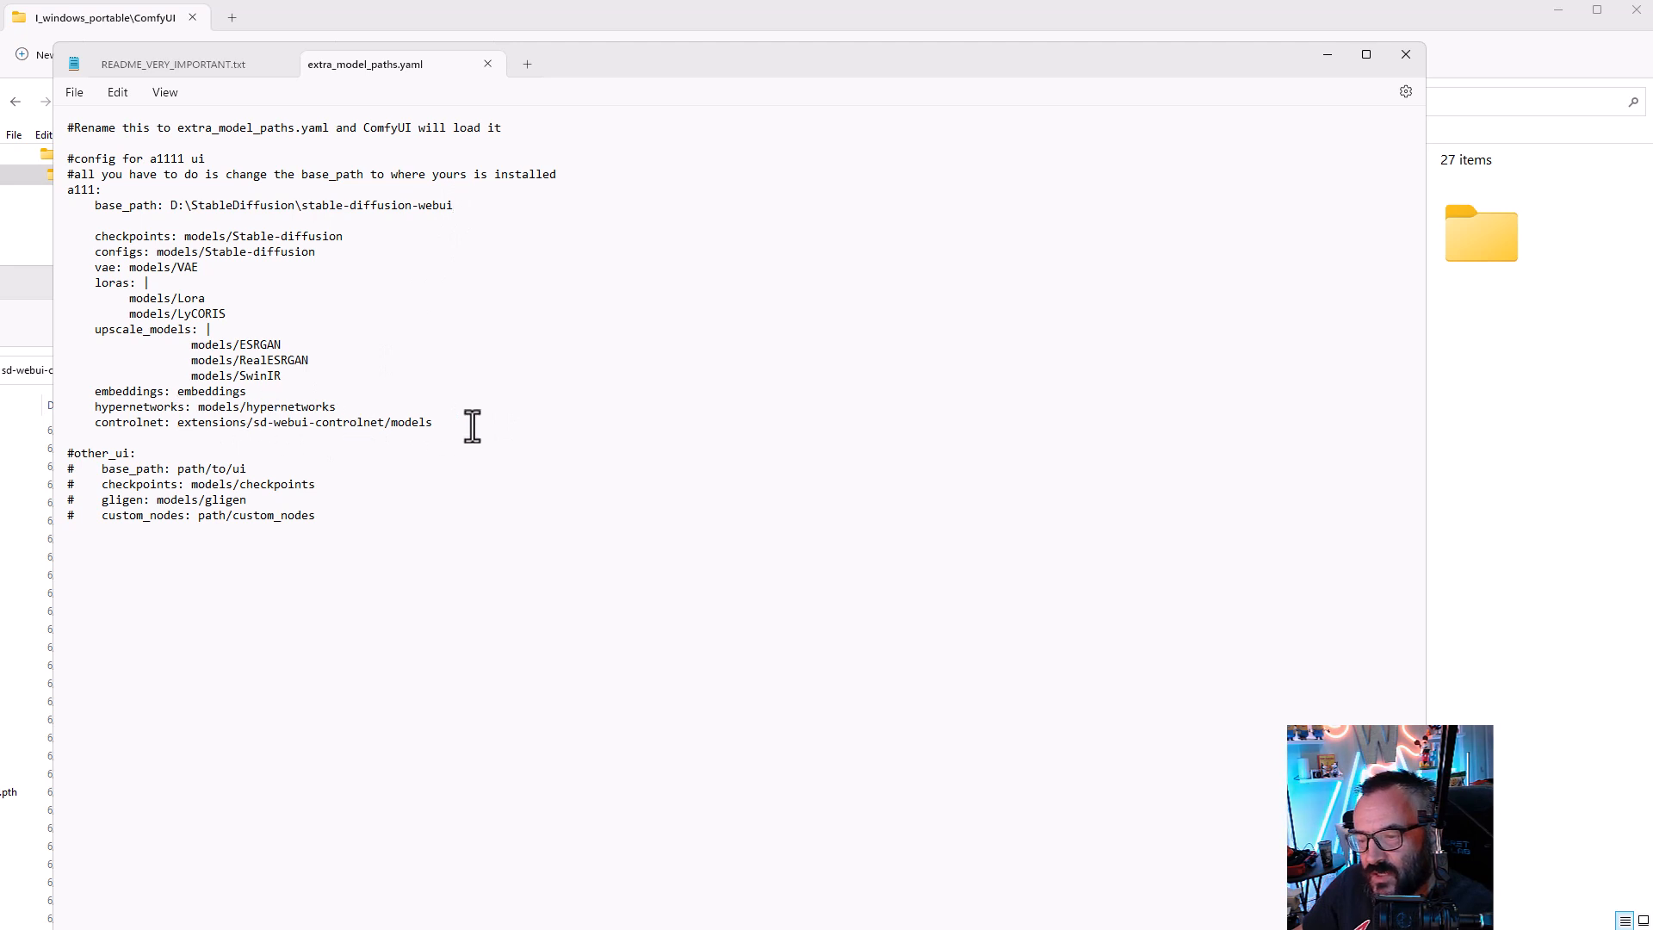
text(D:\StableDiffusion\stable-diffusion-webui\extensions\sd-webui-controlnet\models)
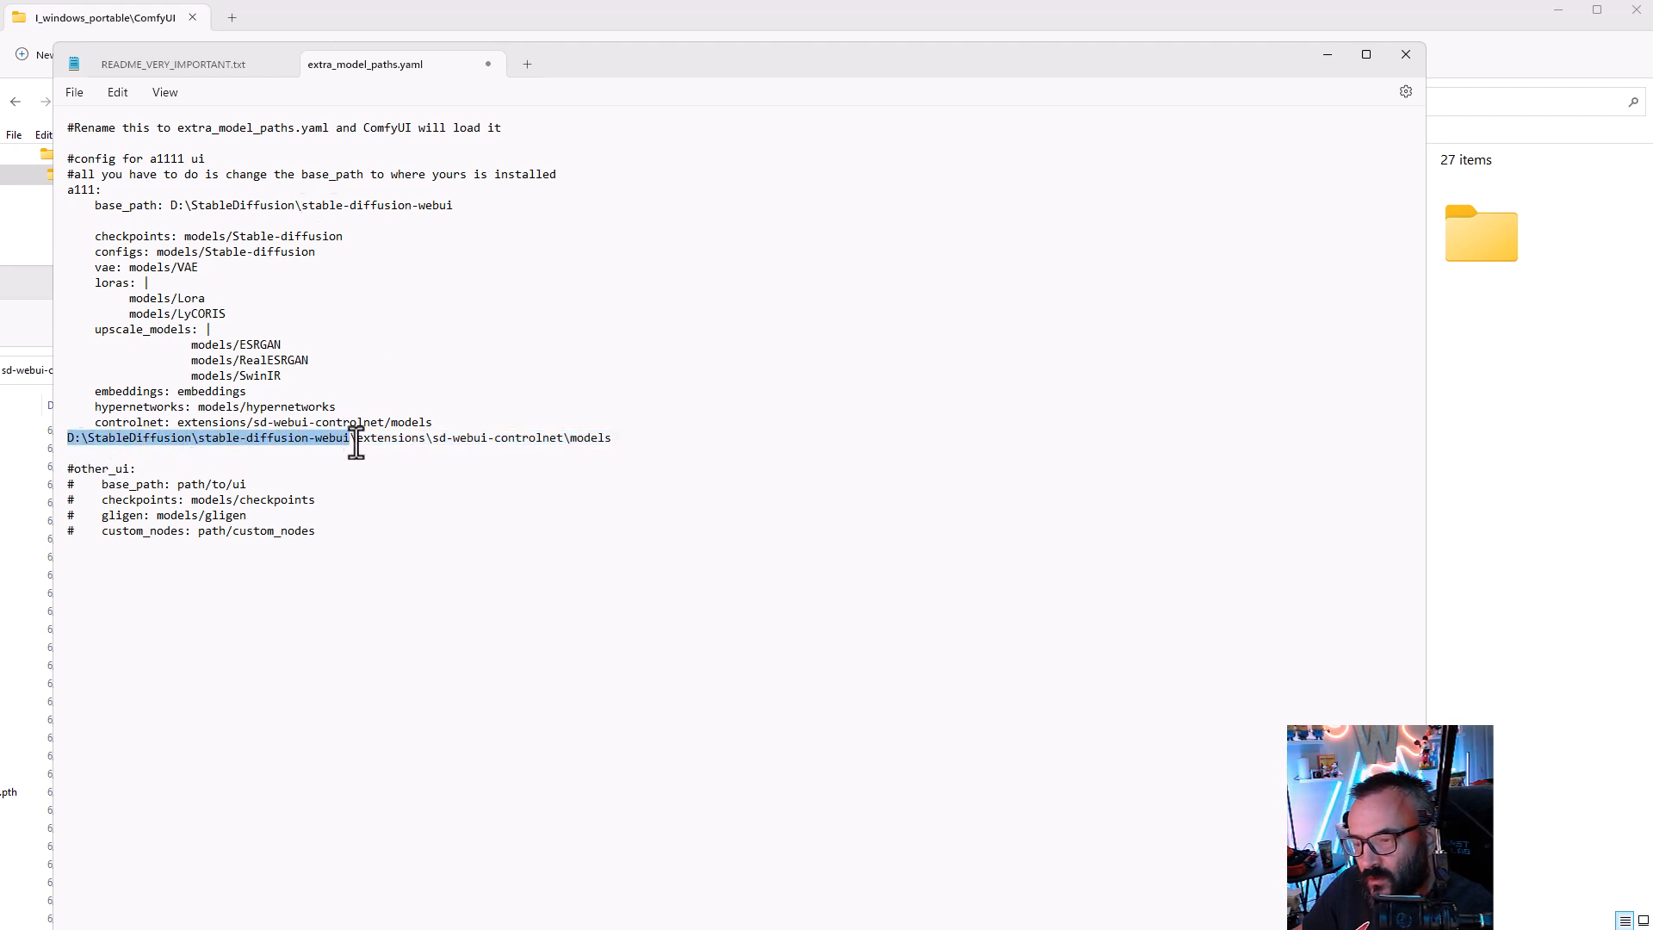
mouse_move(421, 412)
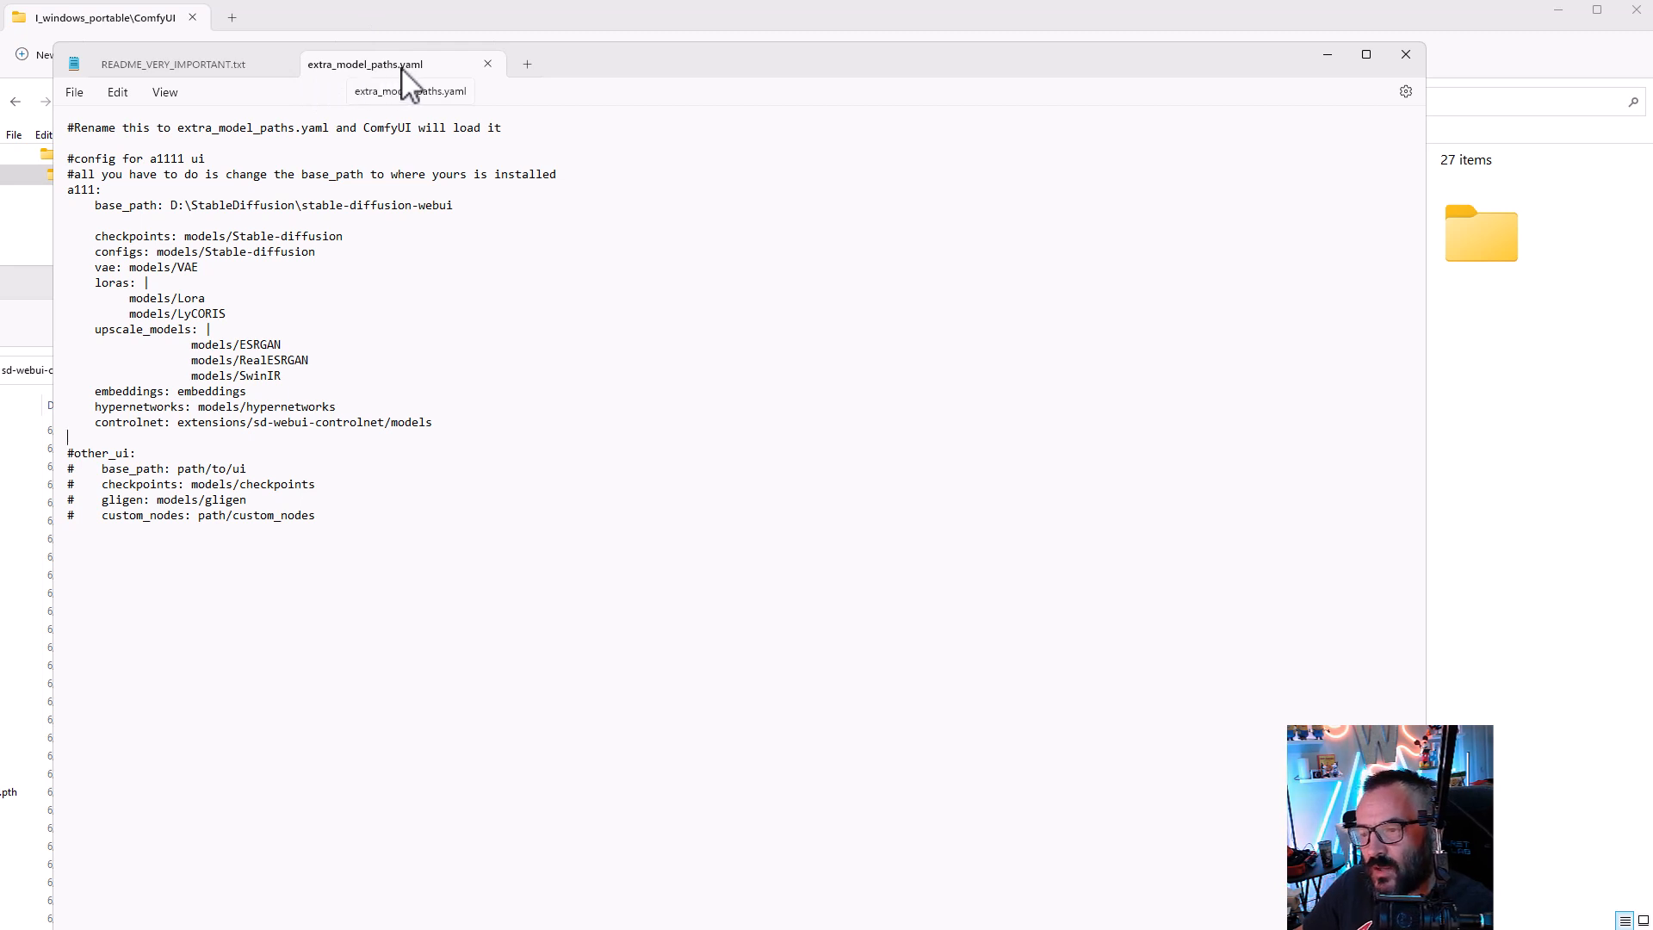
mouse_move(435, 74)
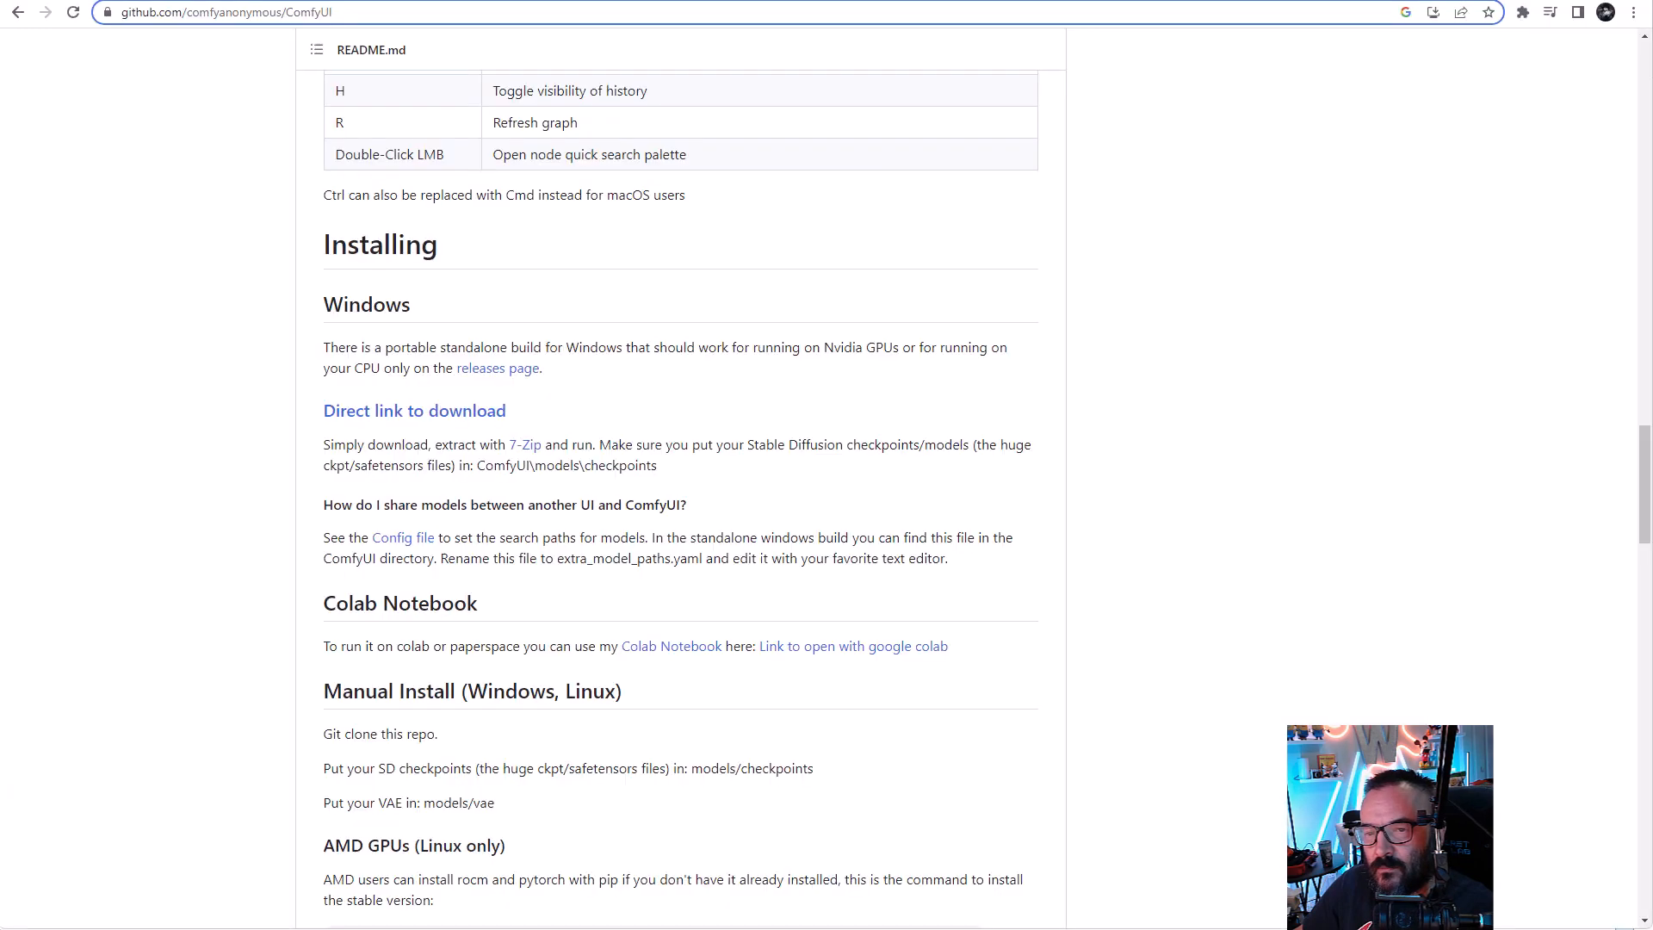
mouse_move(328, 347)
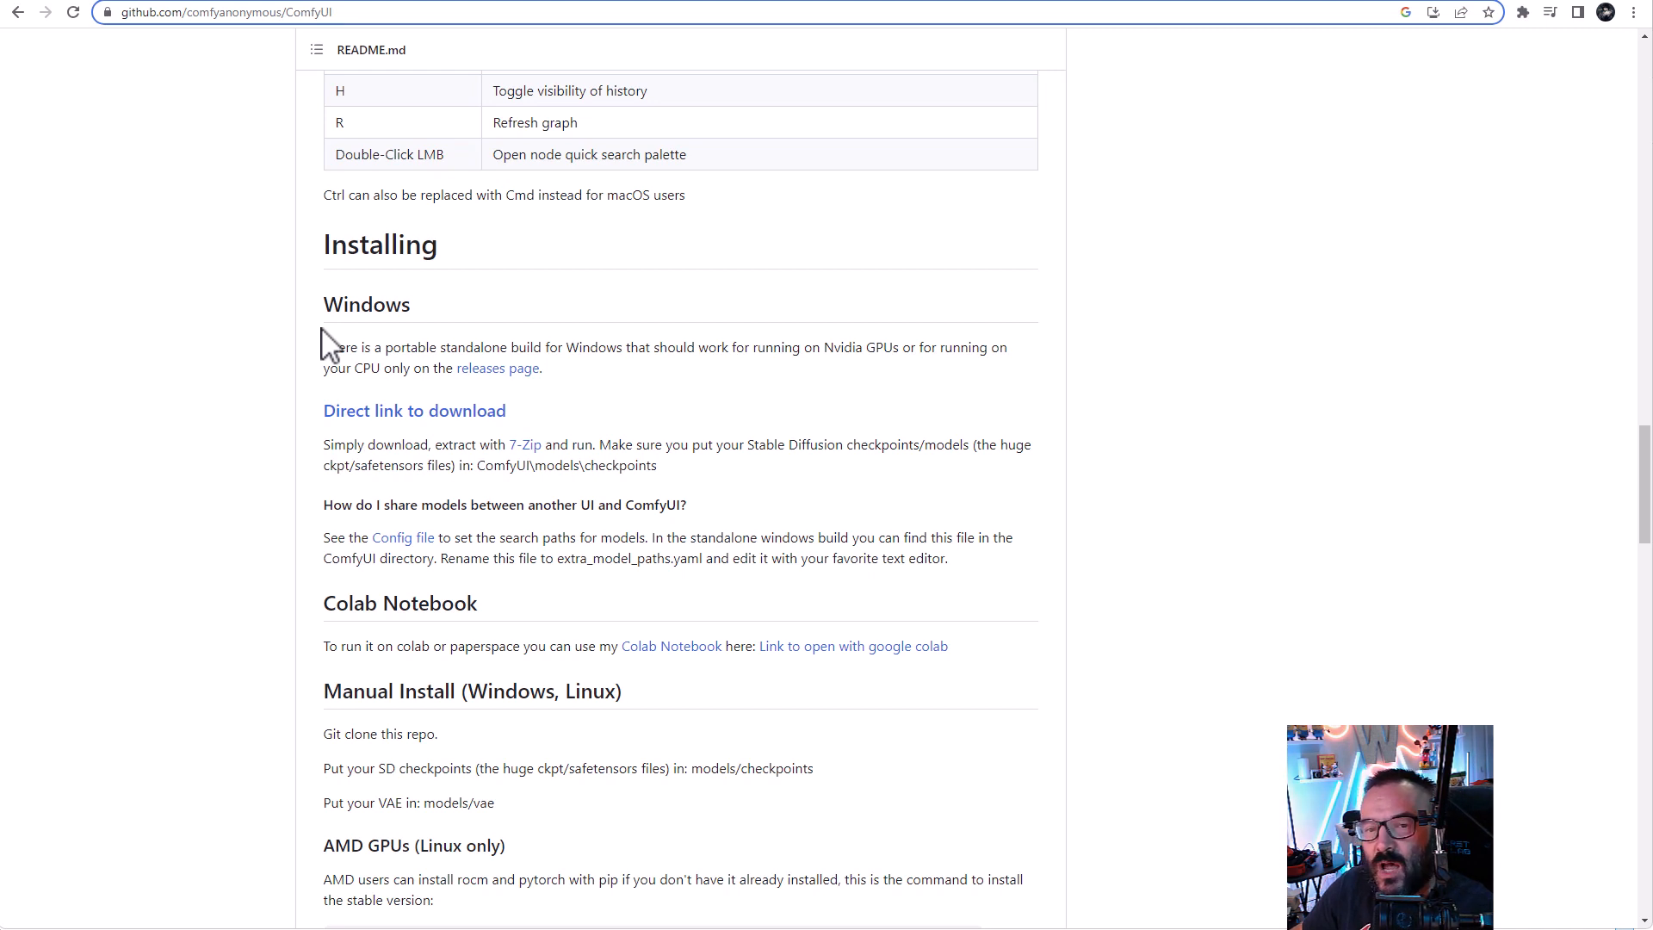
mouse_move(1071, 438)
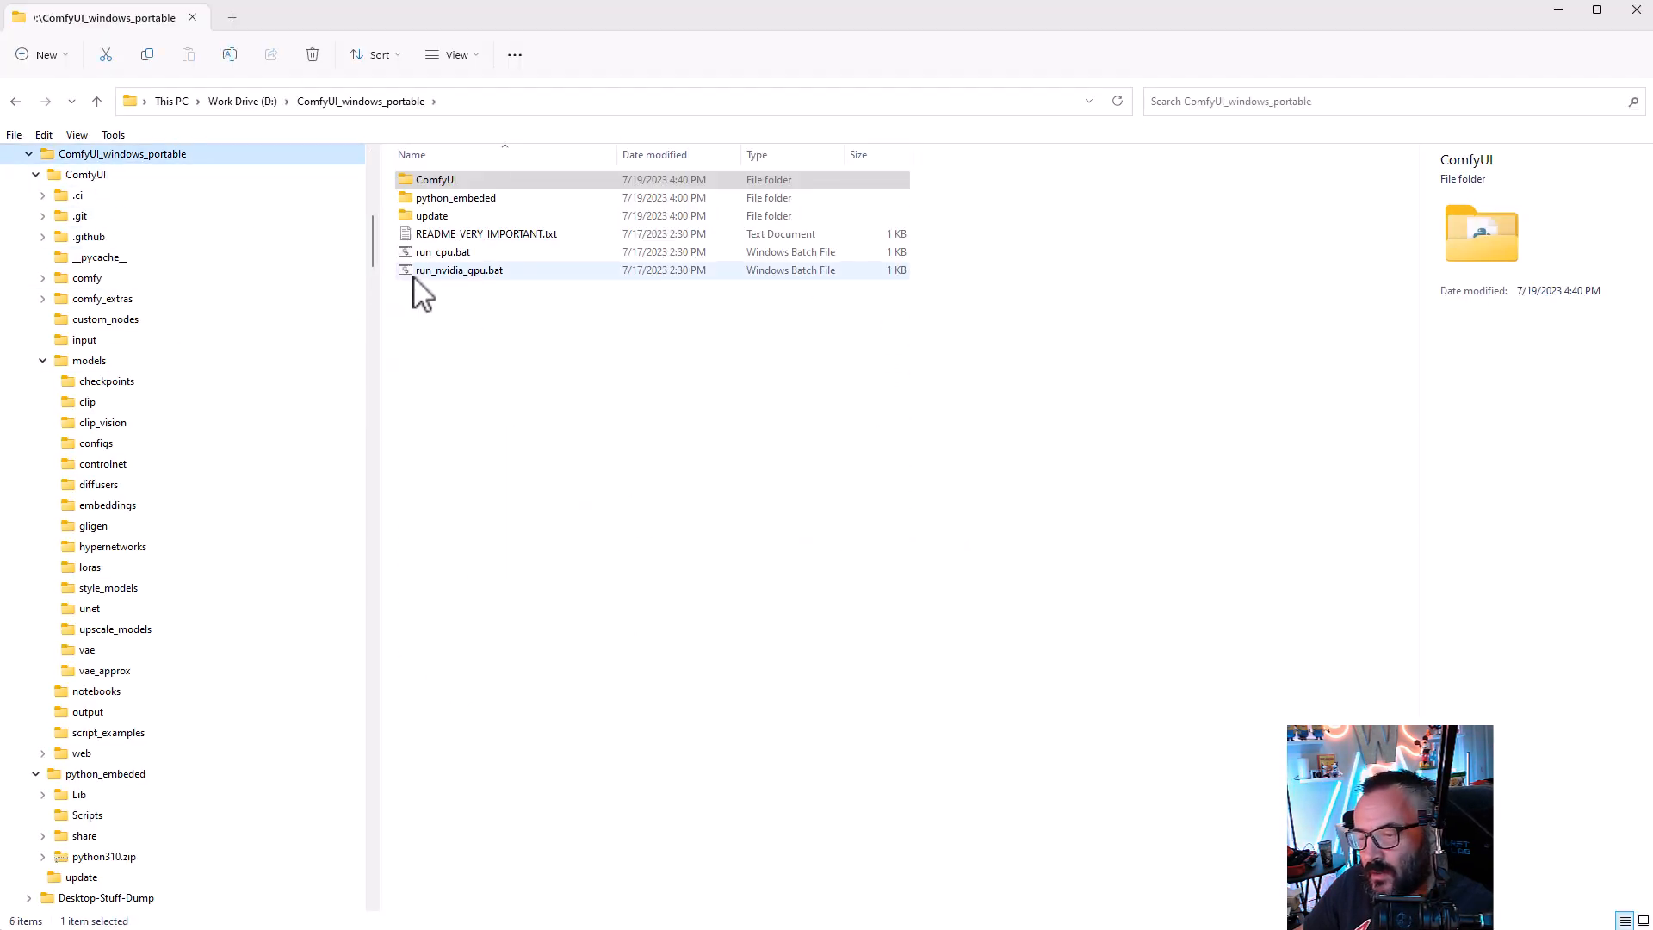
mouse_move(480, 284)
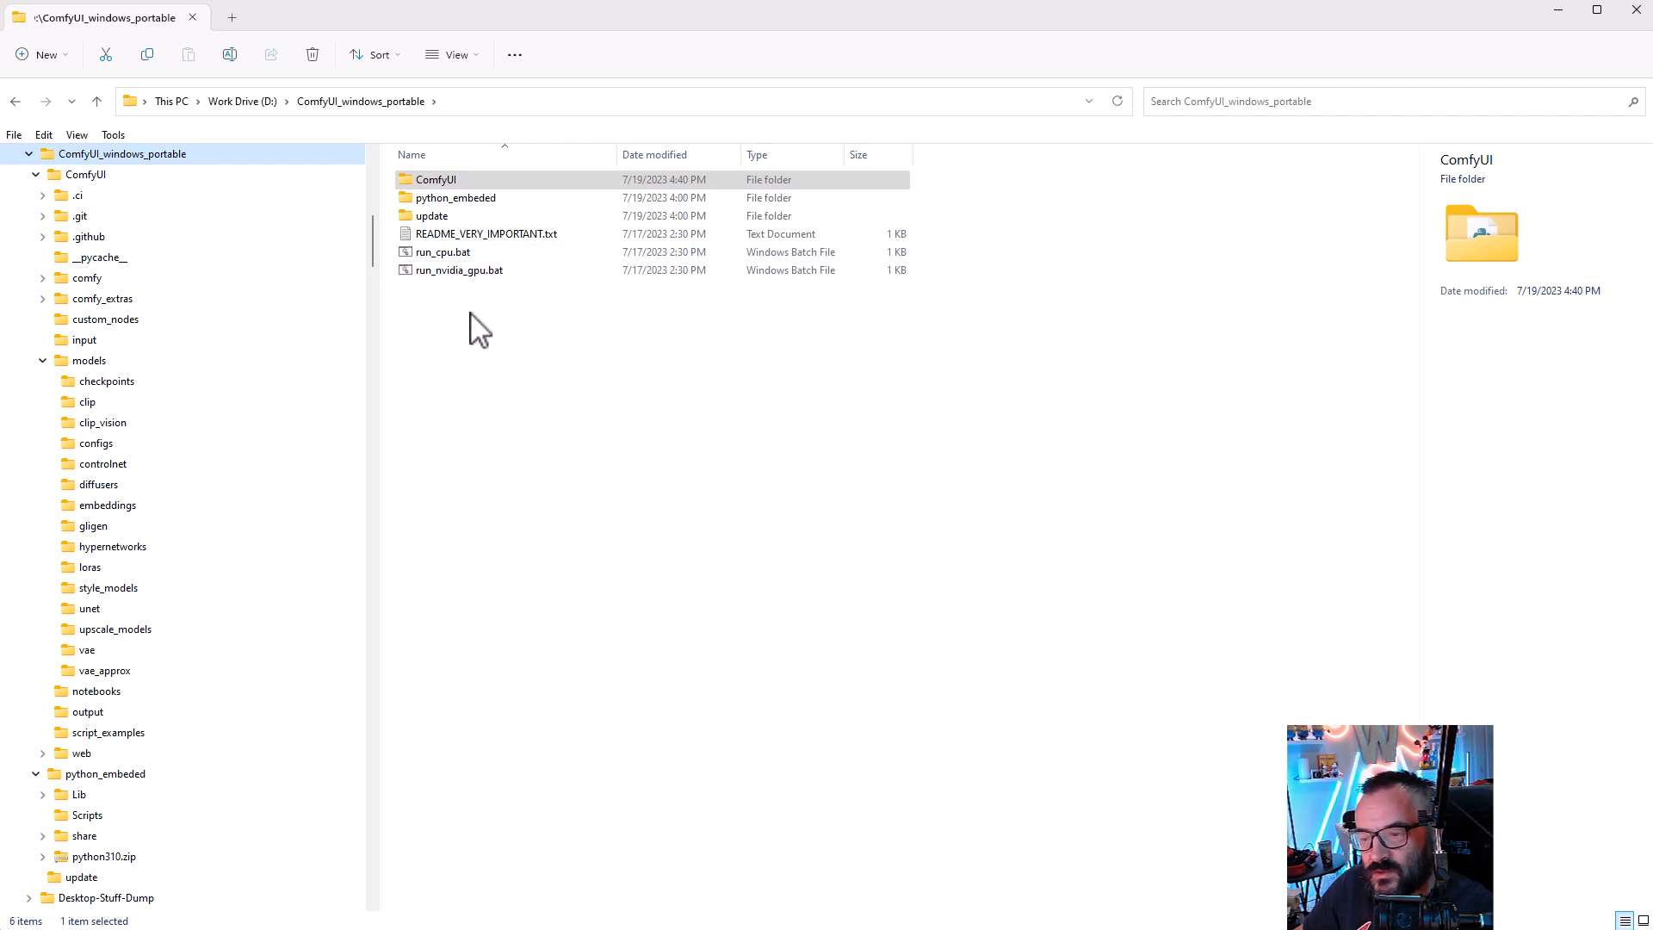
mouse_move(547, 277)
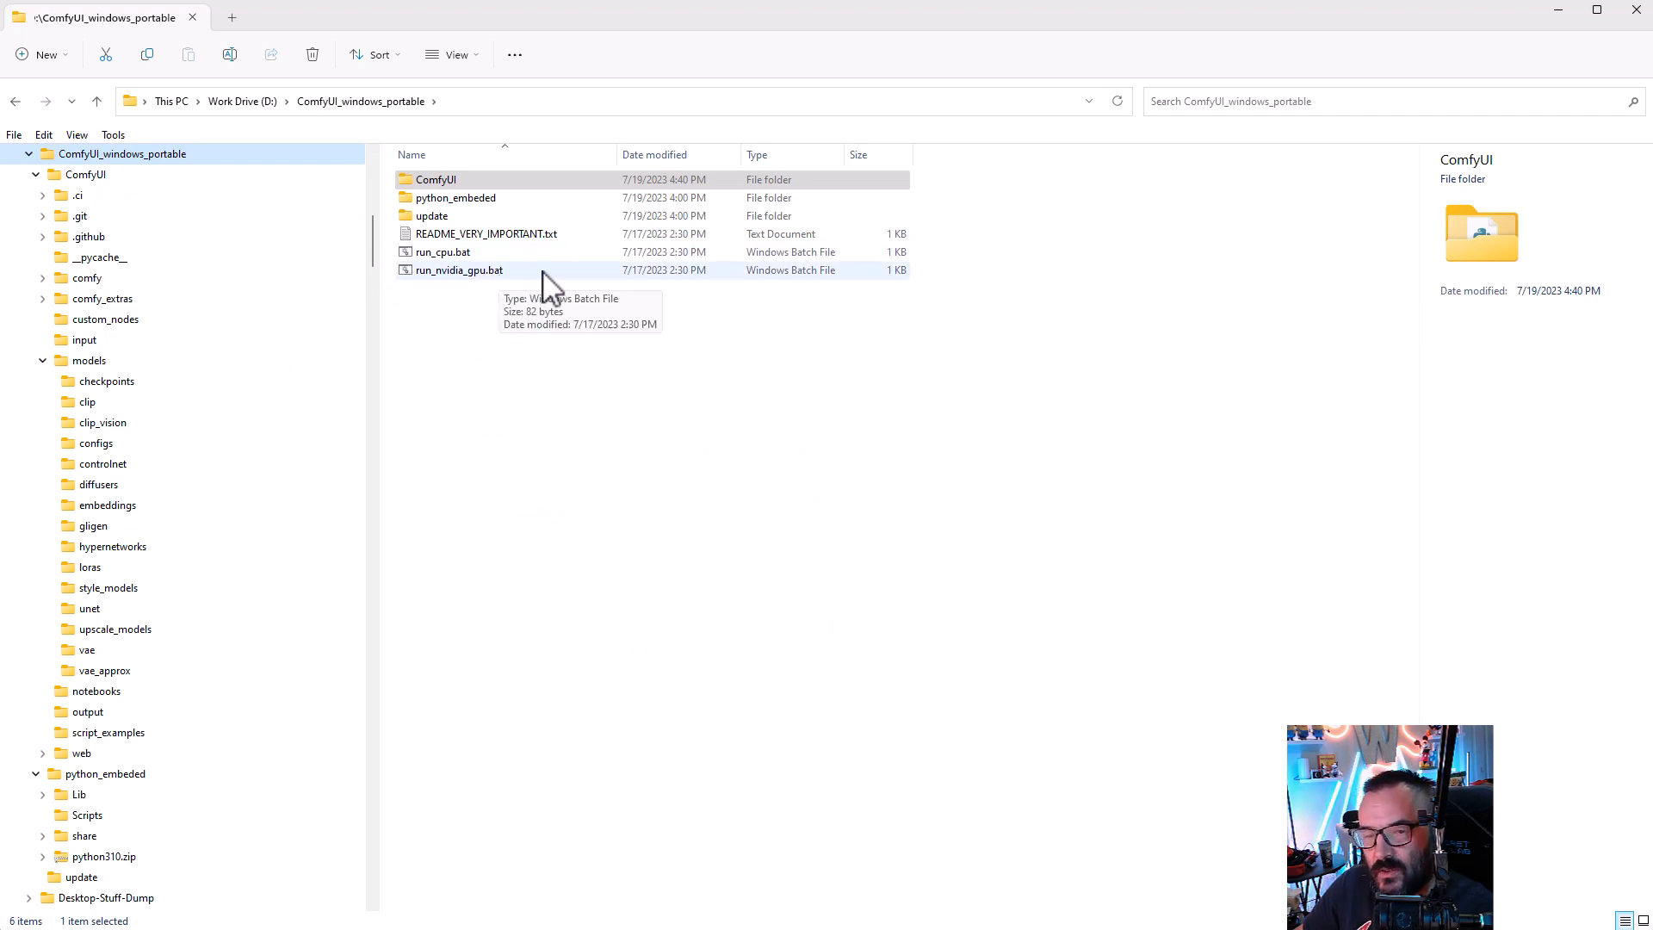
mouse_move(616, 403)
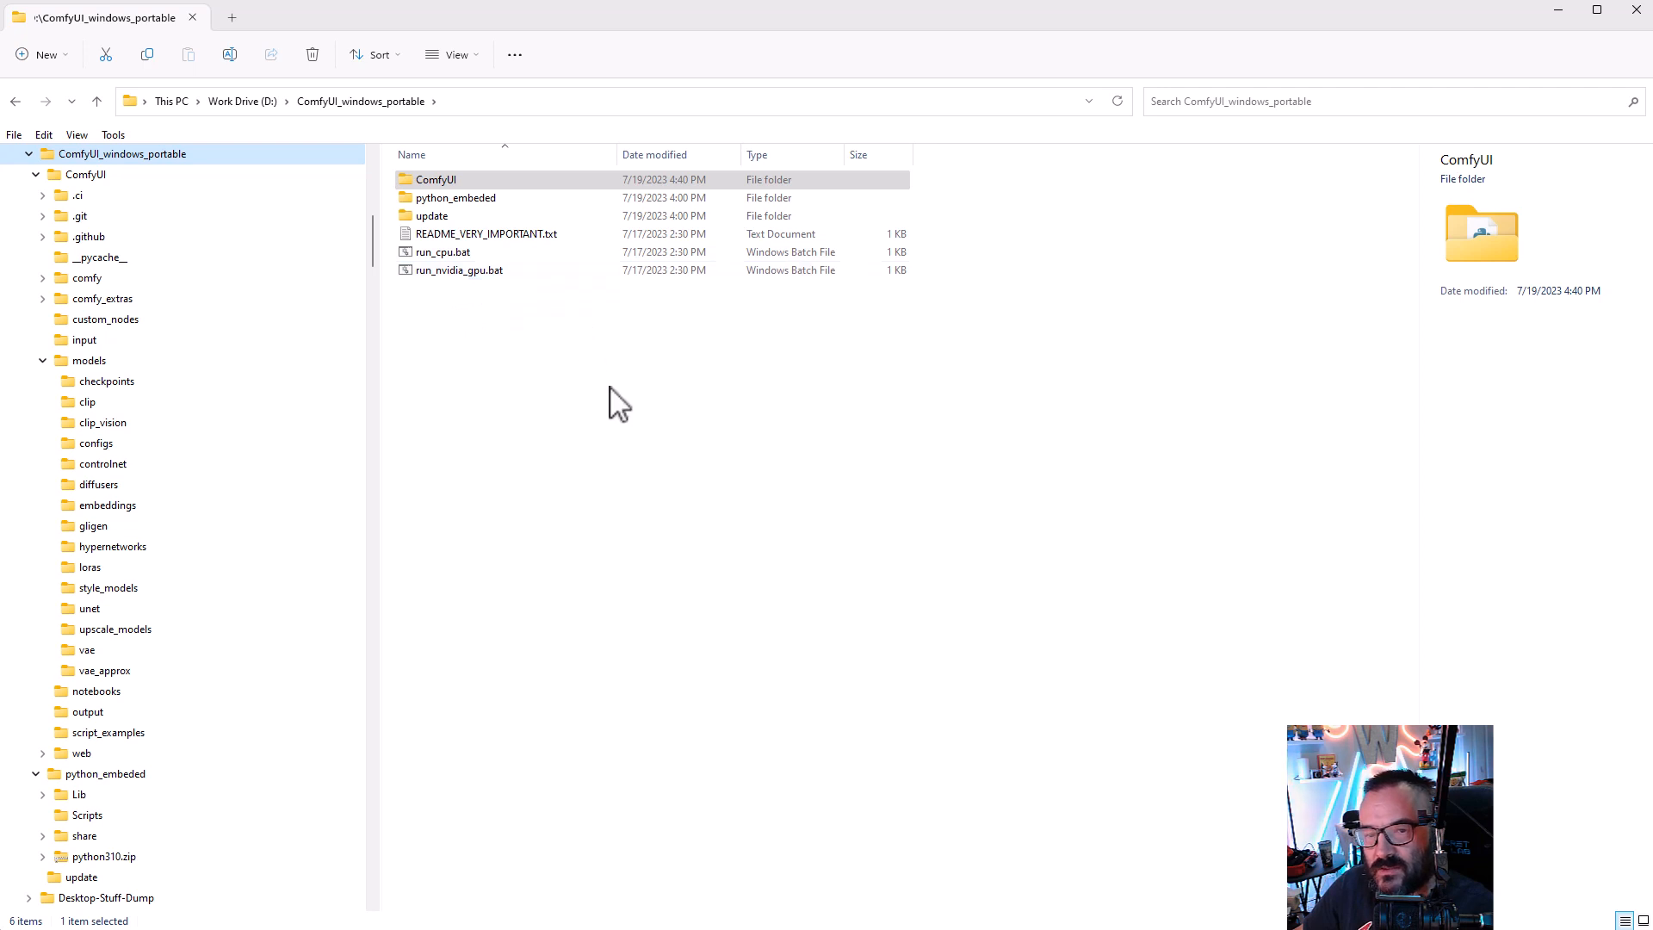
mouse_move(509, 276)
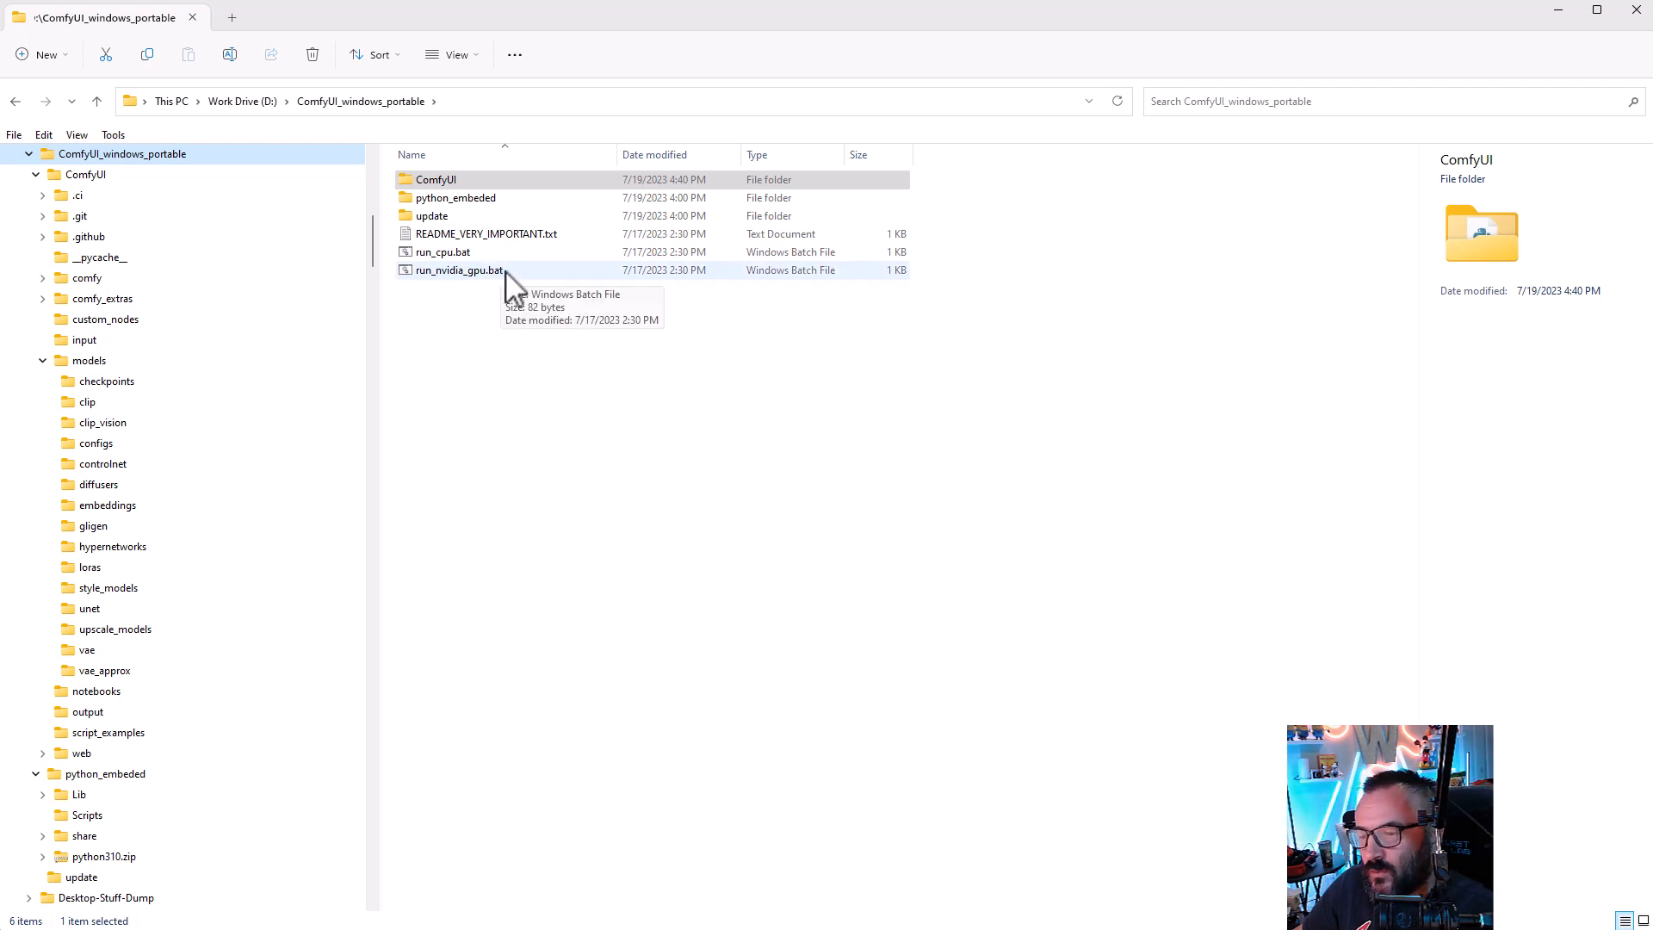
Step: Run run_nvidia_gpu.bat from the ComfyUI_windows_portable folder
double_click(459, 270)
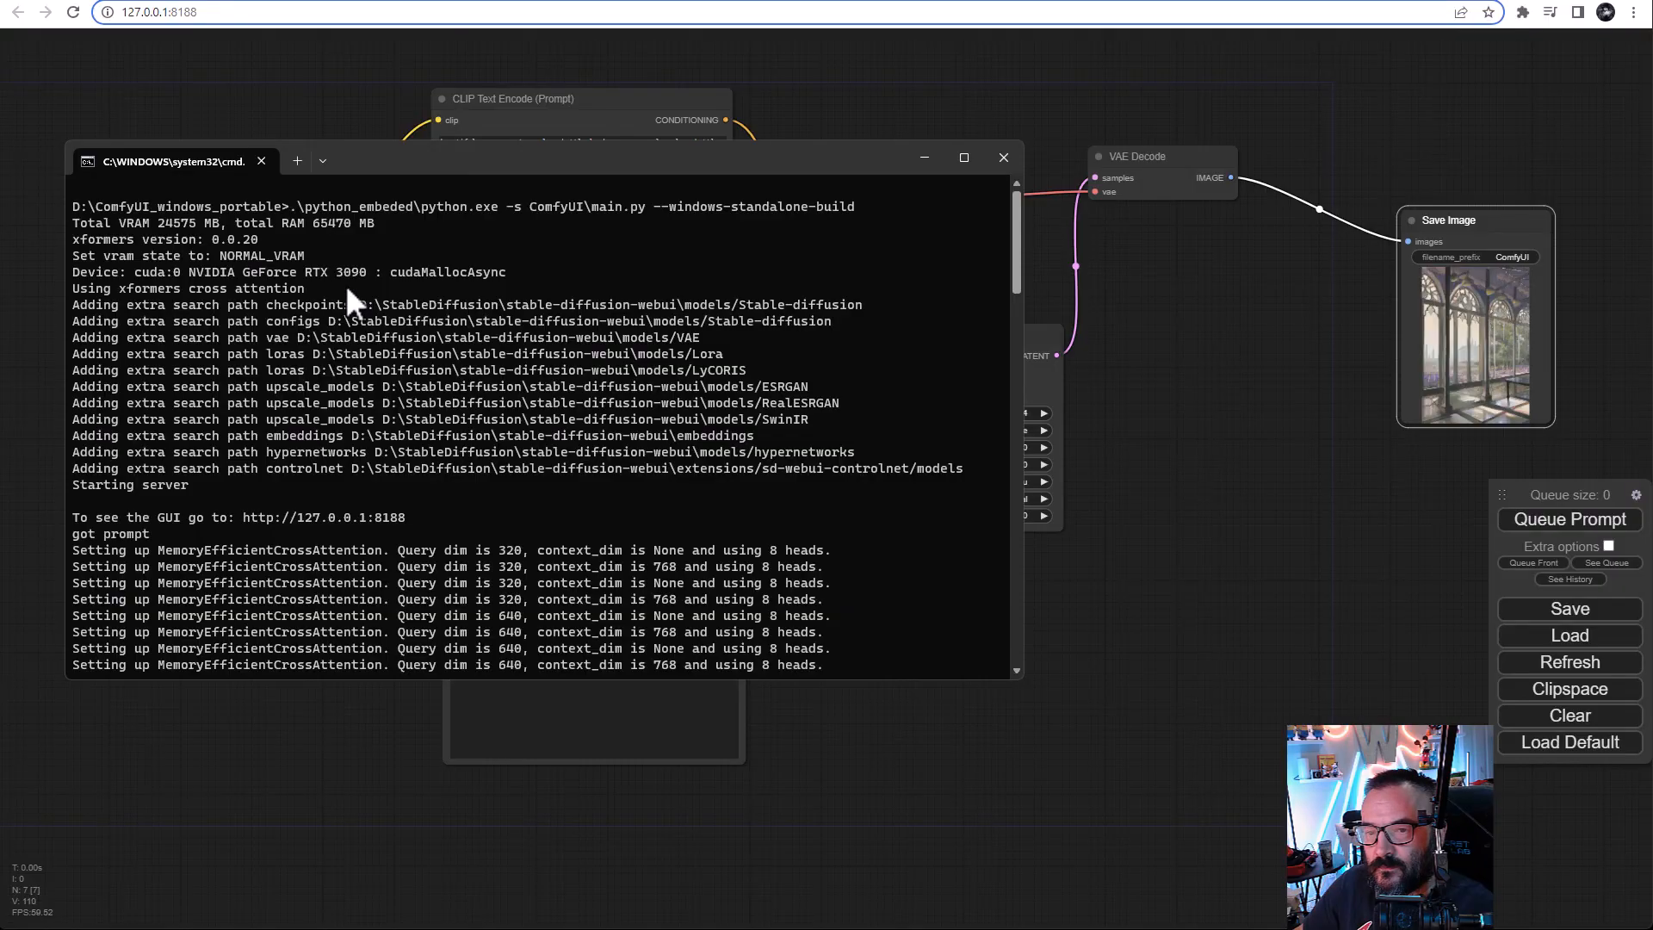
mouse_move(469, 292)
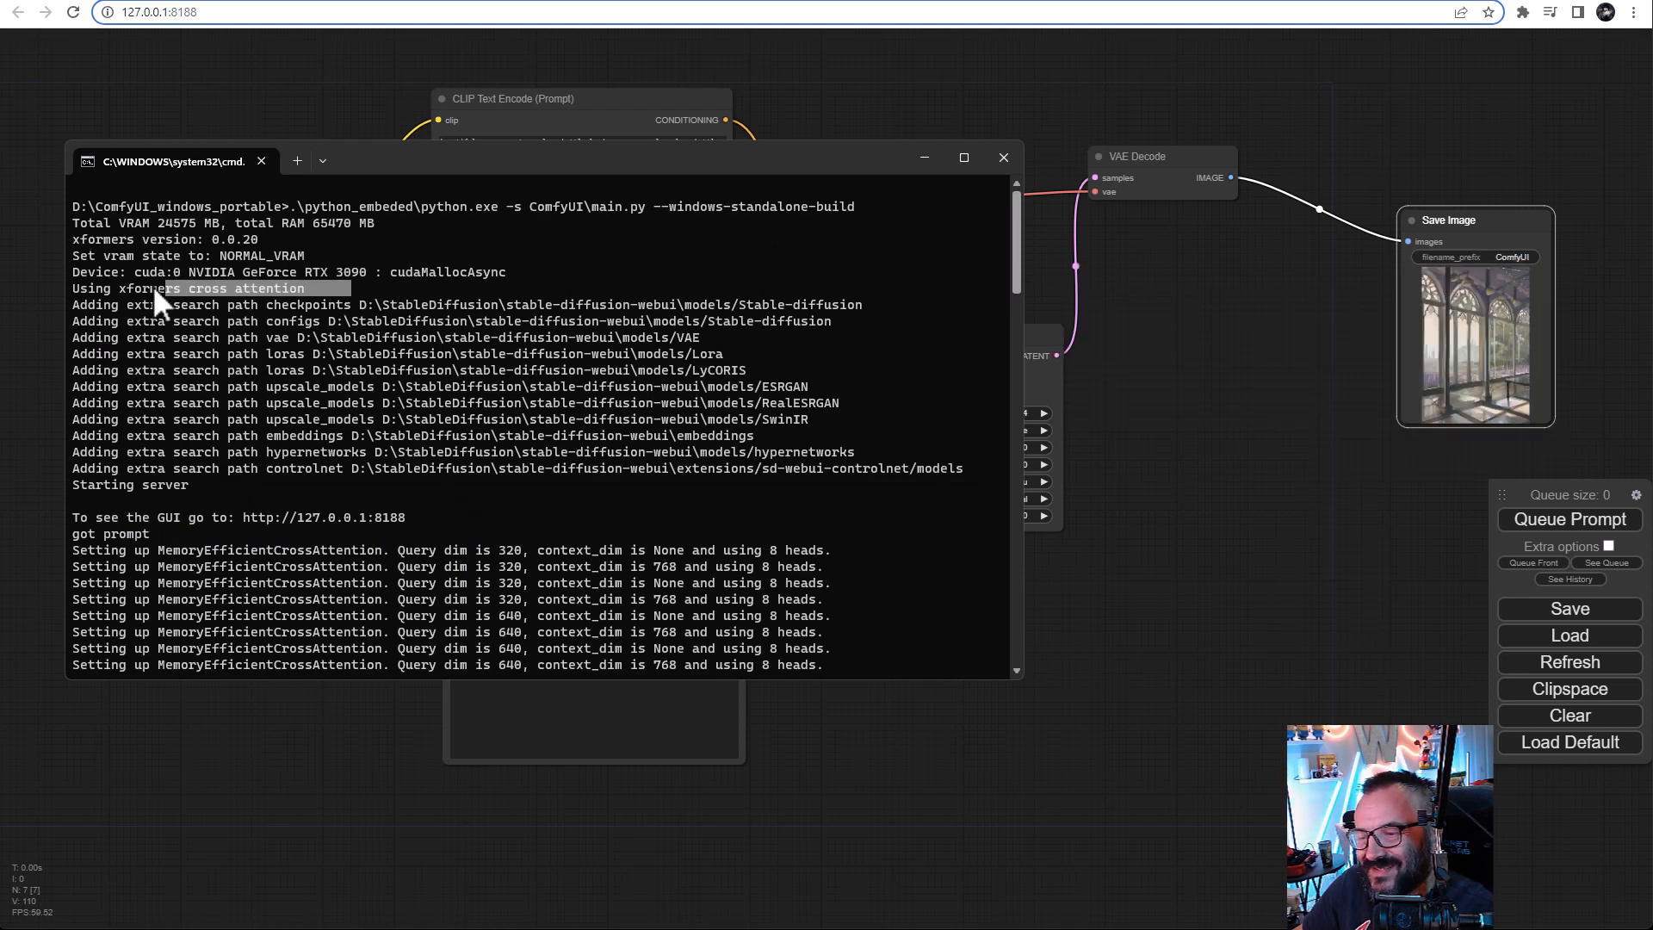
mouse_move(526, 293)
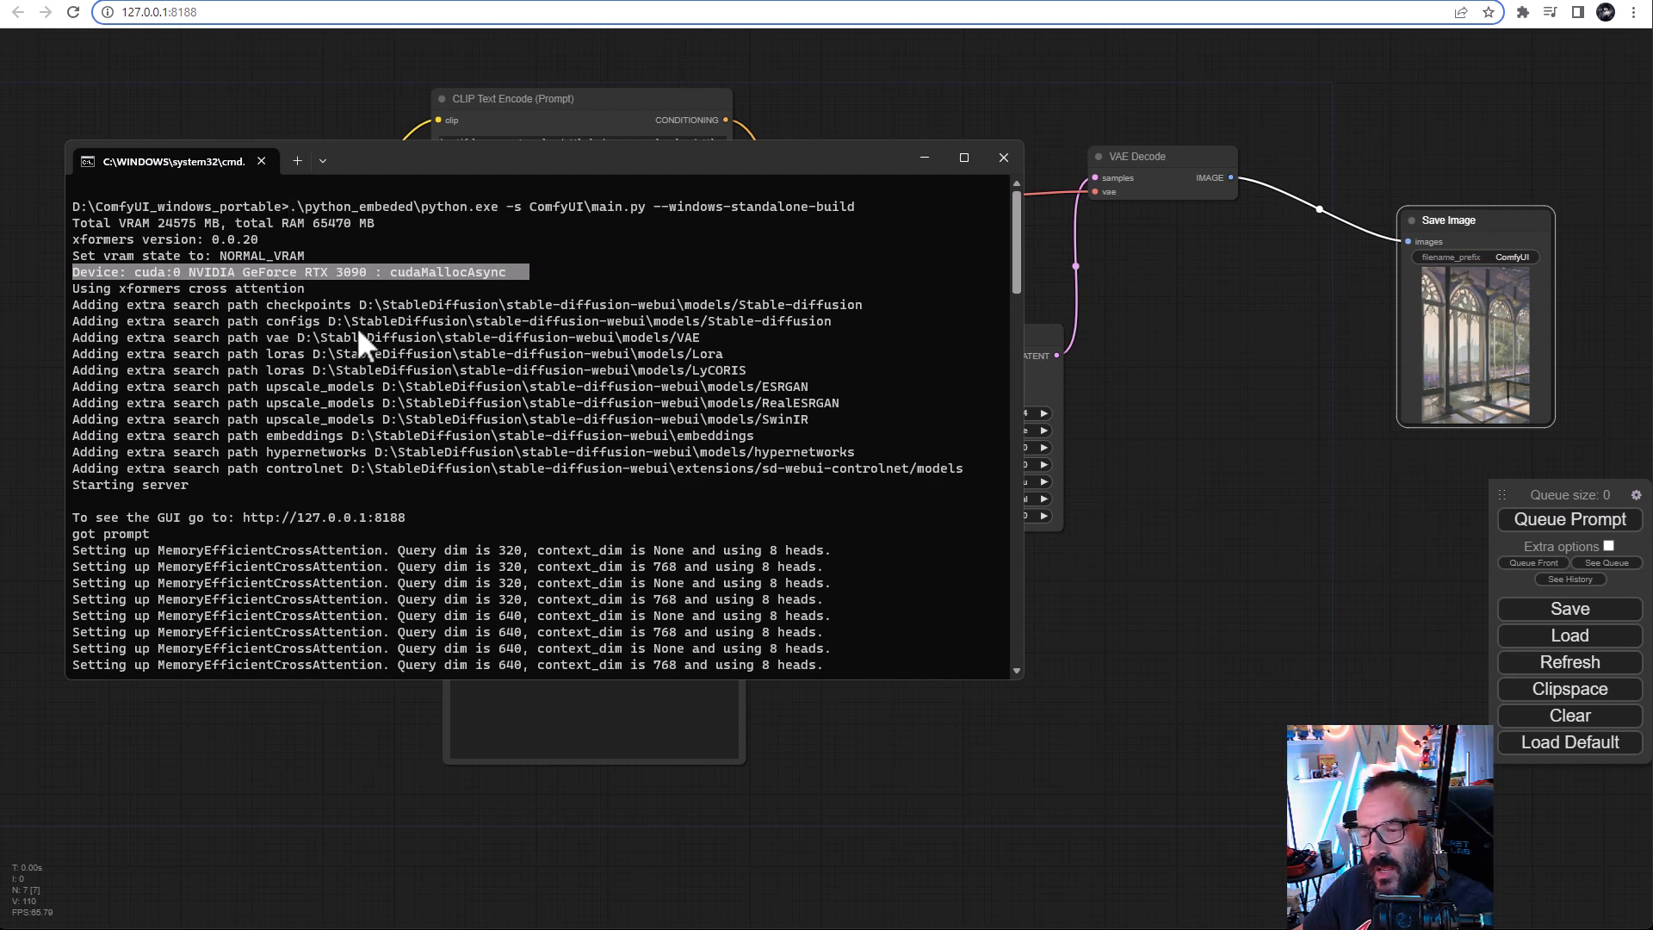
mouse_move(341, 347)
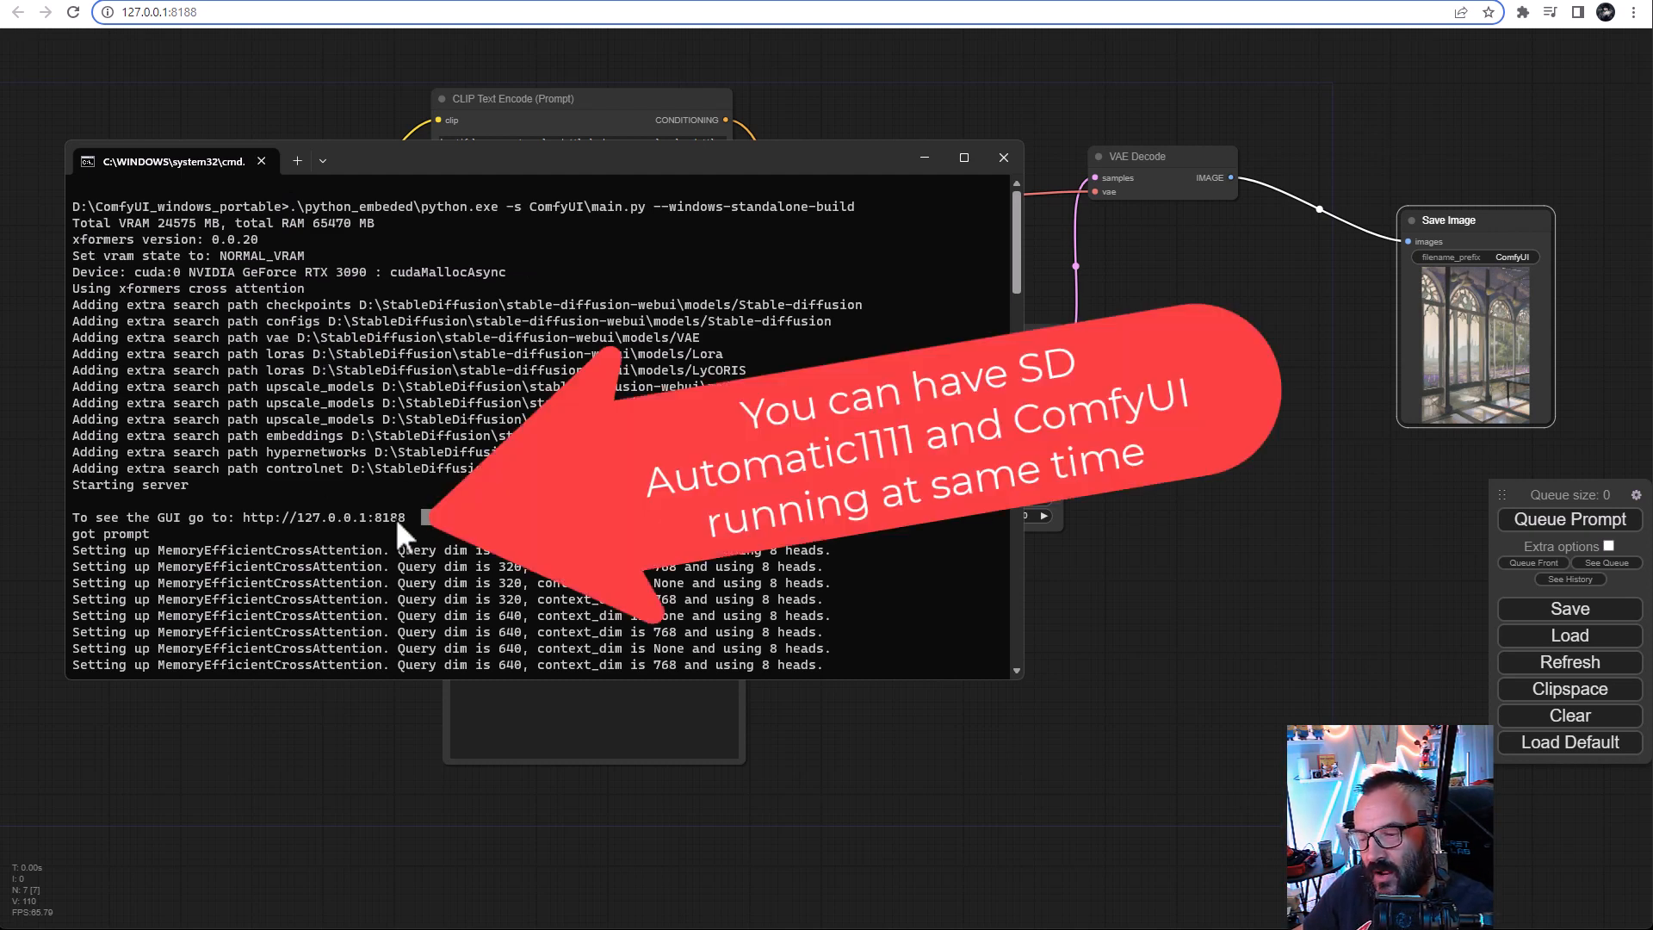
Step: Highlight the 127.0.0.1:8188 GUI address in the console log
drag(411, 517, 79, 516)
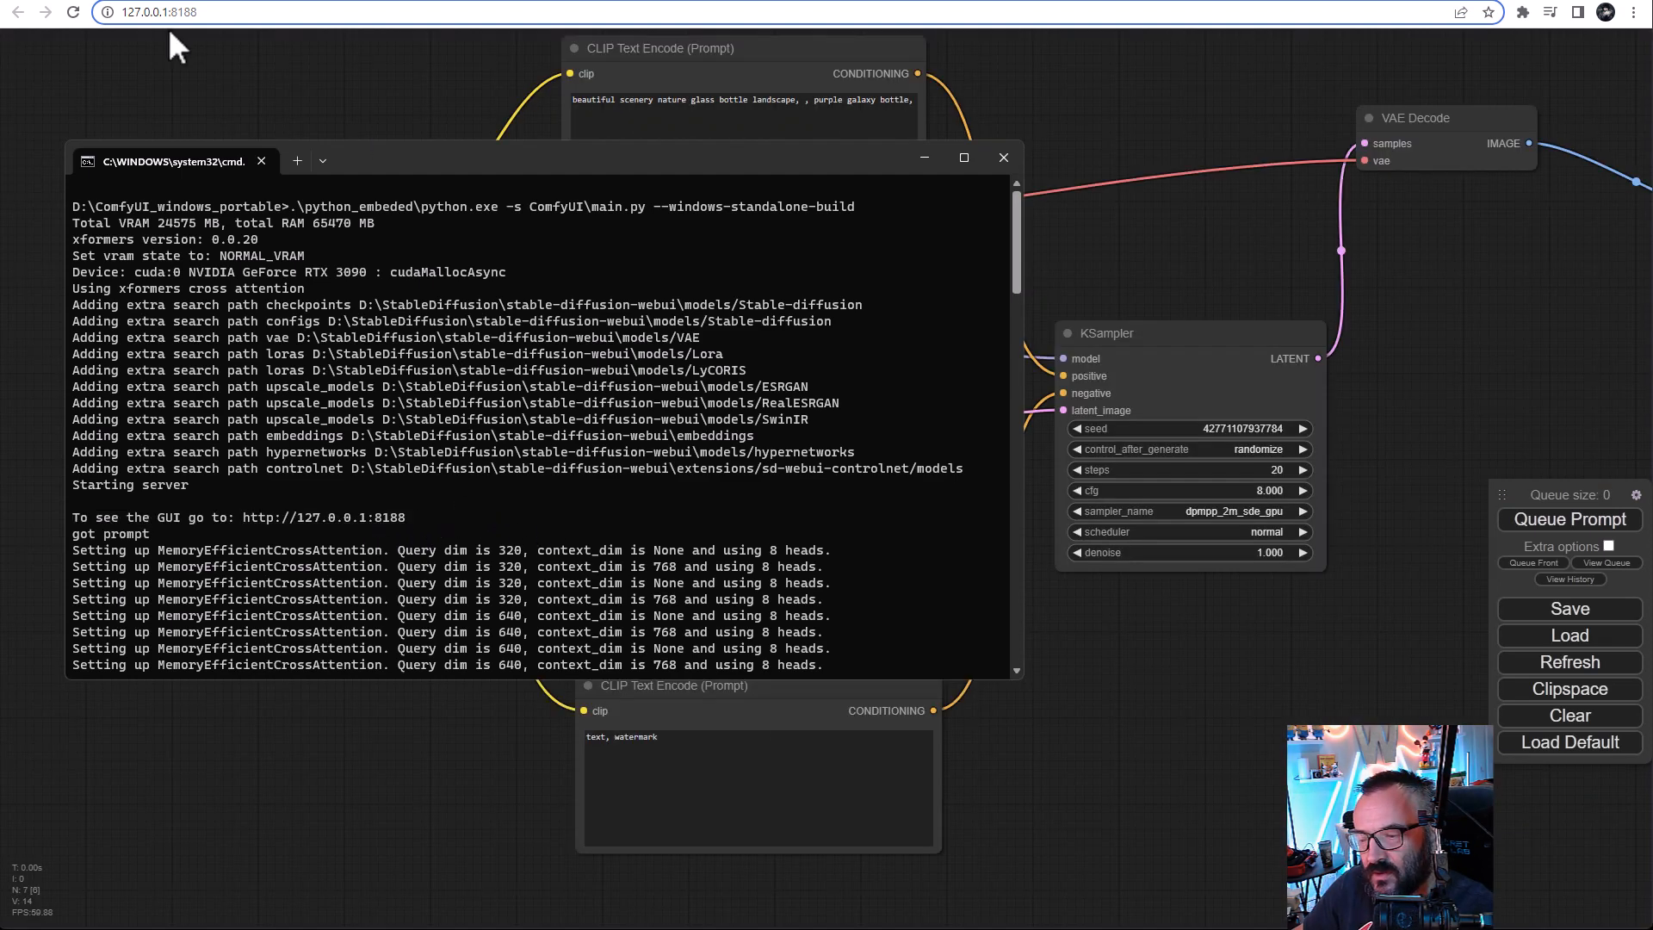
click(1000, 157)
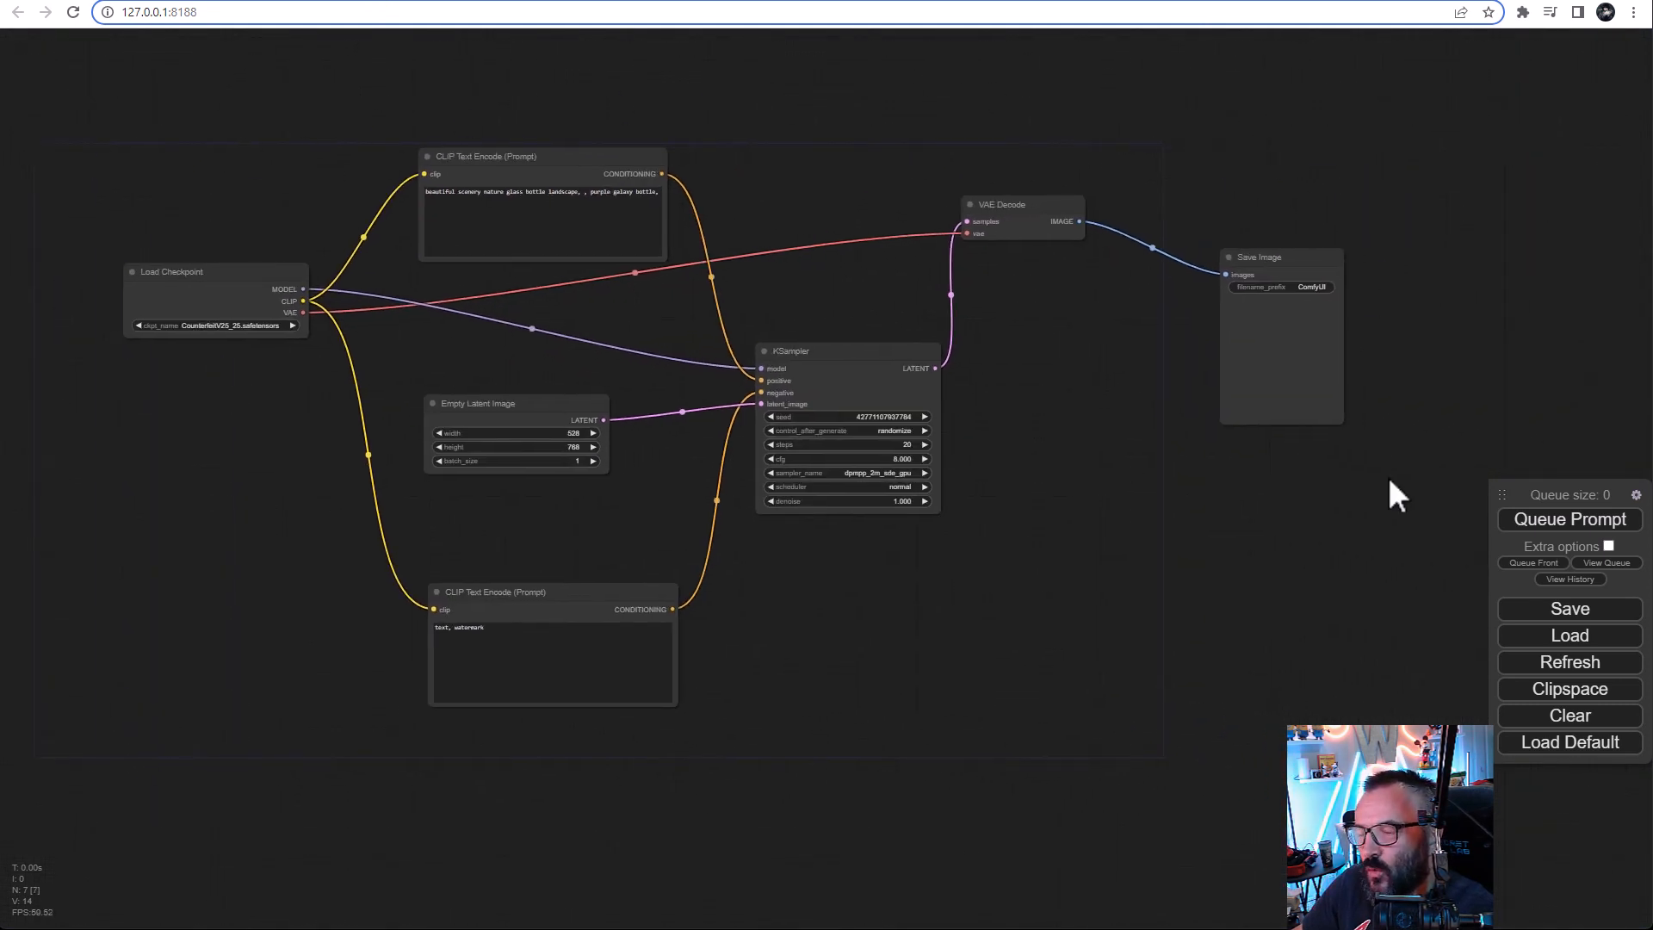
mouse_move(879, 564)
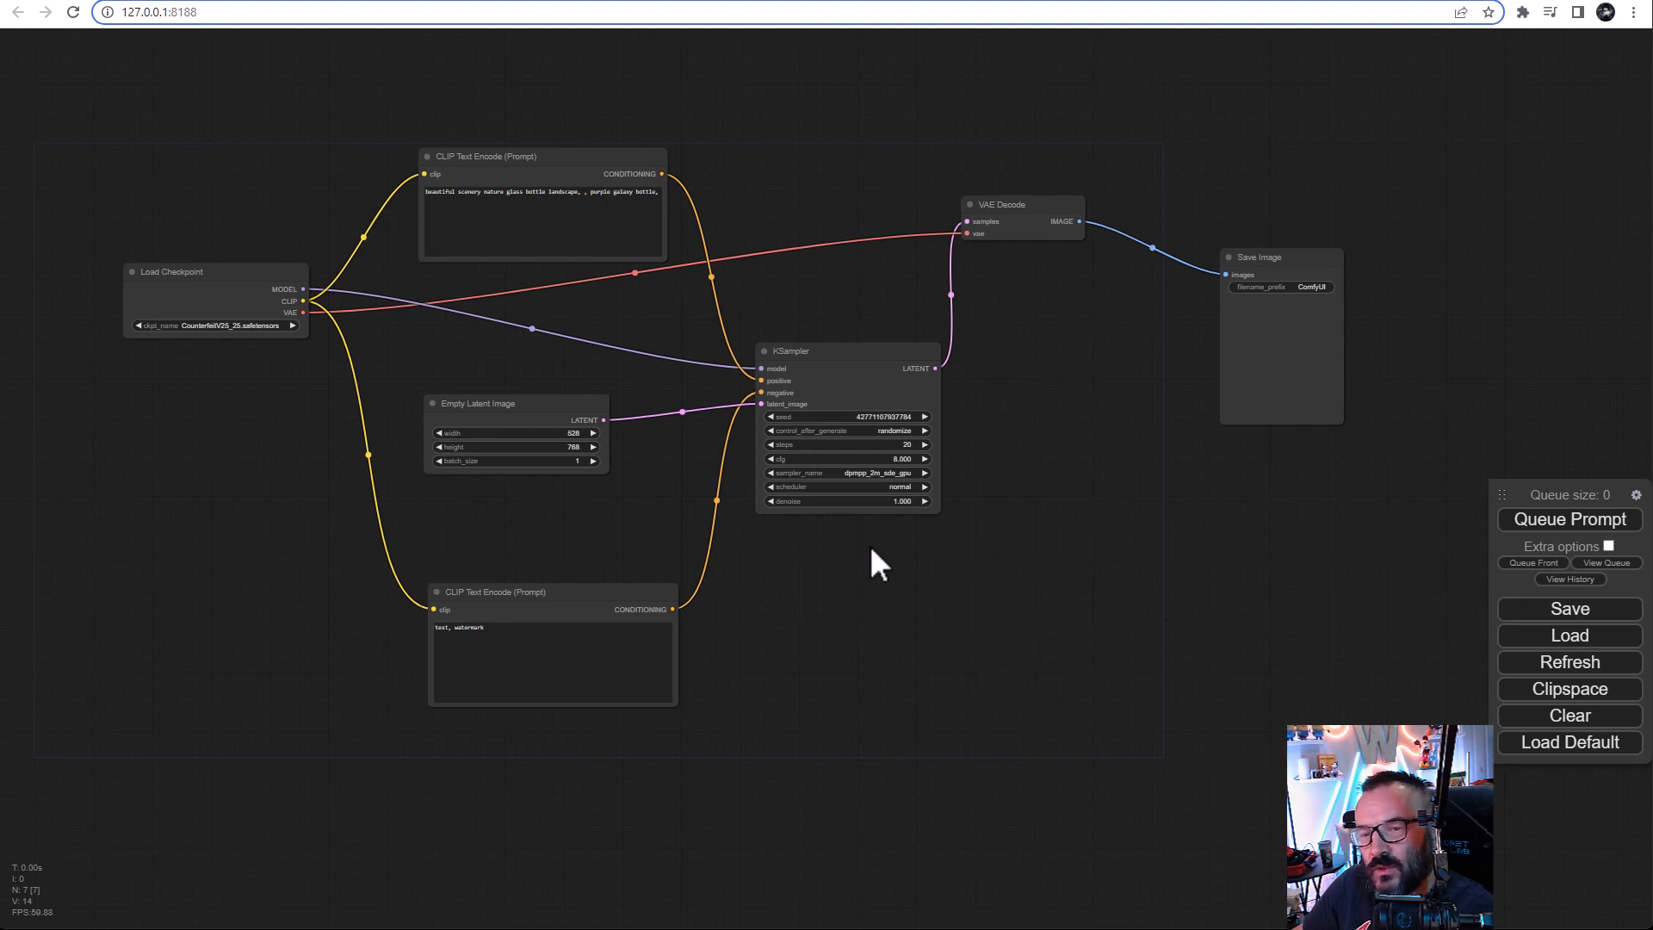
mouse_move(833, 63)
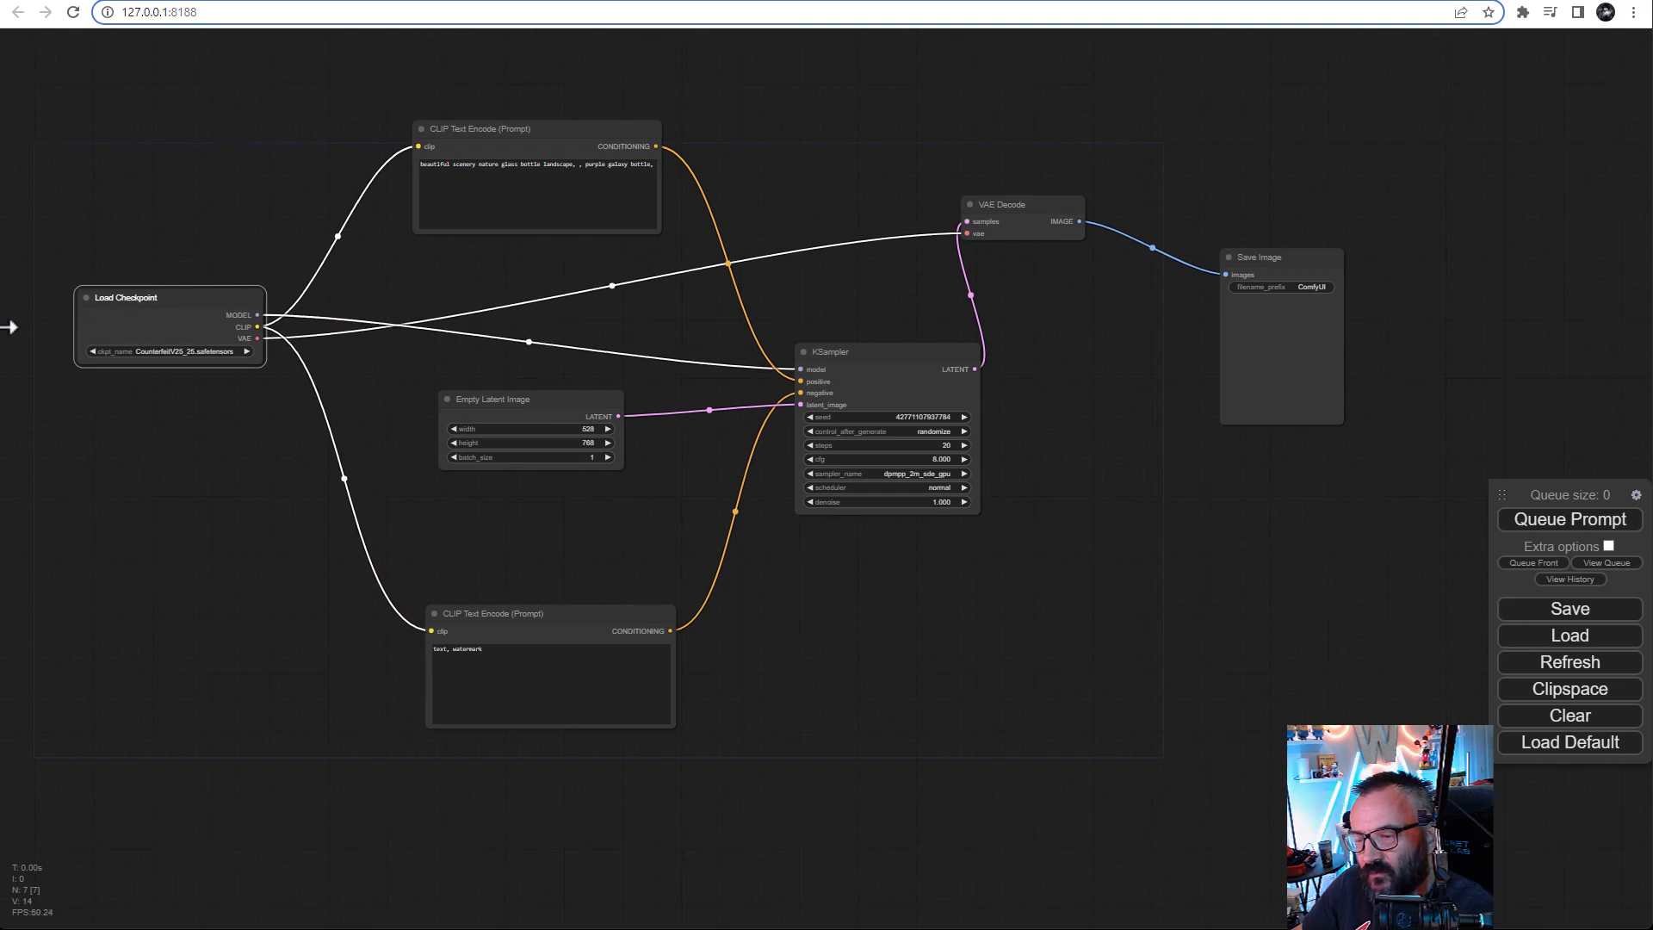
mouse_move(391, 303)
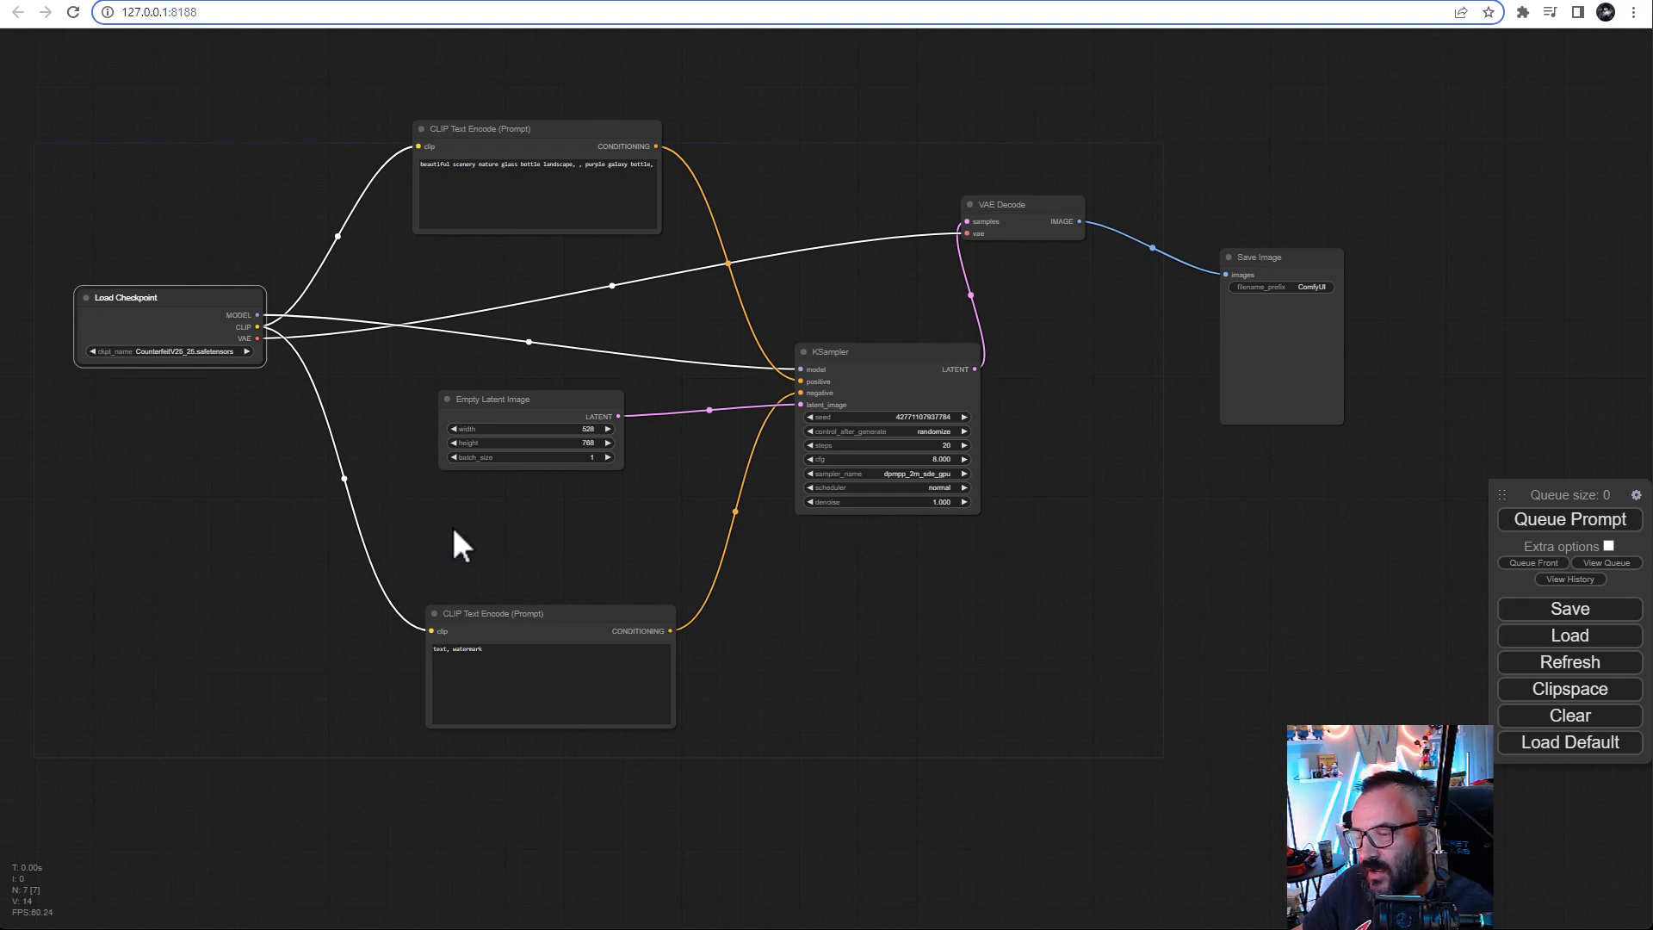
mouse_move(1231, 202)
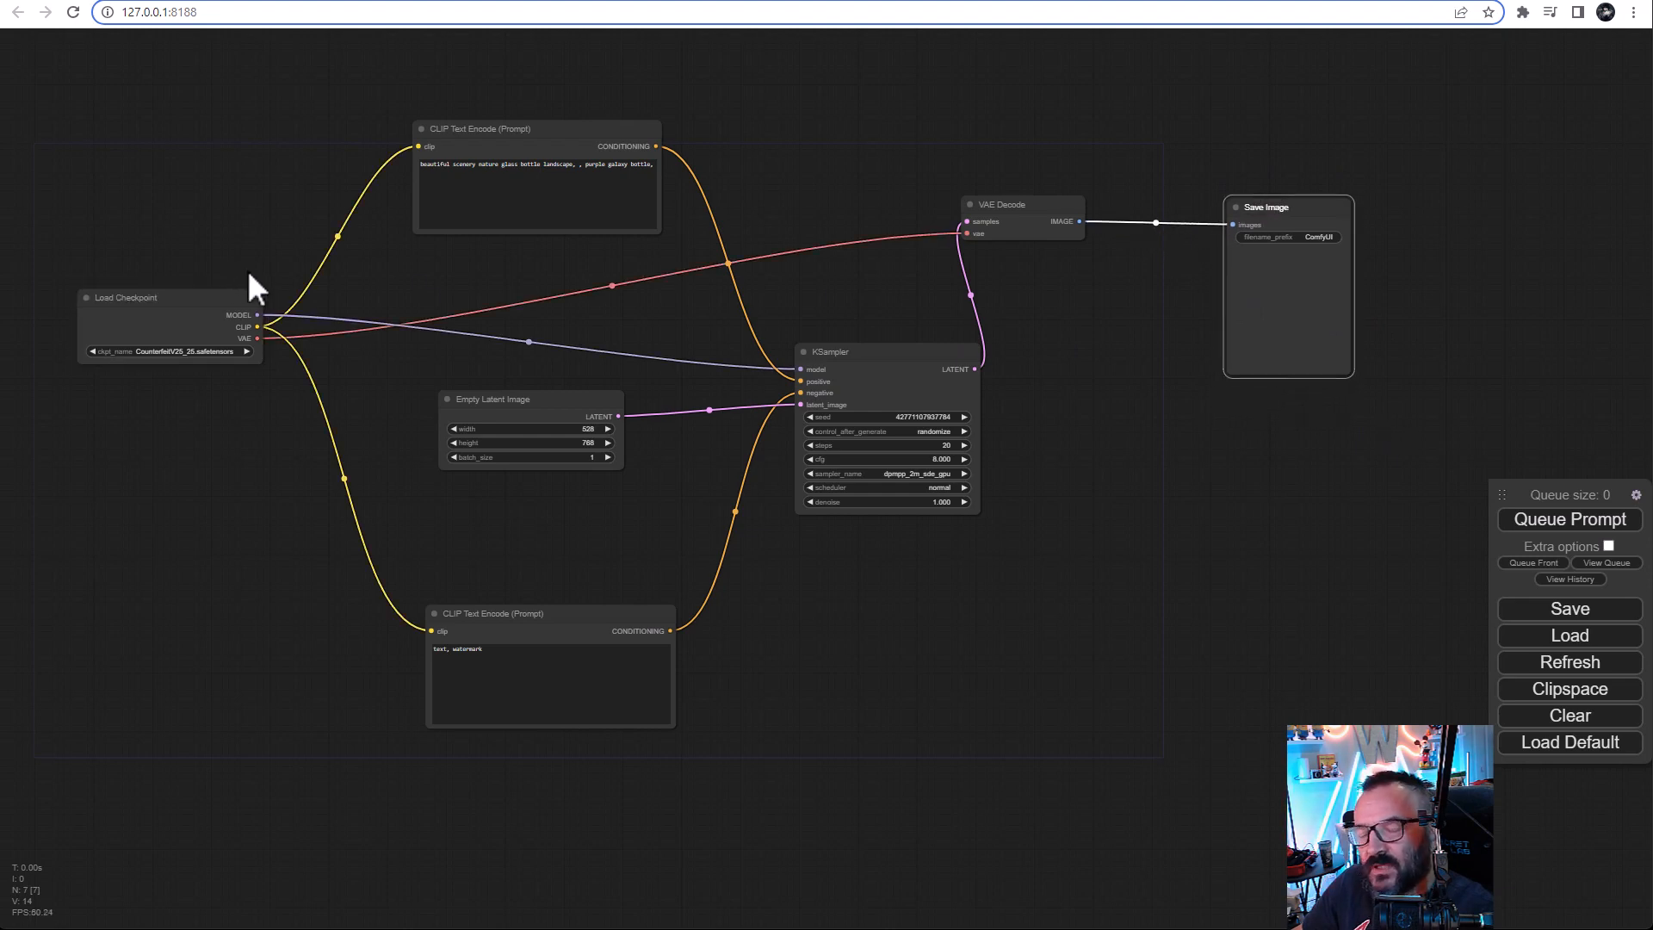
mouse_move(118, 244)
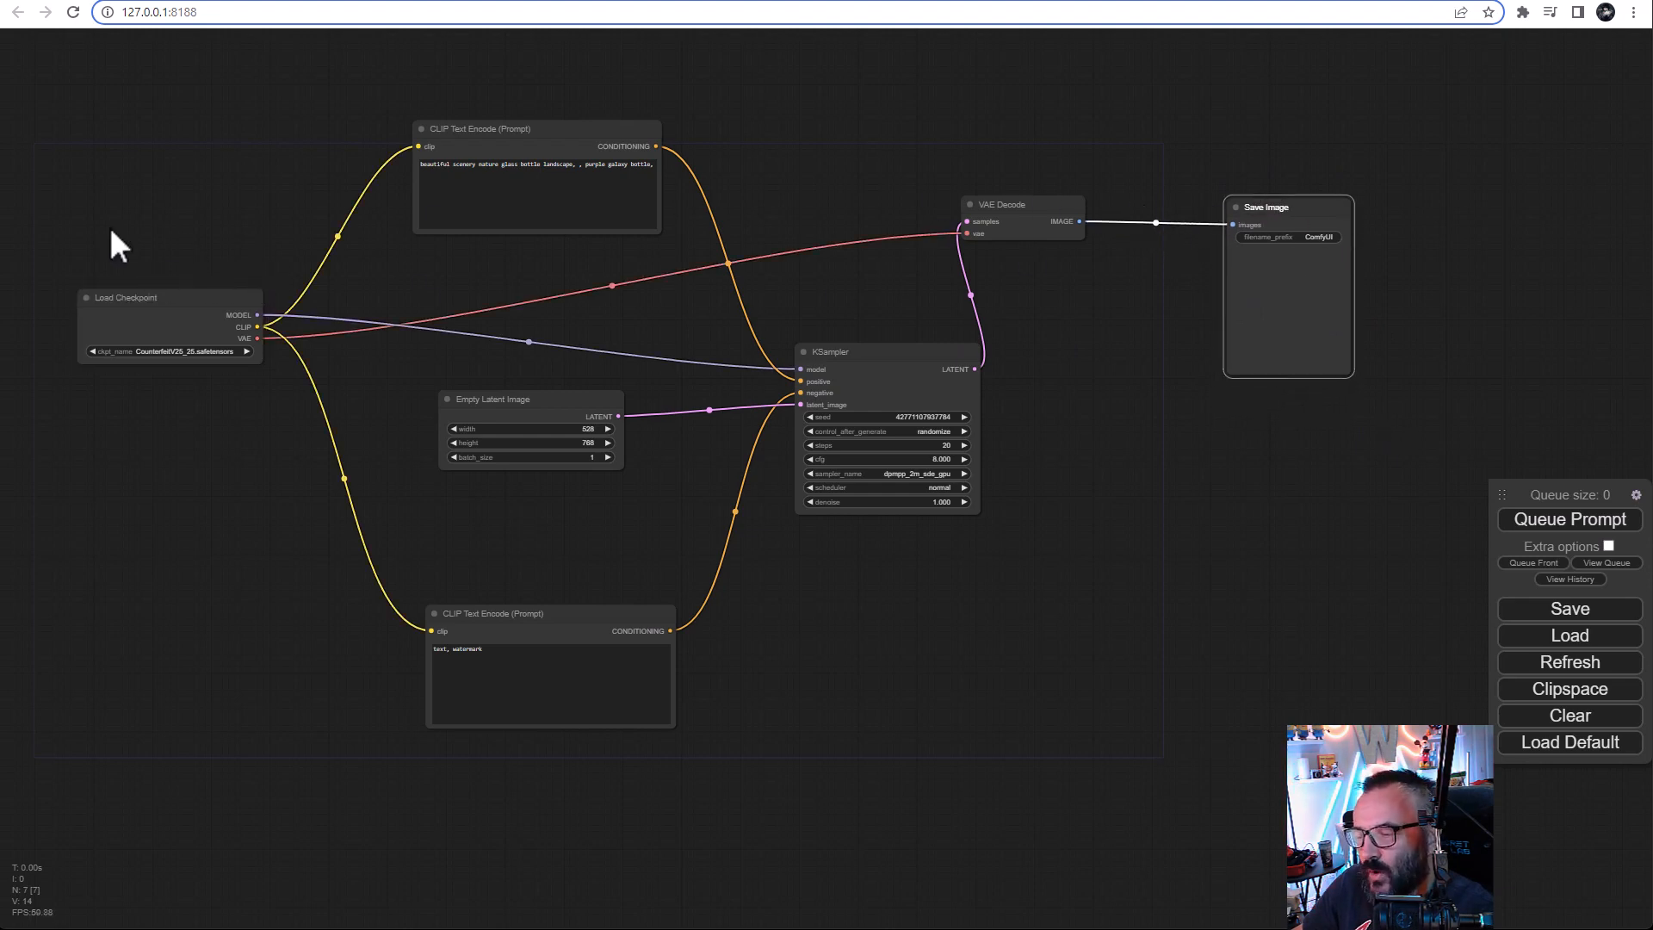
mouse_move(1102, 277)
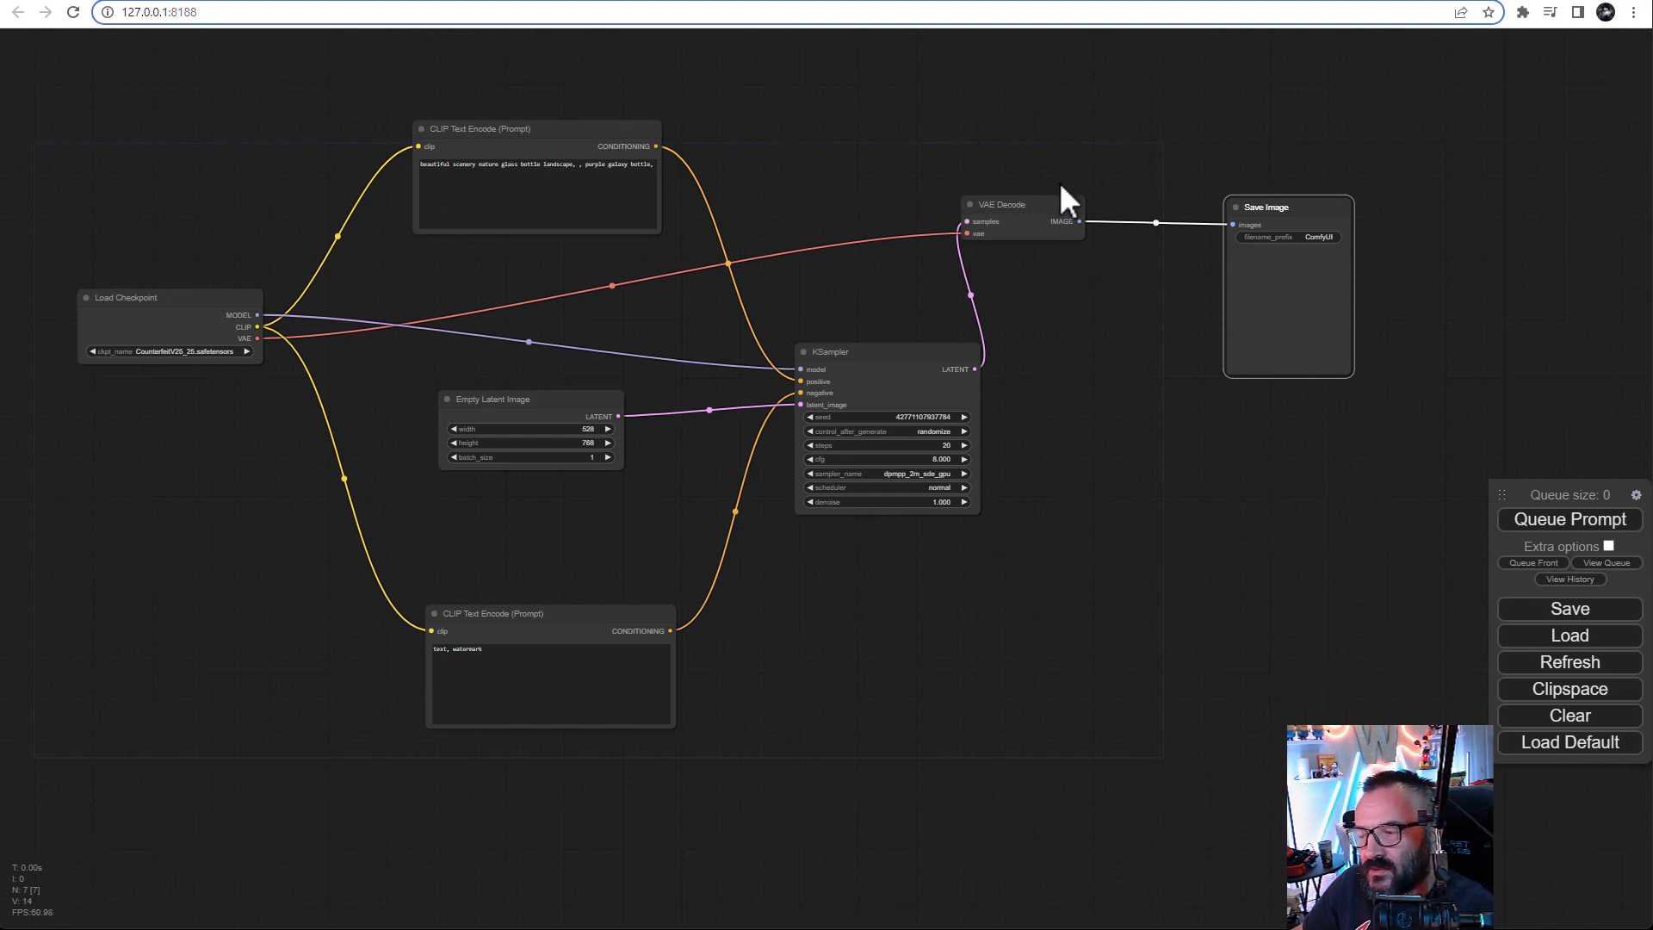
mouse_move(1067, 211)
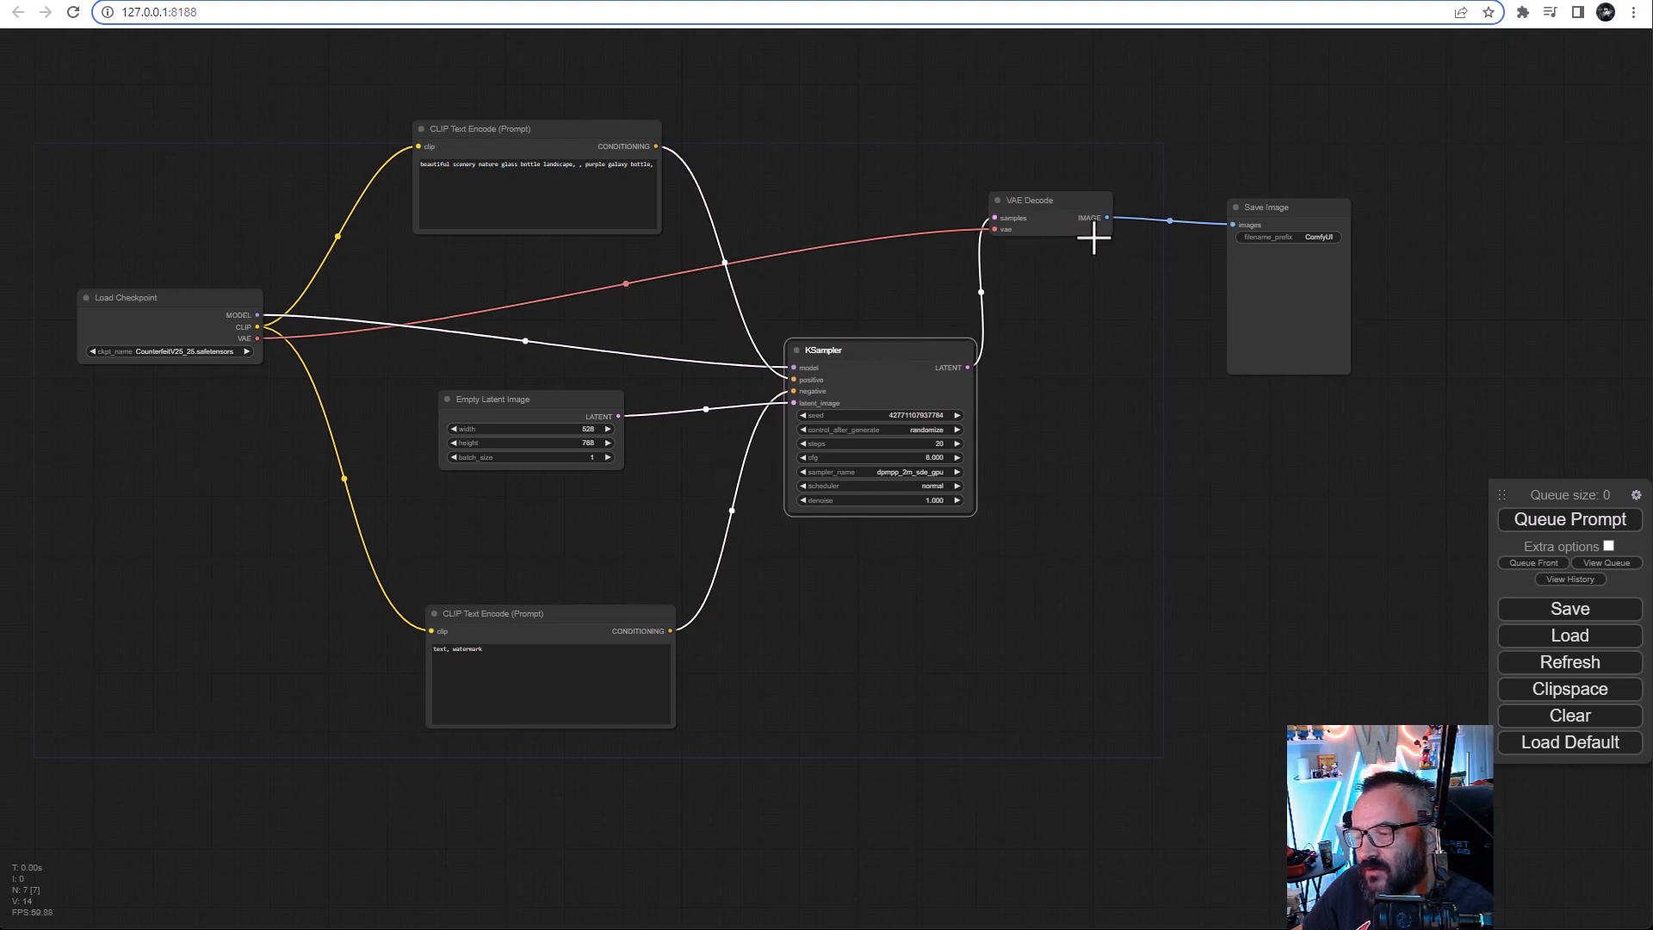
mouse_move(277, 348)
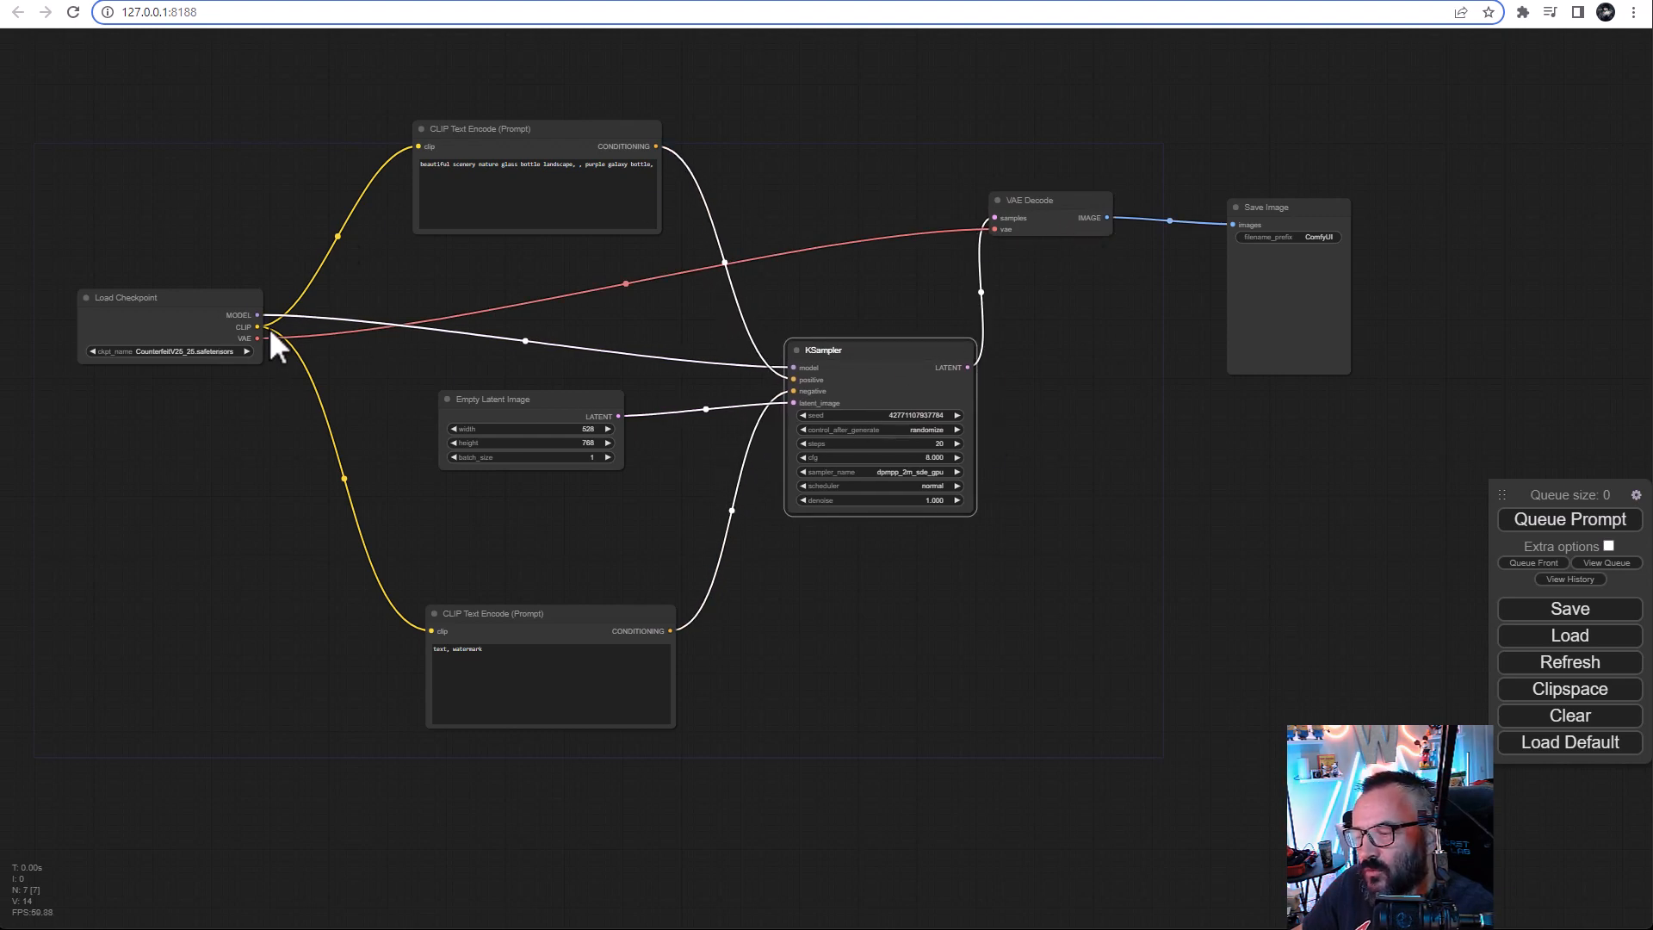
mouse_move(945, 253)
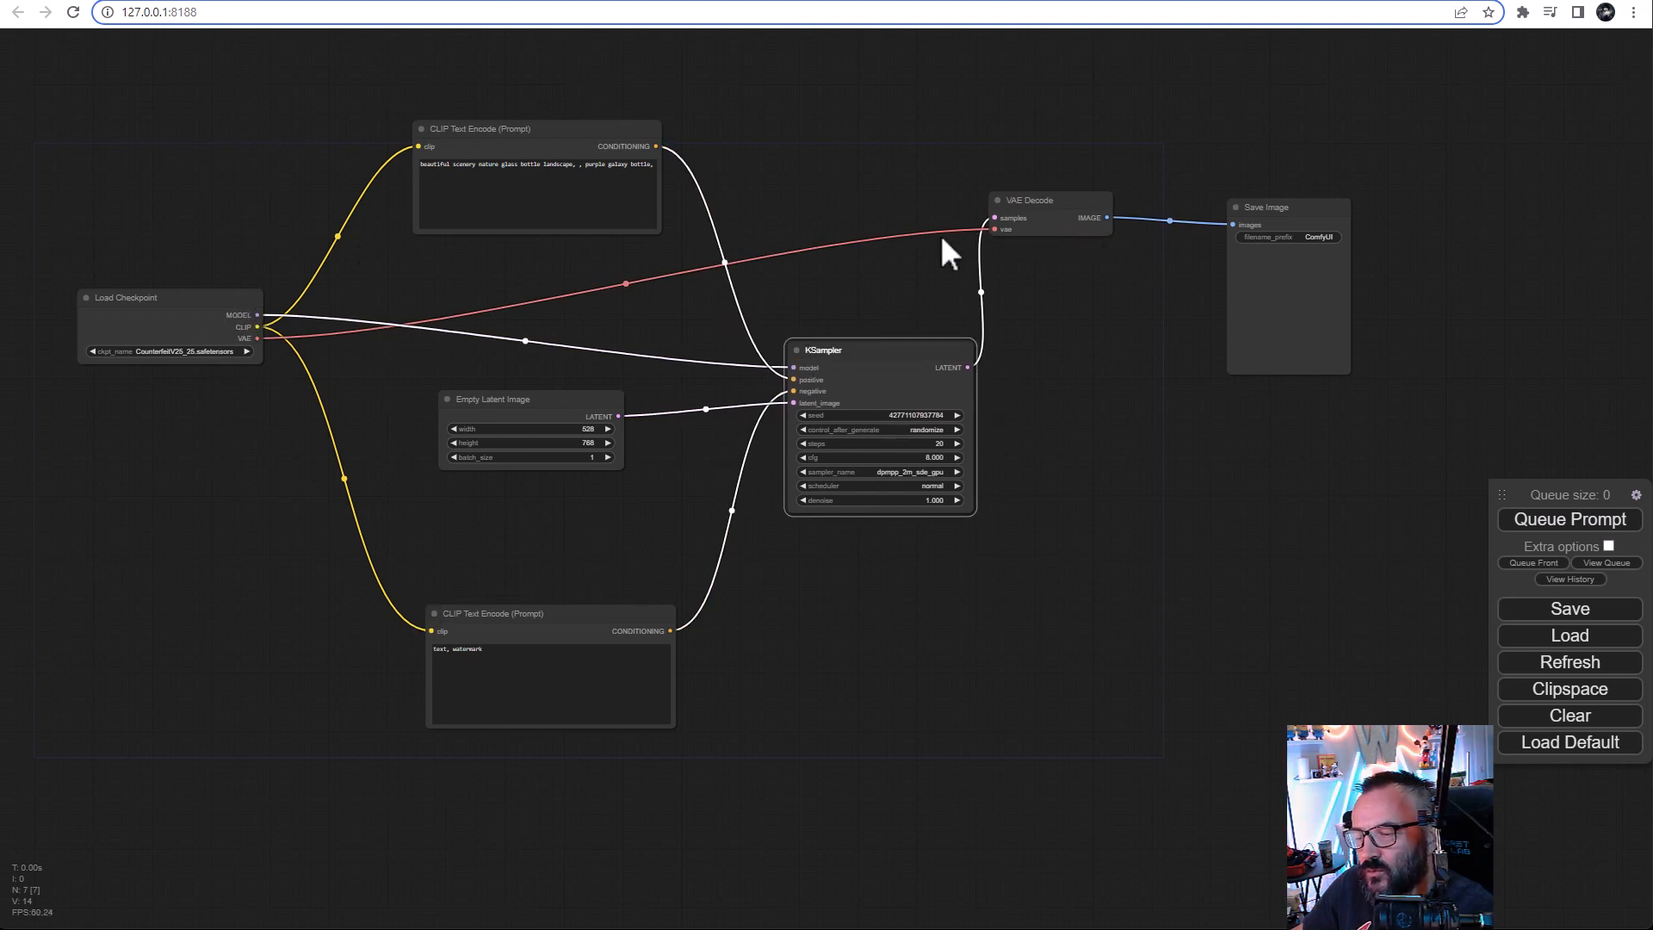
mouse_move(1096, 411)
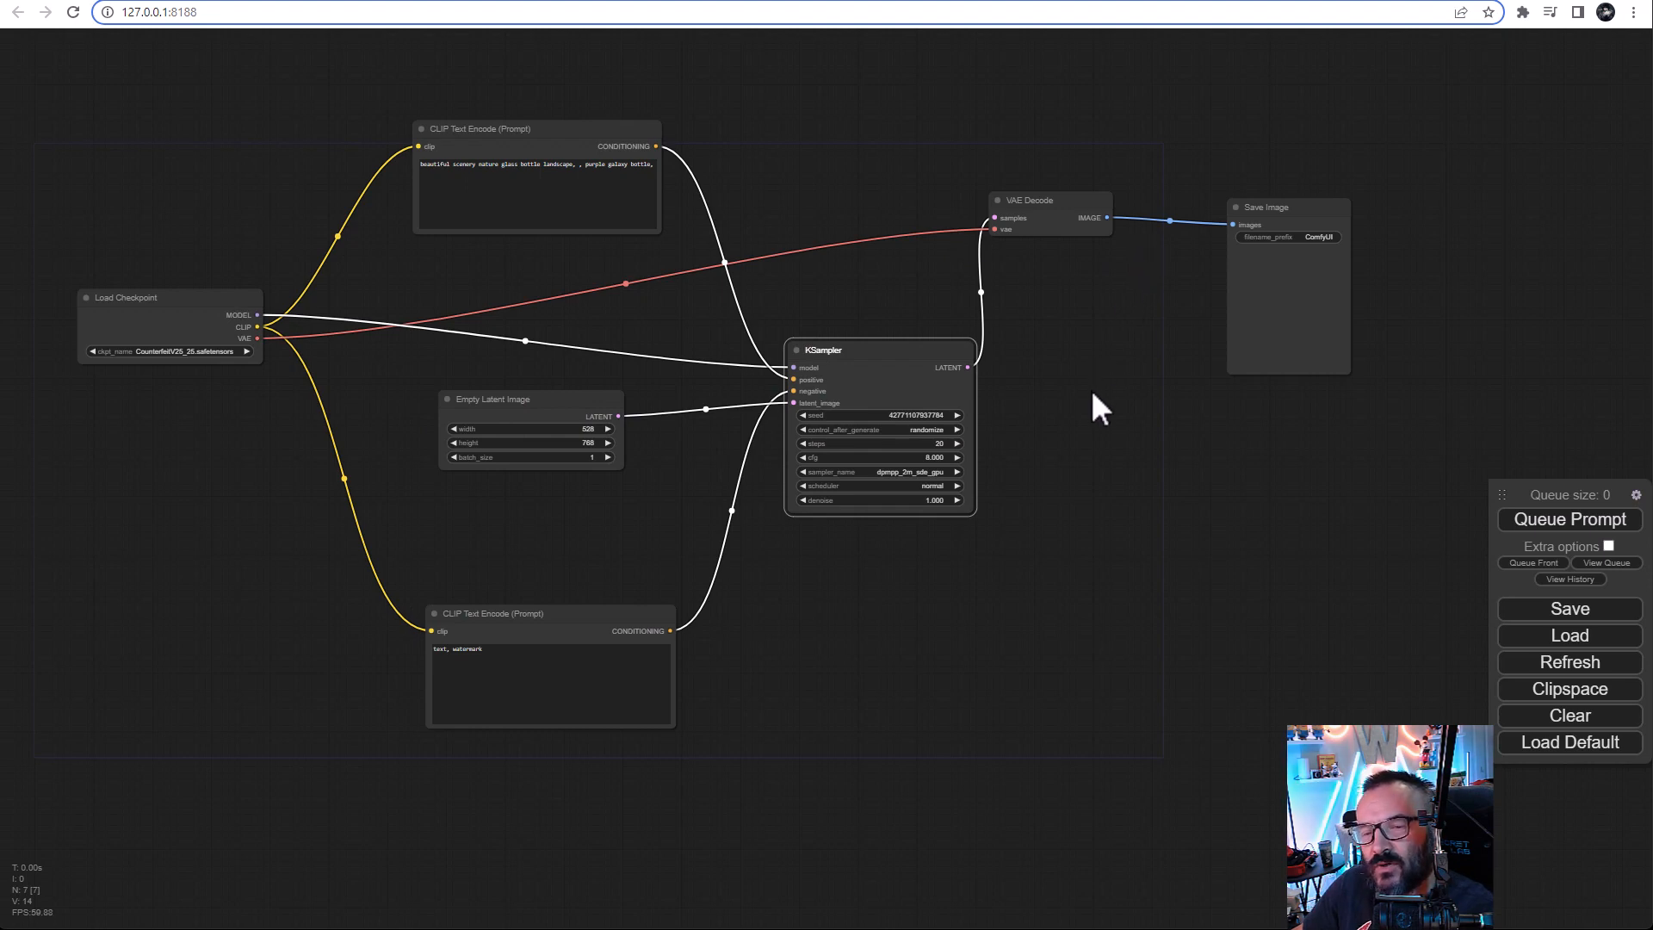
mouse_move(801, 634)
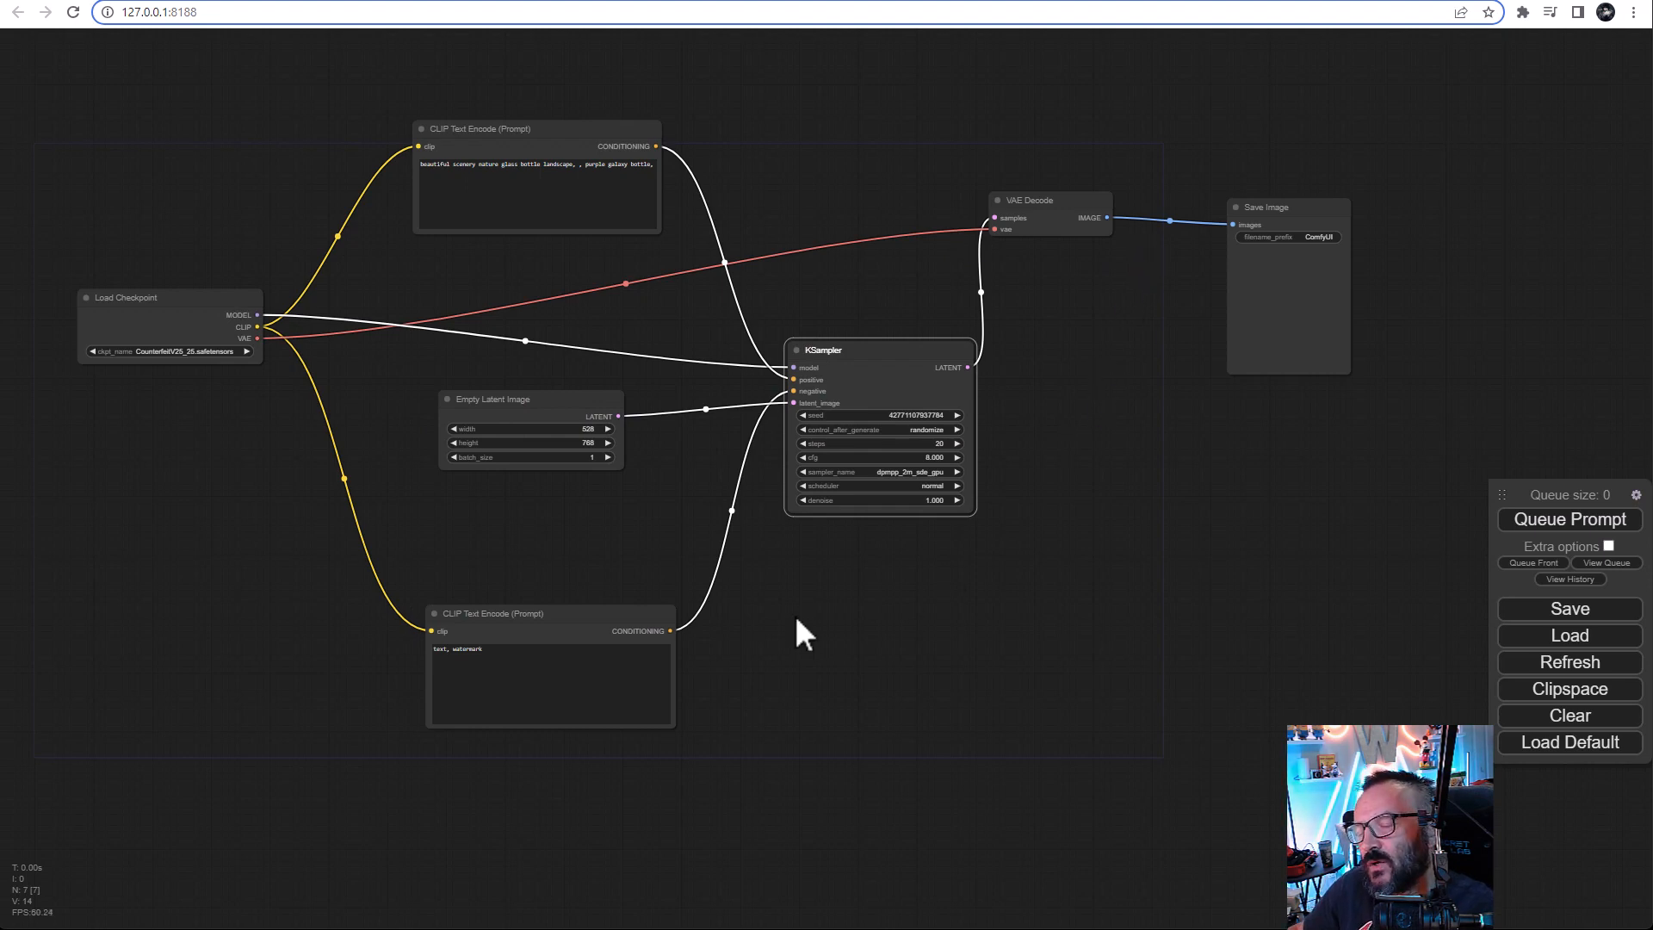
mouse_move(467, 369)
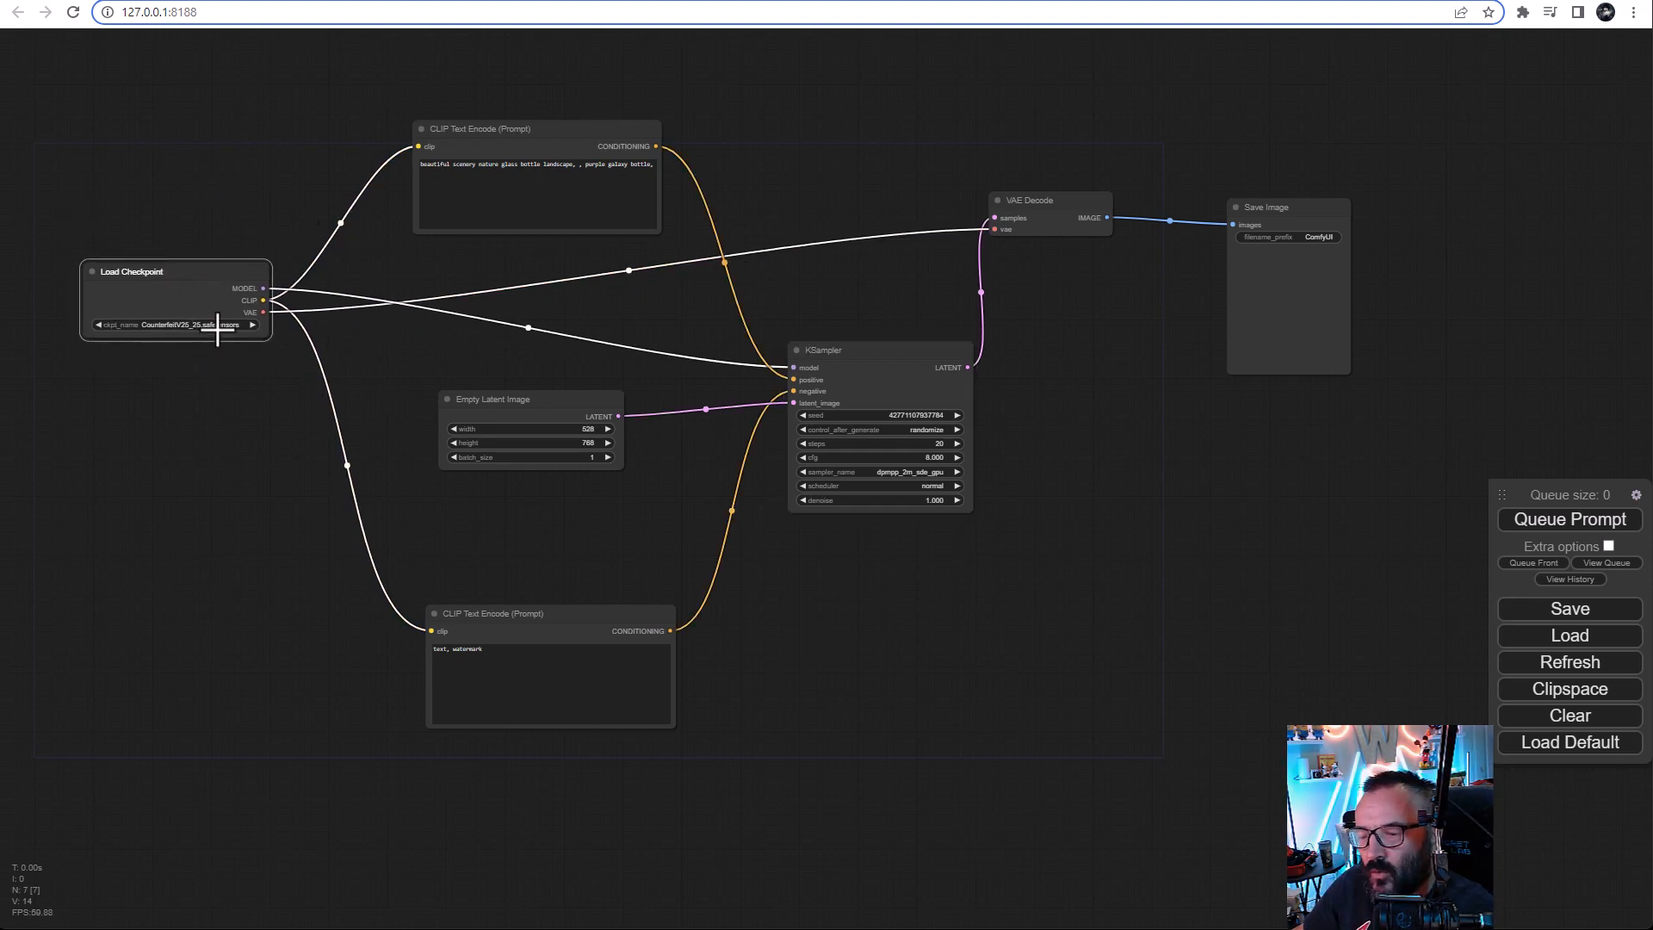
Step: Check the ckpt_name list on Load Checkpoint, keeping the Counterfeit V2.5 checkpoint
click(168, 323)
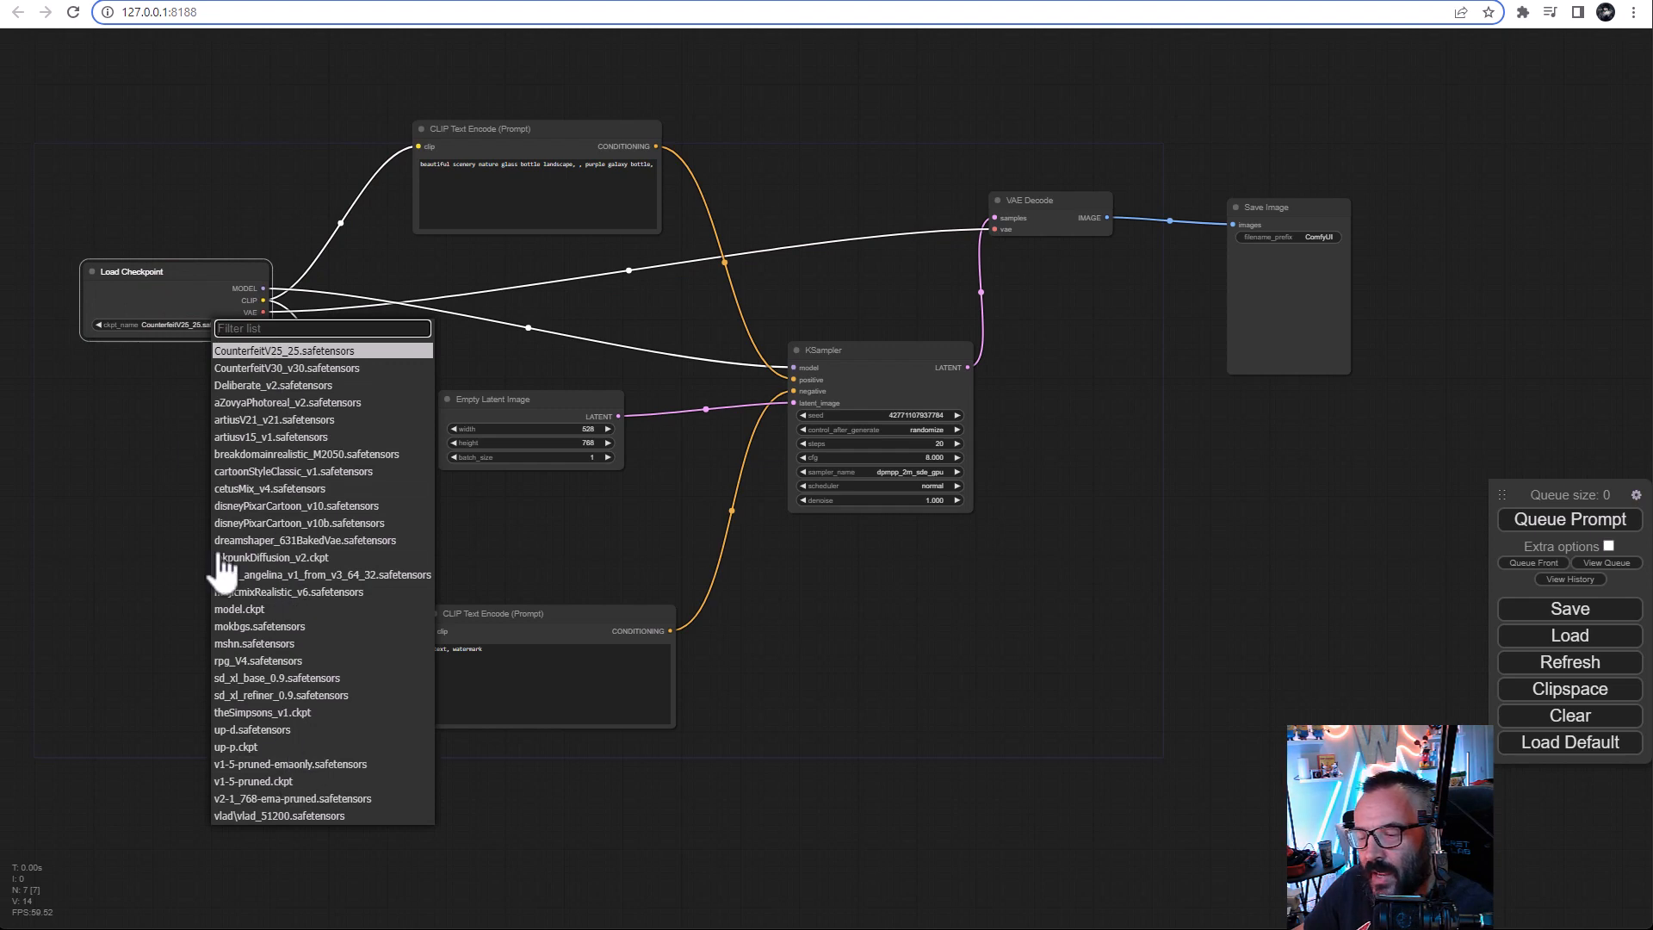
click(275, 350)
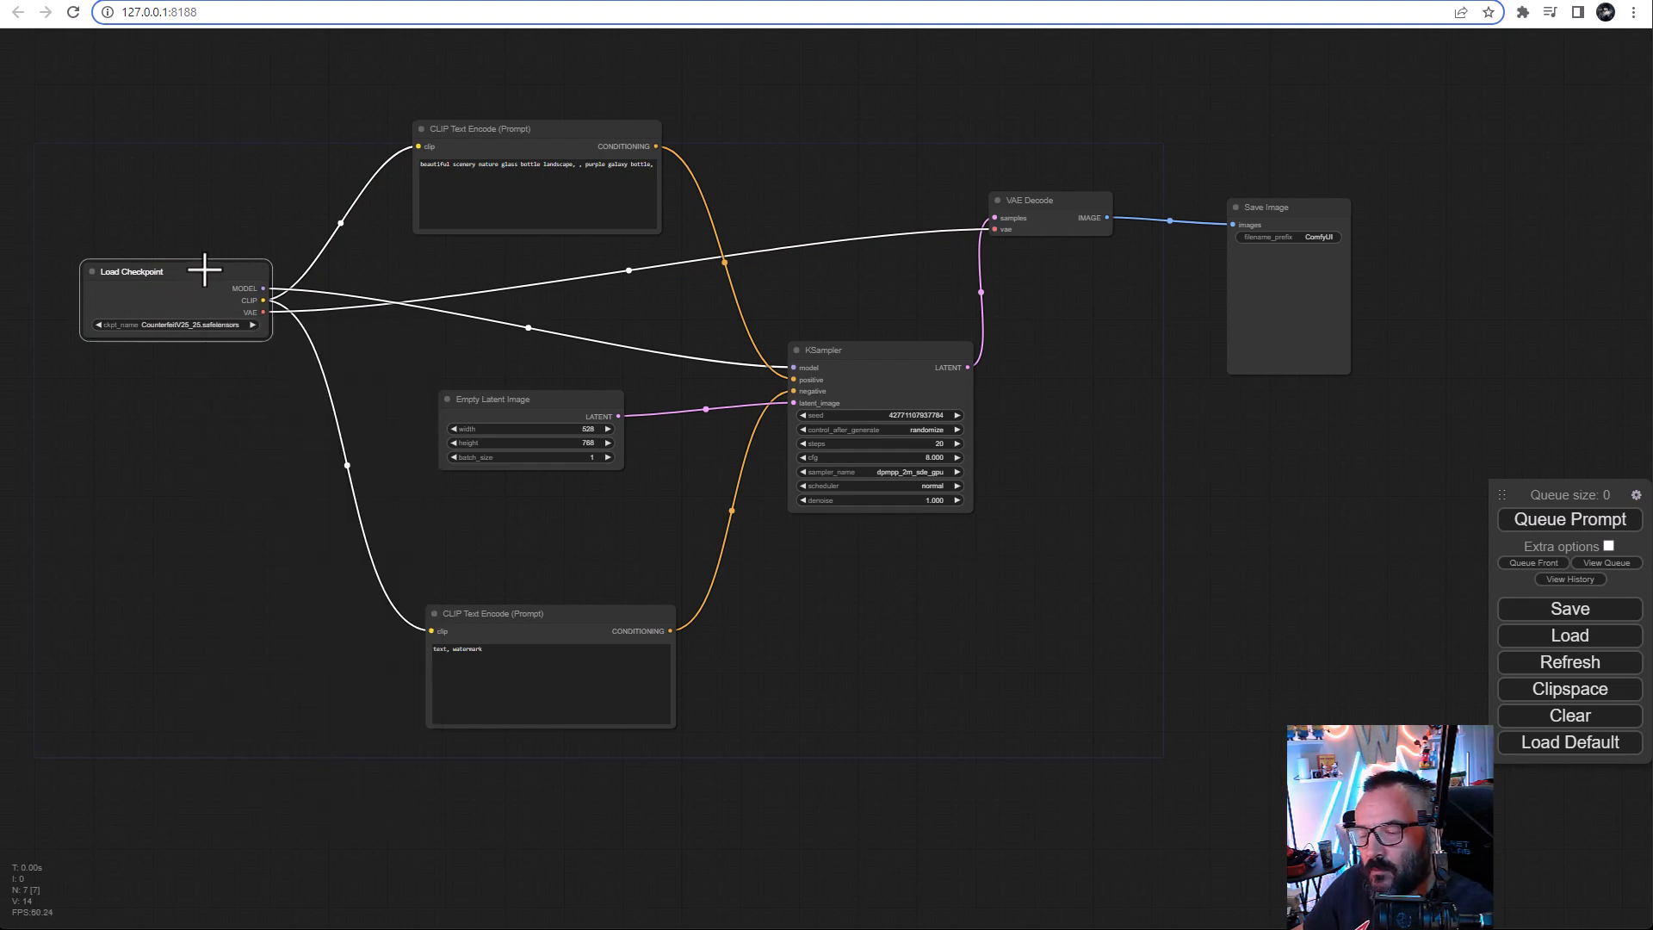
mouse_move(159, 375)
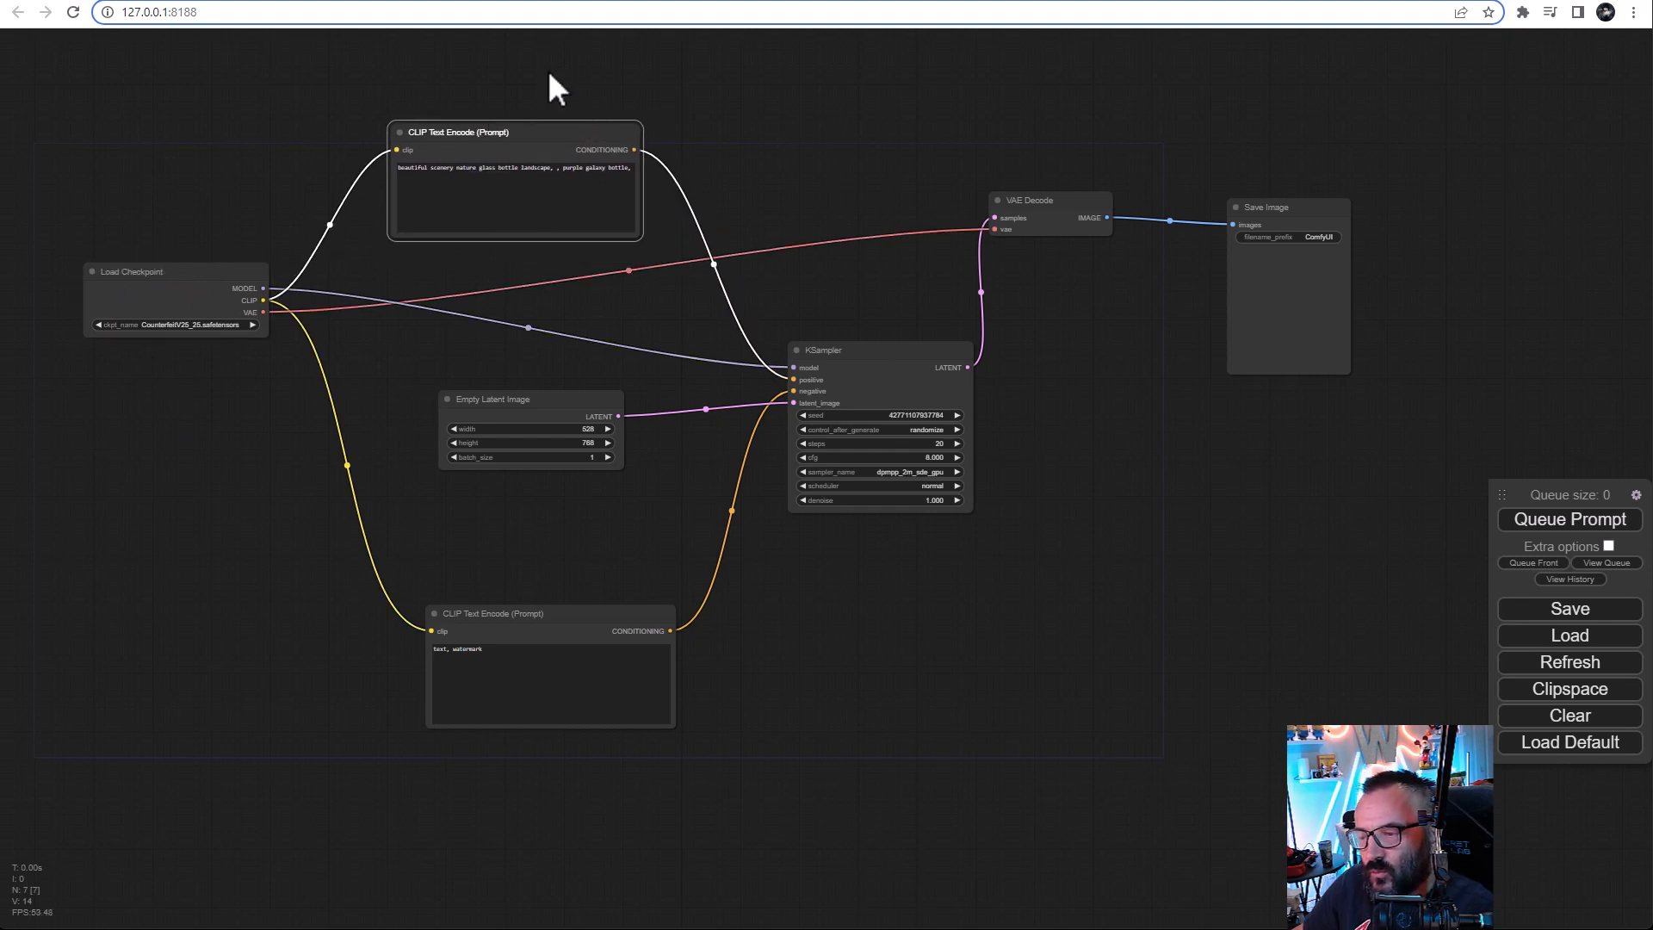
mouse_move(454, 100)
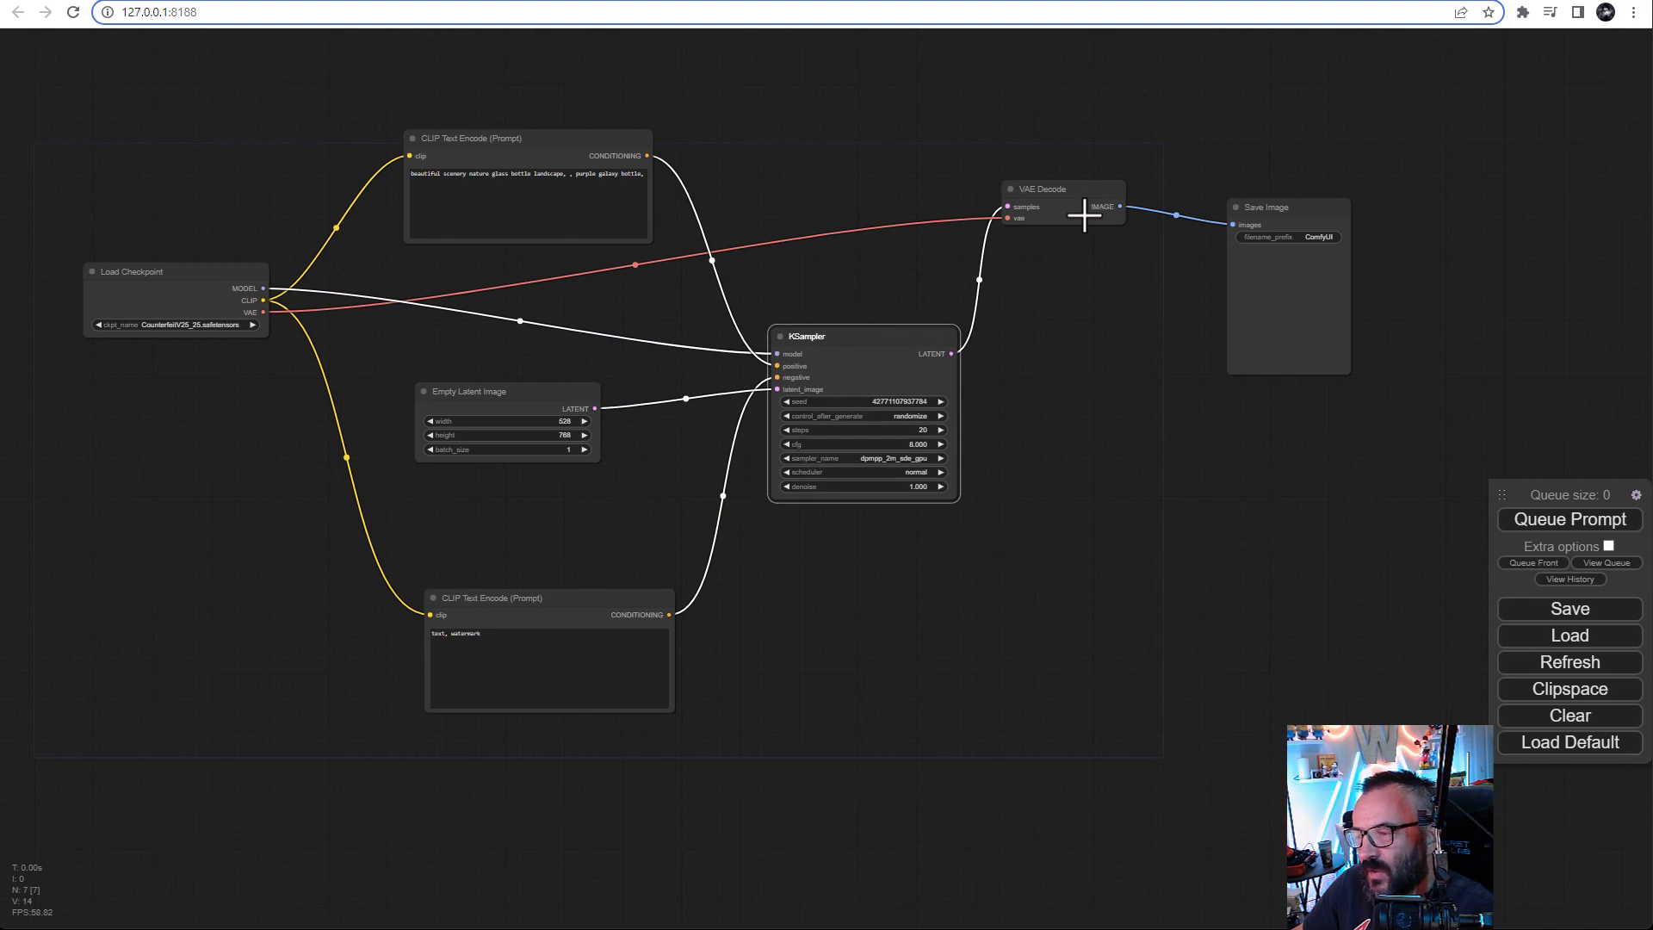
mouse_move(1041, 216)
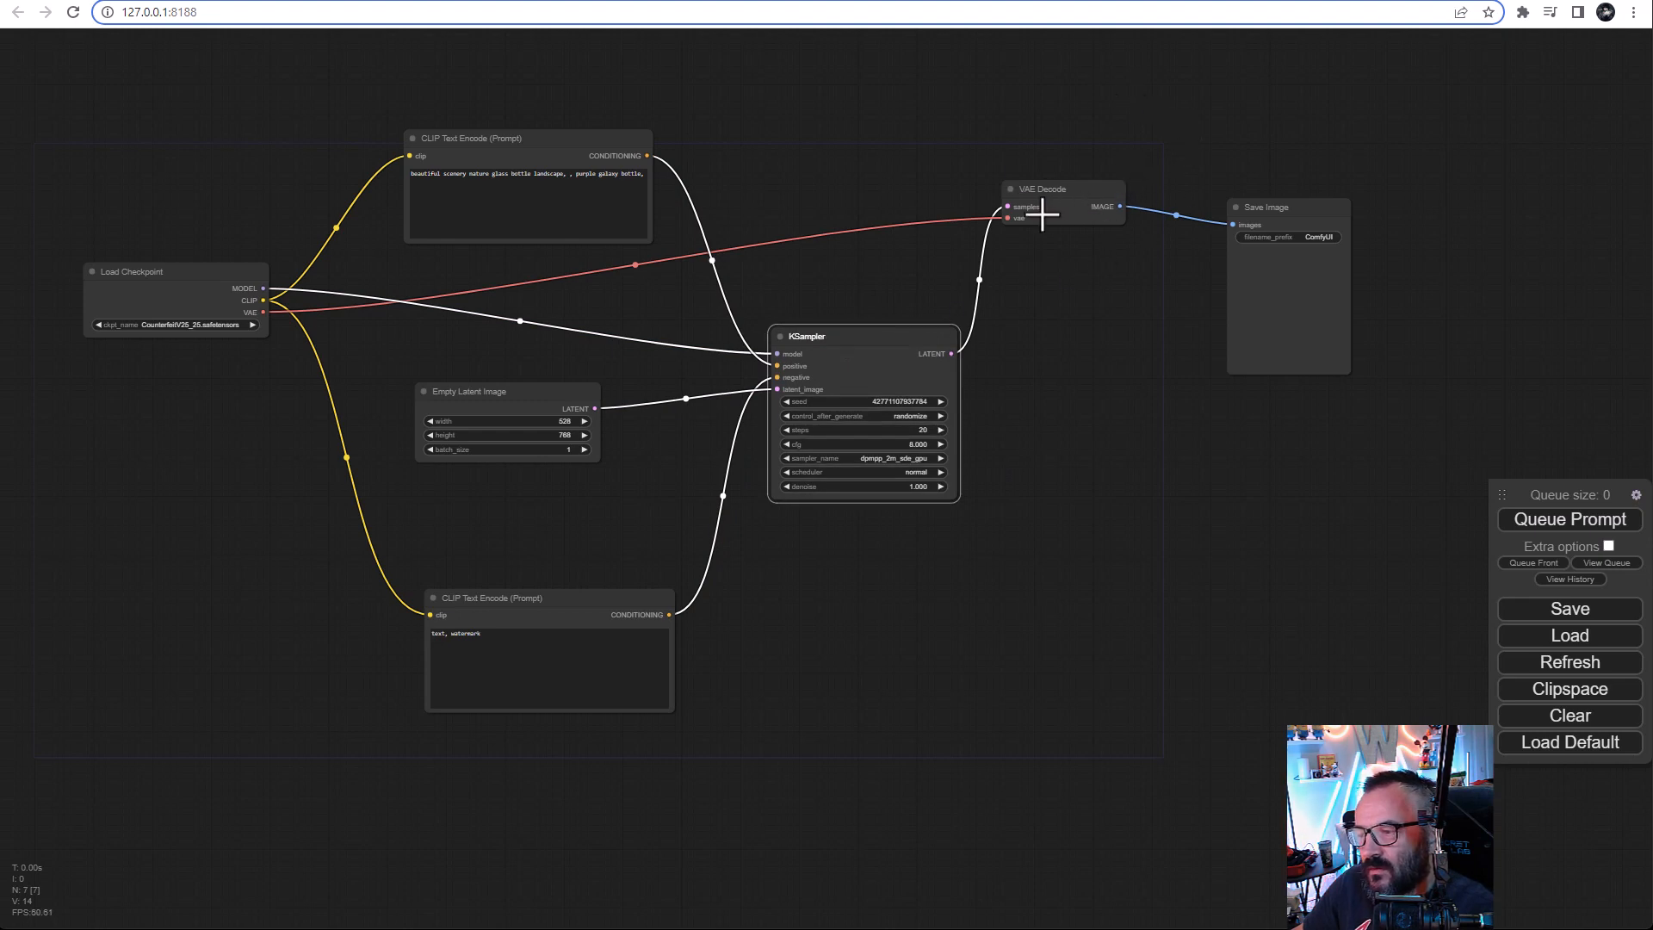
mouse_move(1043, 240)
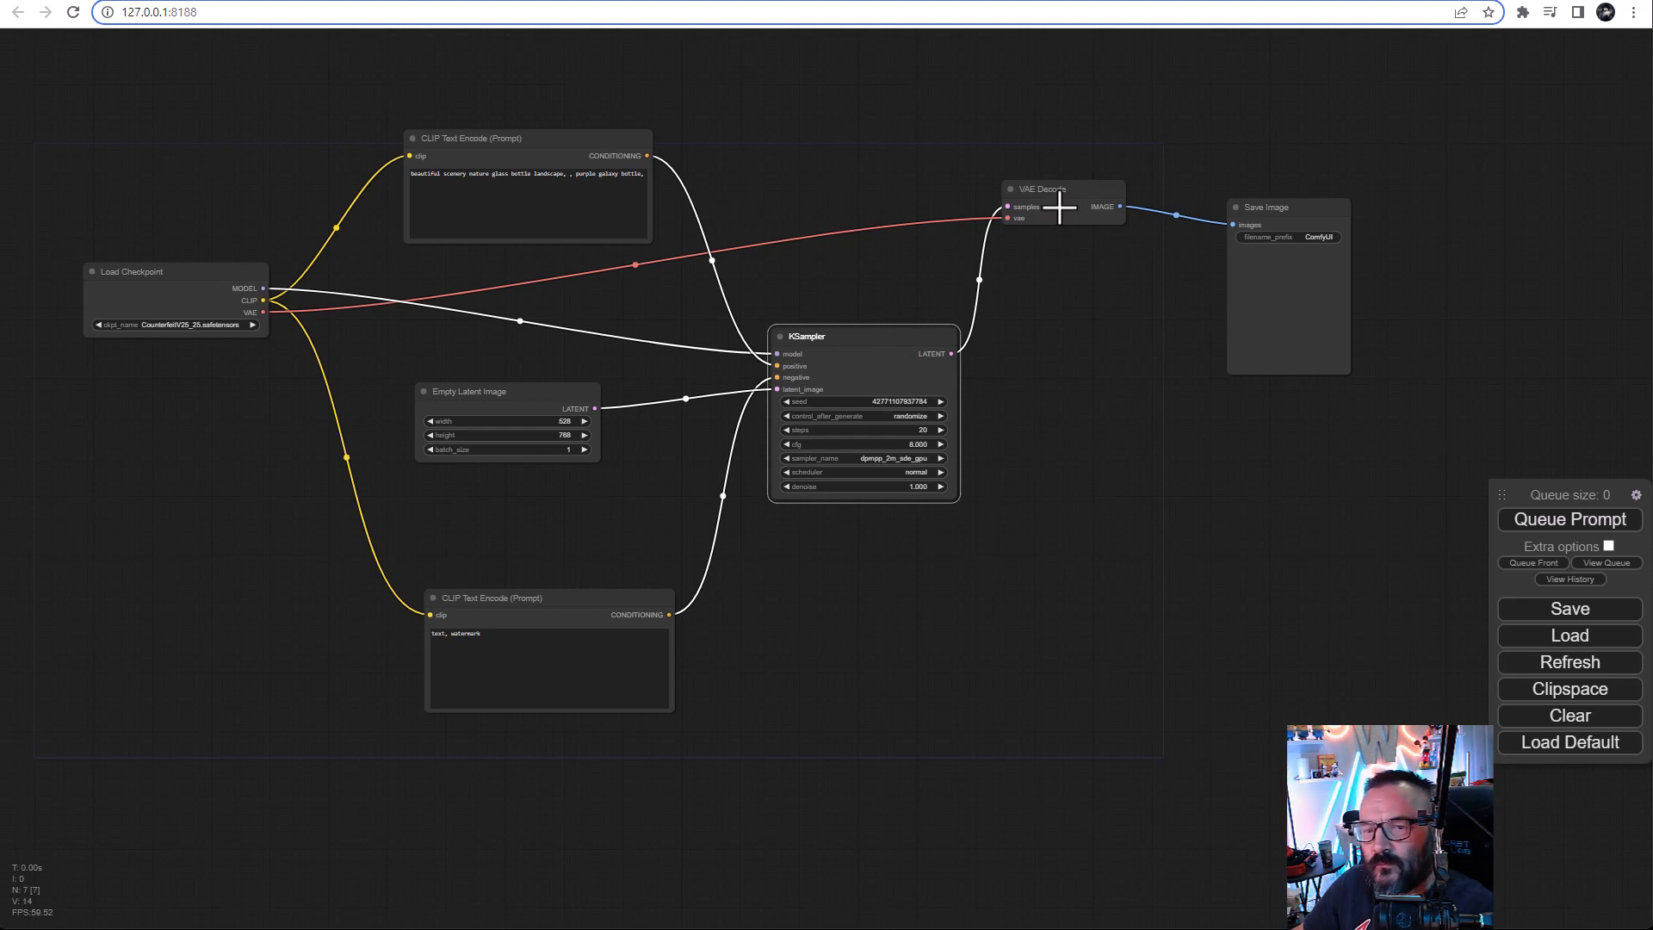
mouse_move(1086, 179)
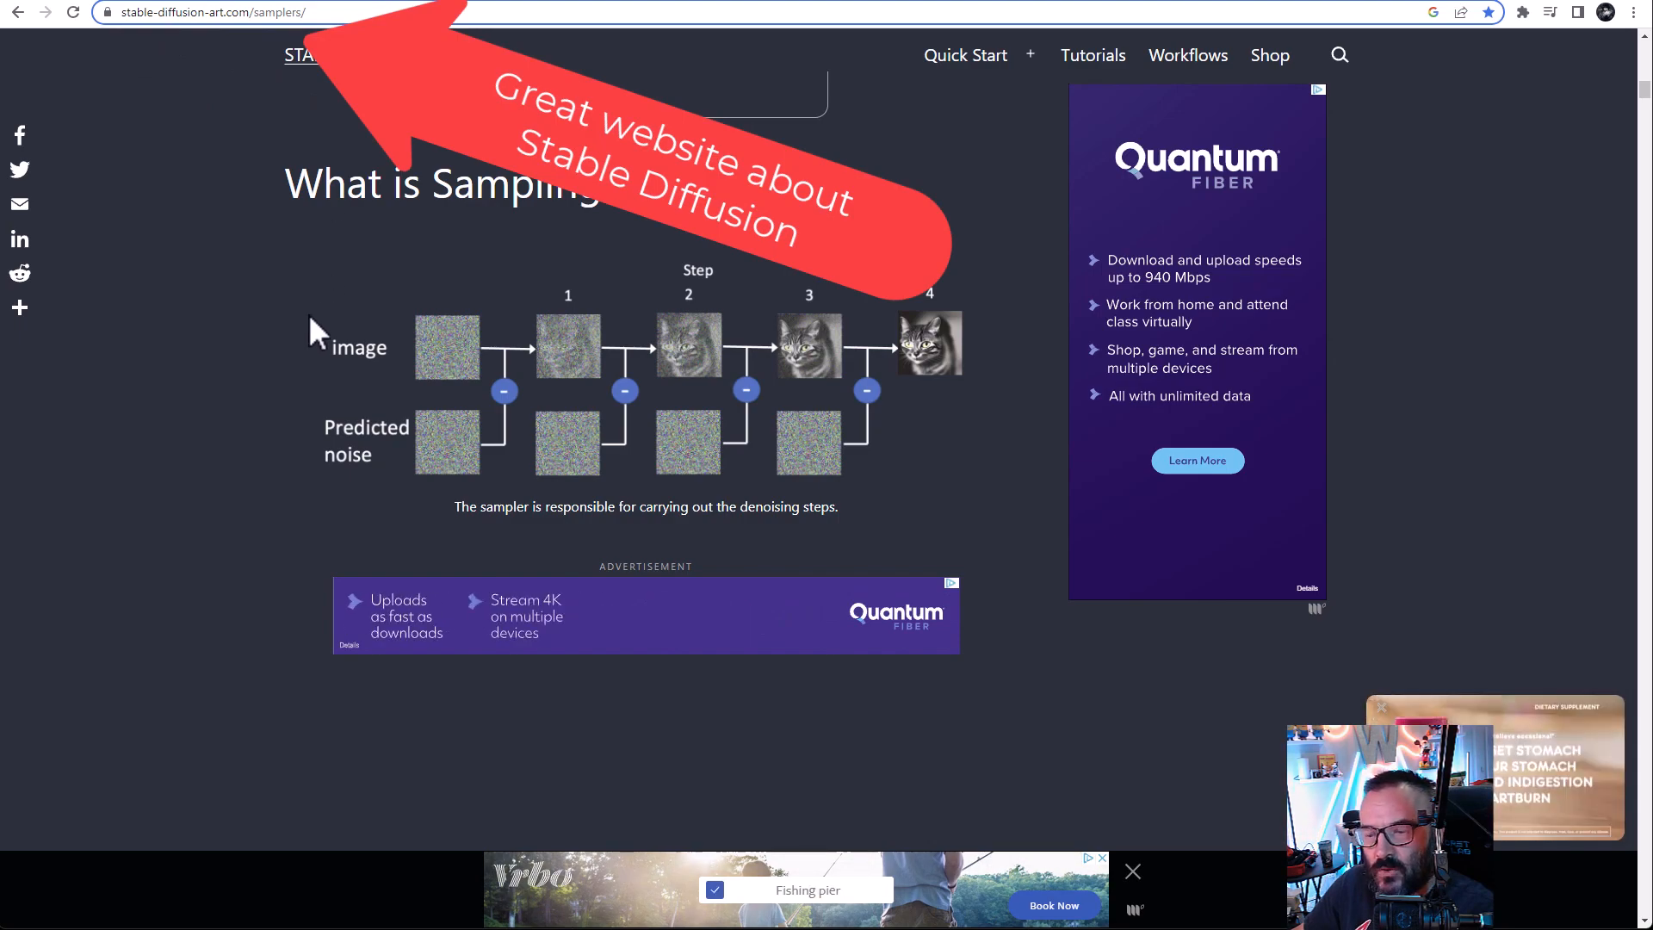
Step: Scroll through the Stable Diffusion Art samplers explainer page
scroll(down, 3)
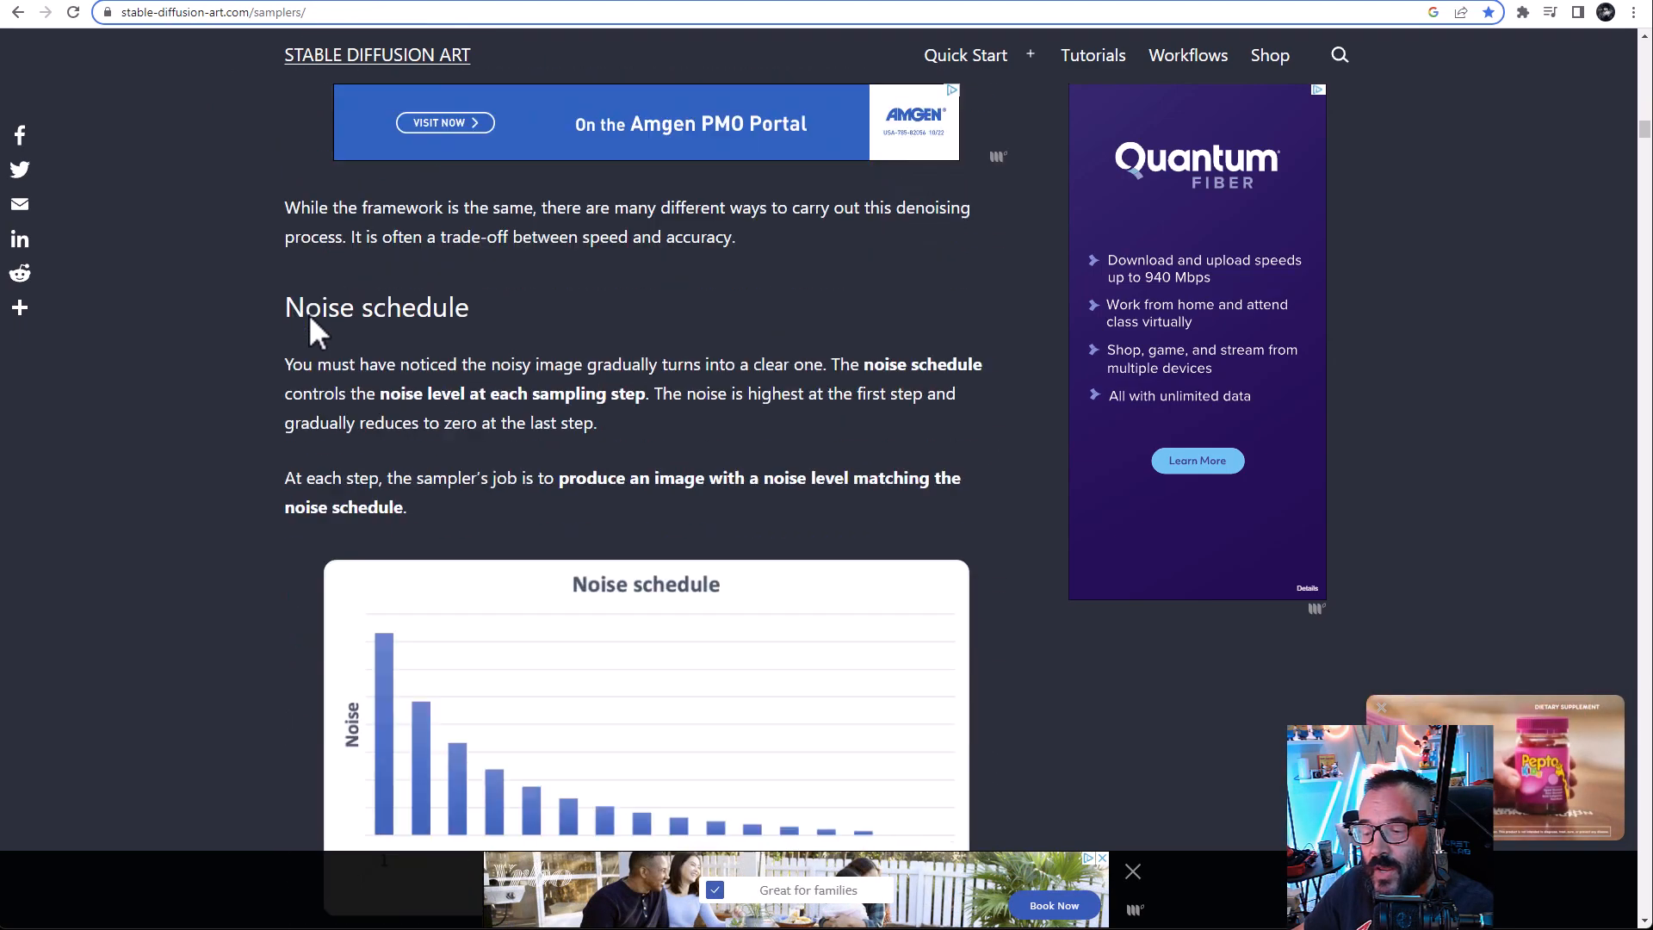
scroll(up, 3)
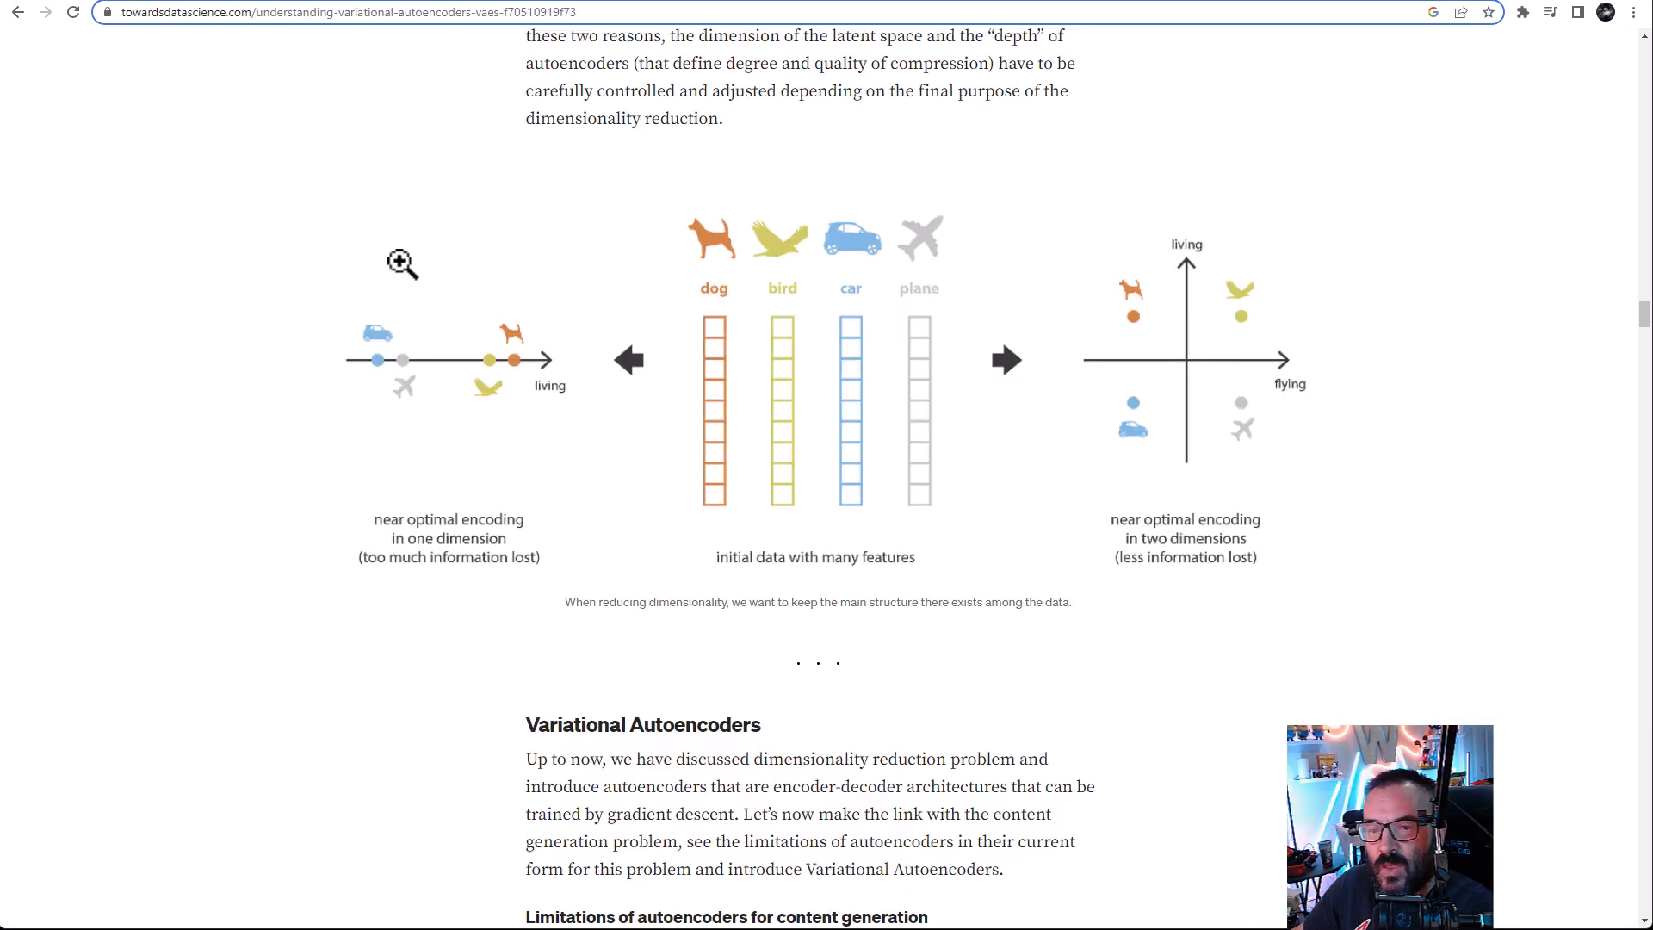
mouse_move(1114, 245)
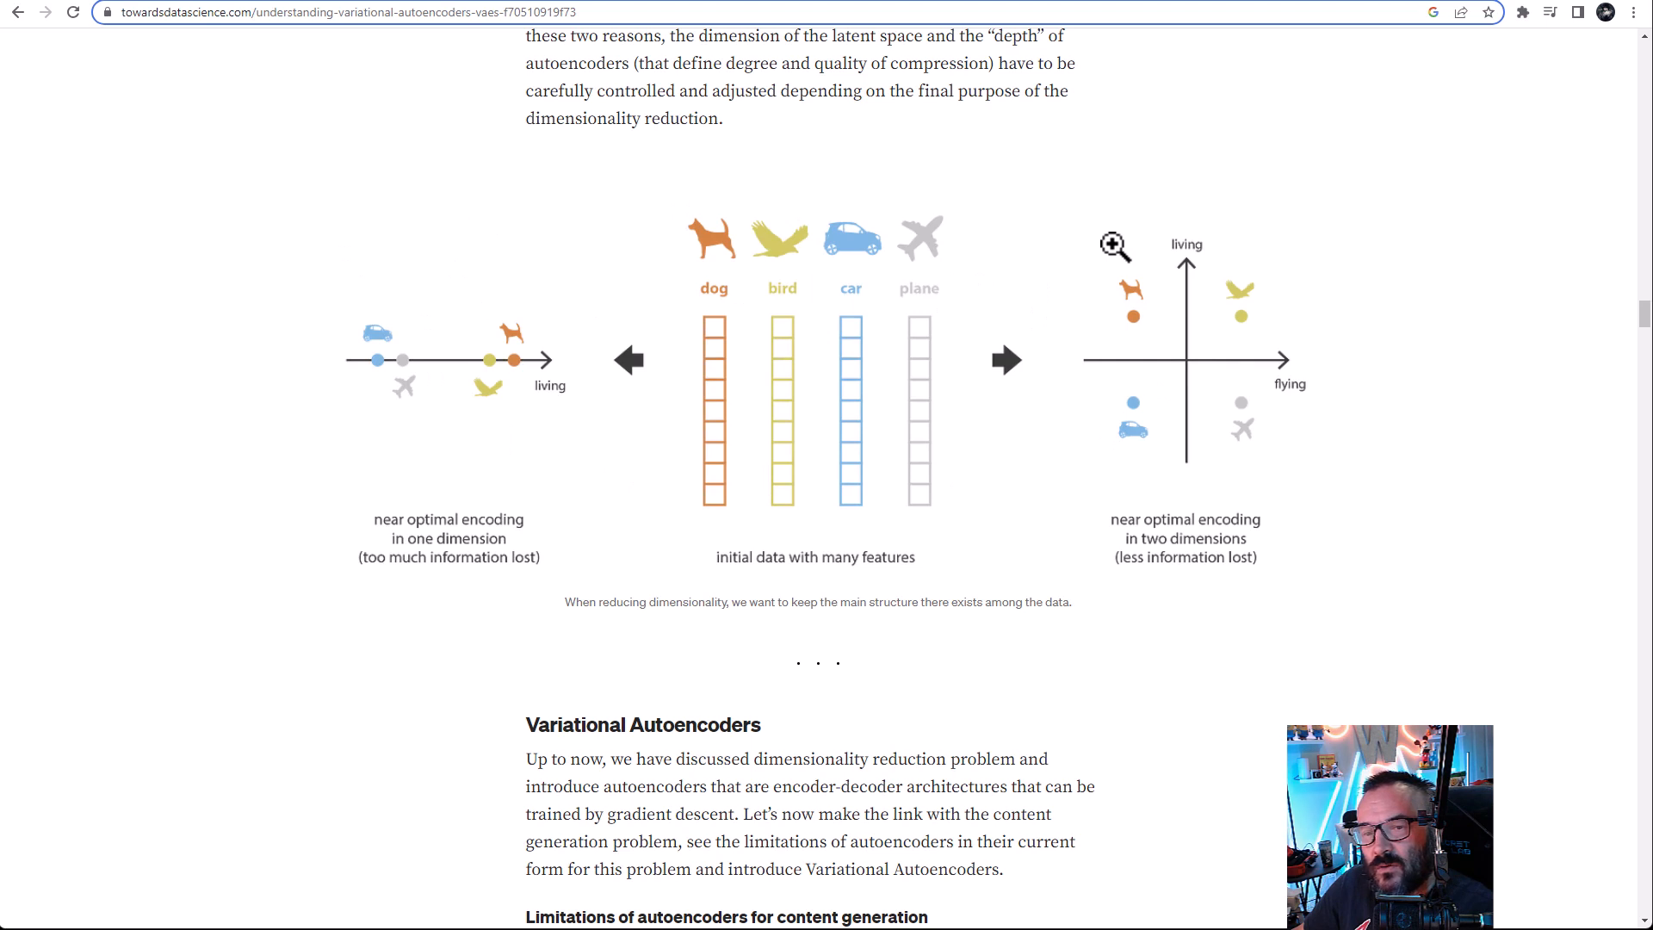
mouse_move(893, 181)
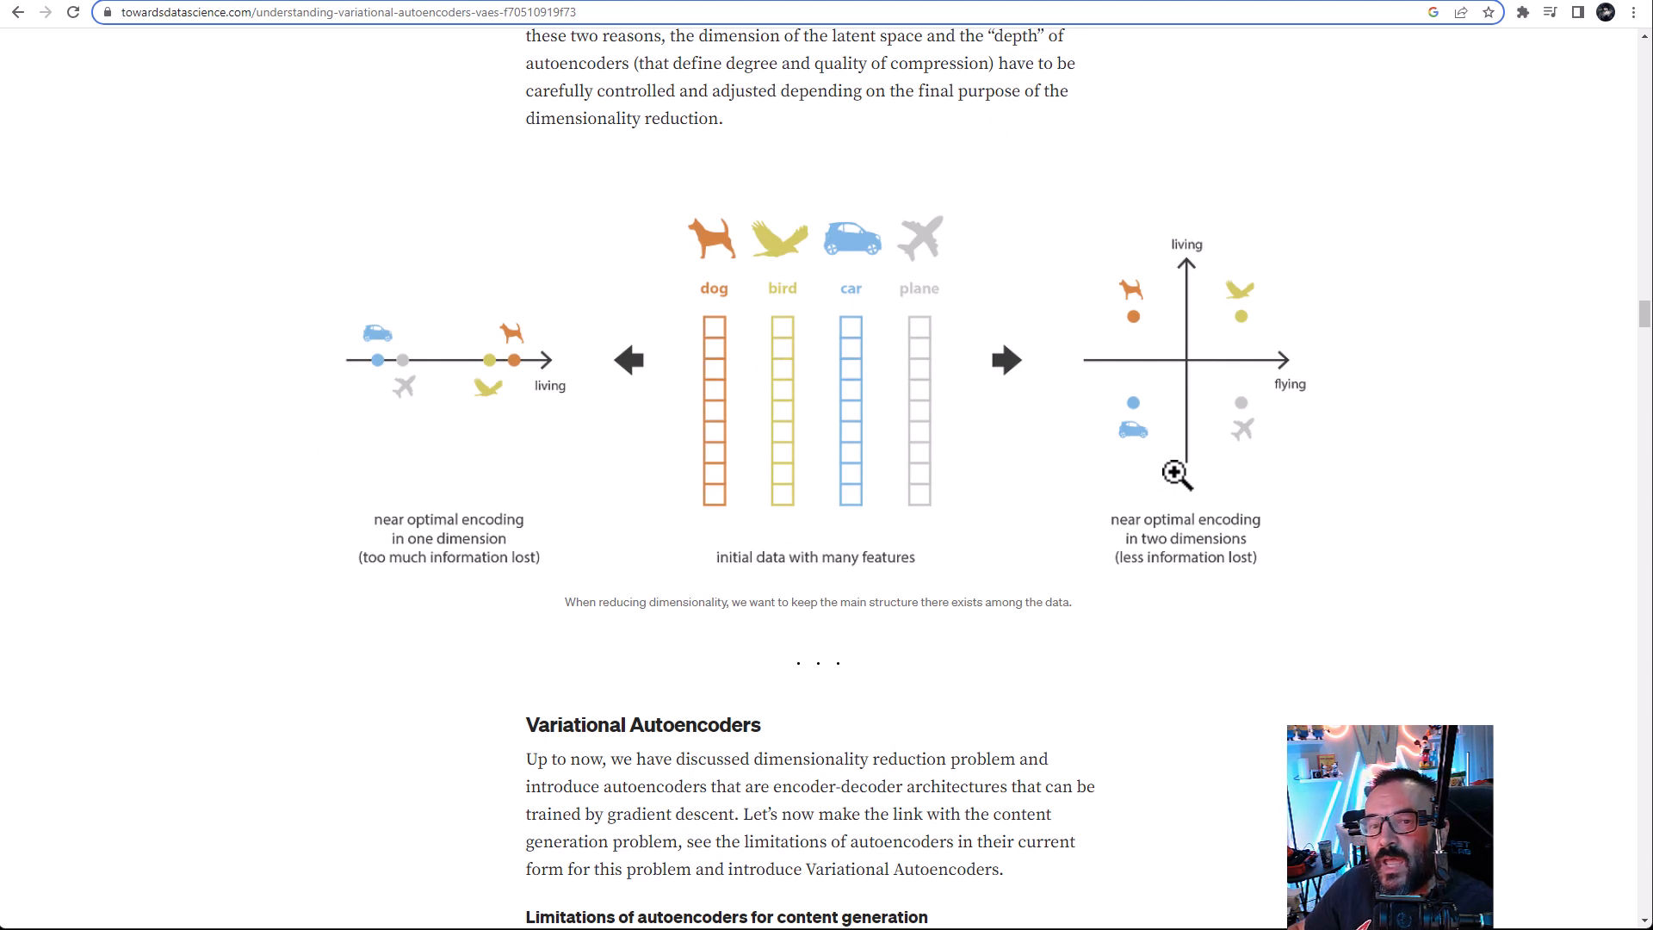
mouse_move(1102, 85)
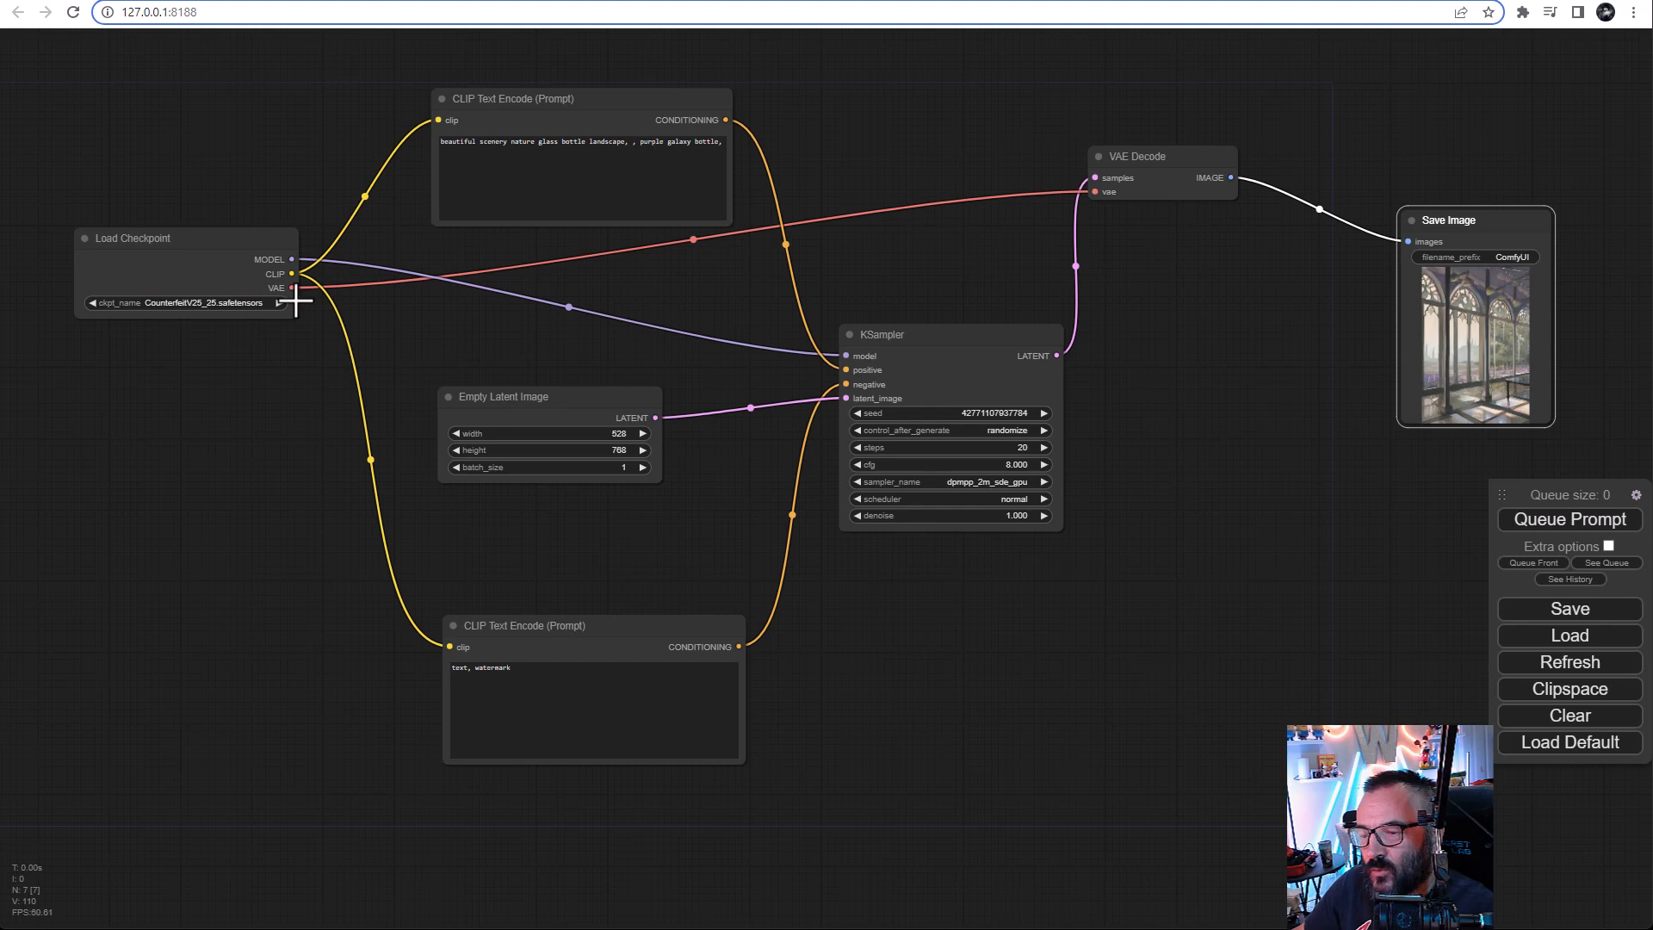
mouse_move(343, 363)
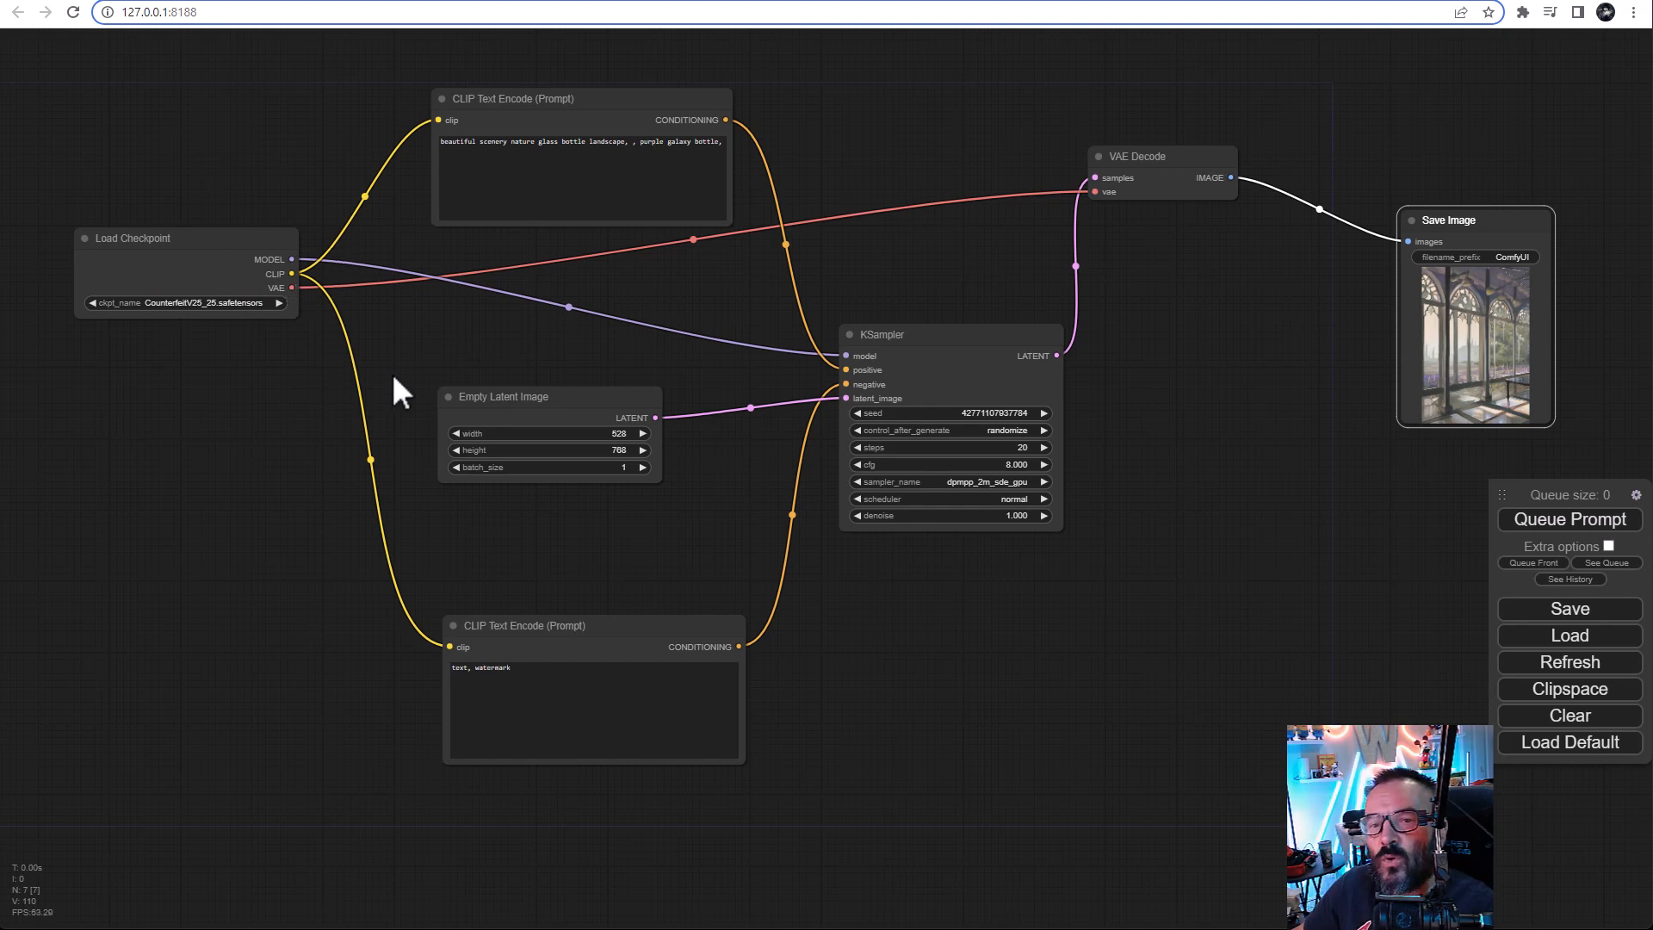
mouse_move(1271, 196)
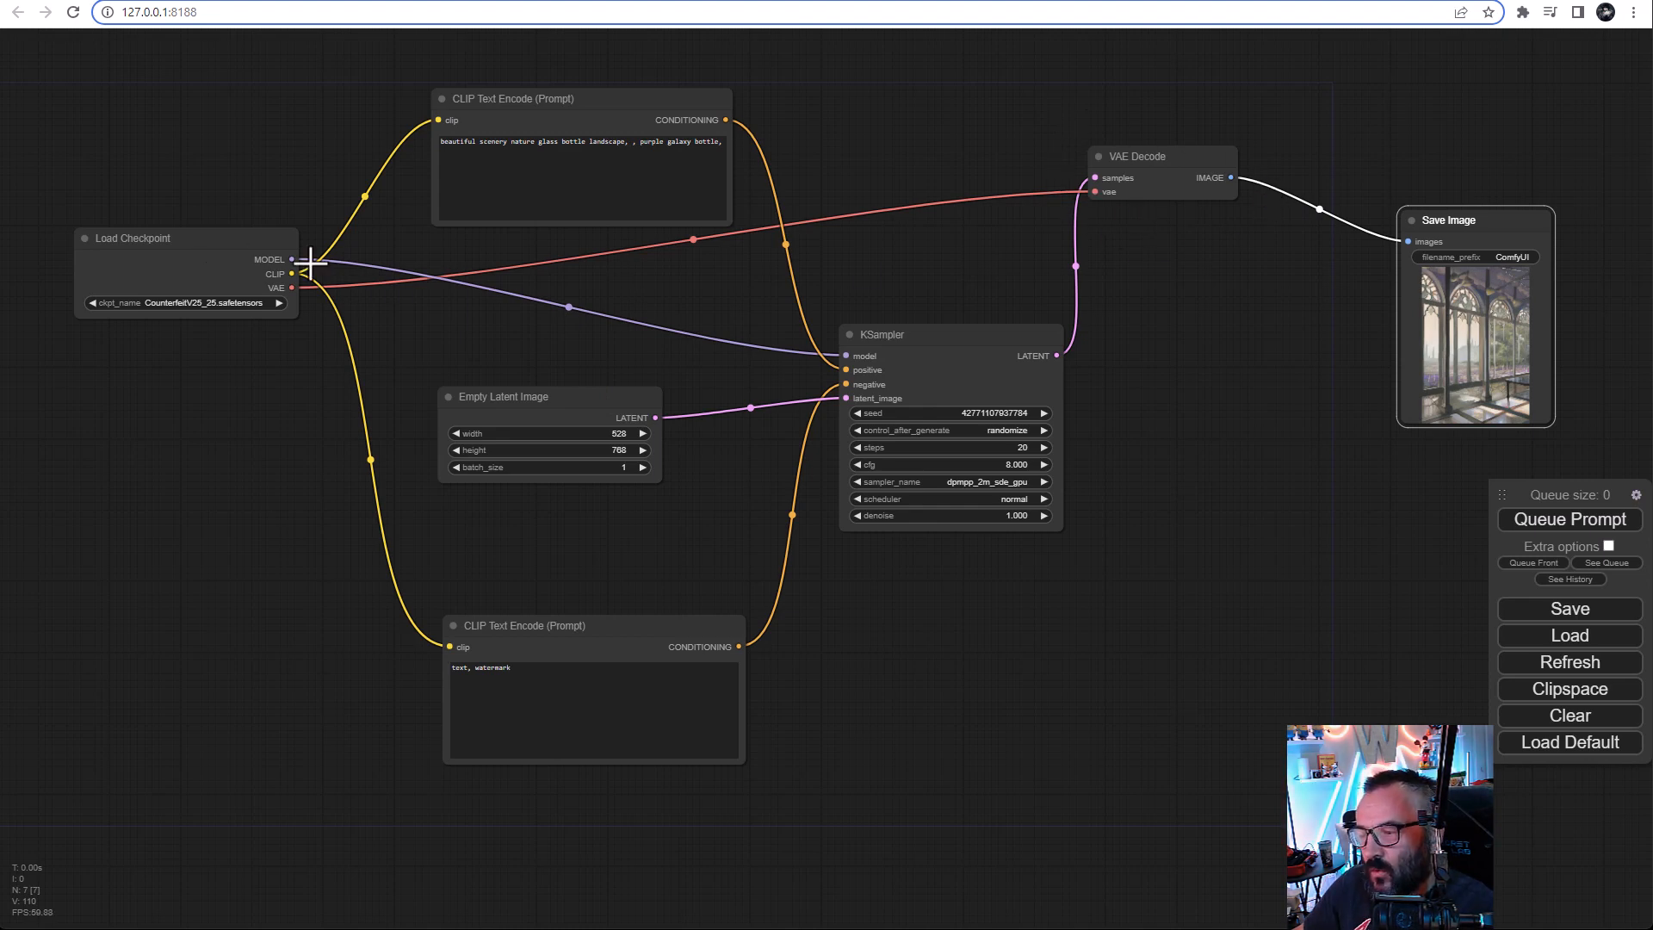
mouse_move(633, 320)
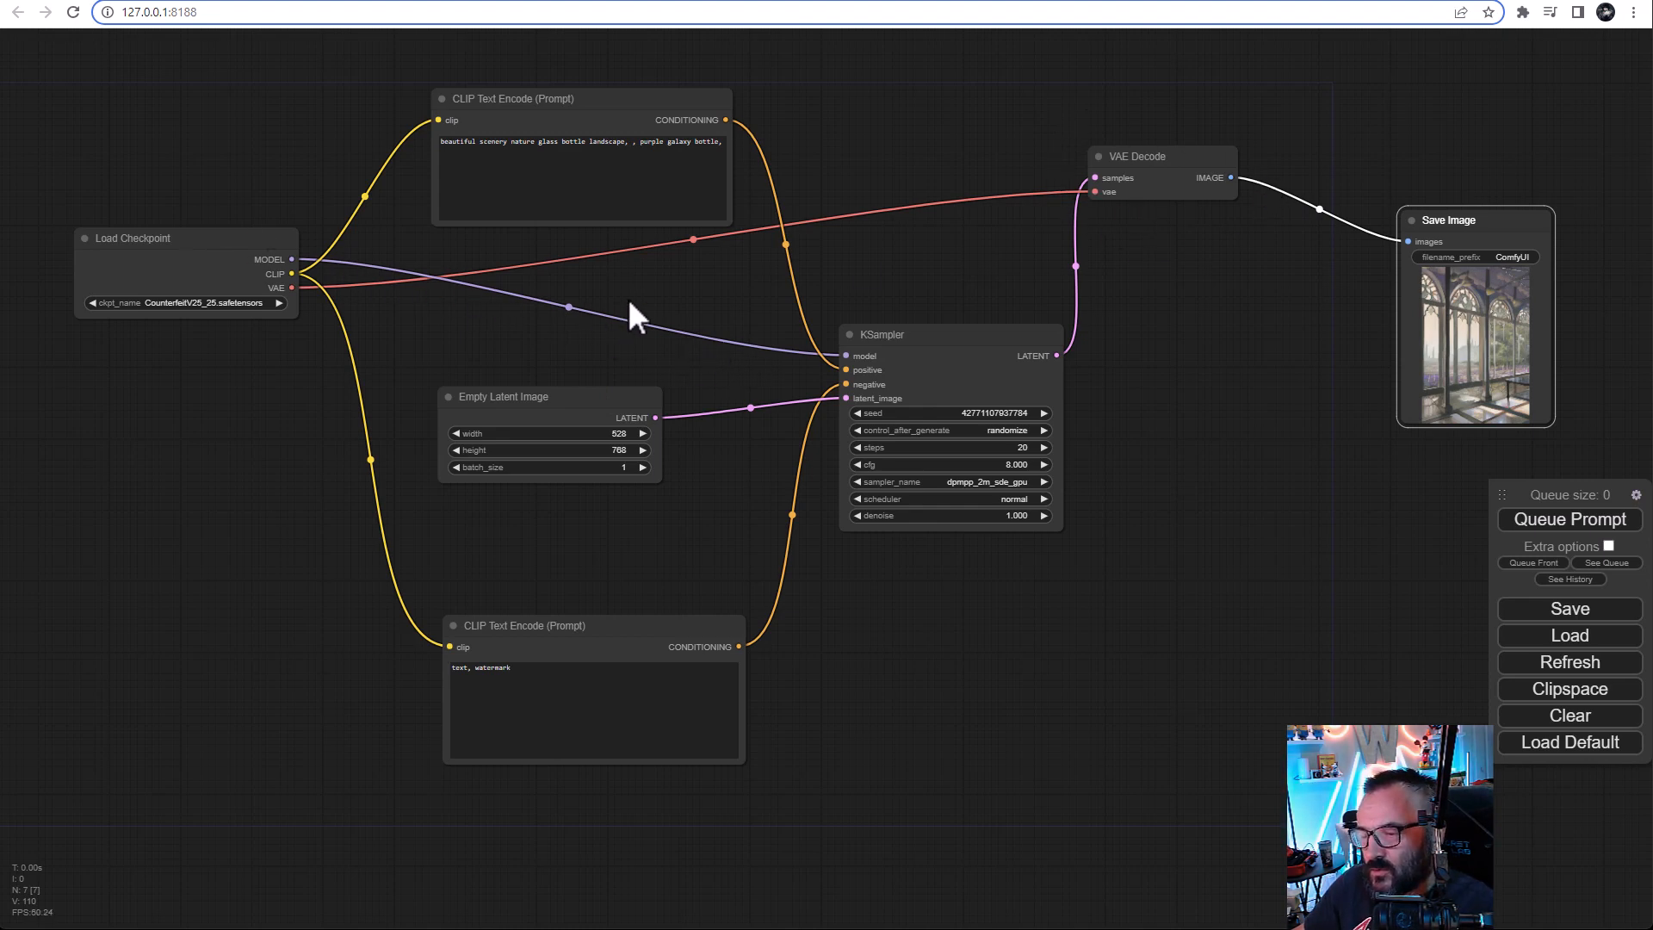
mouse_move(801, 327)
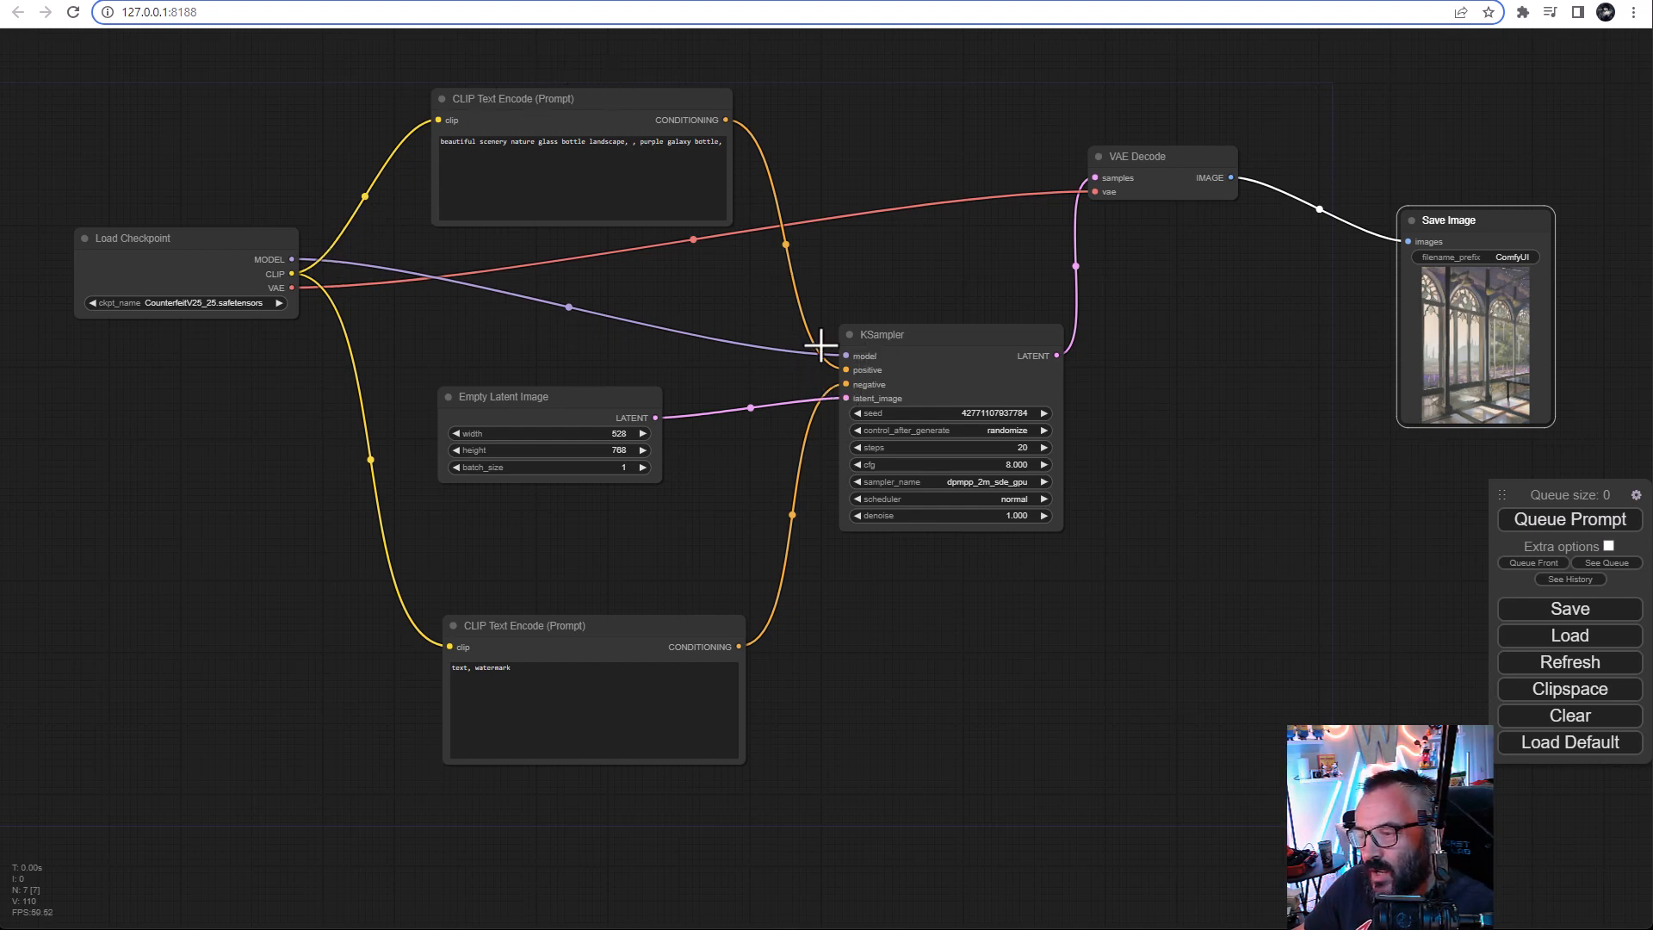
mouse_move(1074, 449)
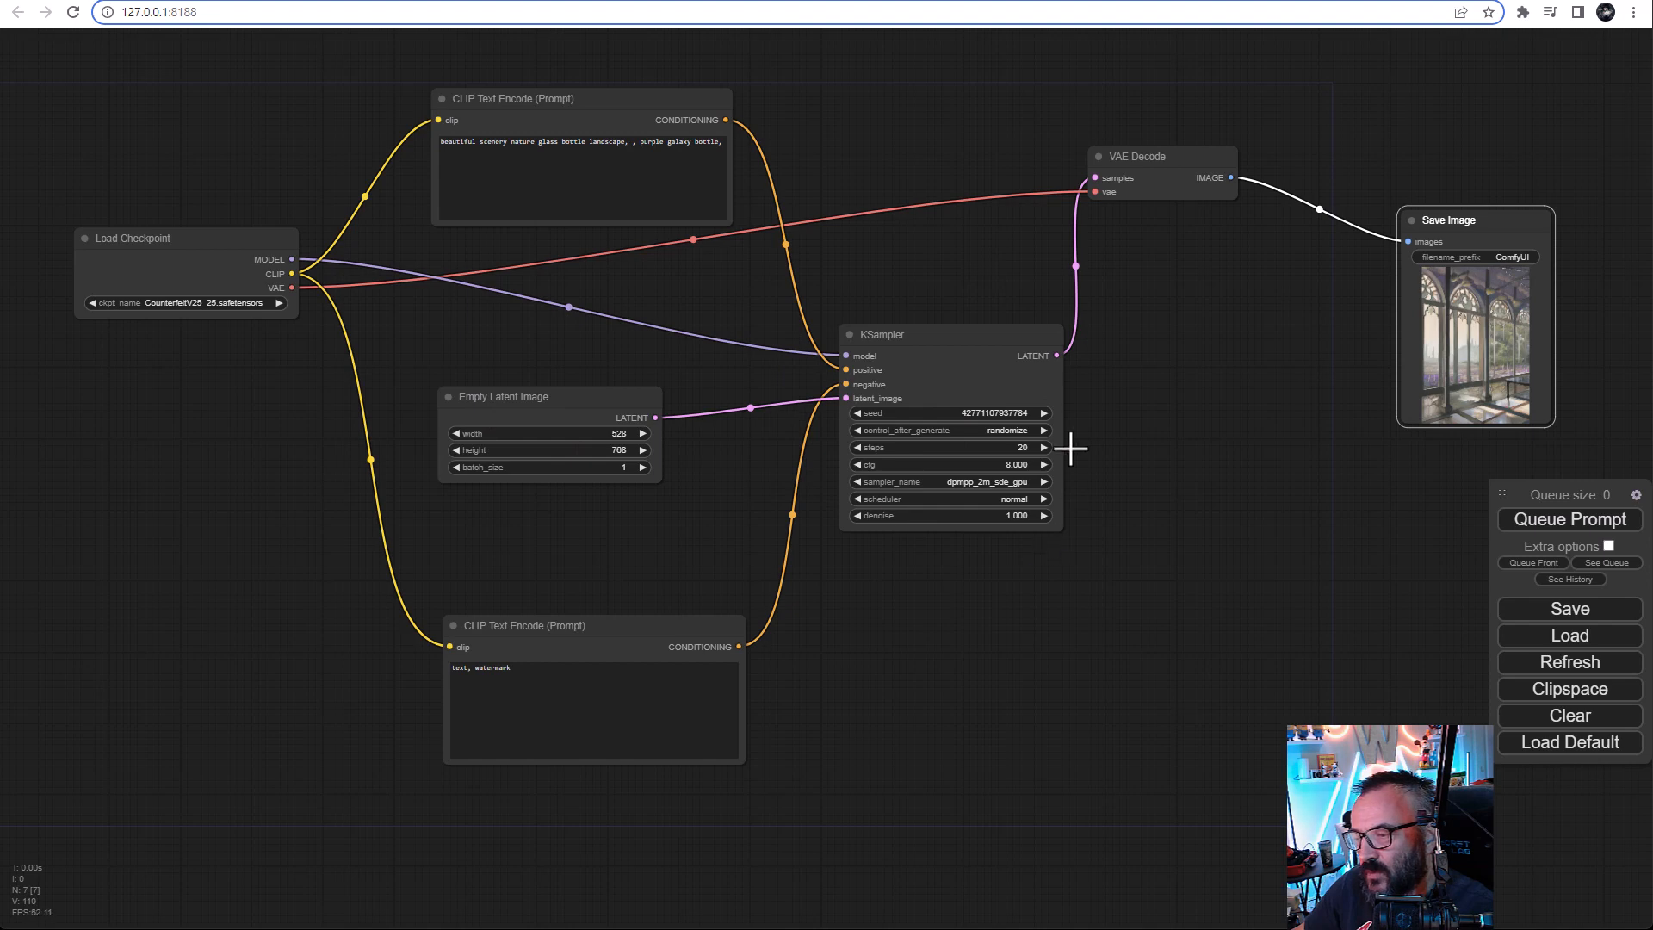
mouse_move(1080, 464)
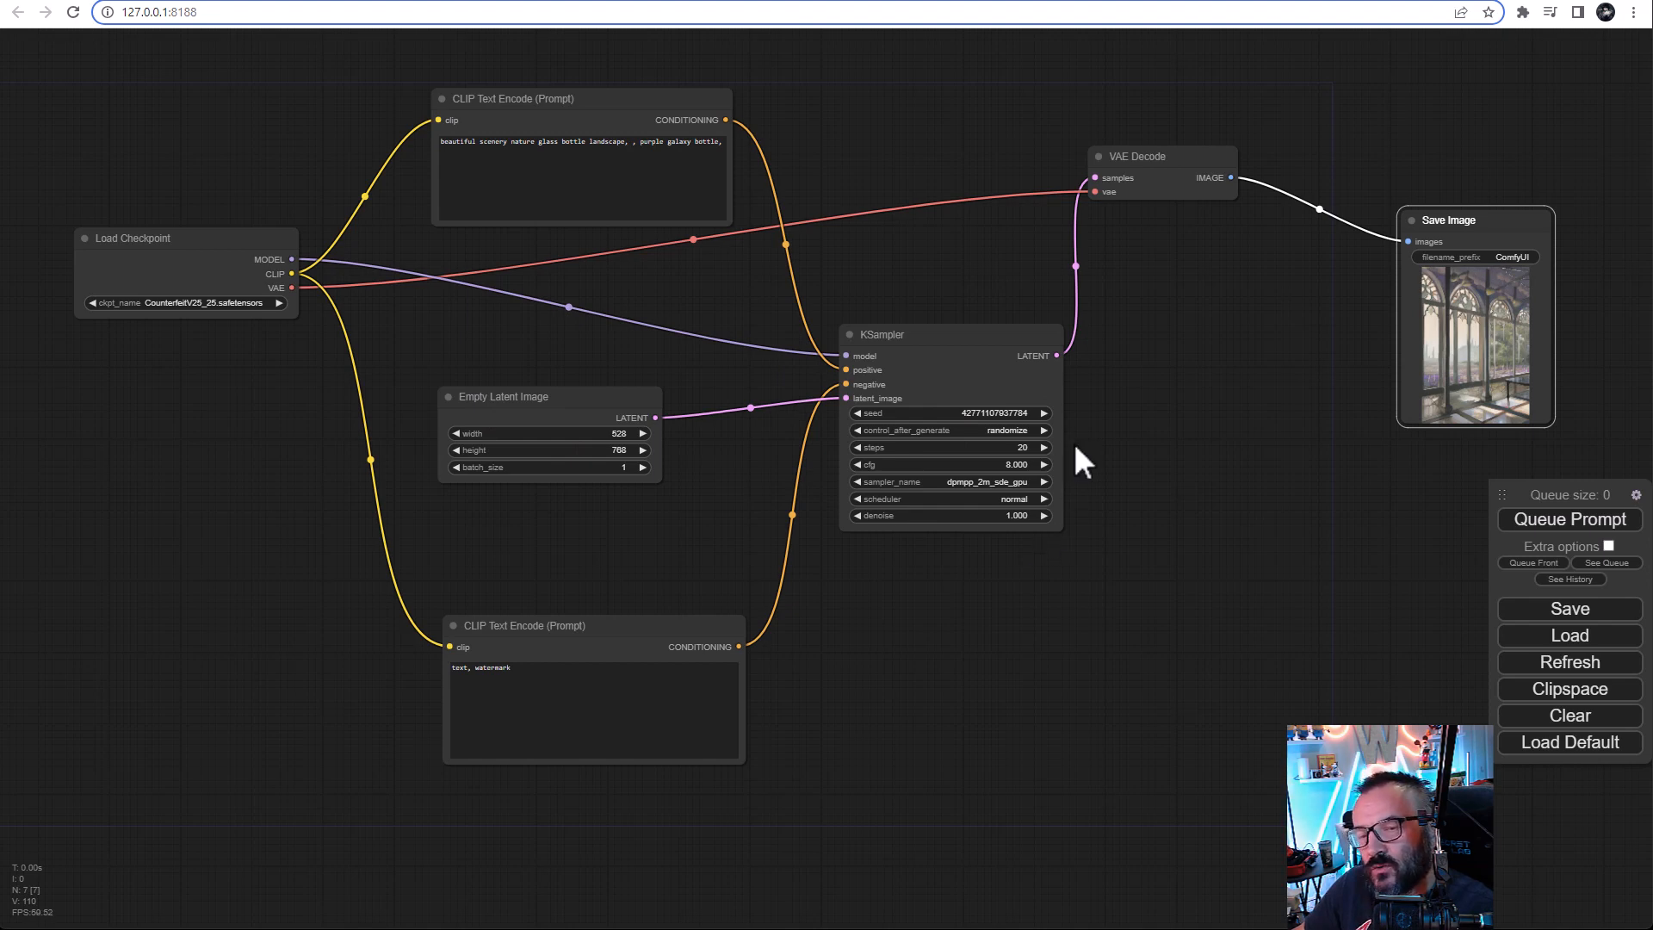
mouse_move(1075, 358)
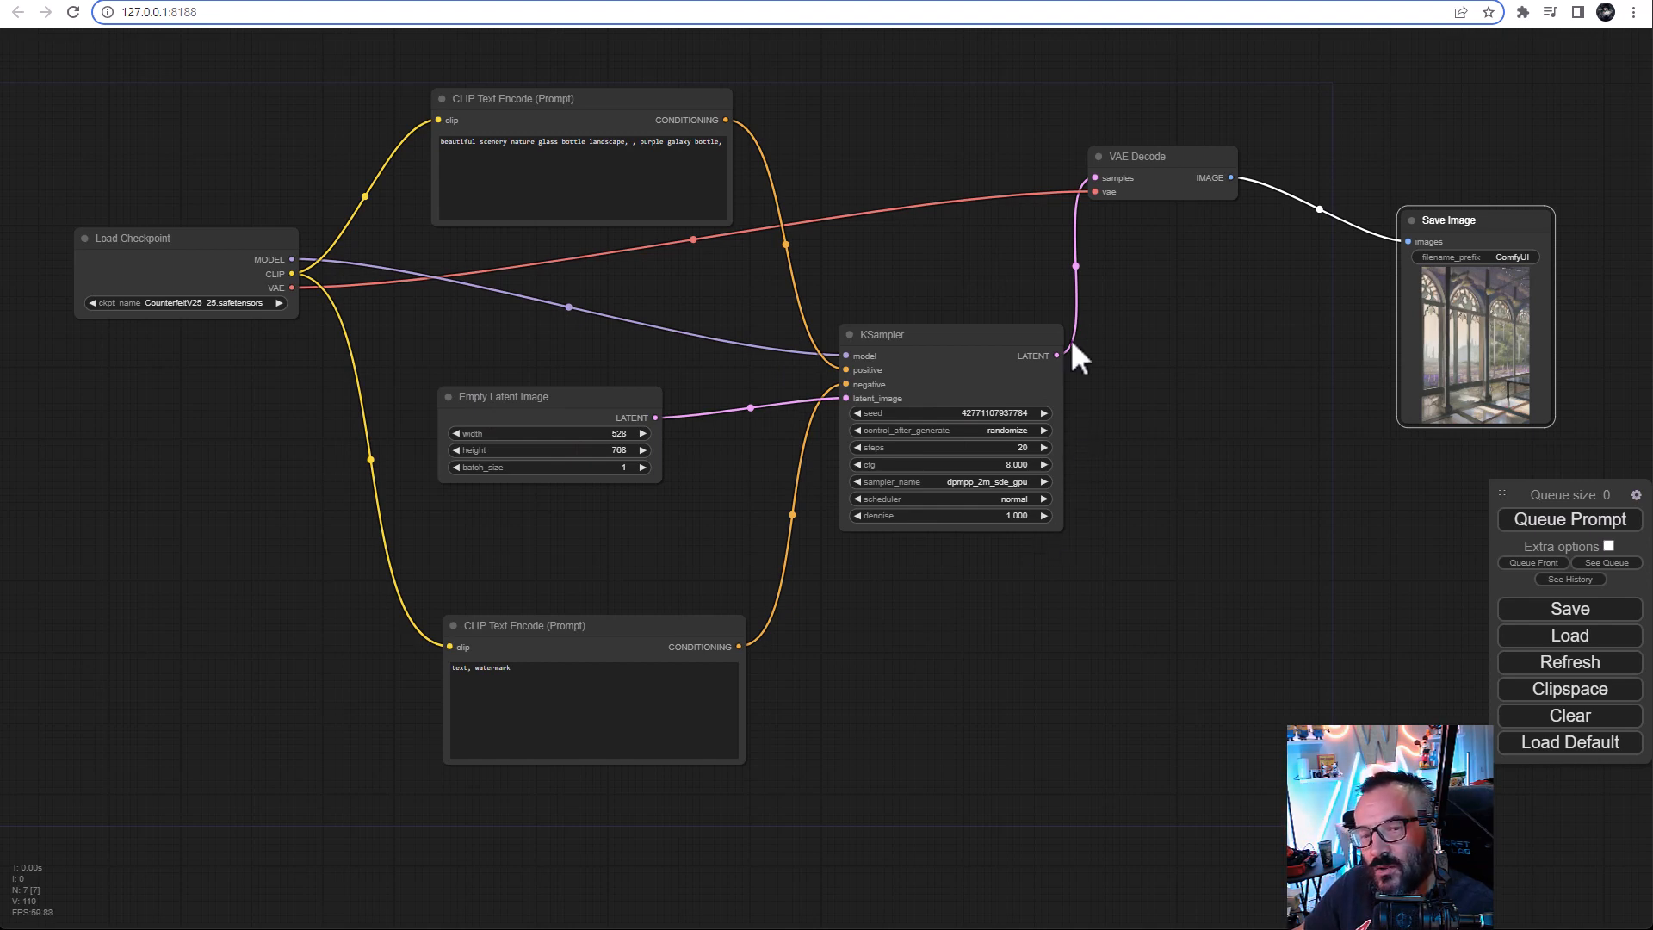
mouse_move(131, 231)
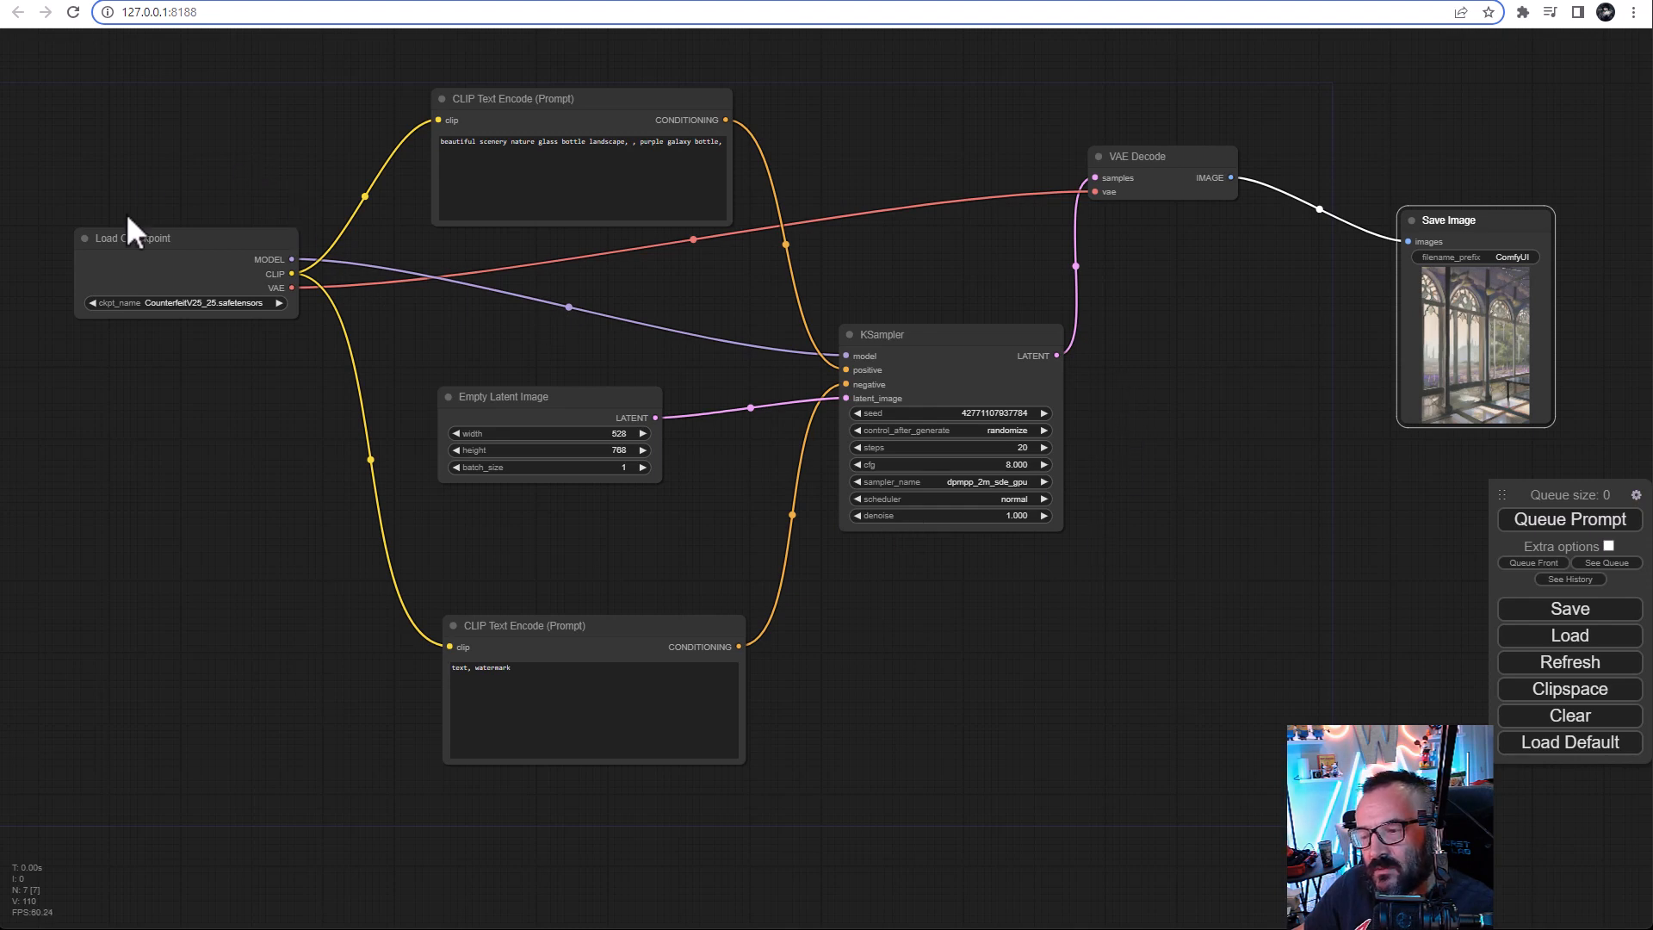
mouse_move(142, 124)
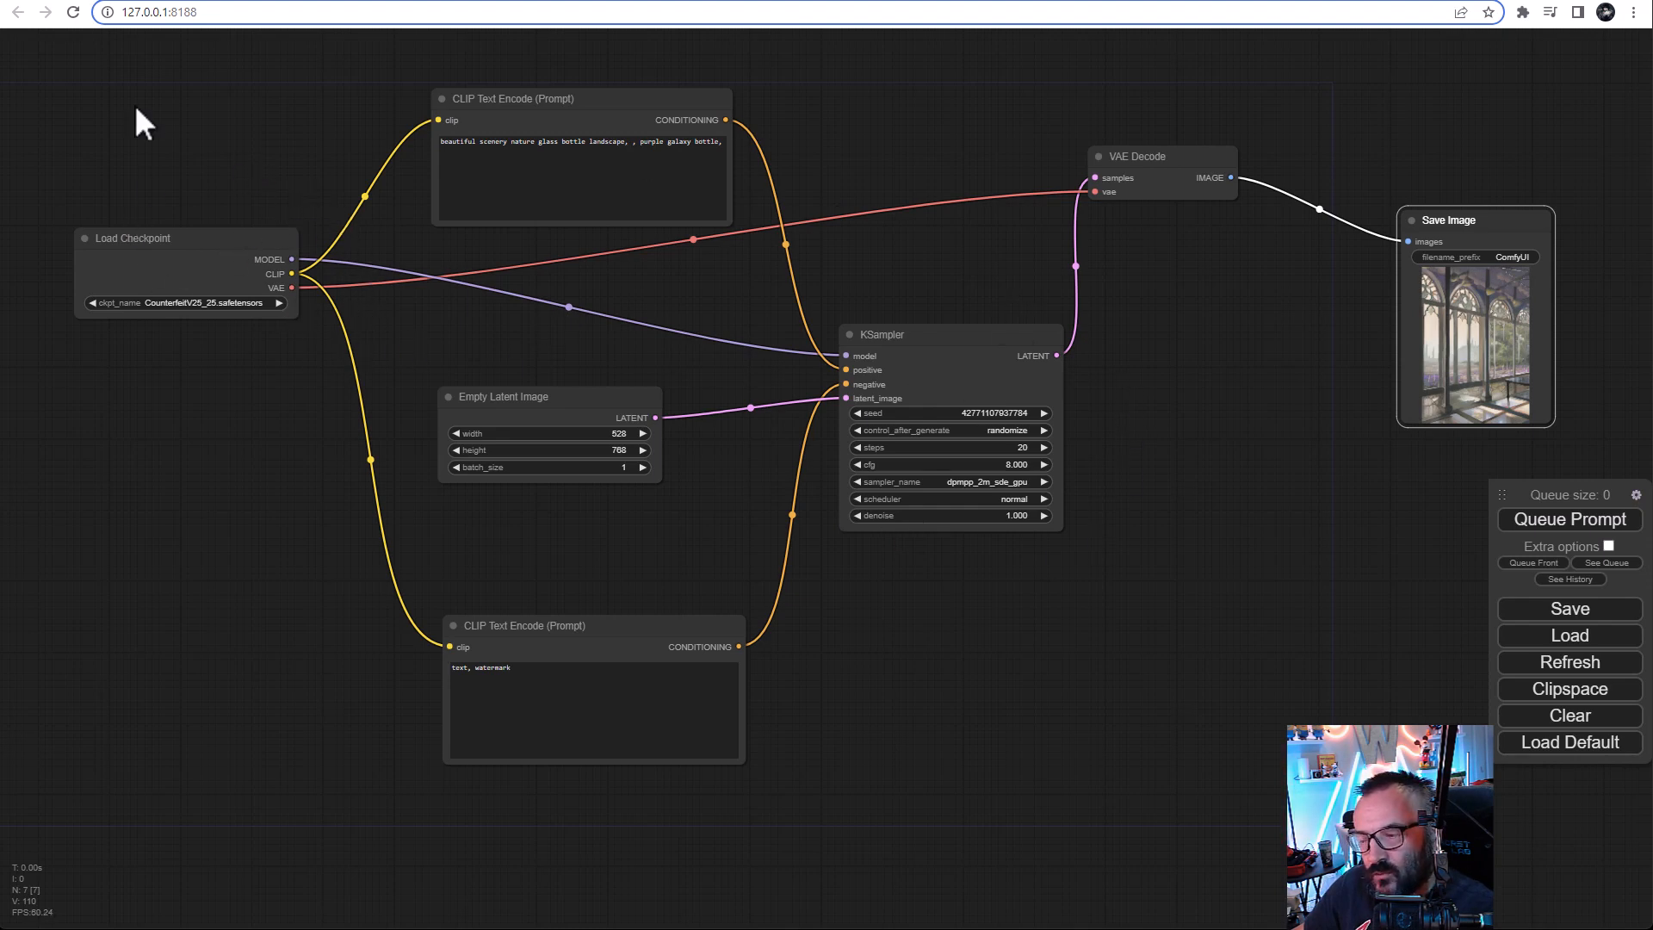
mouse_move(812, 406)
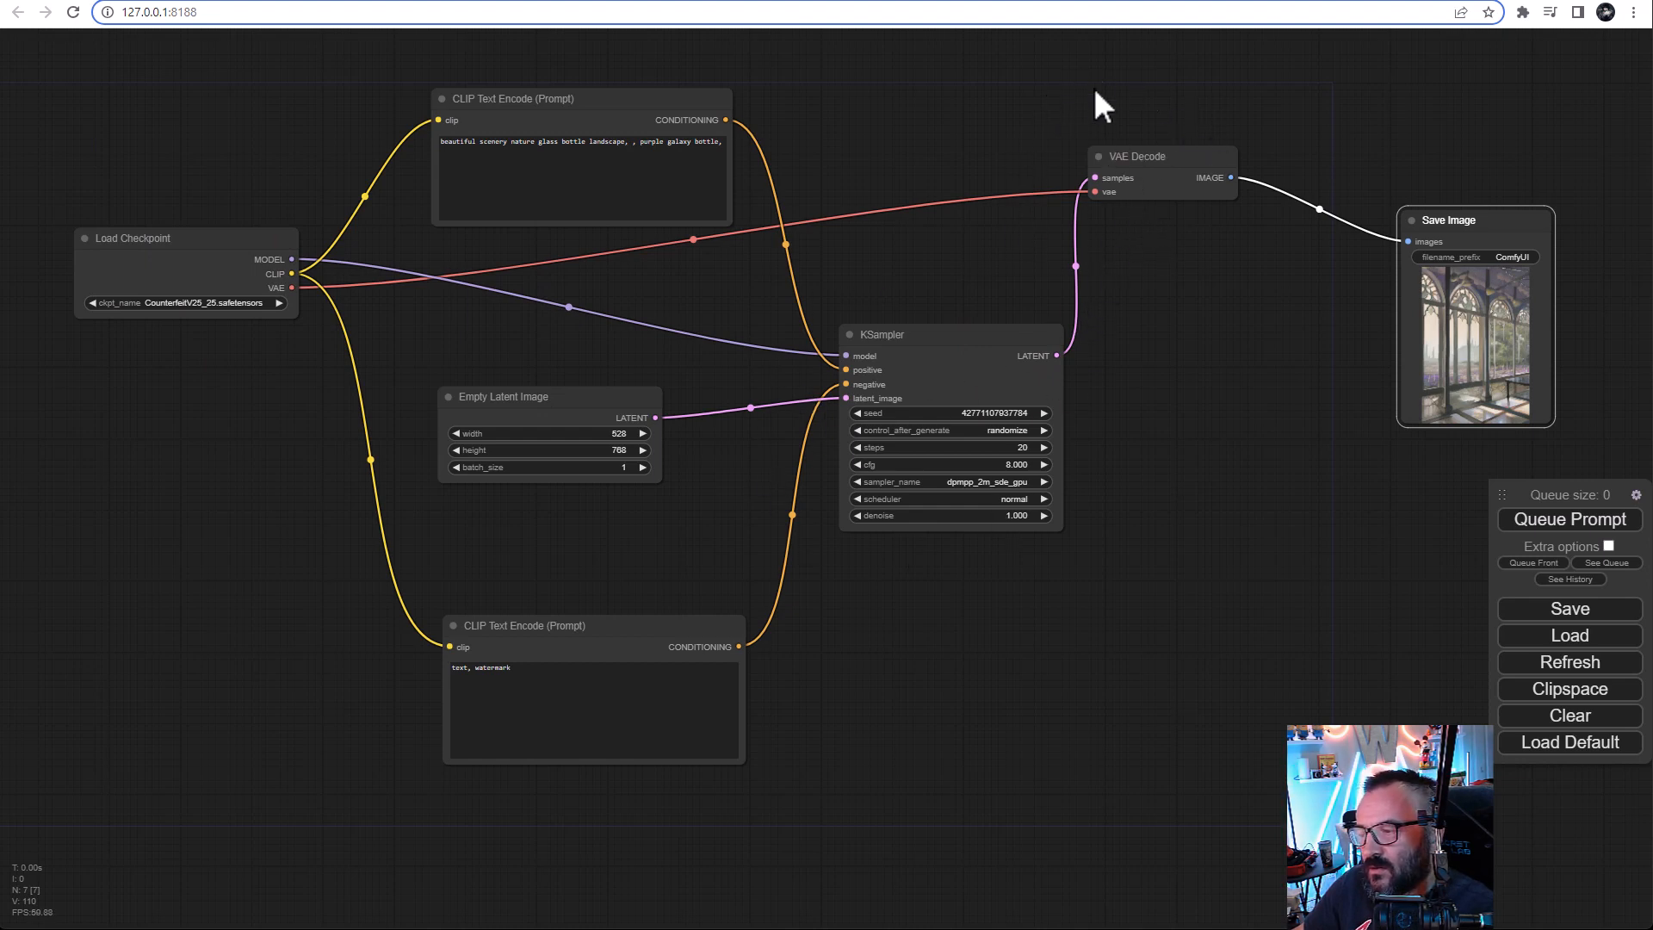
mouse_move(1217, 221)
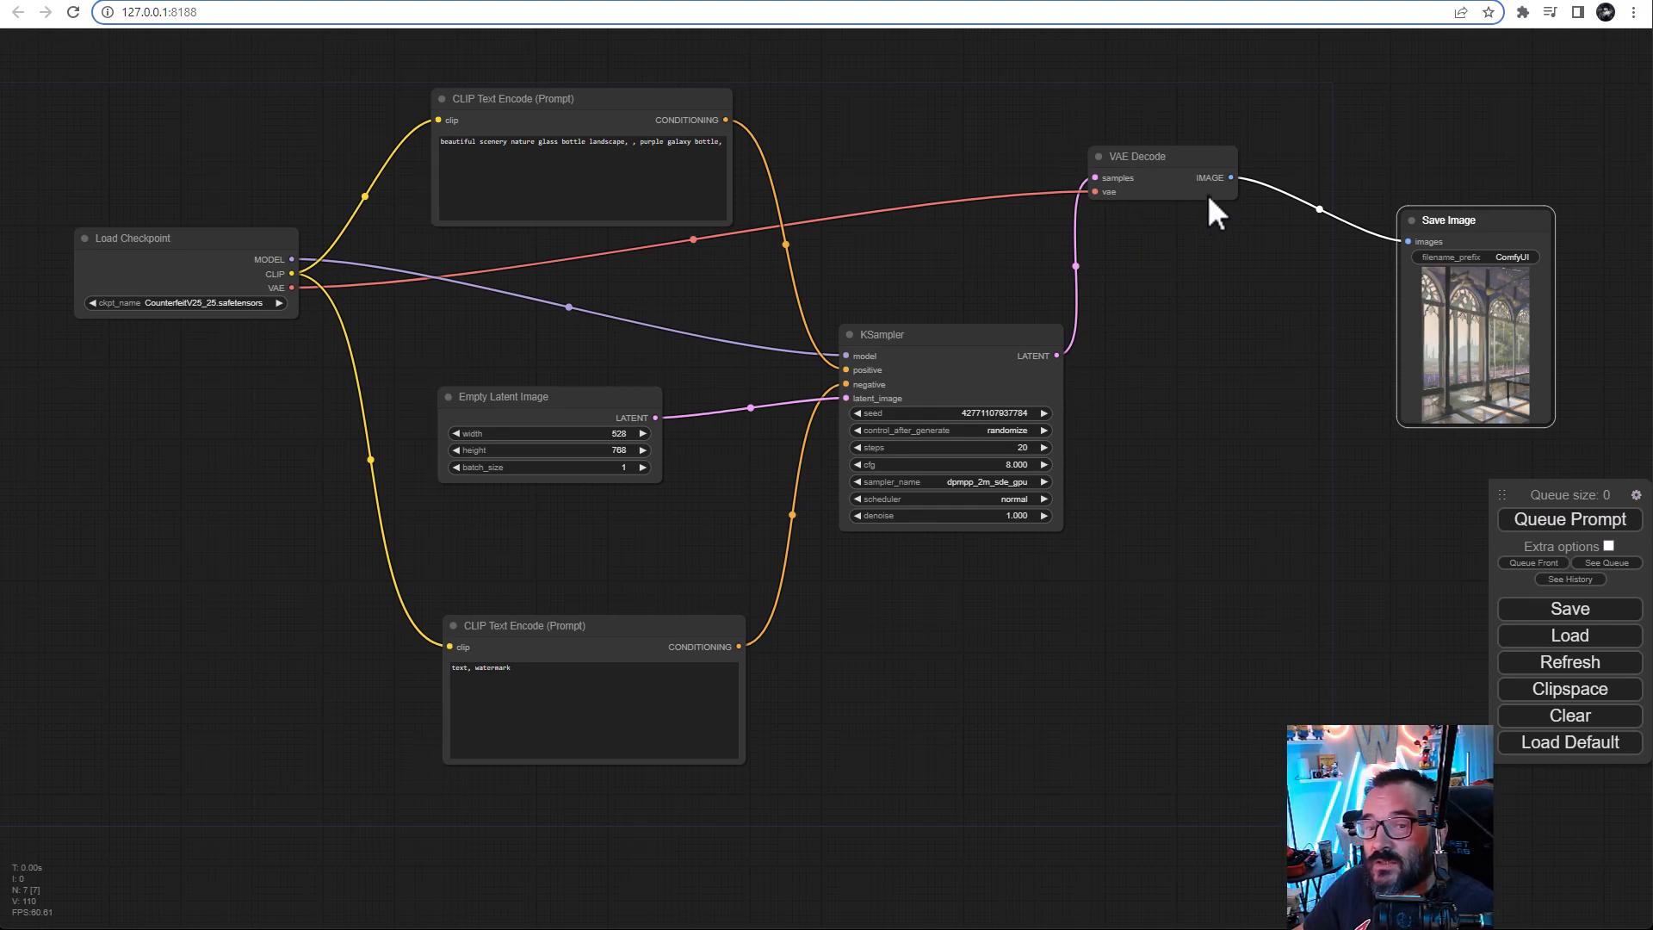
mouse_move(1243, 301)
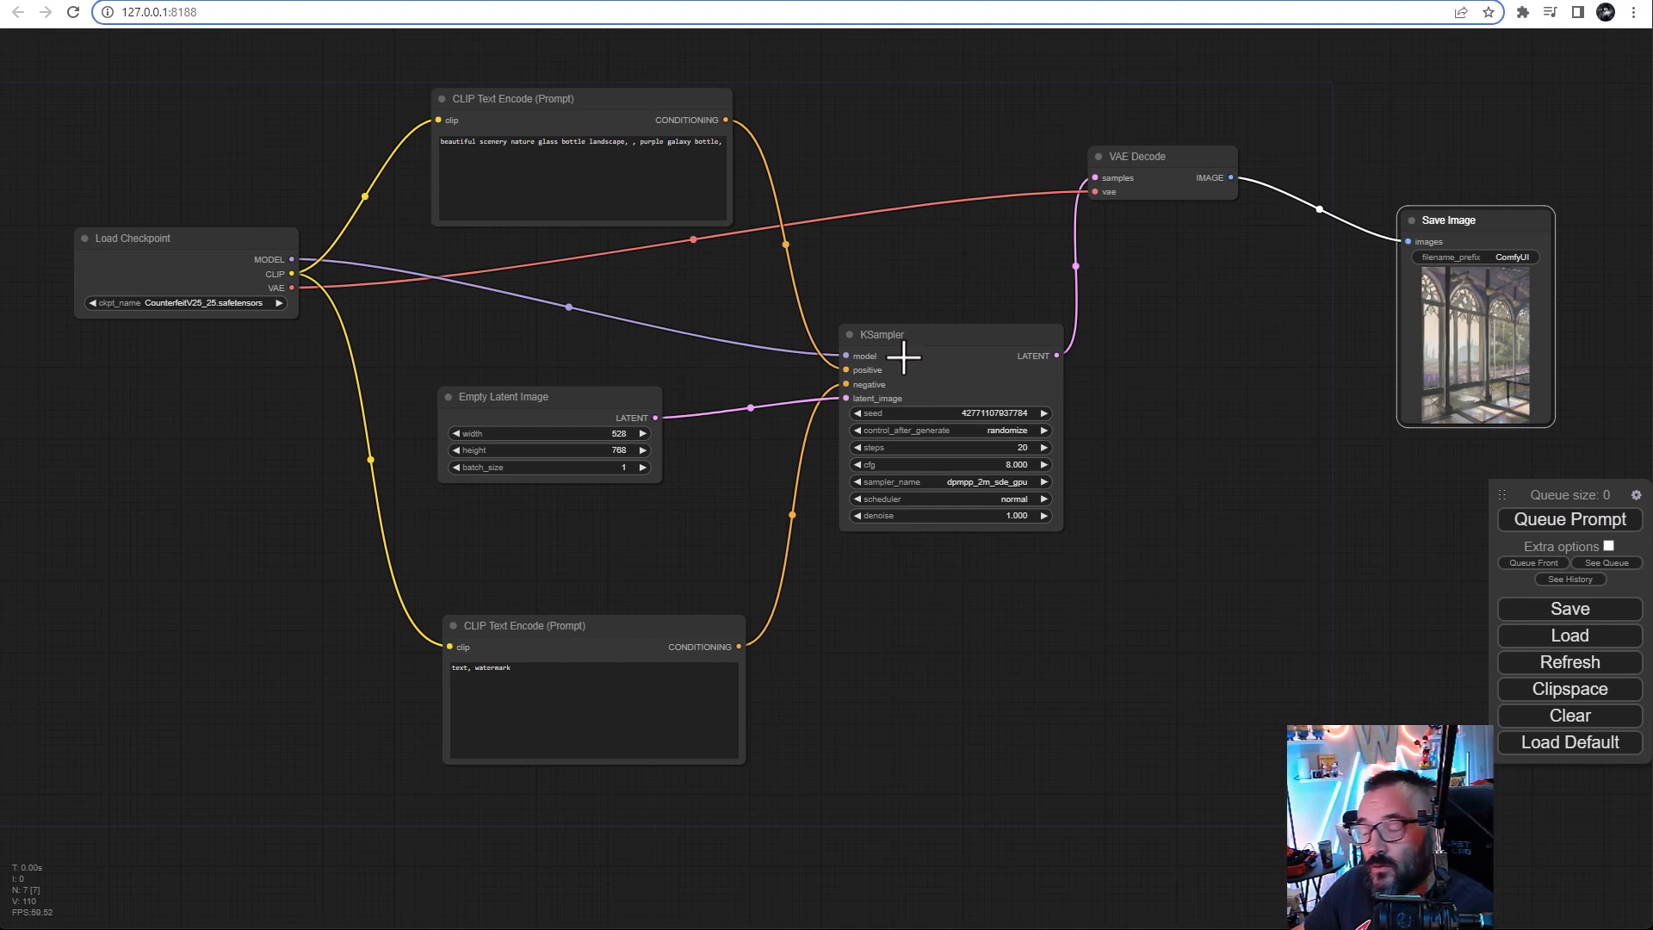
mouse_move(1123, 139)
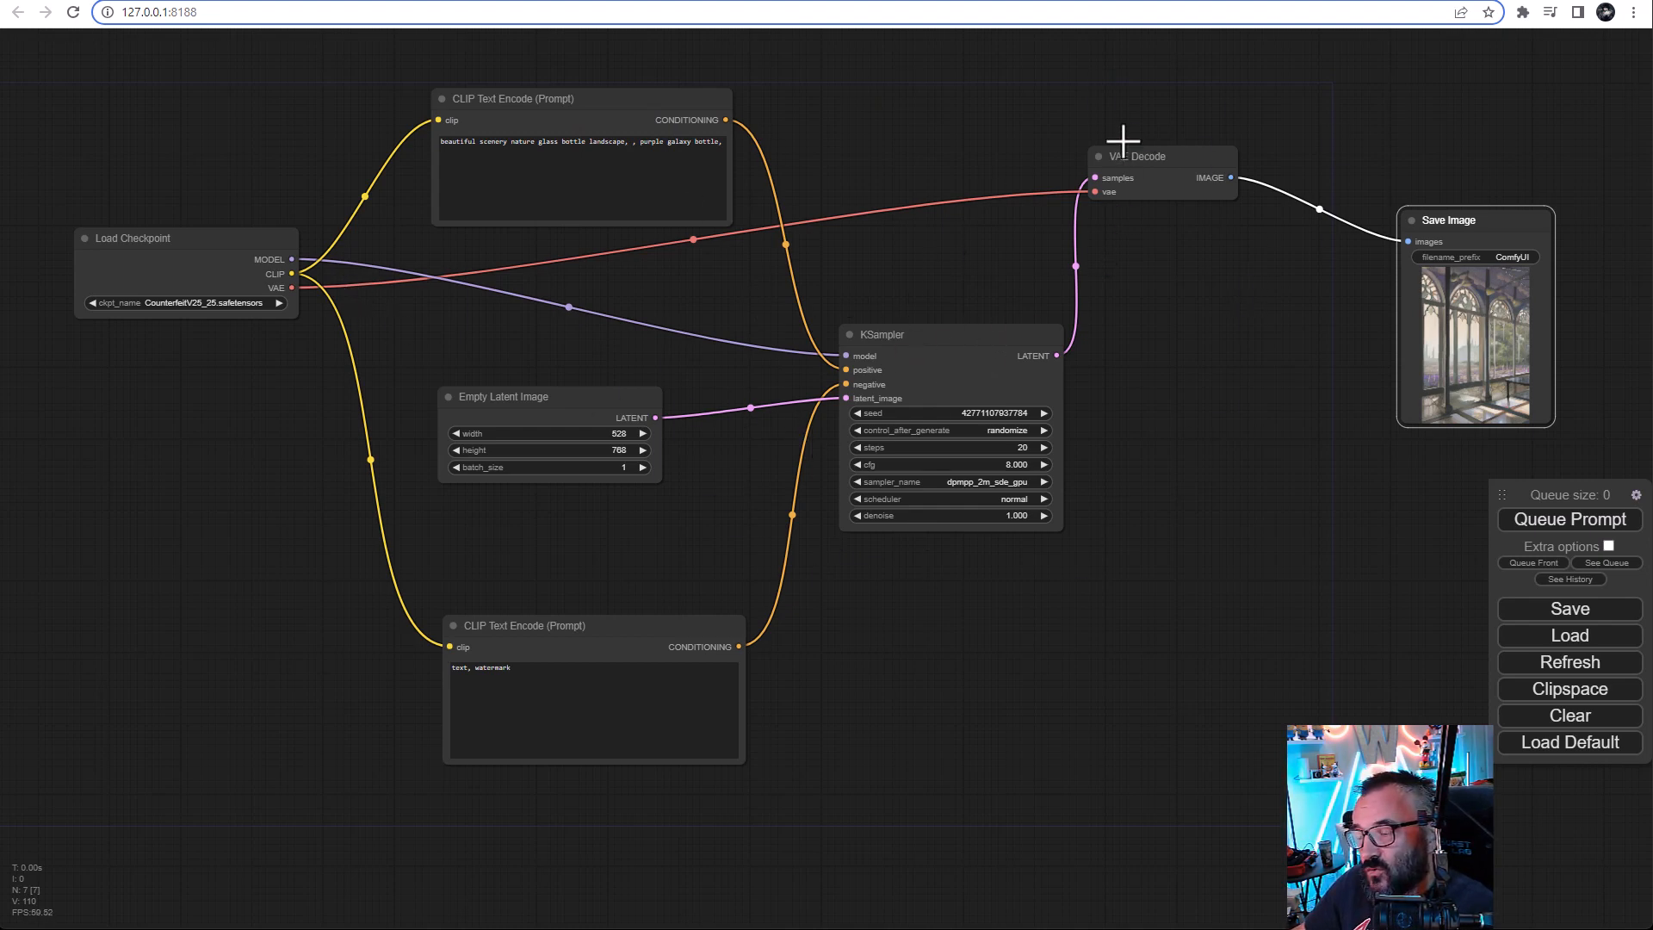
mouse_move(153, 230)
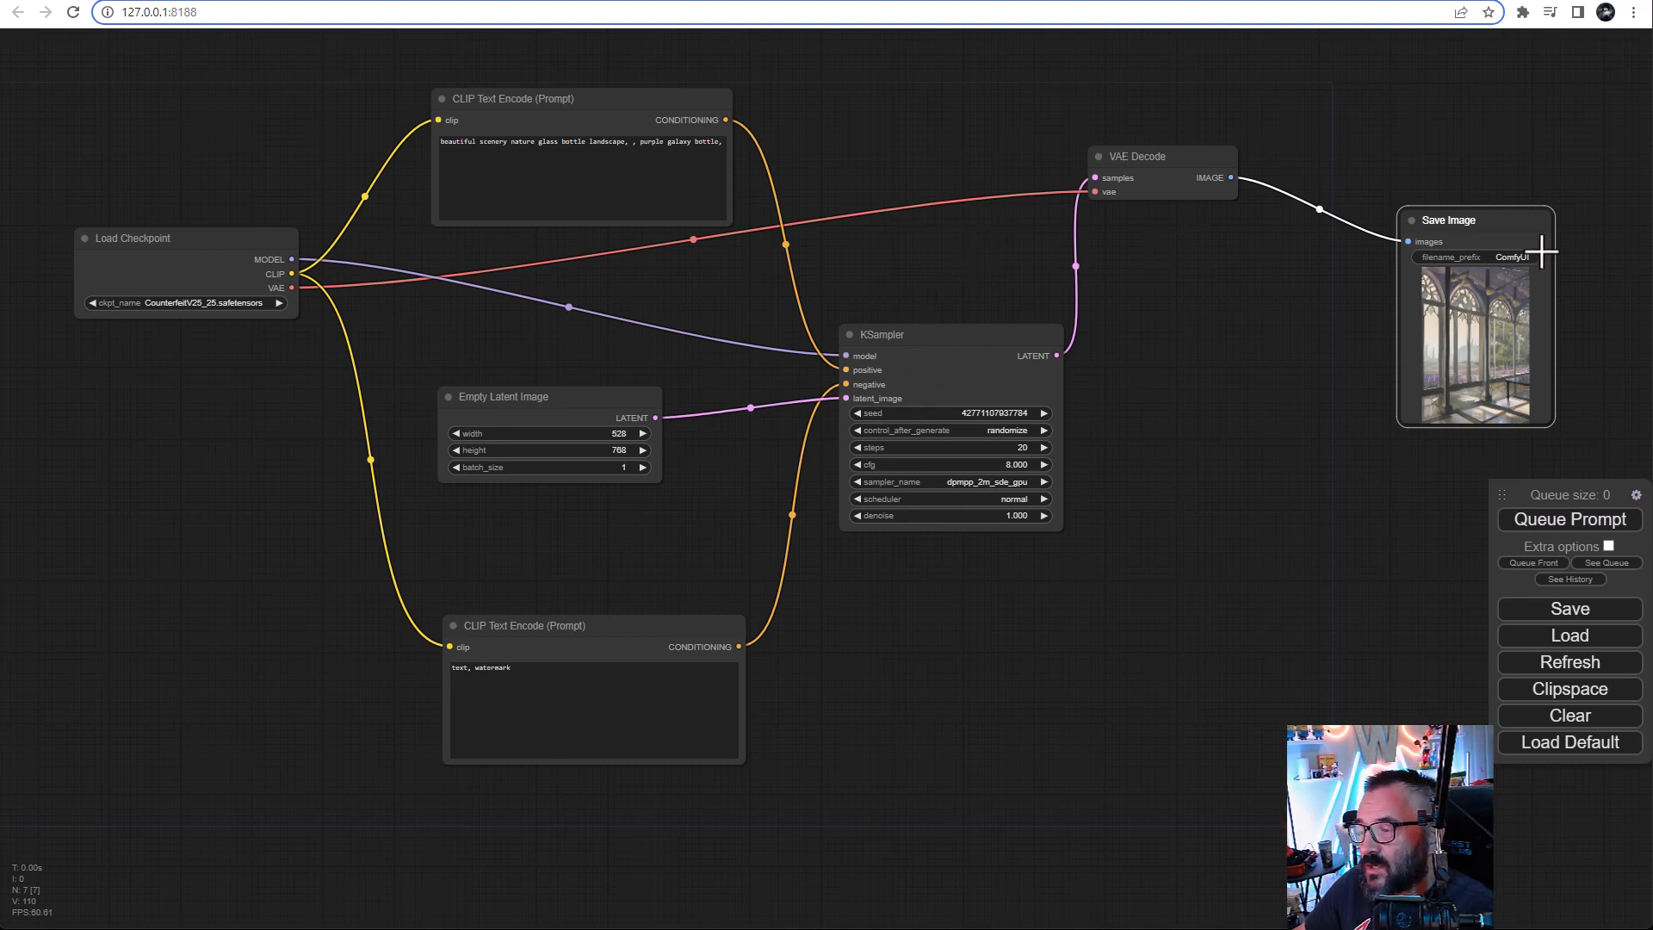
mouse_move(1384, 400)
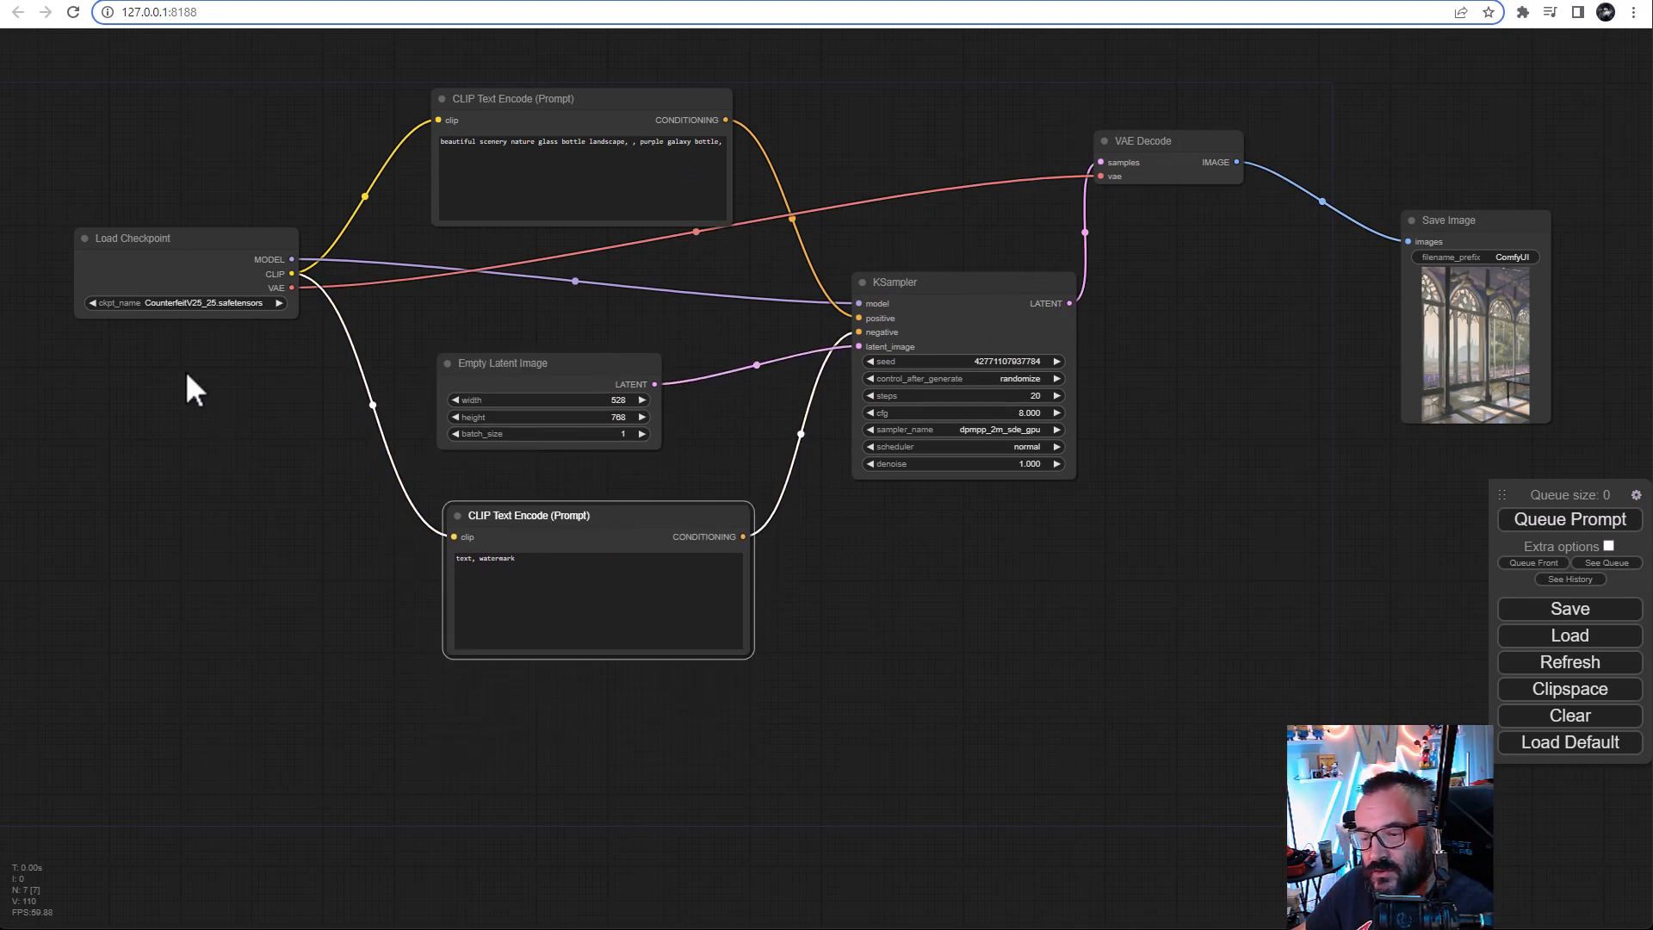
Step: Add an Upscale Image node from the canvas menu and place it beside Save Image
right_click(191, 385)
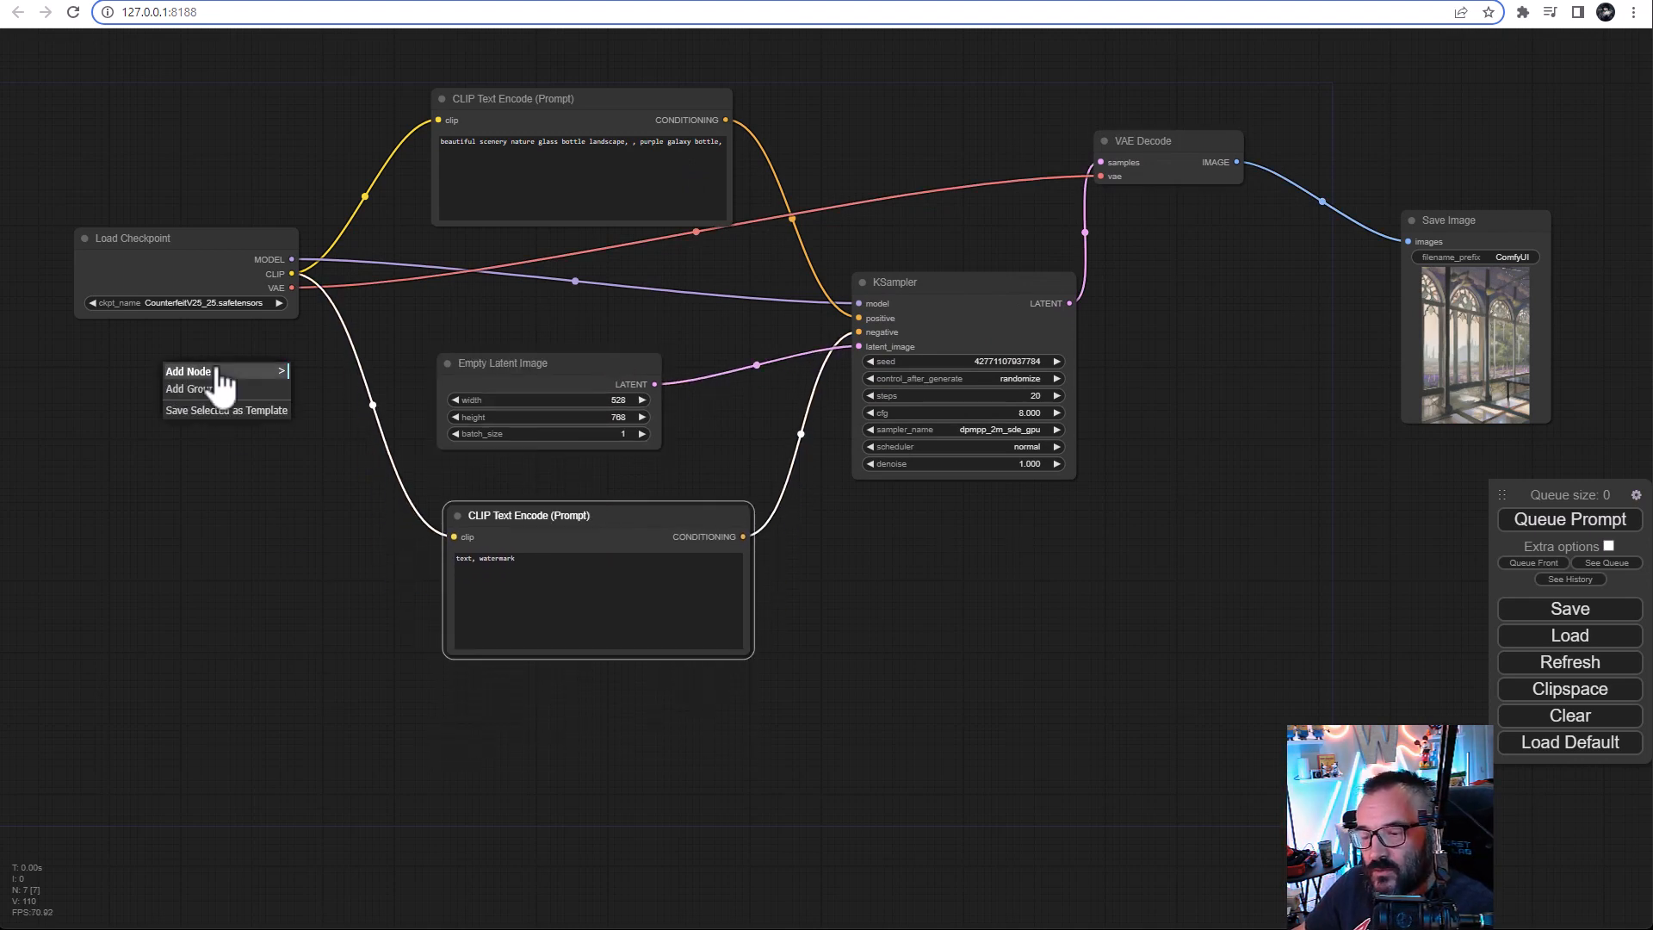
mouse_move(187, 370)
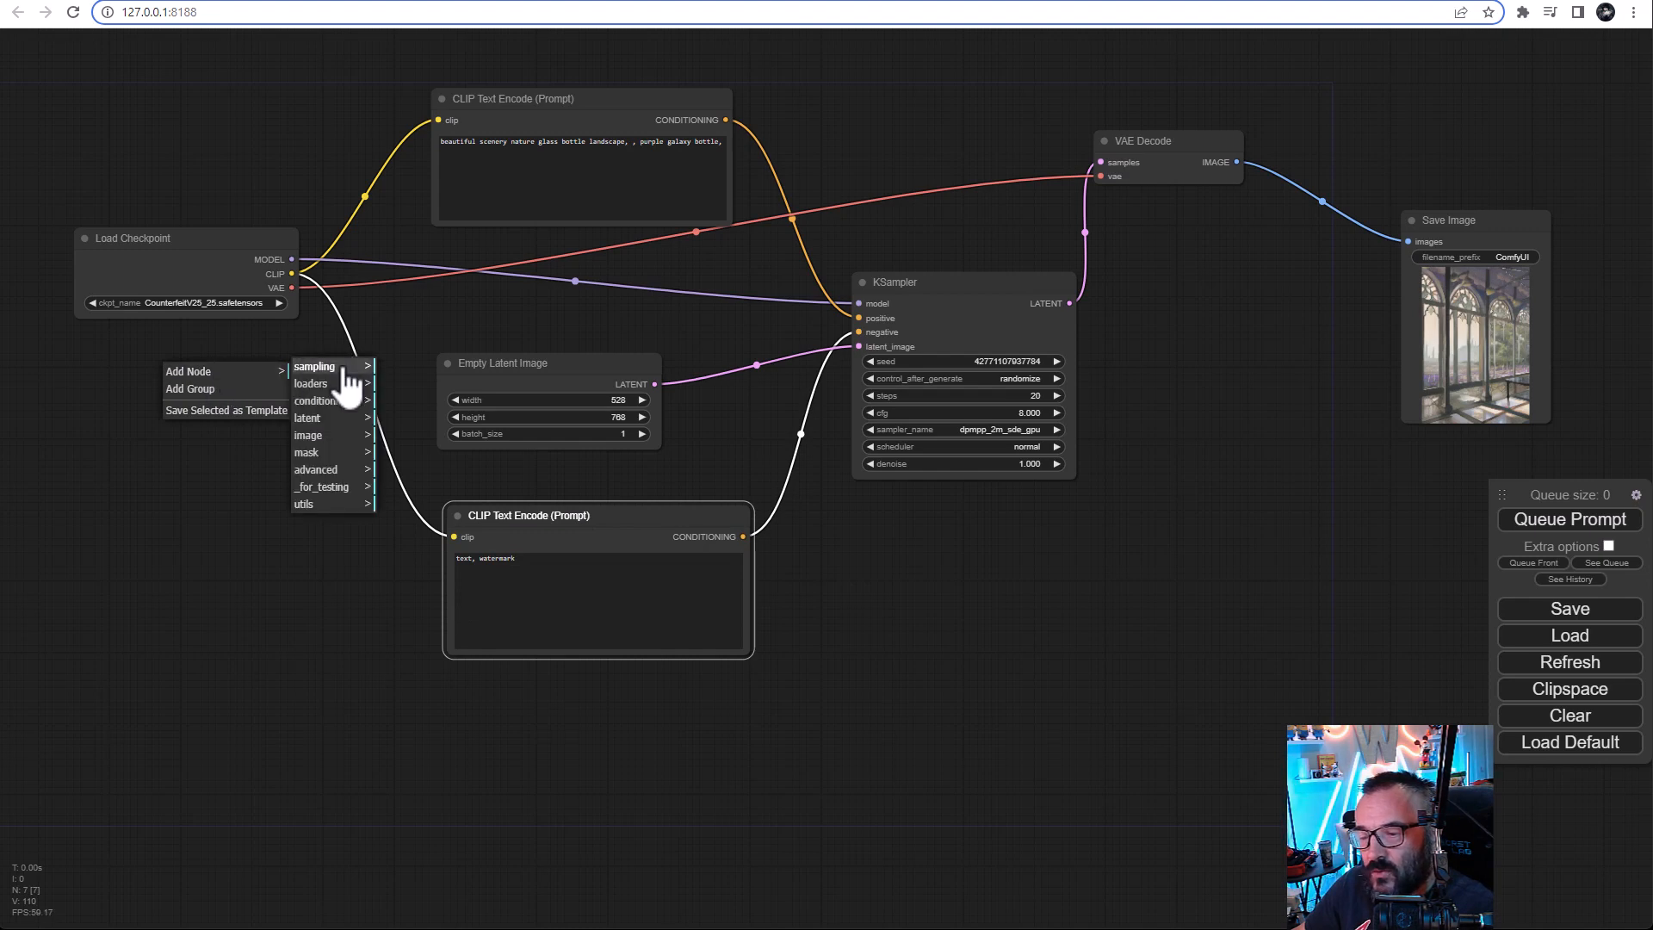
mouse_move(334, 434)
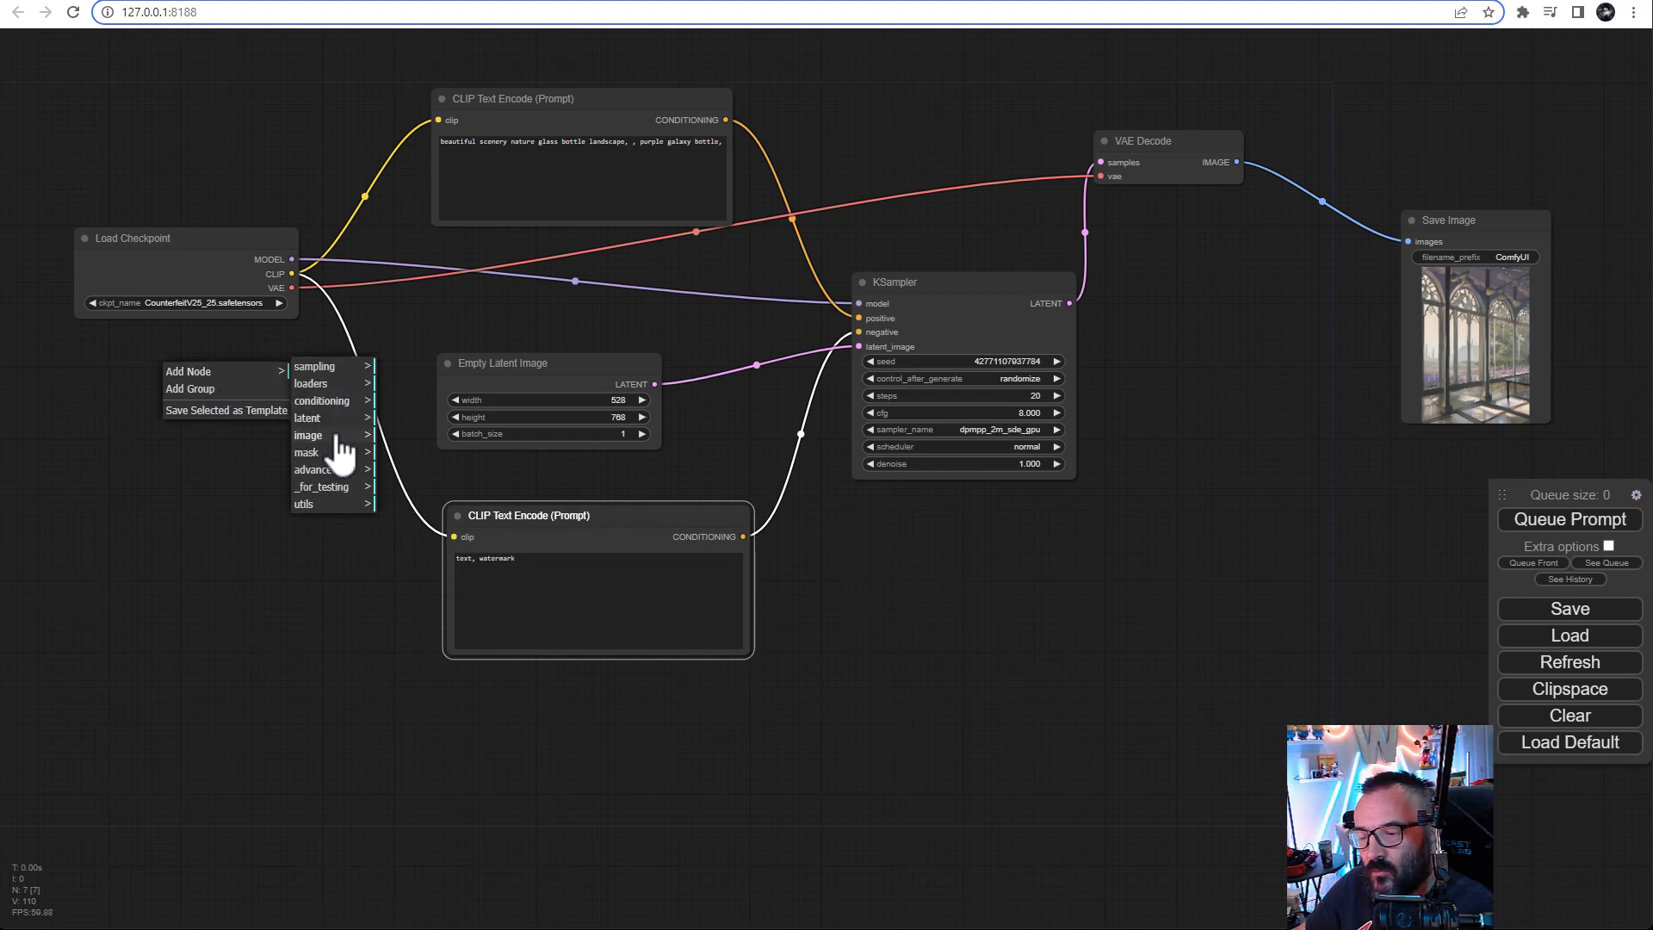
mouse_move(334, 366)
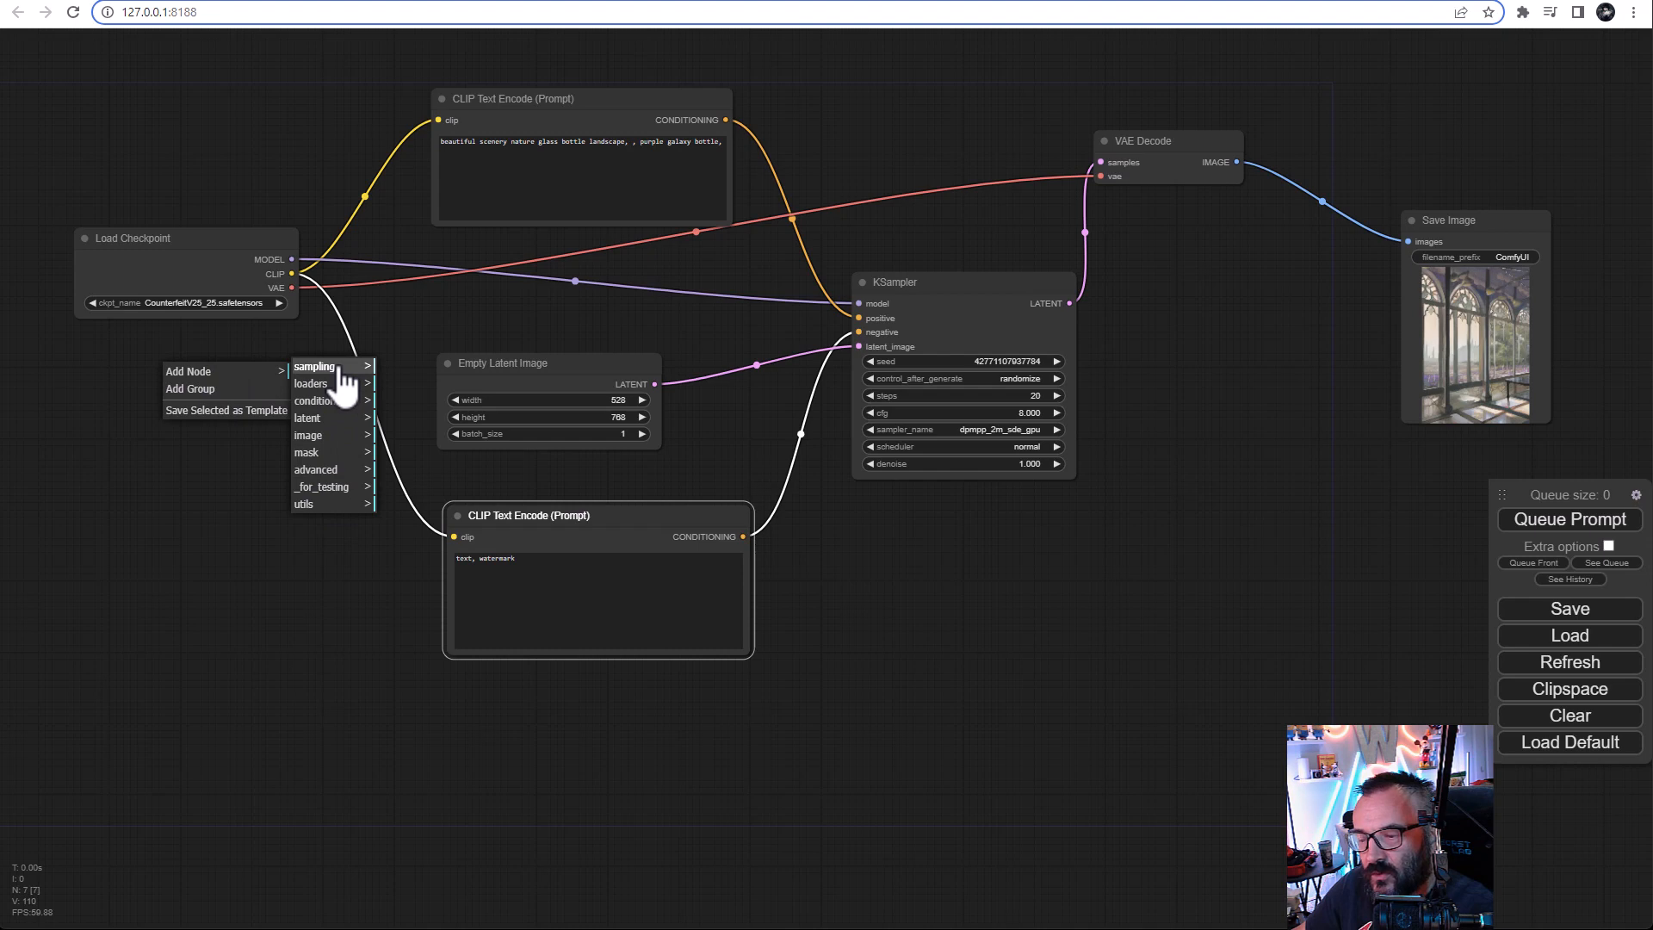
mouse_move(332, 464)
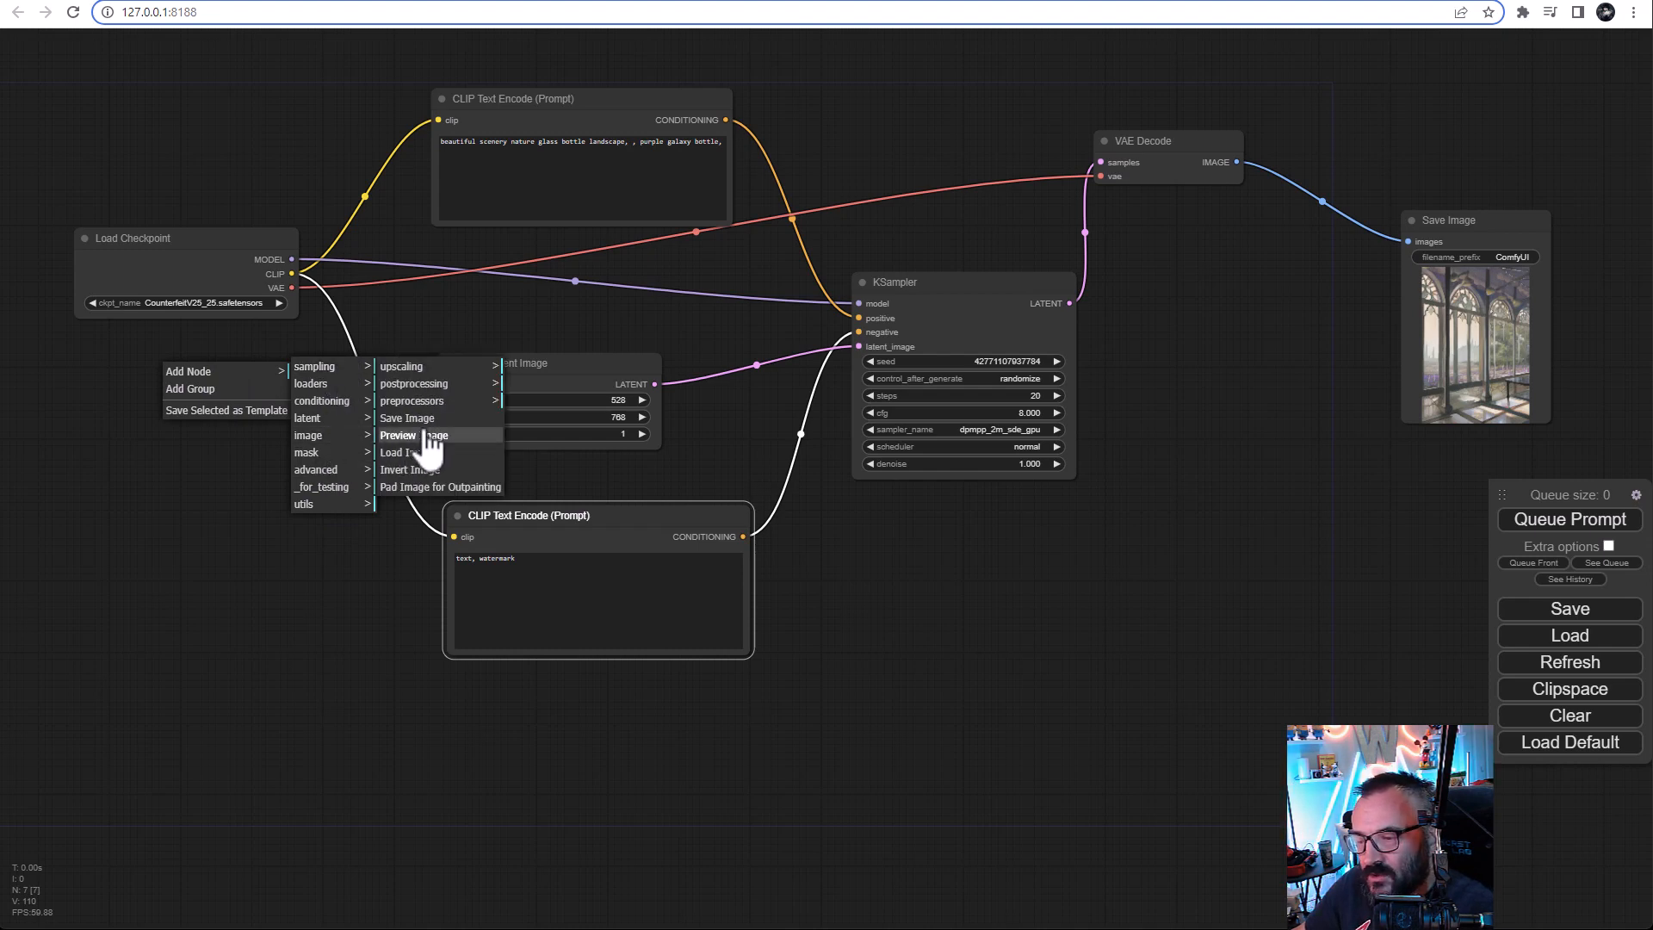
mouse_move(404, 365)
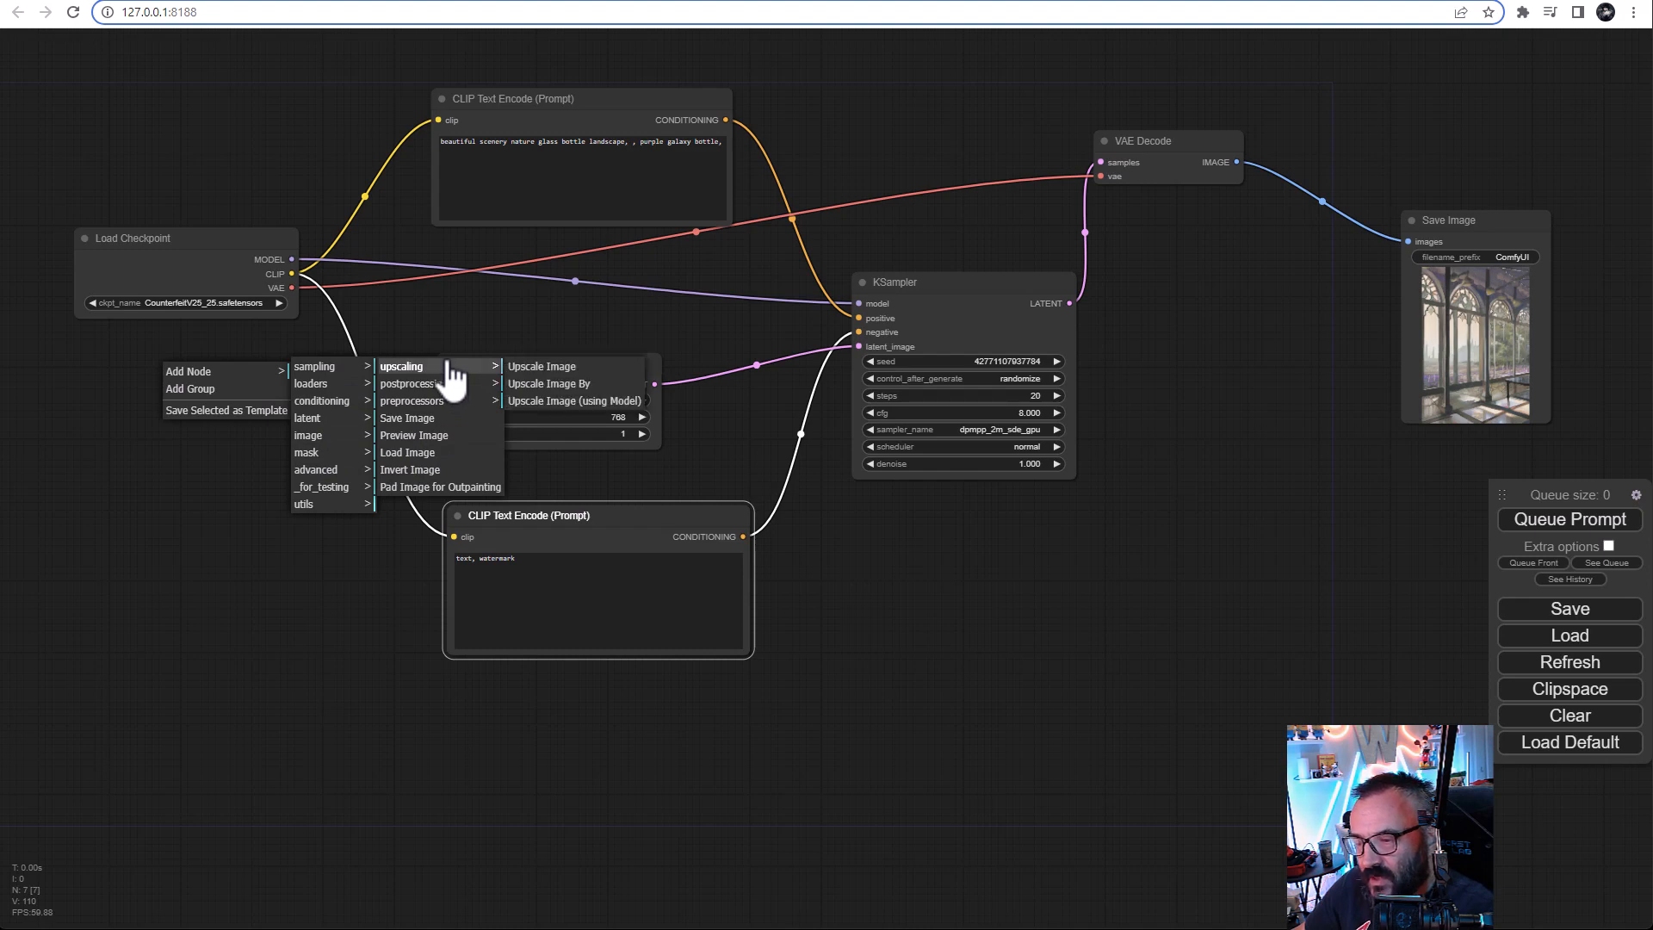
click(542, 366)
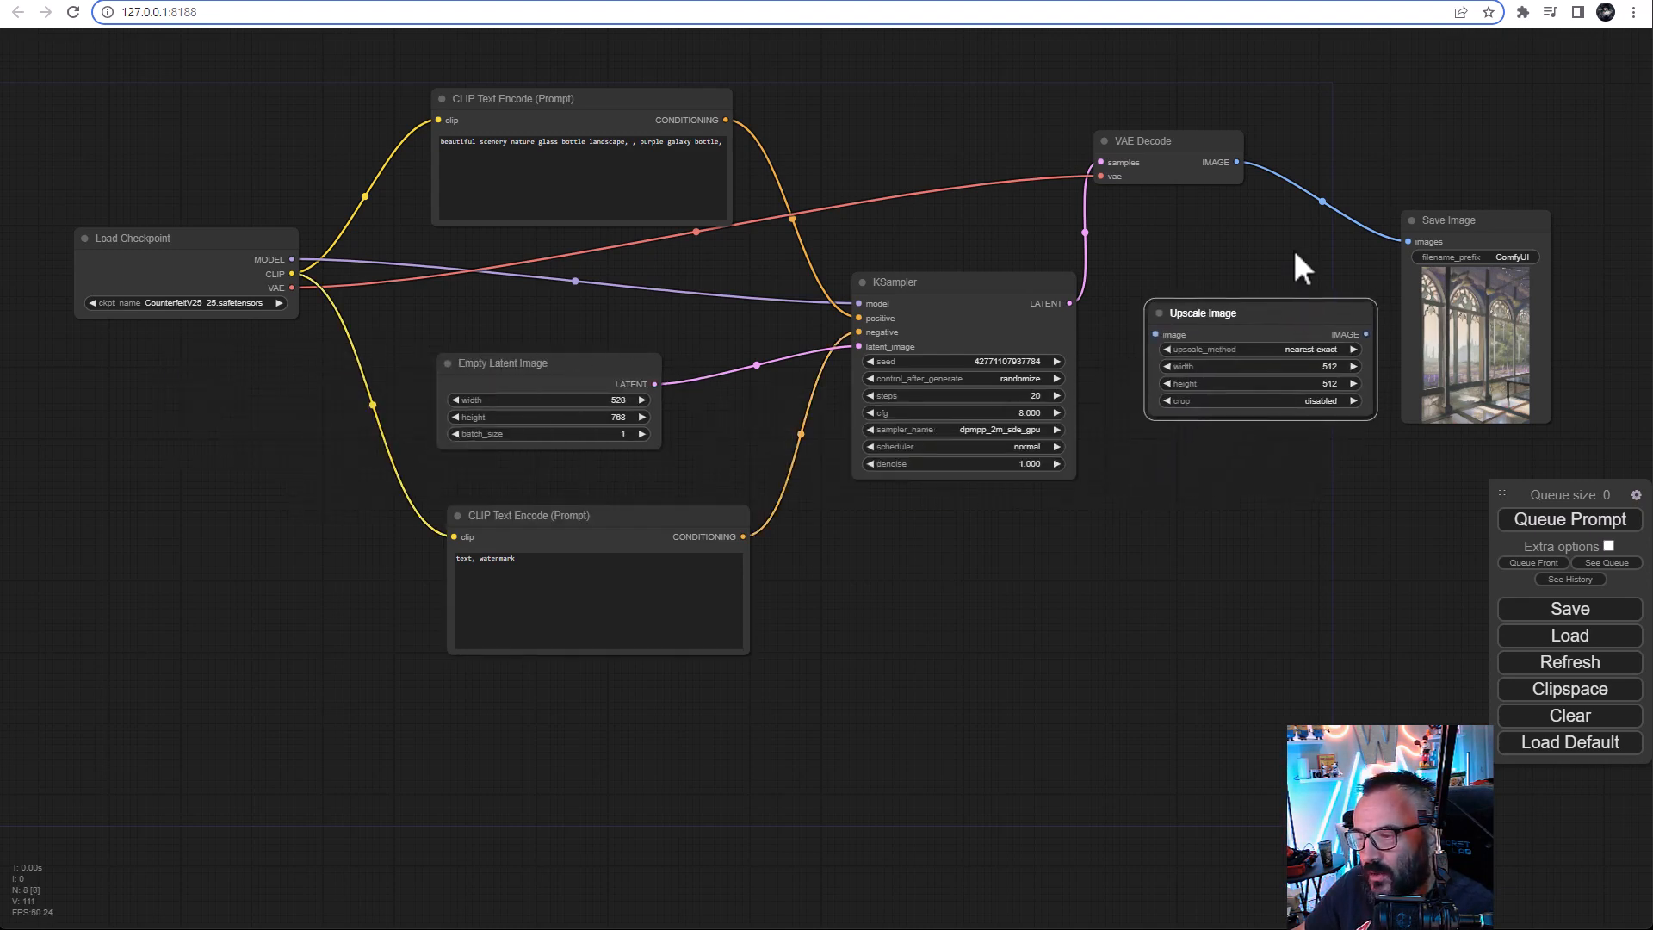
drag(1236, 161, 1160, 335)
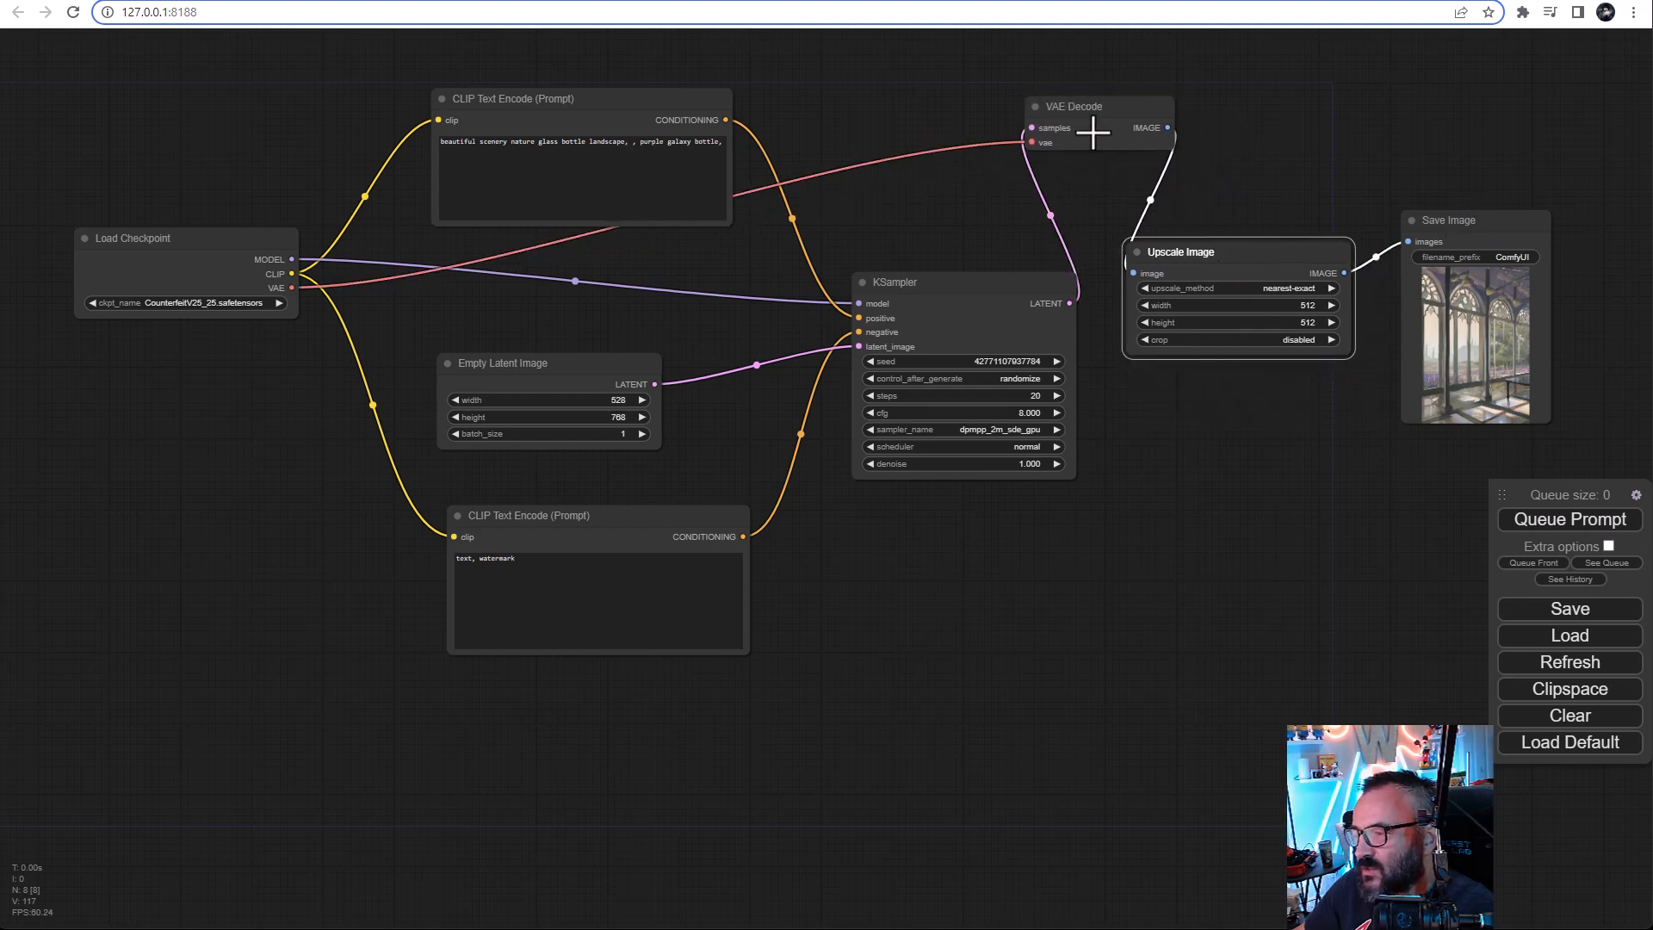
mouse_move(577, 407)
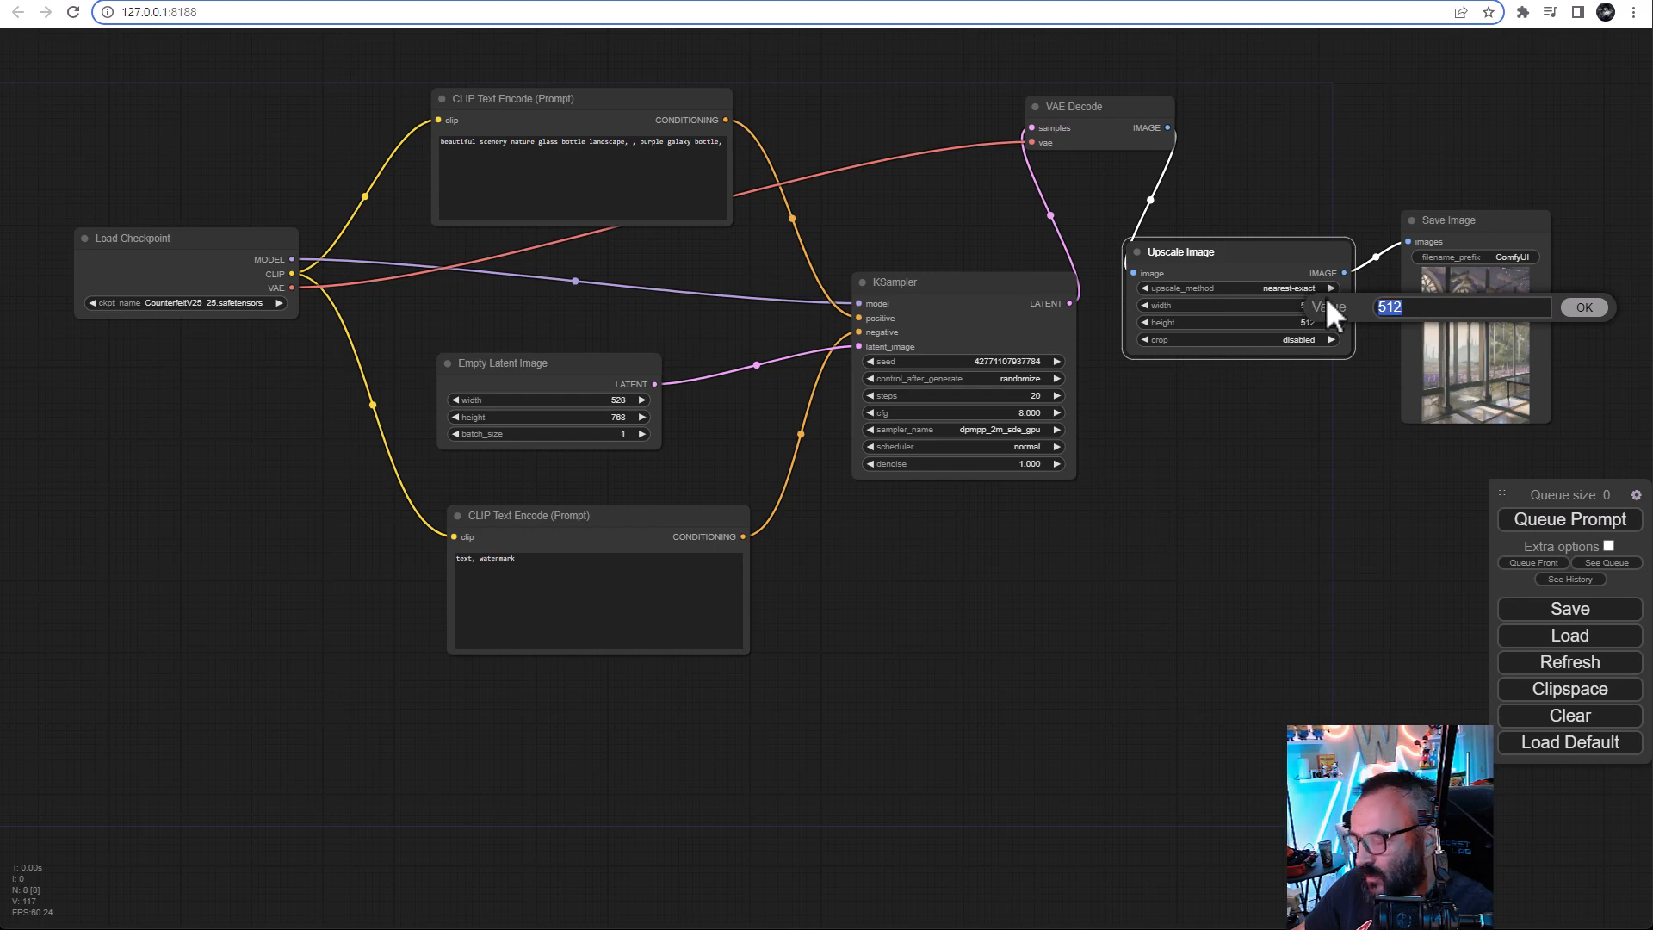
Step: Set the Upscale Image width to 768 and height to 1024
text(768)
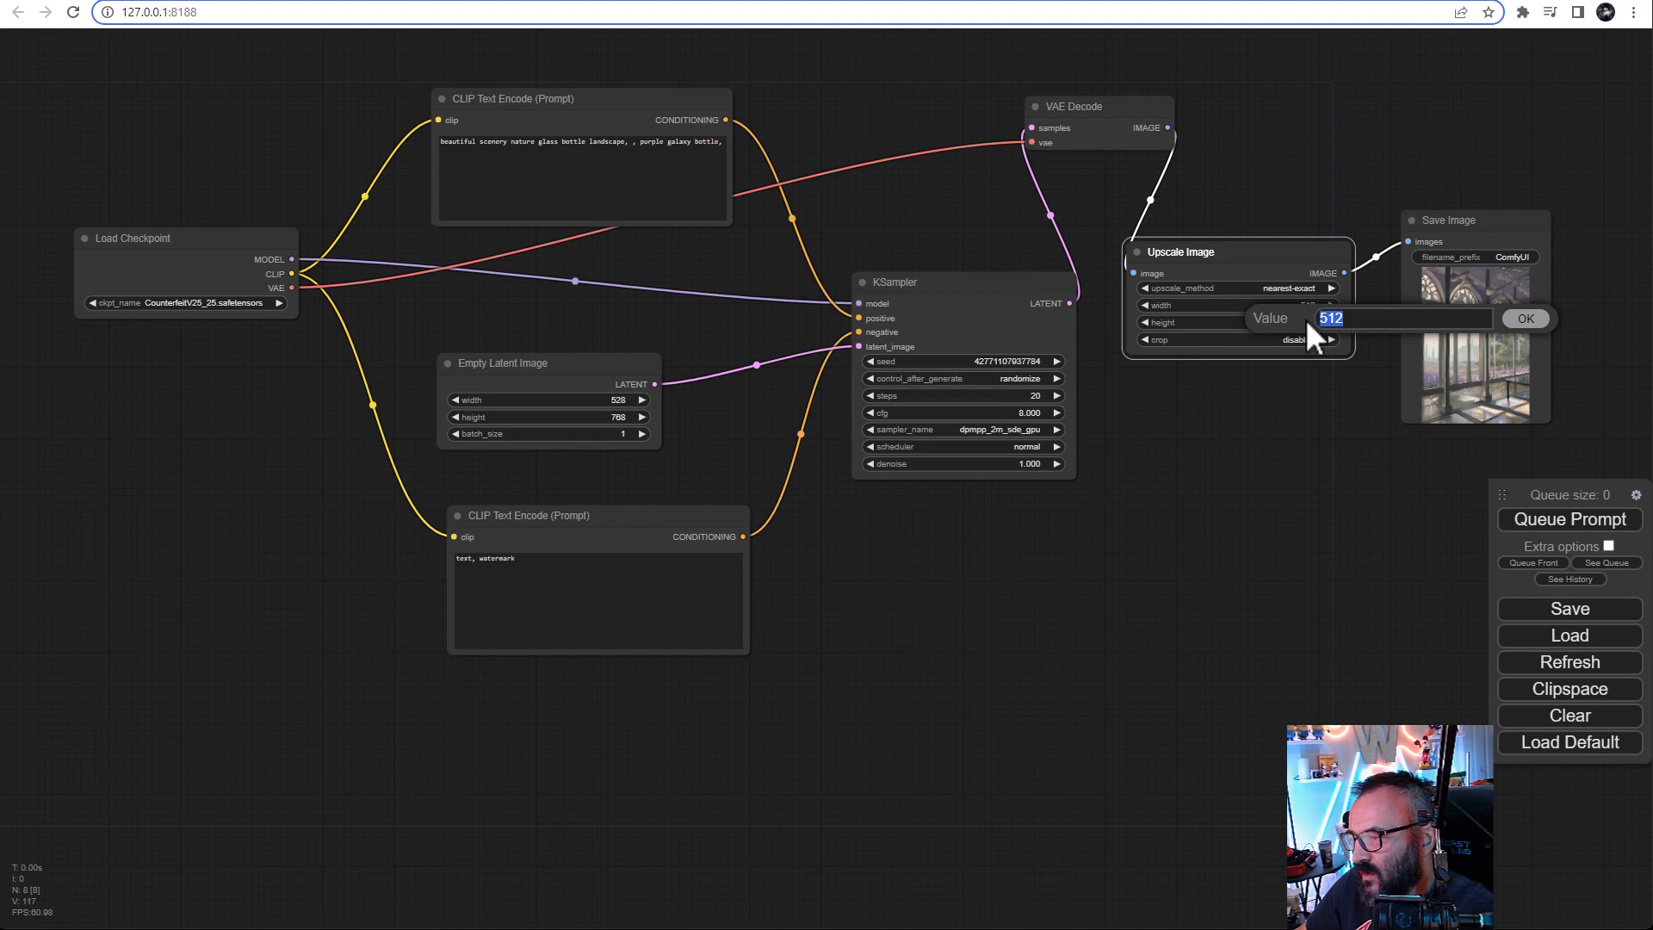
text(1024)
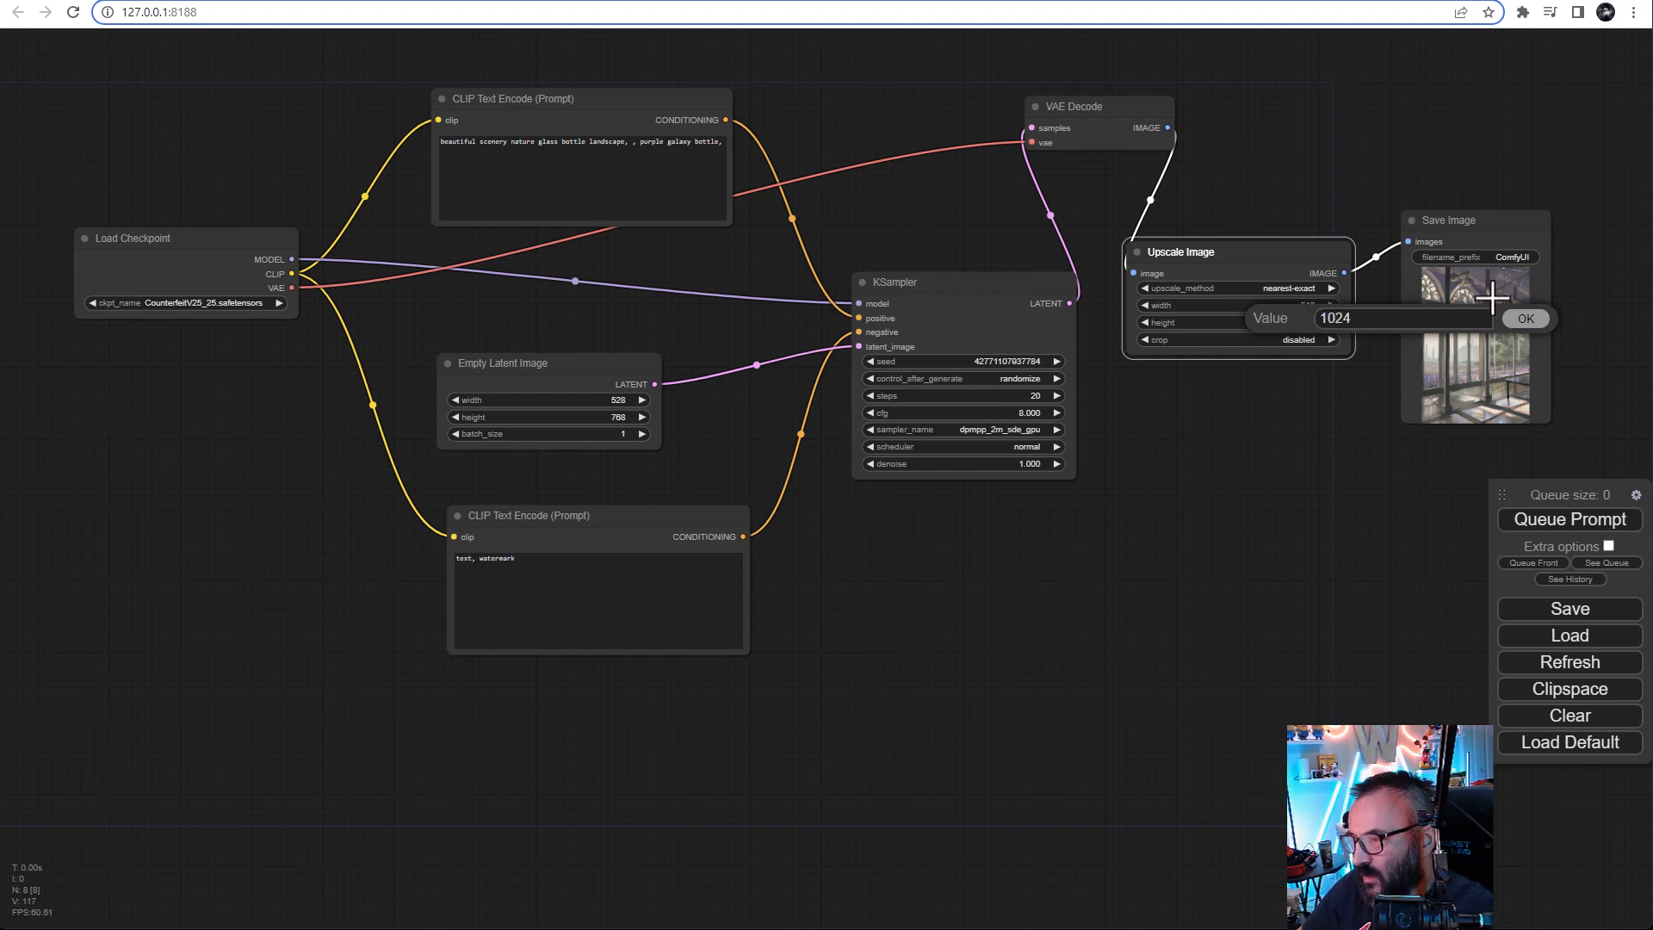
click(1523, 318)
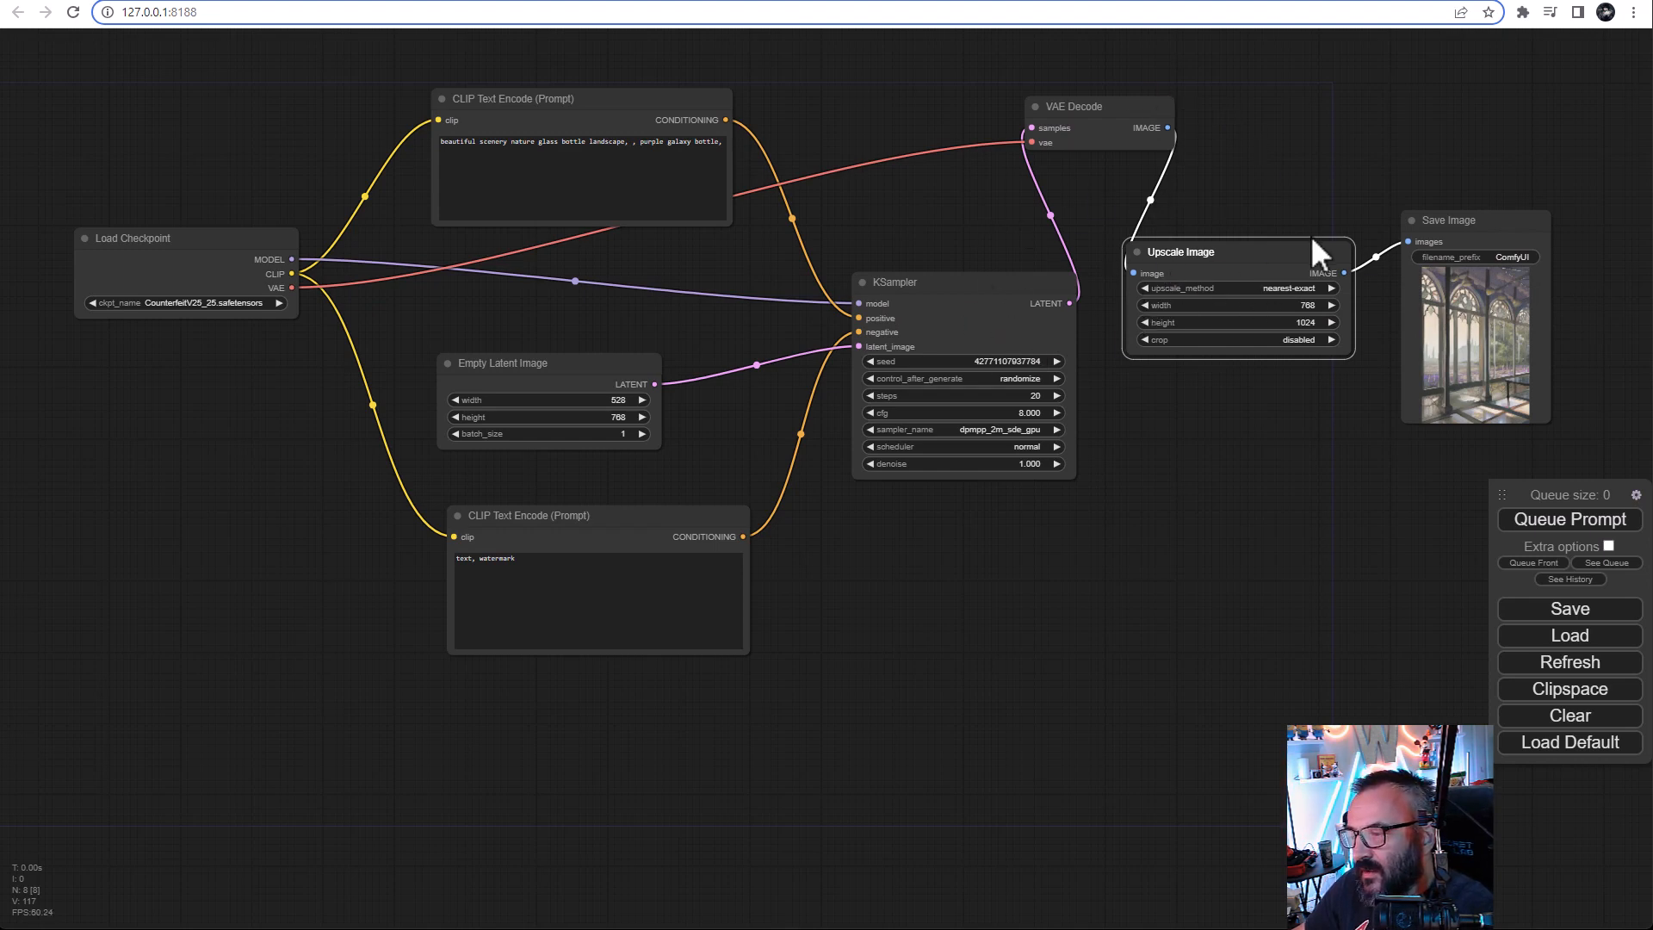
mouse_move(1334, 102)
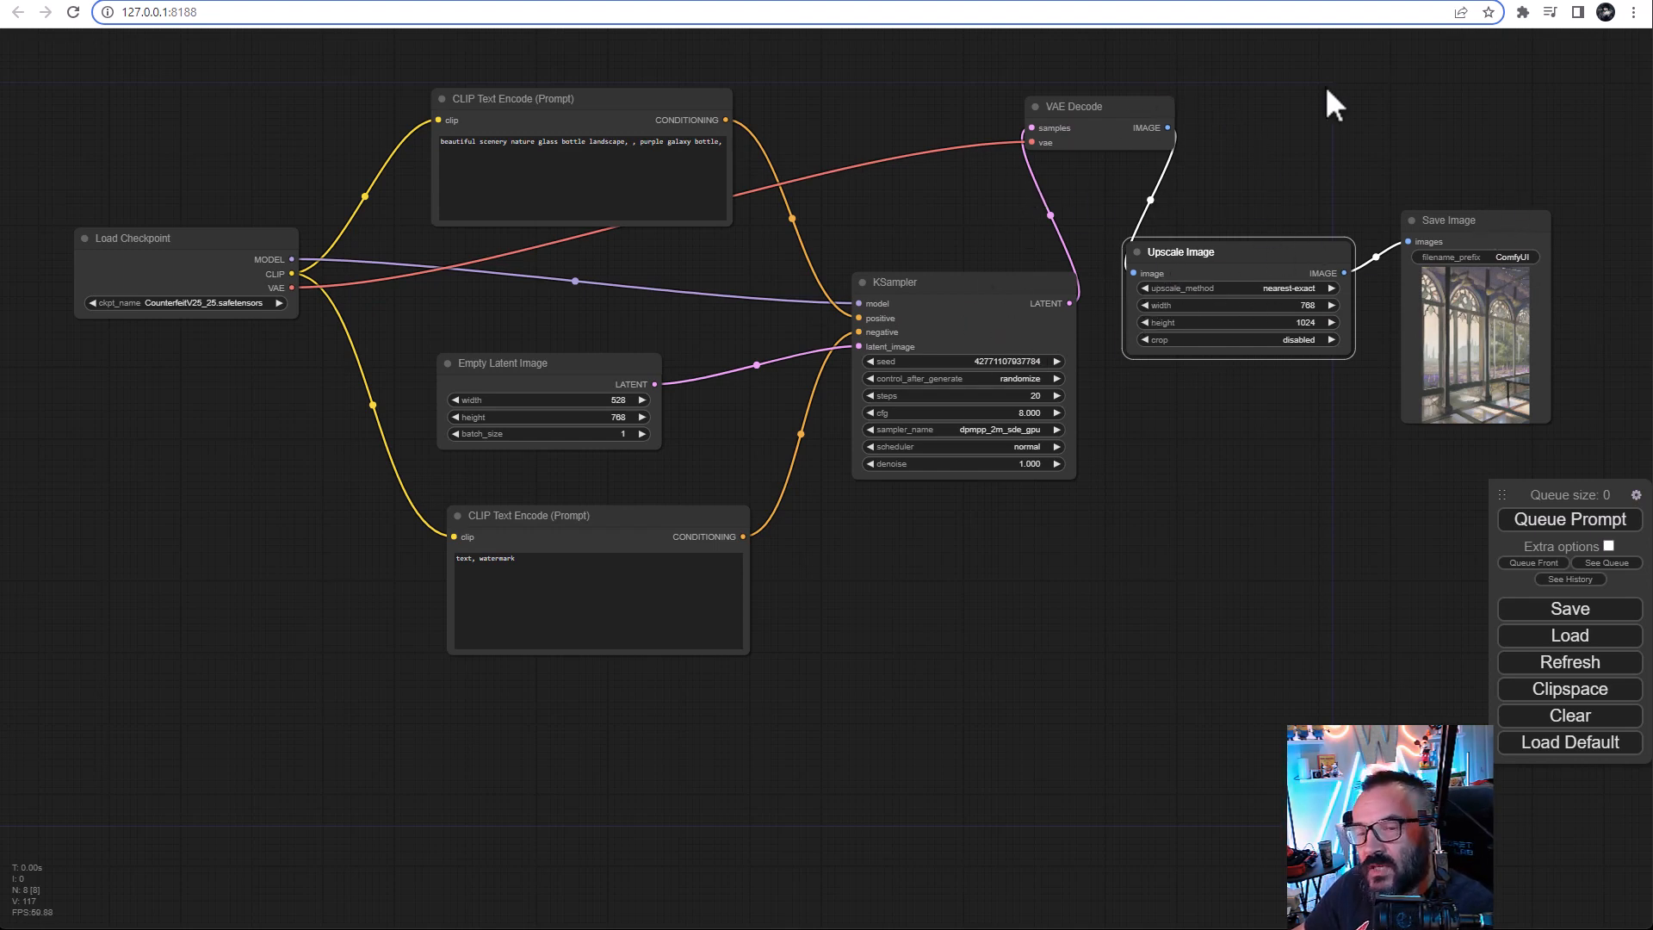
mouse_move(1301, 245)
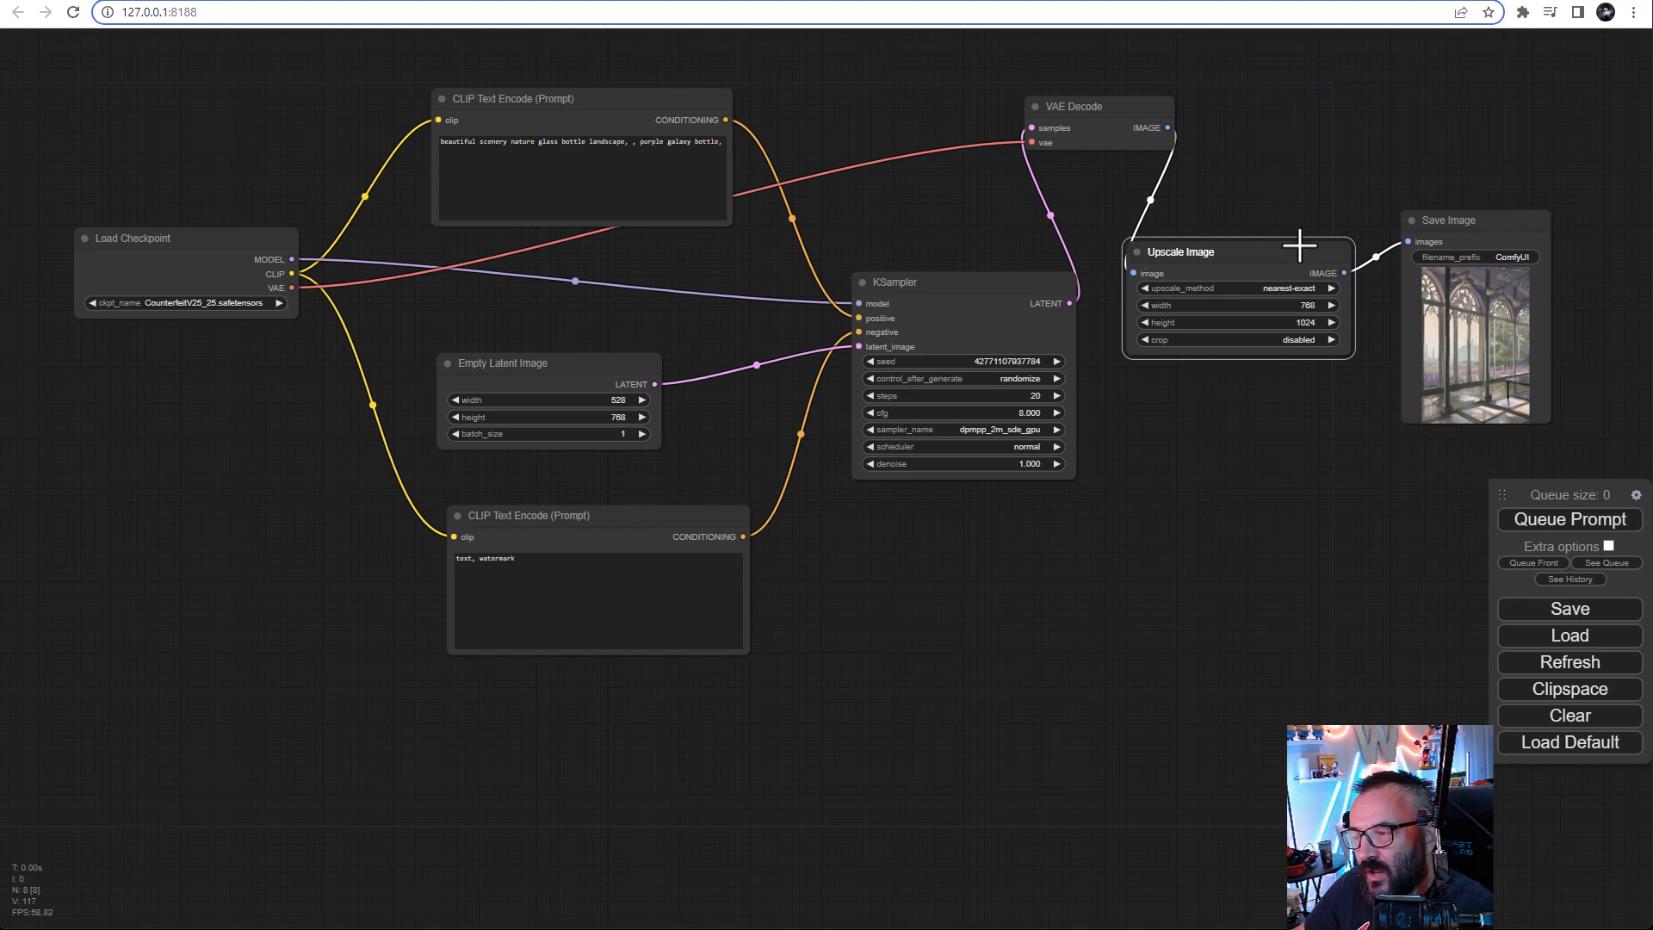
mouse_move(169, 353)
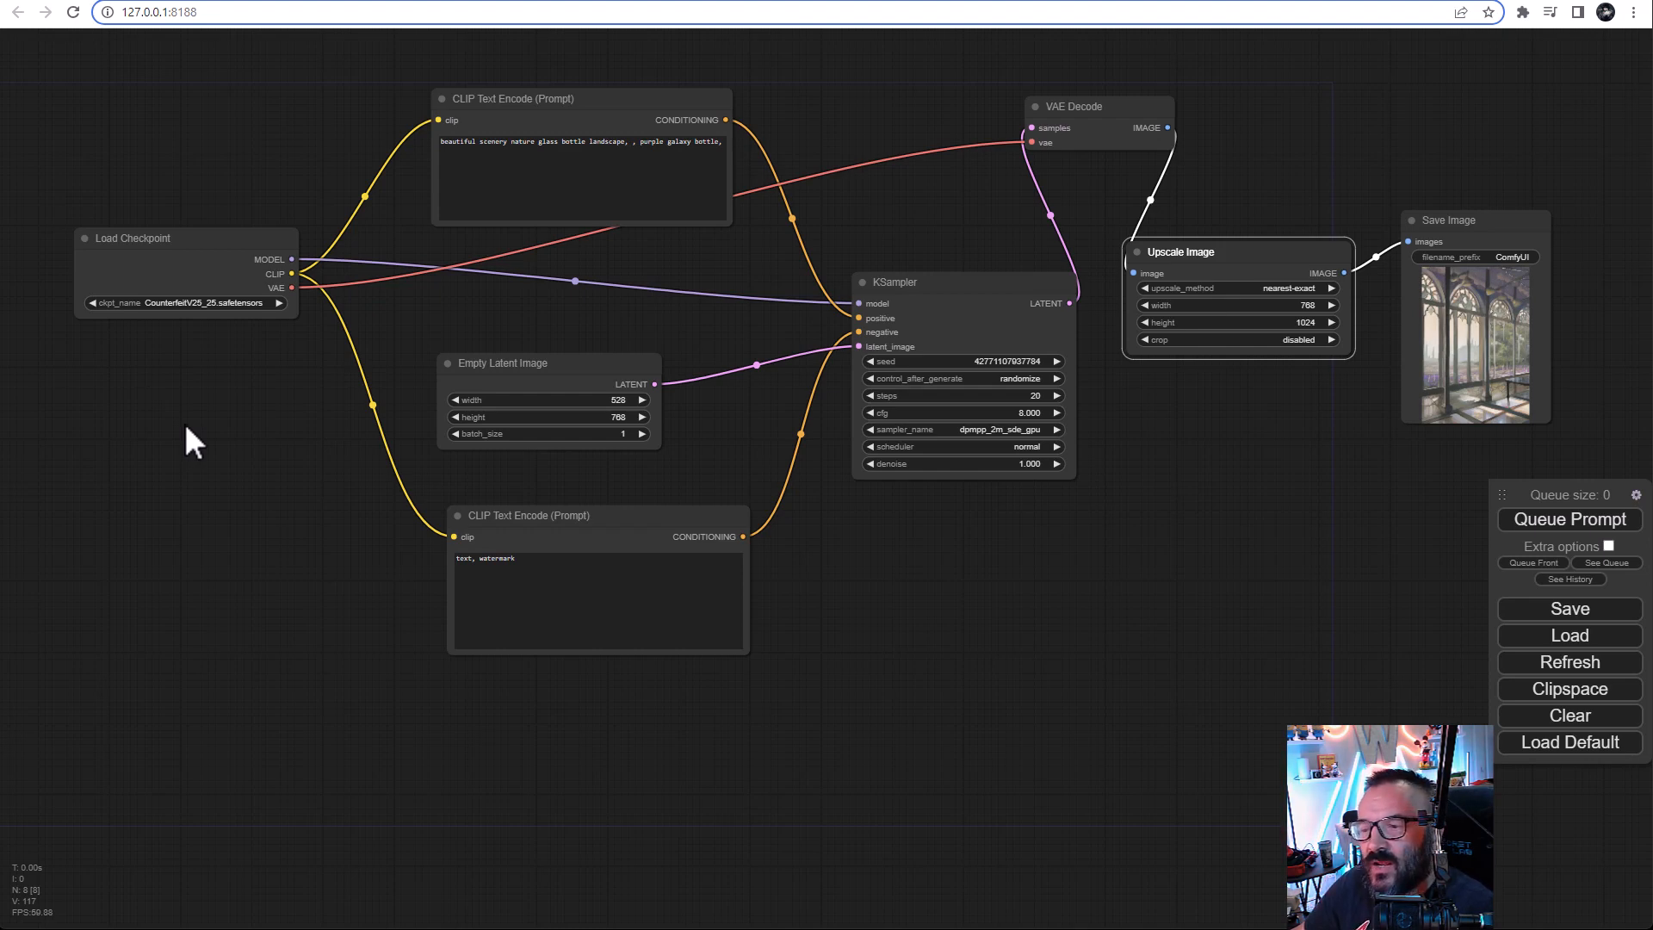
mouse_move(643, 474)
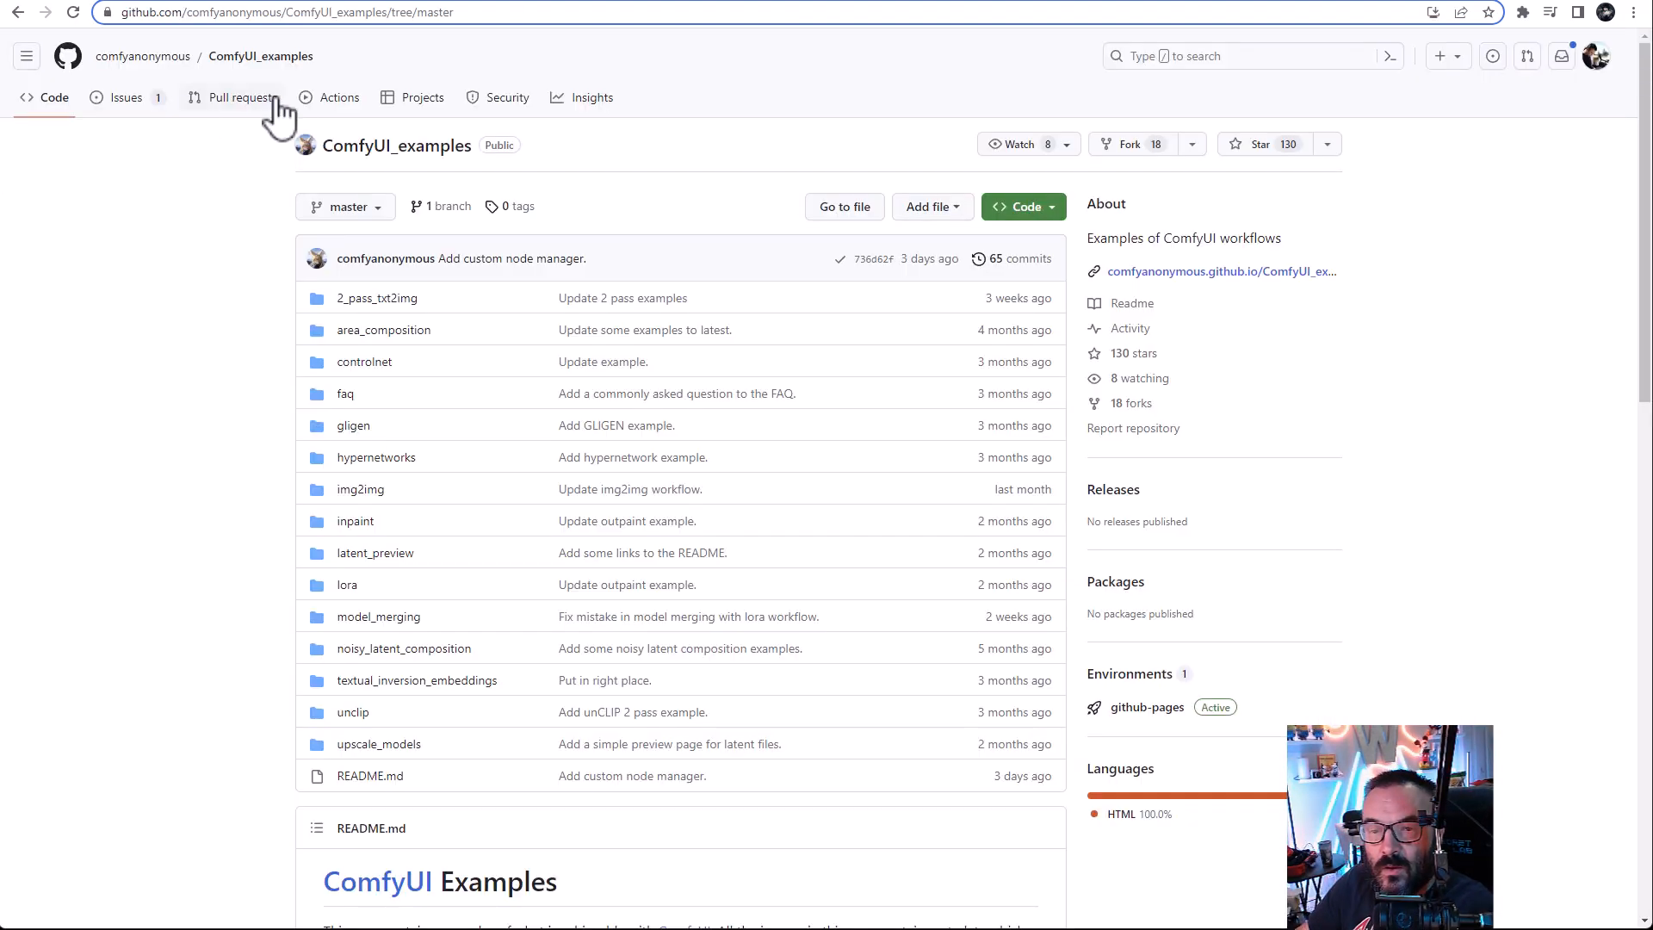
Step: Open the Img2Img examples page in ComfyUI_examples and scroll to the workflow image
scroll(down, 3)
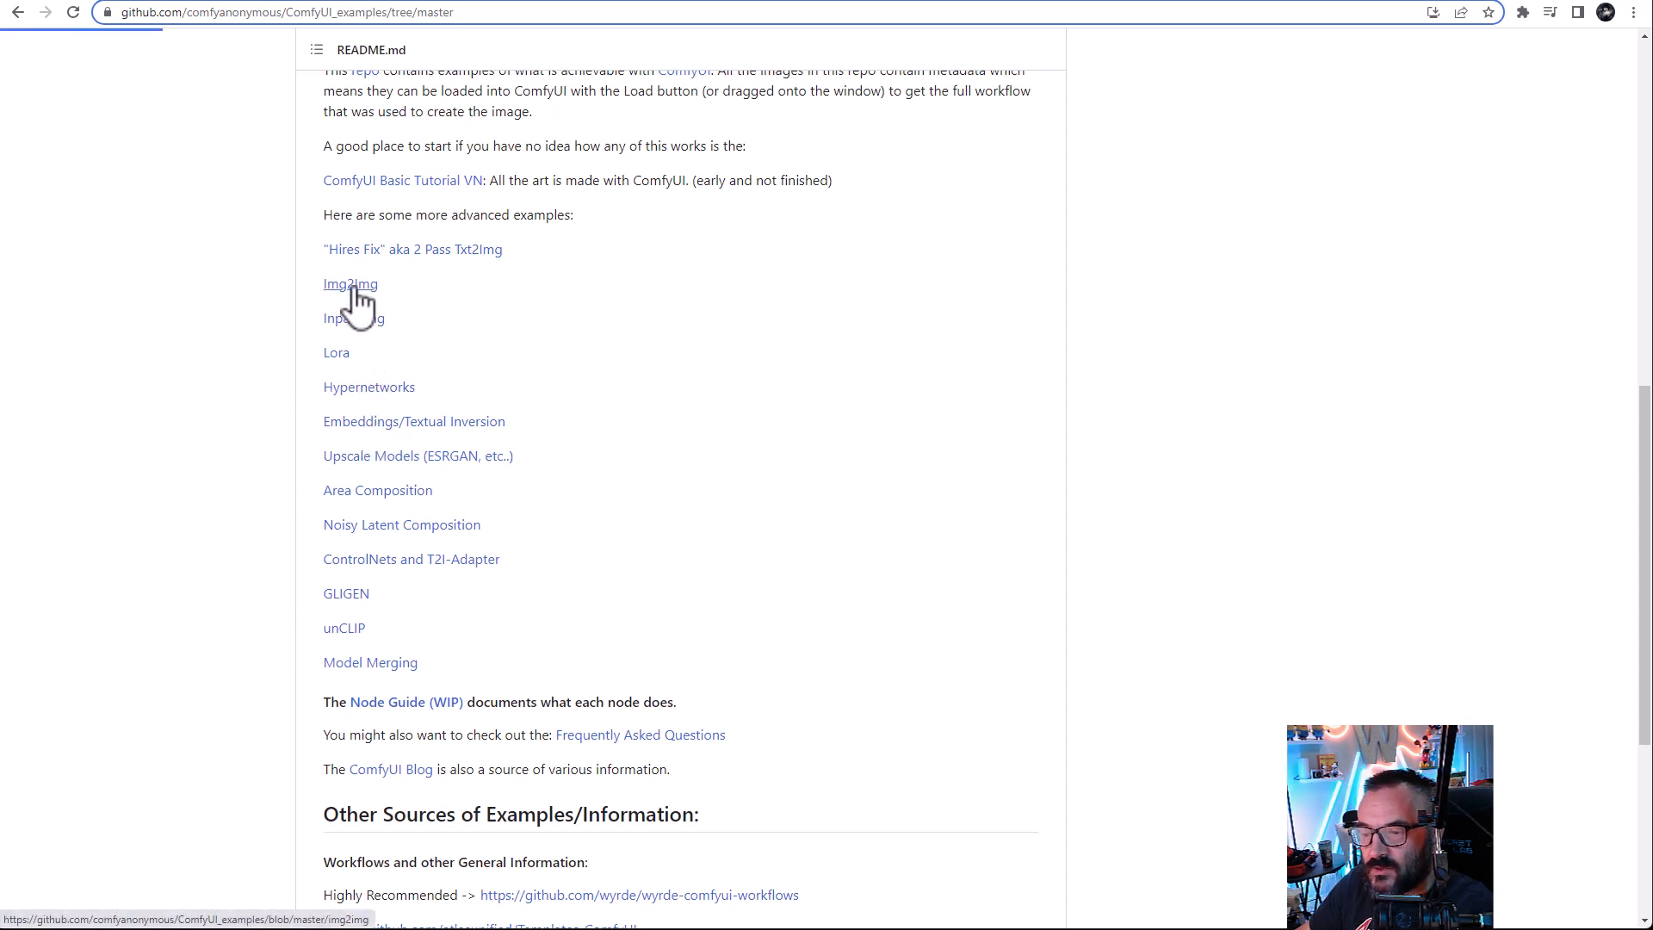
click(351, 285)
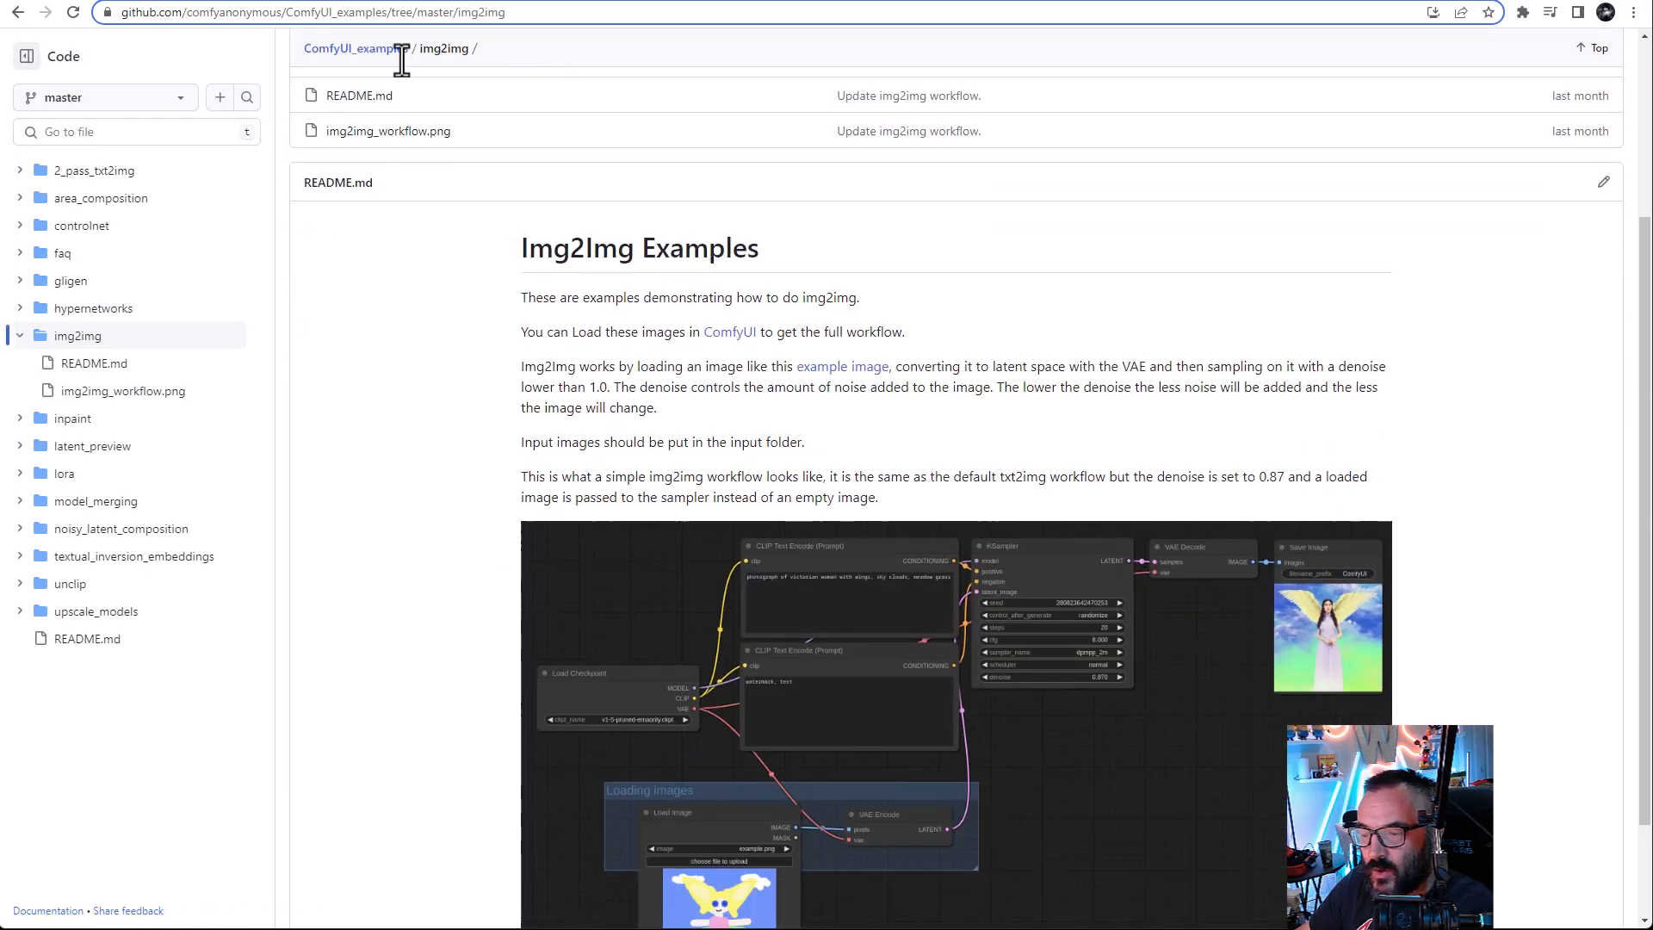
scroll(down, 3)
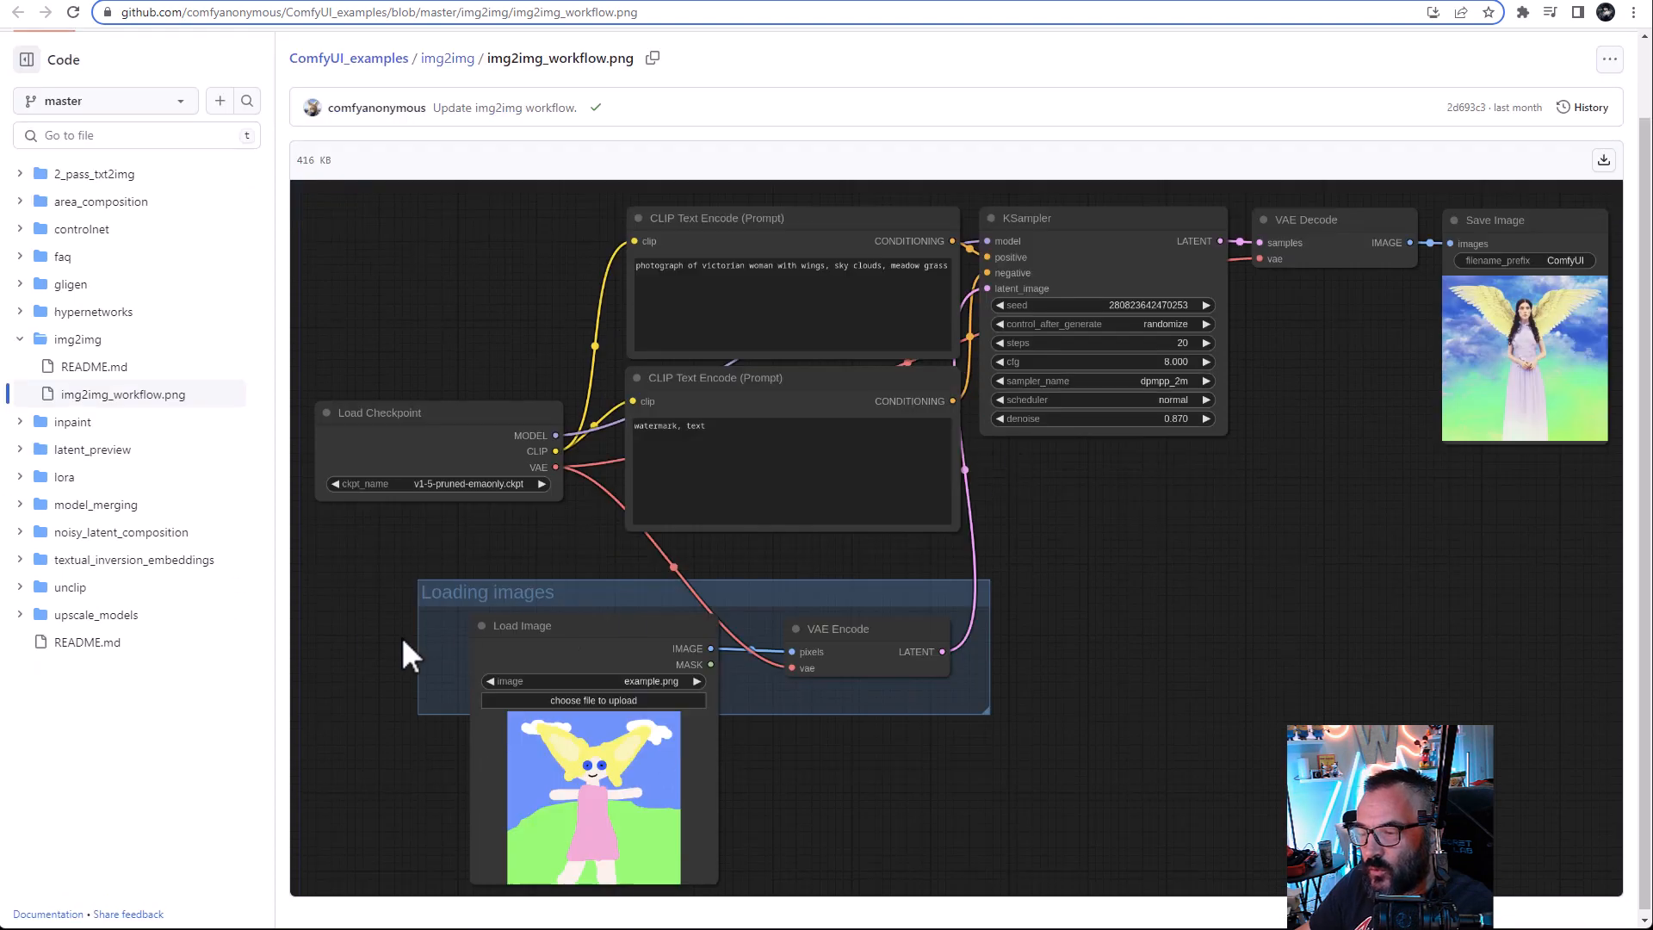
mouse_move(1138, 398)
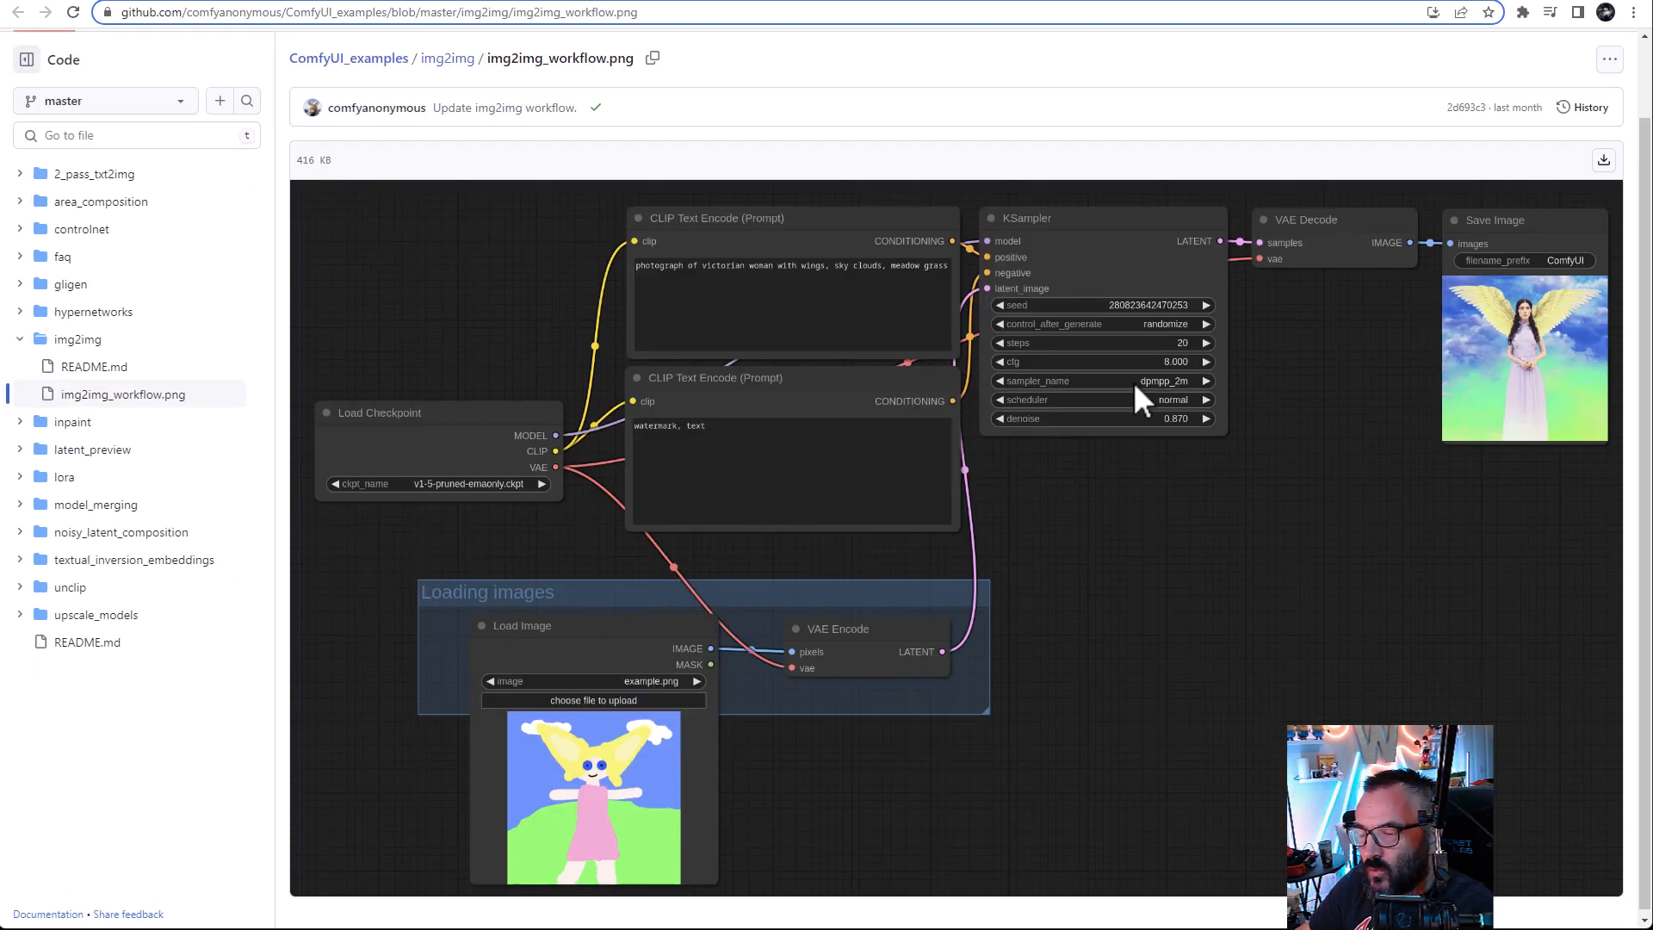
mouse_move(1214, 472)
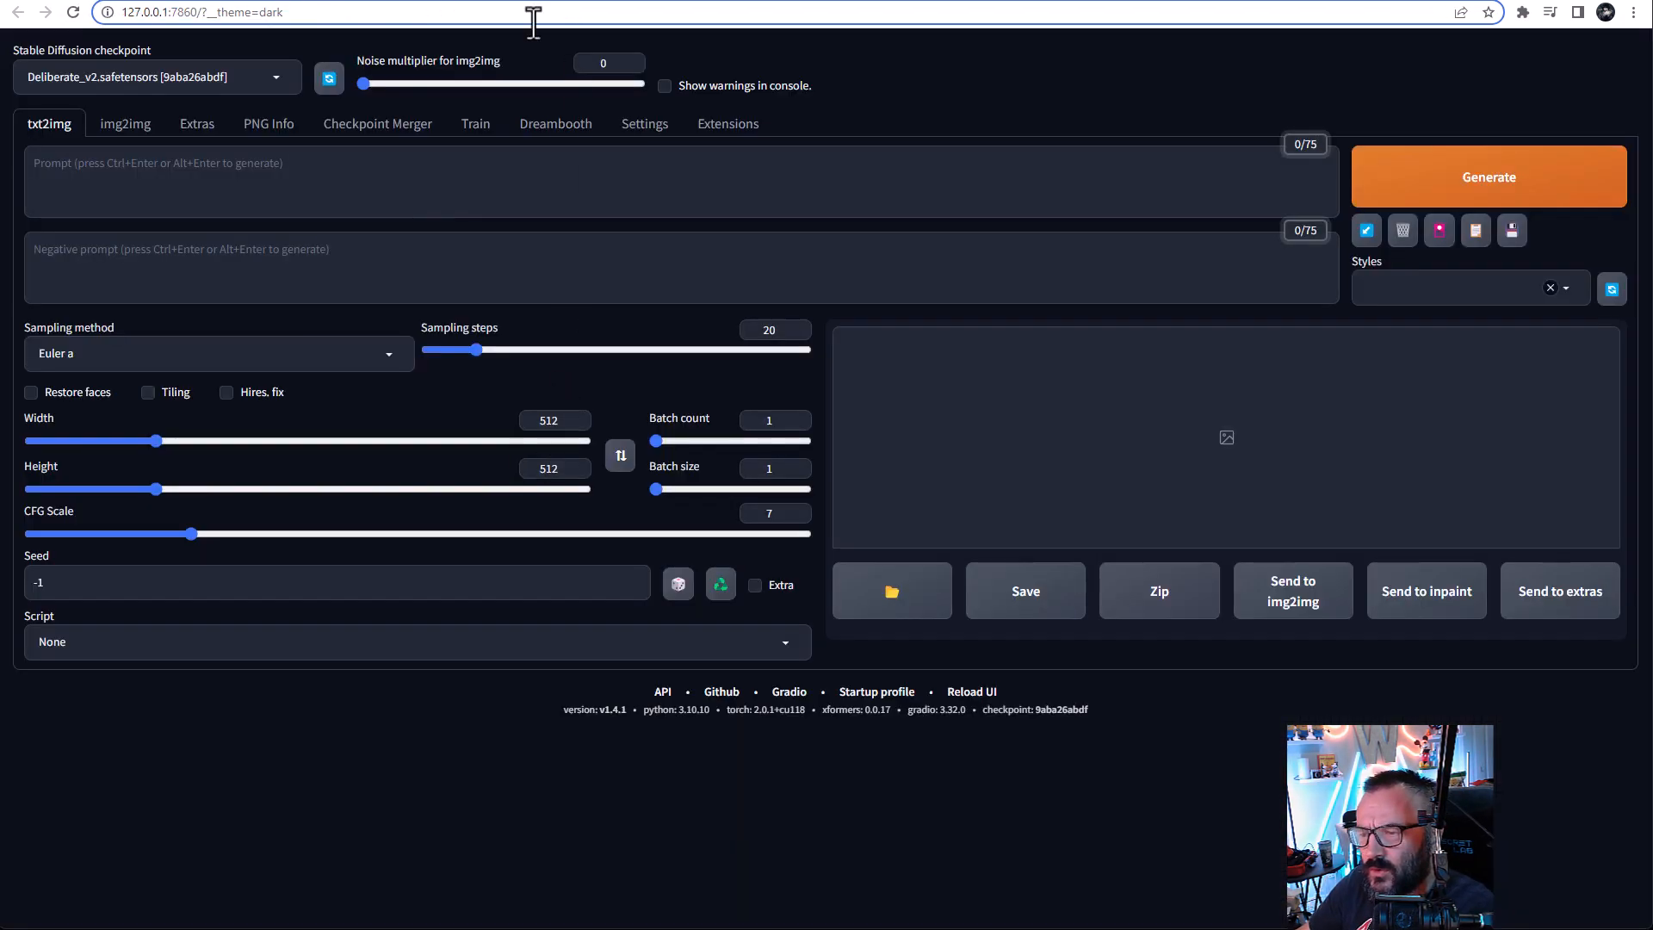
Step: Go to 127.0.0.1:8188 to reopen the local ComfyUI graph
text(127.0.0.1:8188)
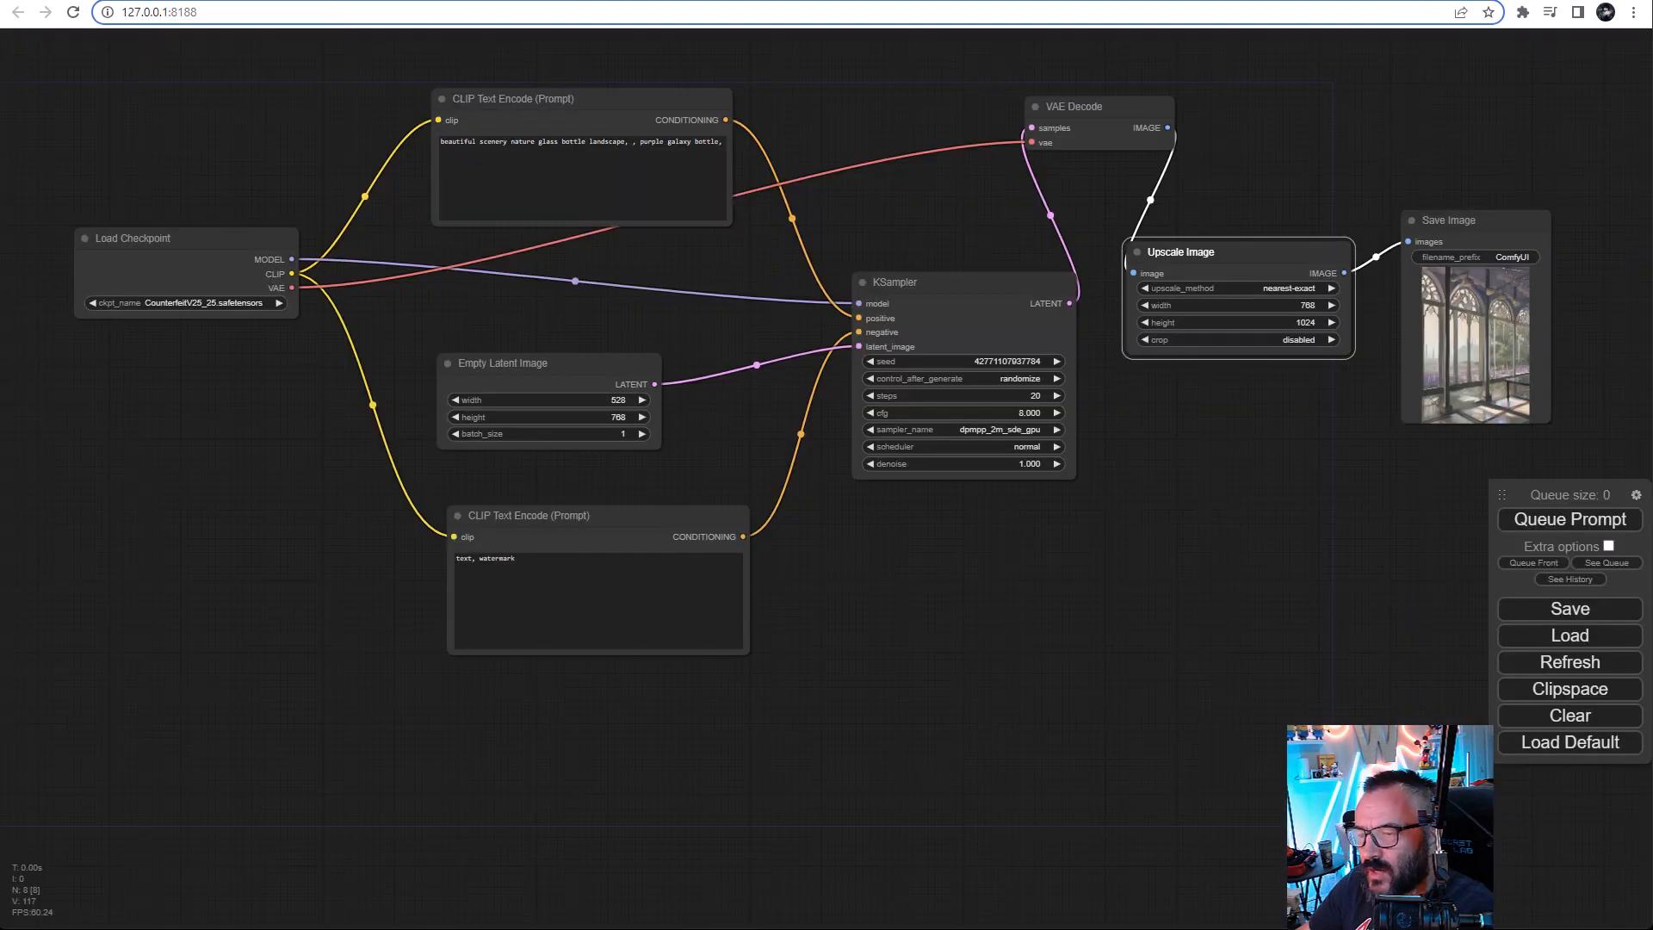
mouse_move(798, 385)
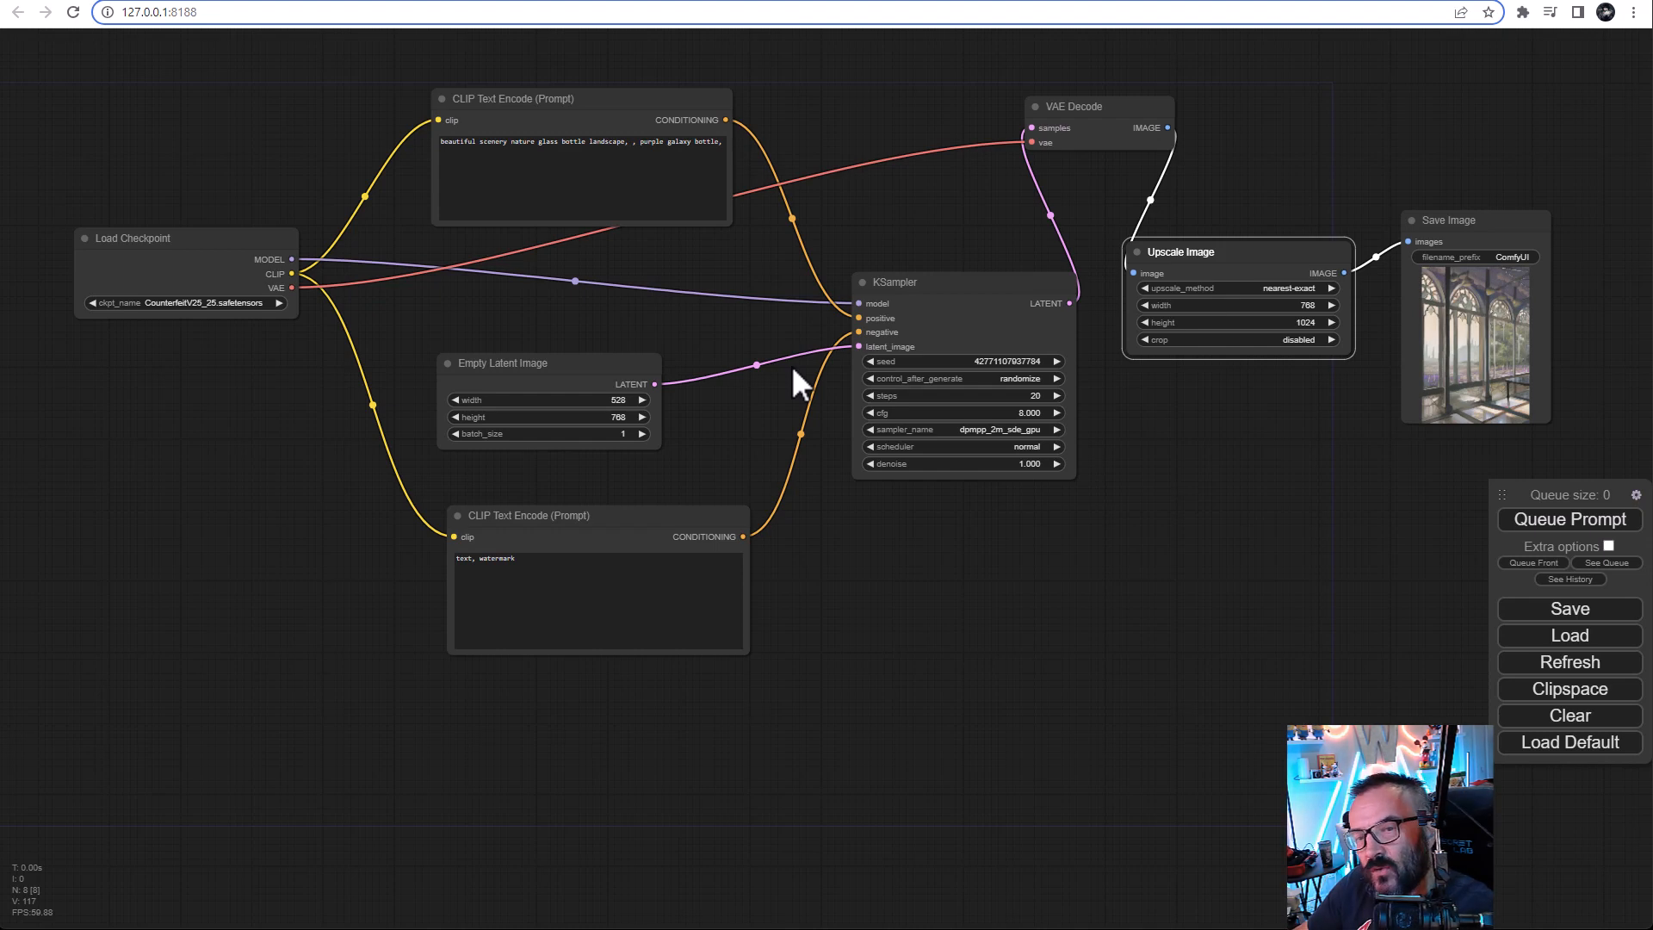
mouse_move(701, 95)
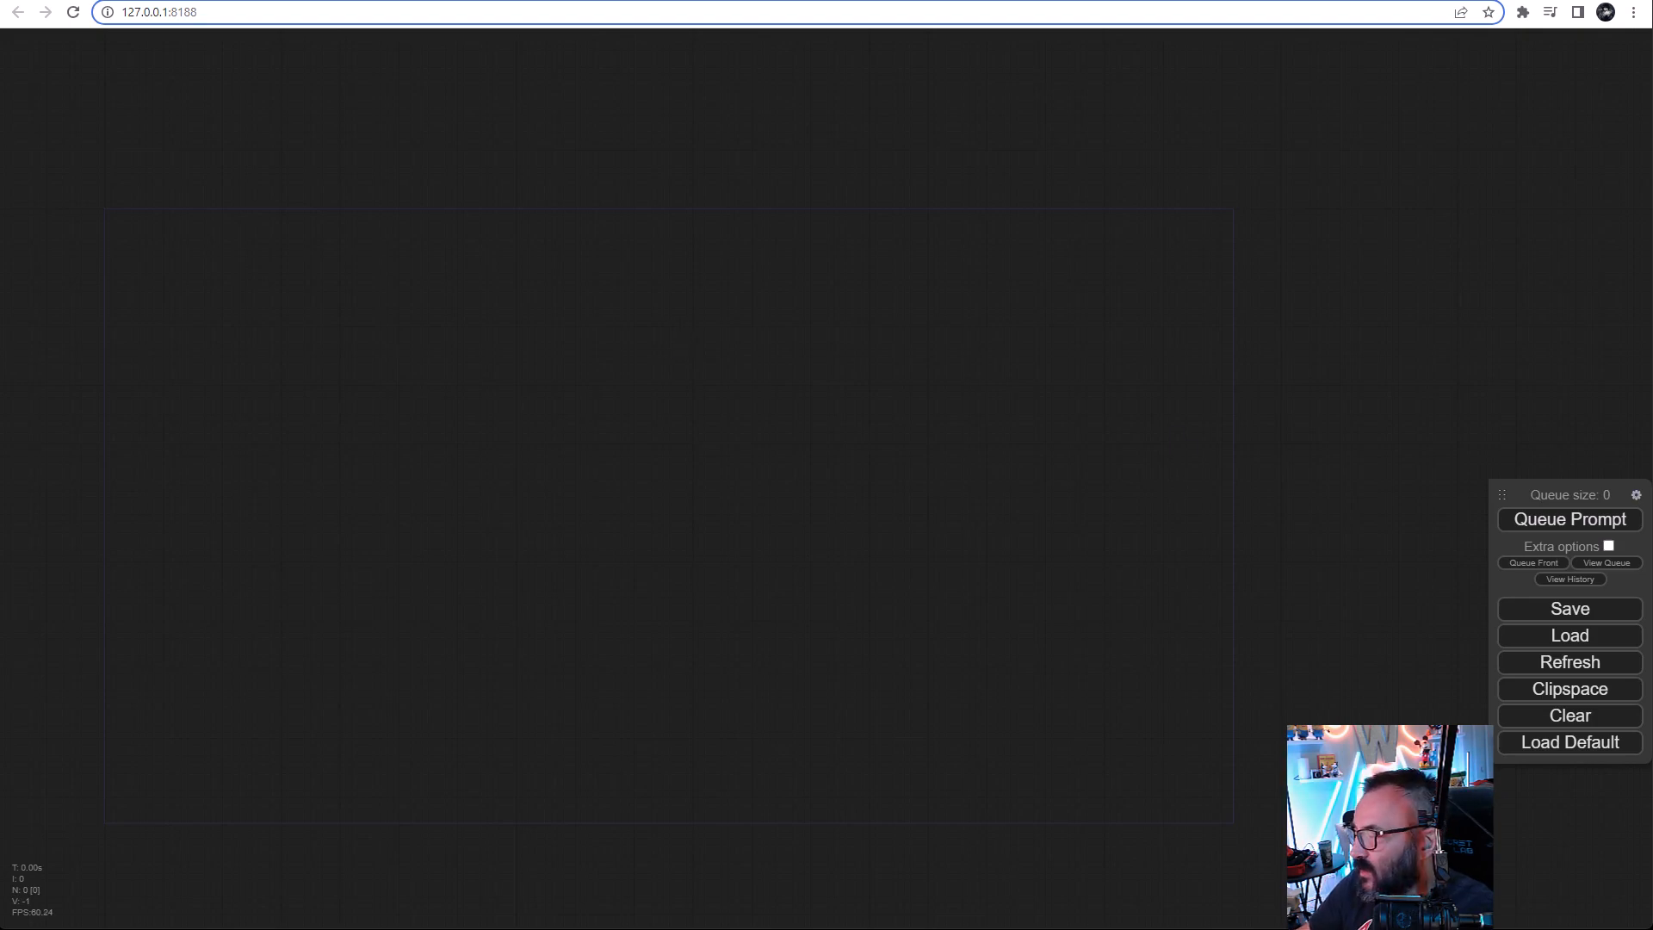
Step: Load the saved ModelMergeSimple two-checkpoint workflow onto the canvas
right_click(896, 421)
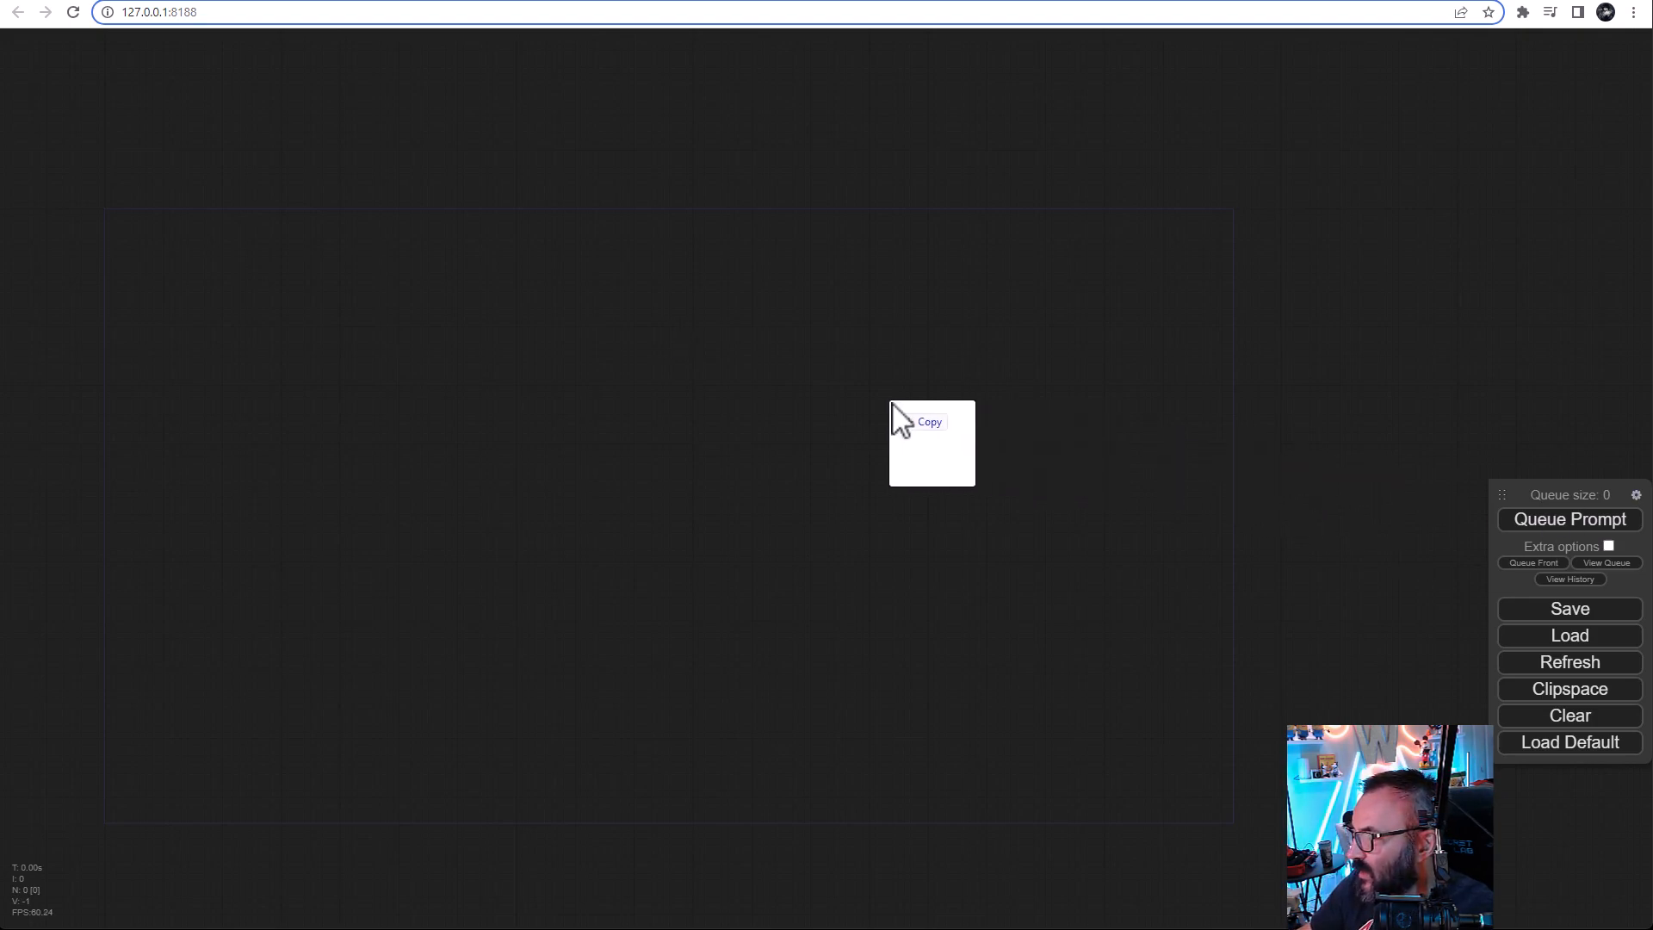
click(1567, 635)
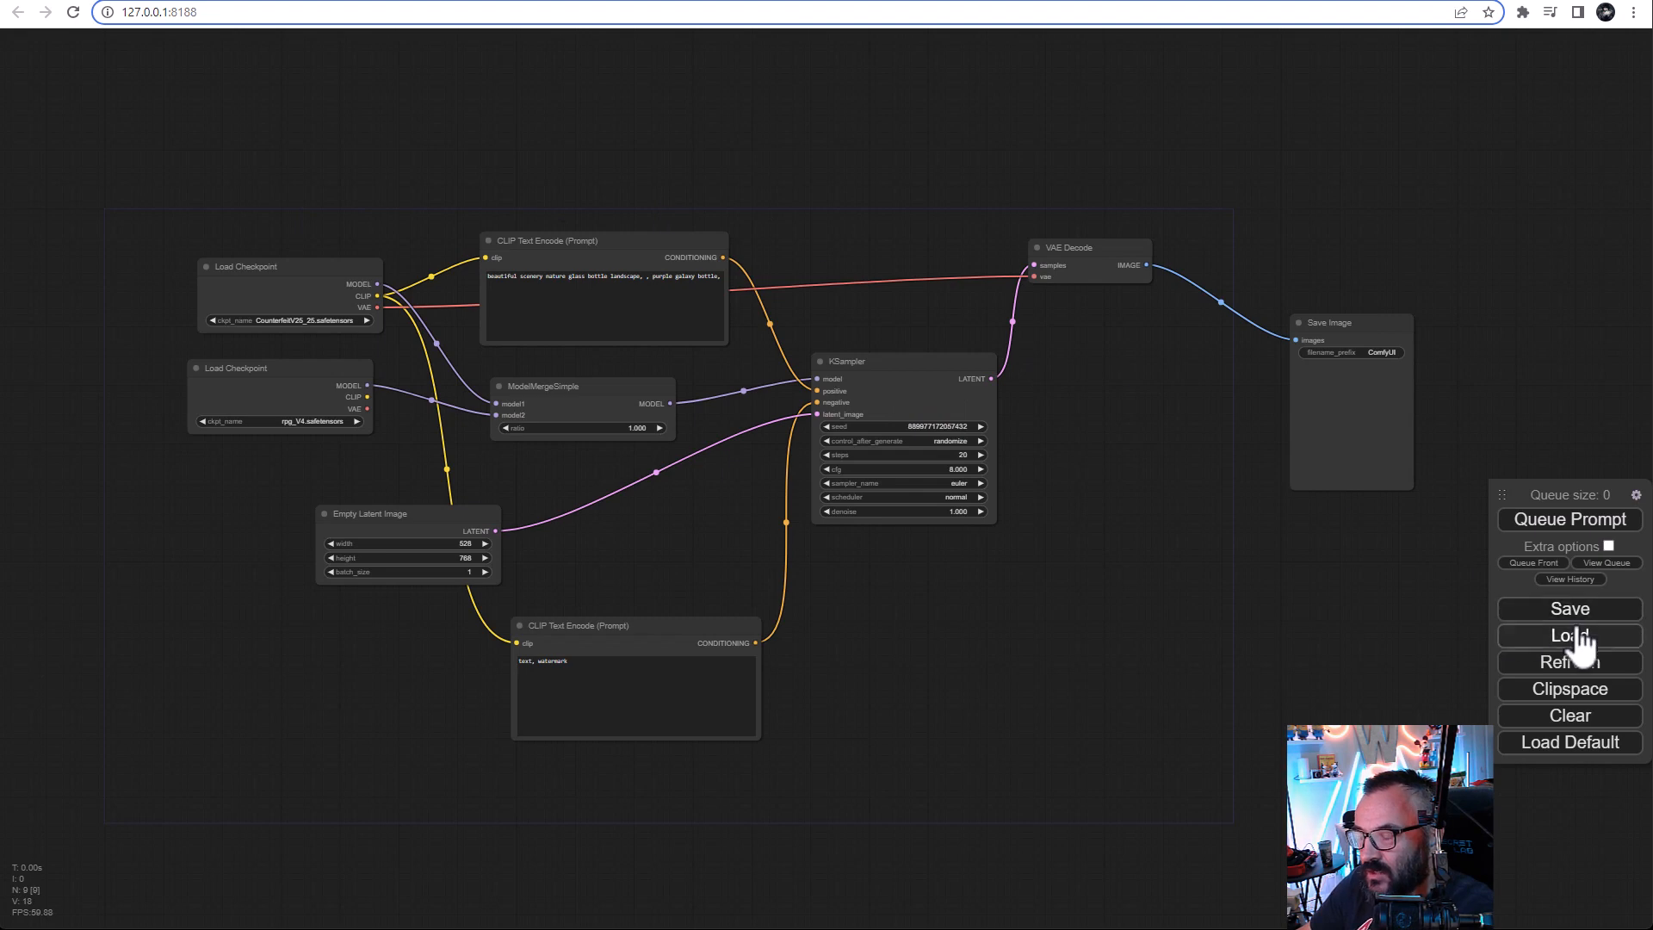
mouse_move(1142, 176)
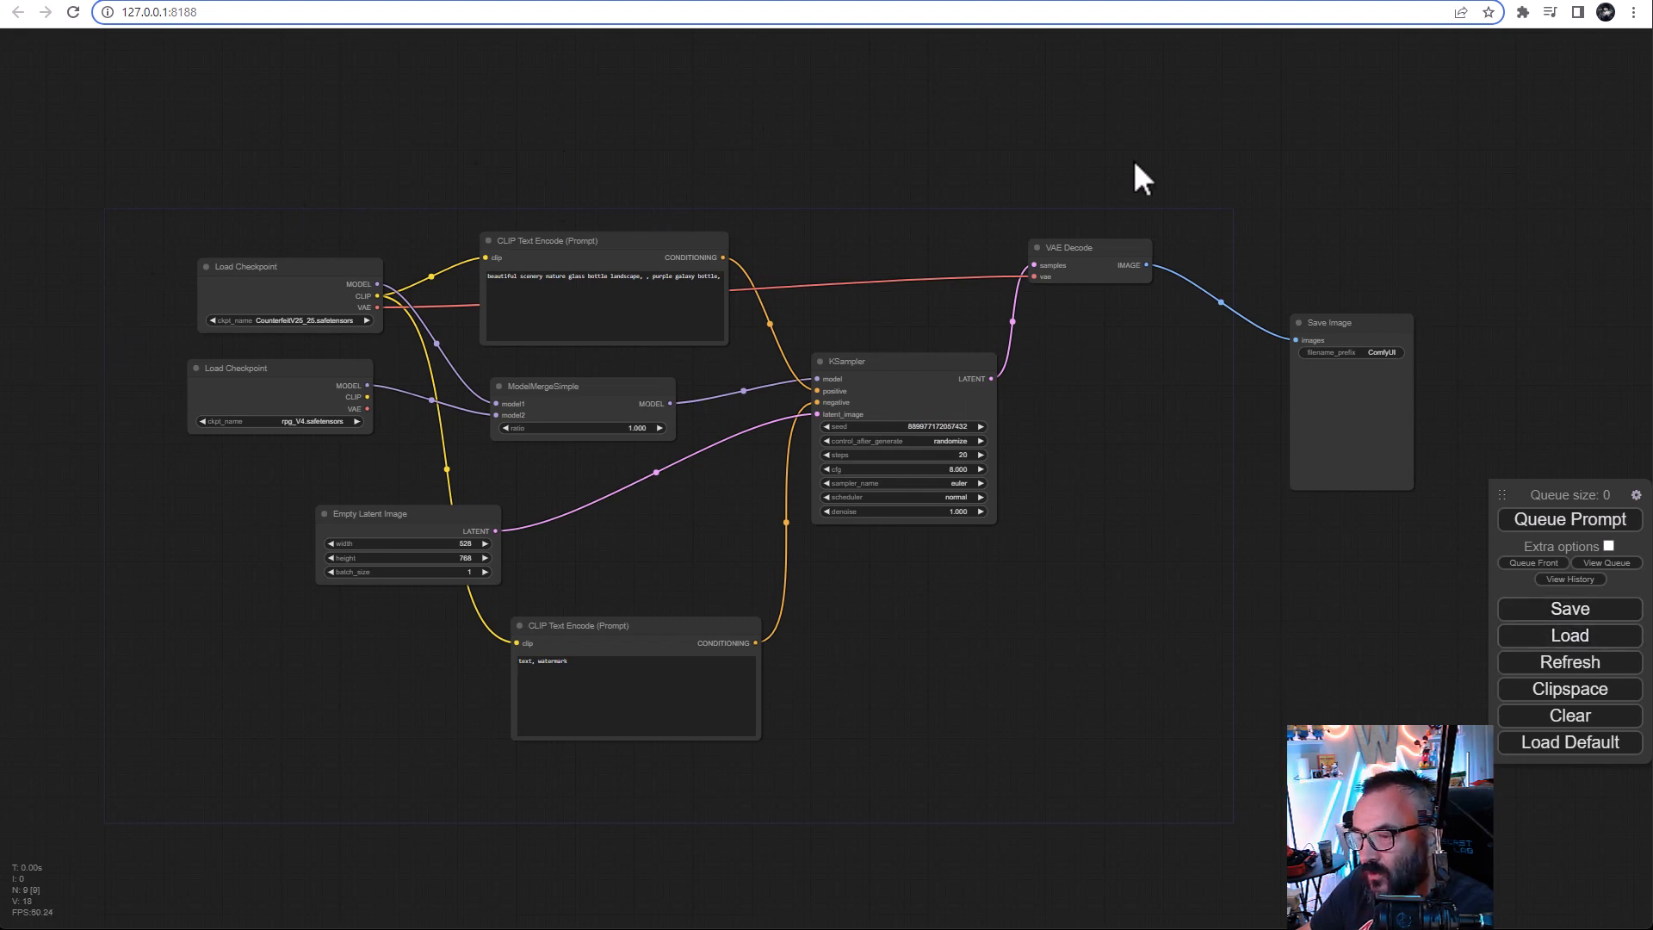
mouse_move(1051, 624)
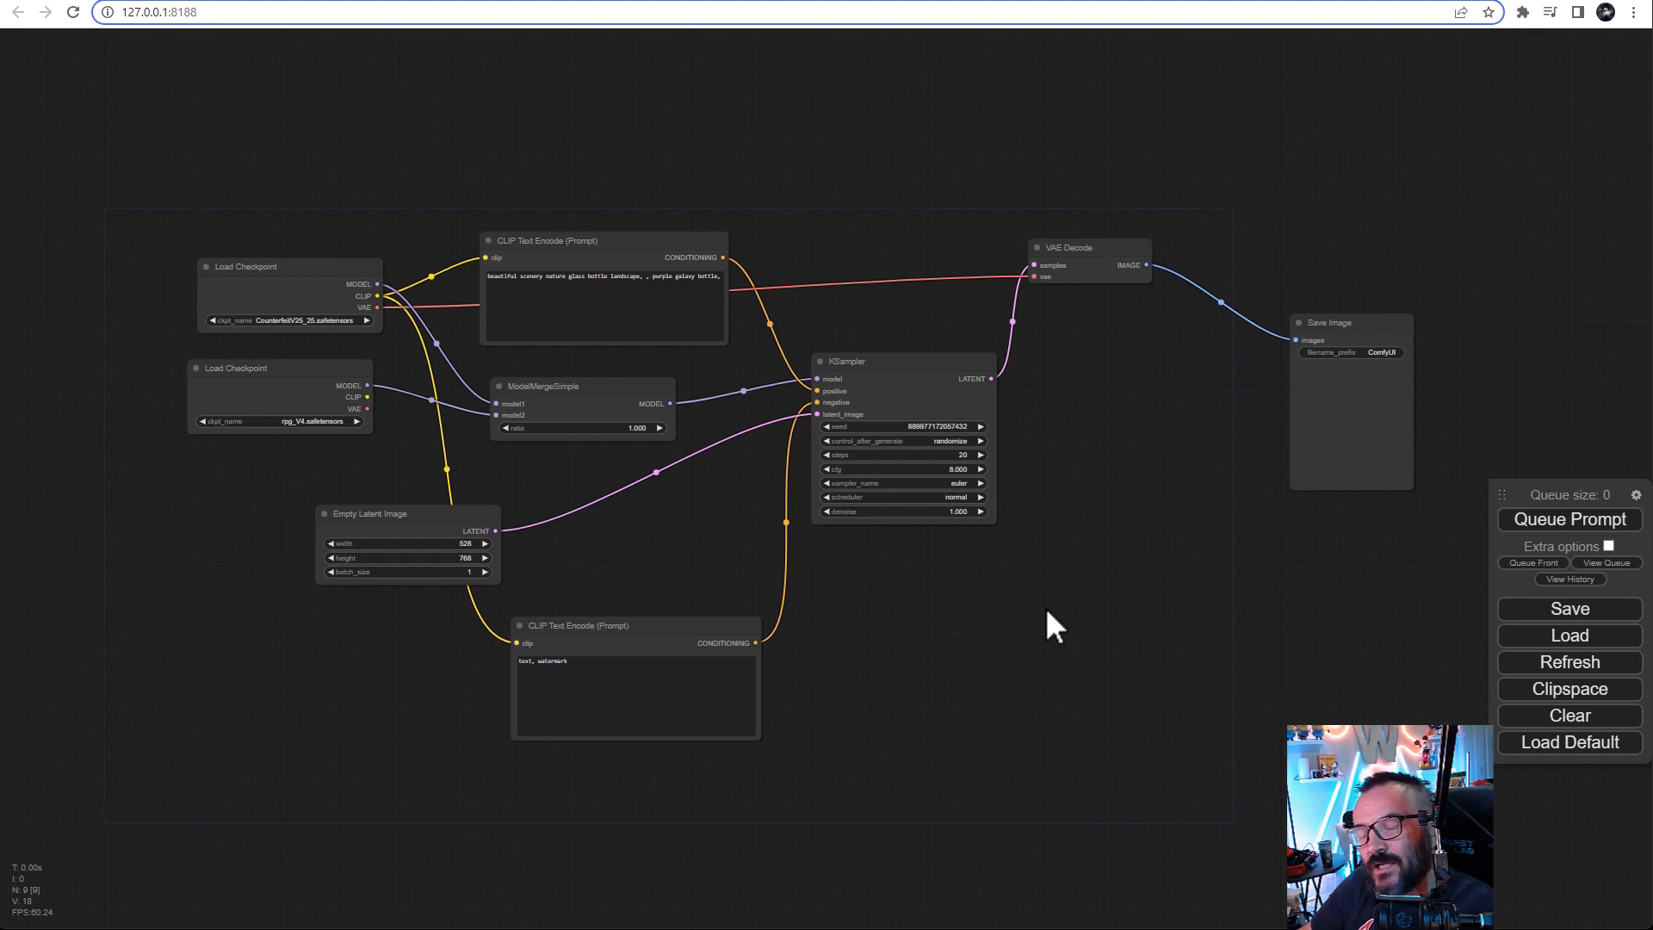
mouse_move(1095, 615)
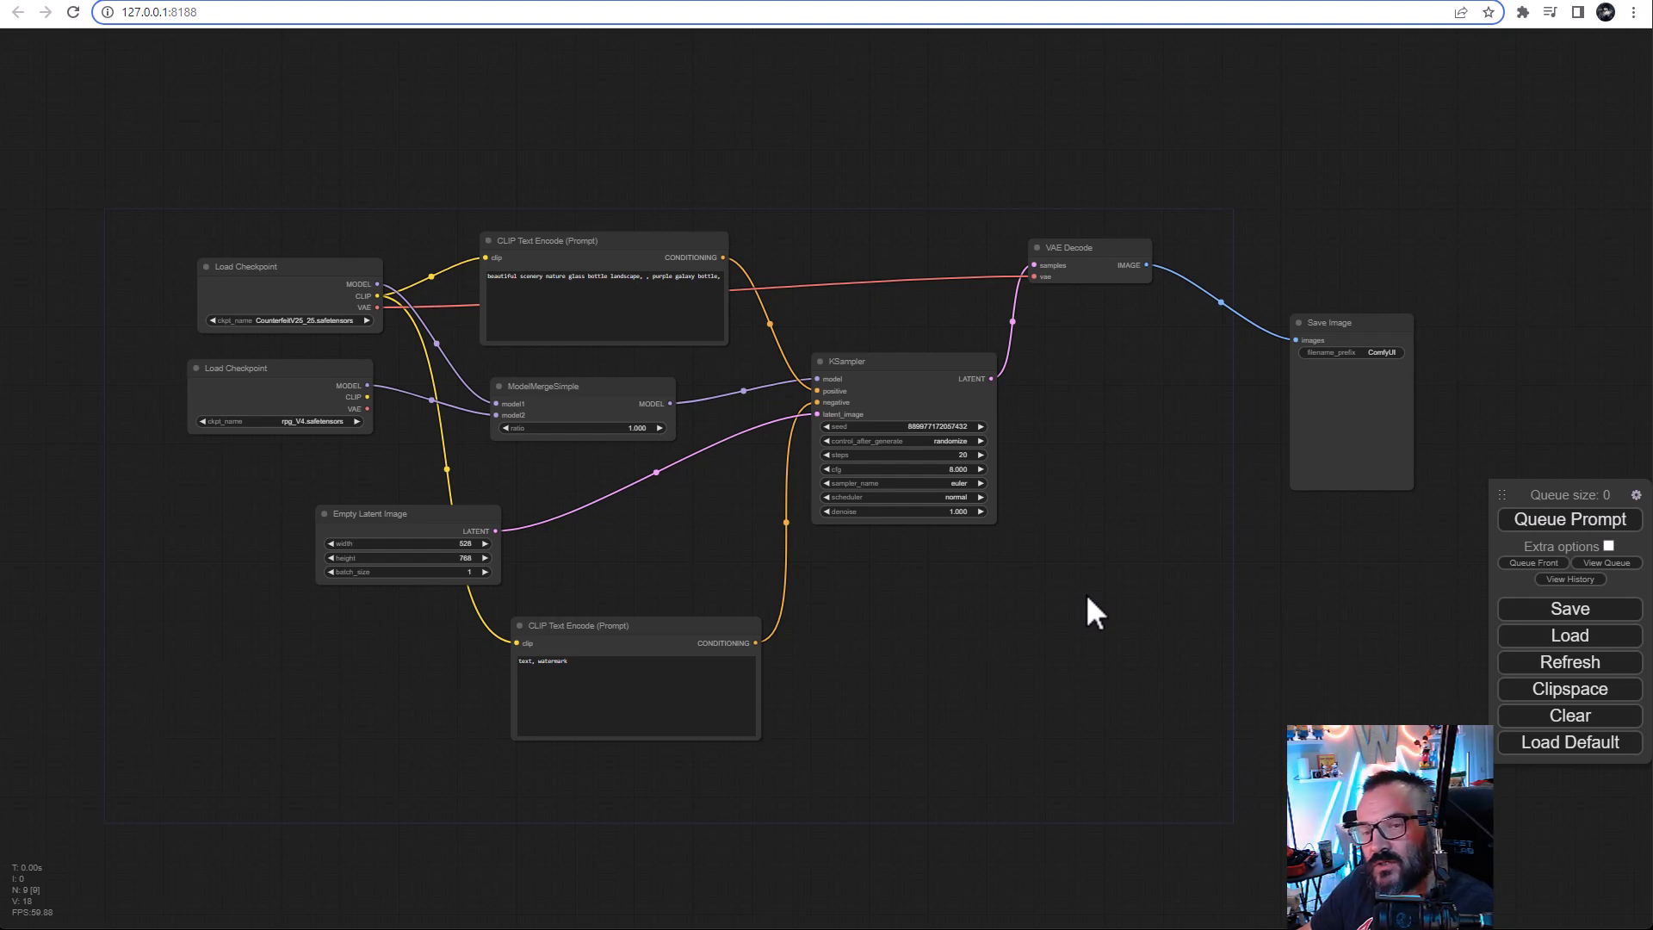
mouse_move(1159, 737)
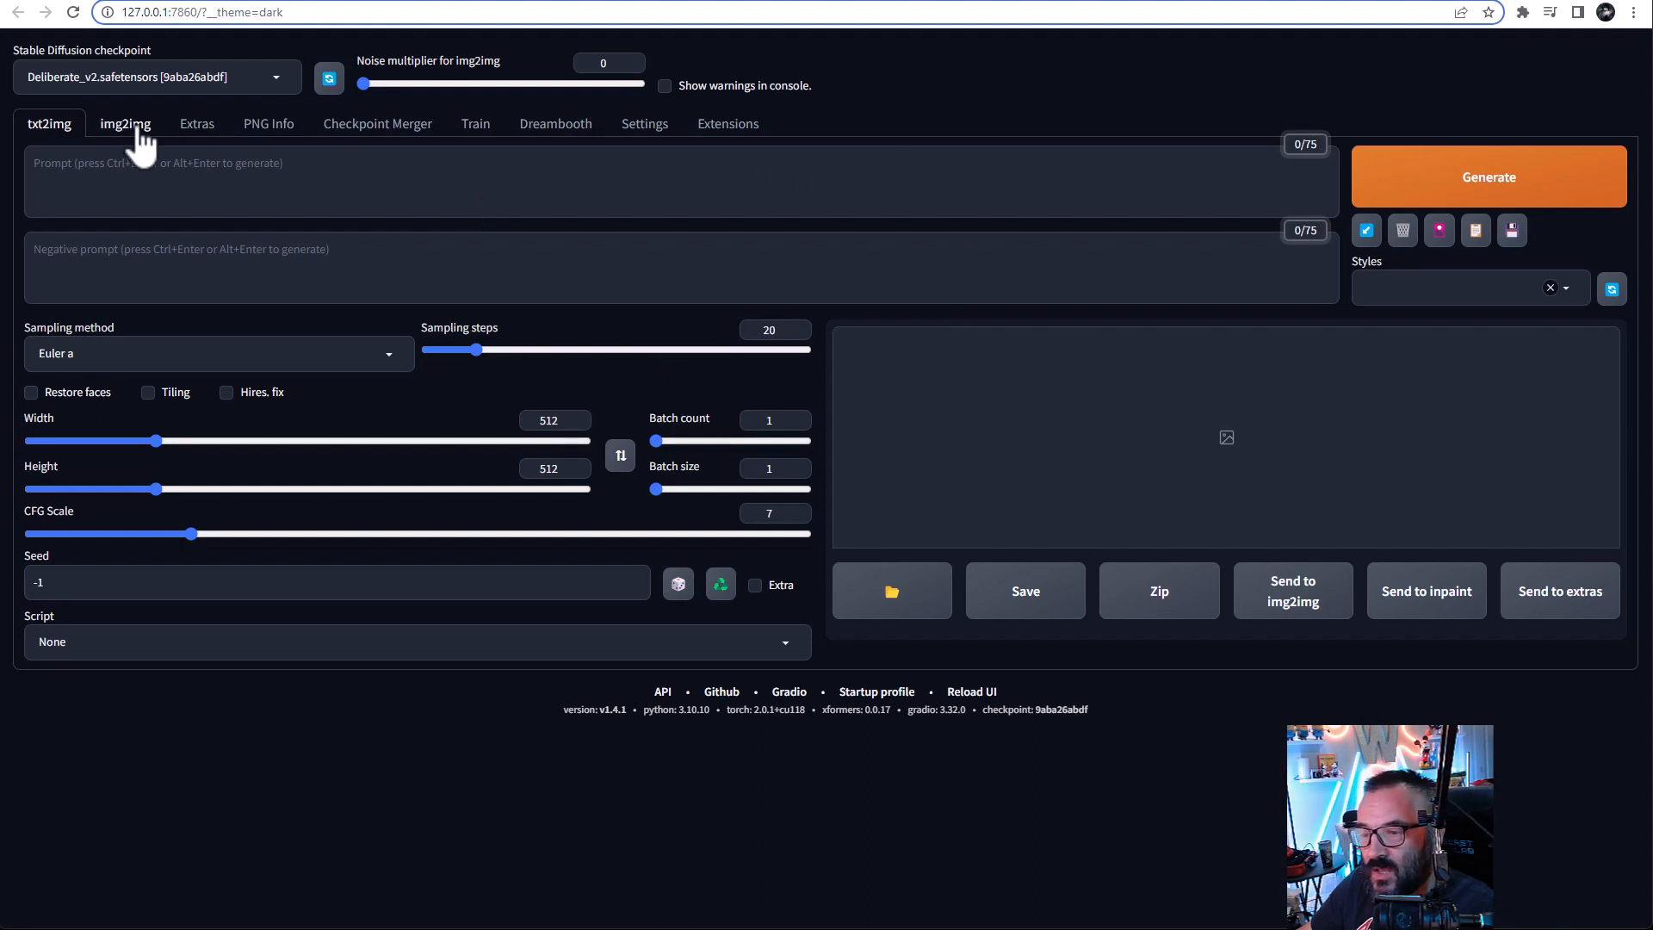
Step: Go to img2img, then PNG Info, and scroll the embedded workflow data
click(124, 123)
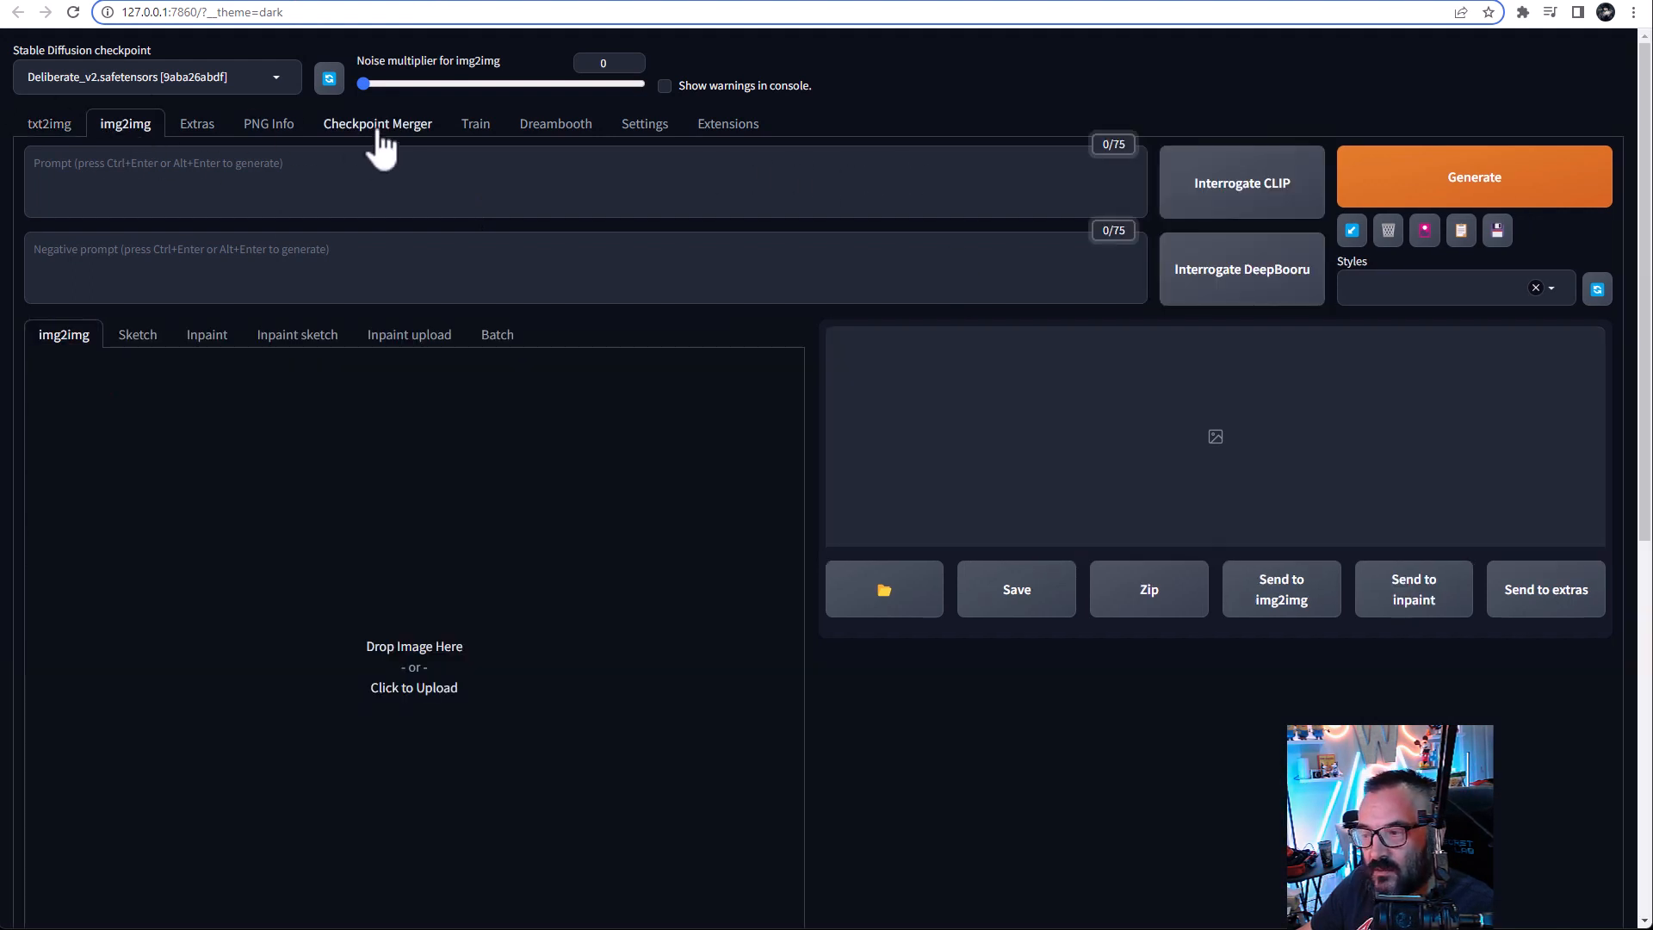
click(267, 123)
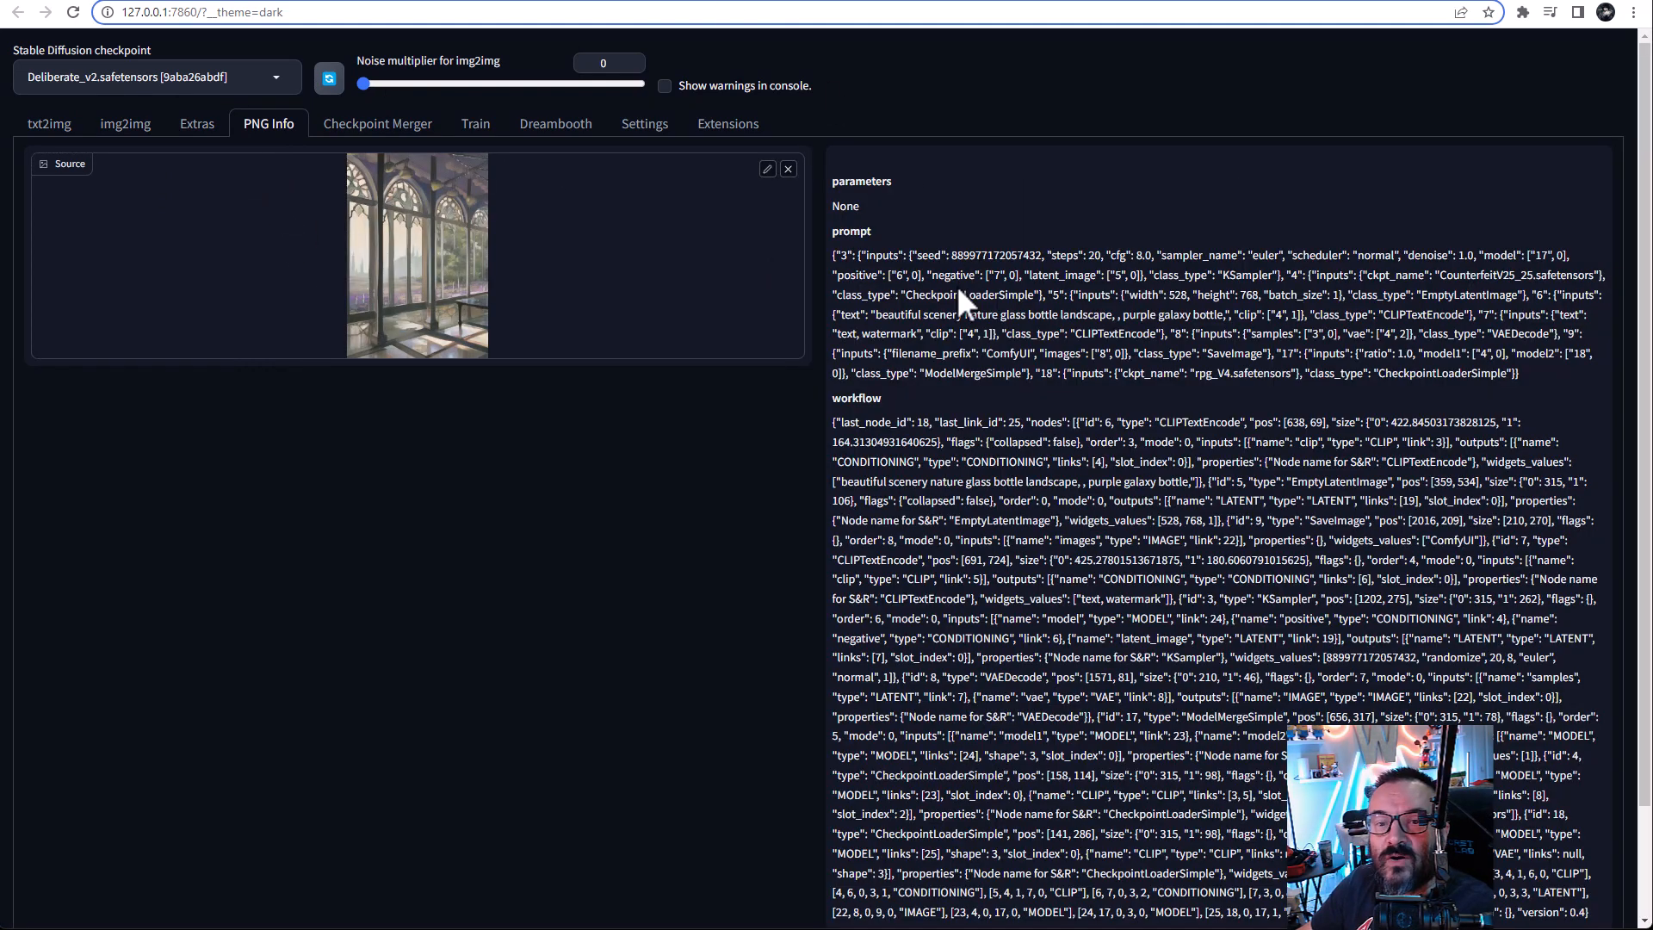
scroll(down, 3)
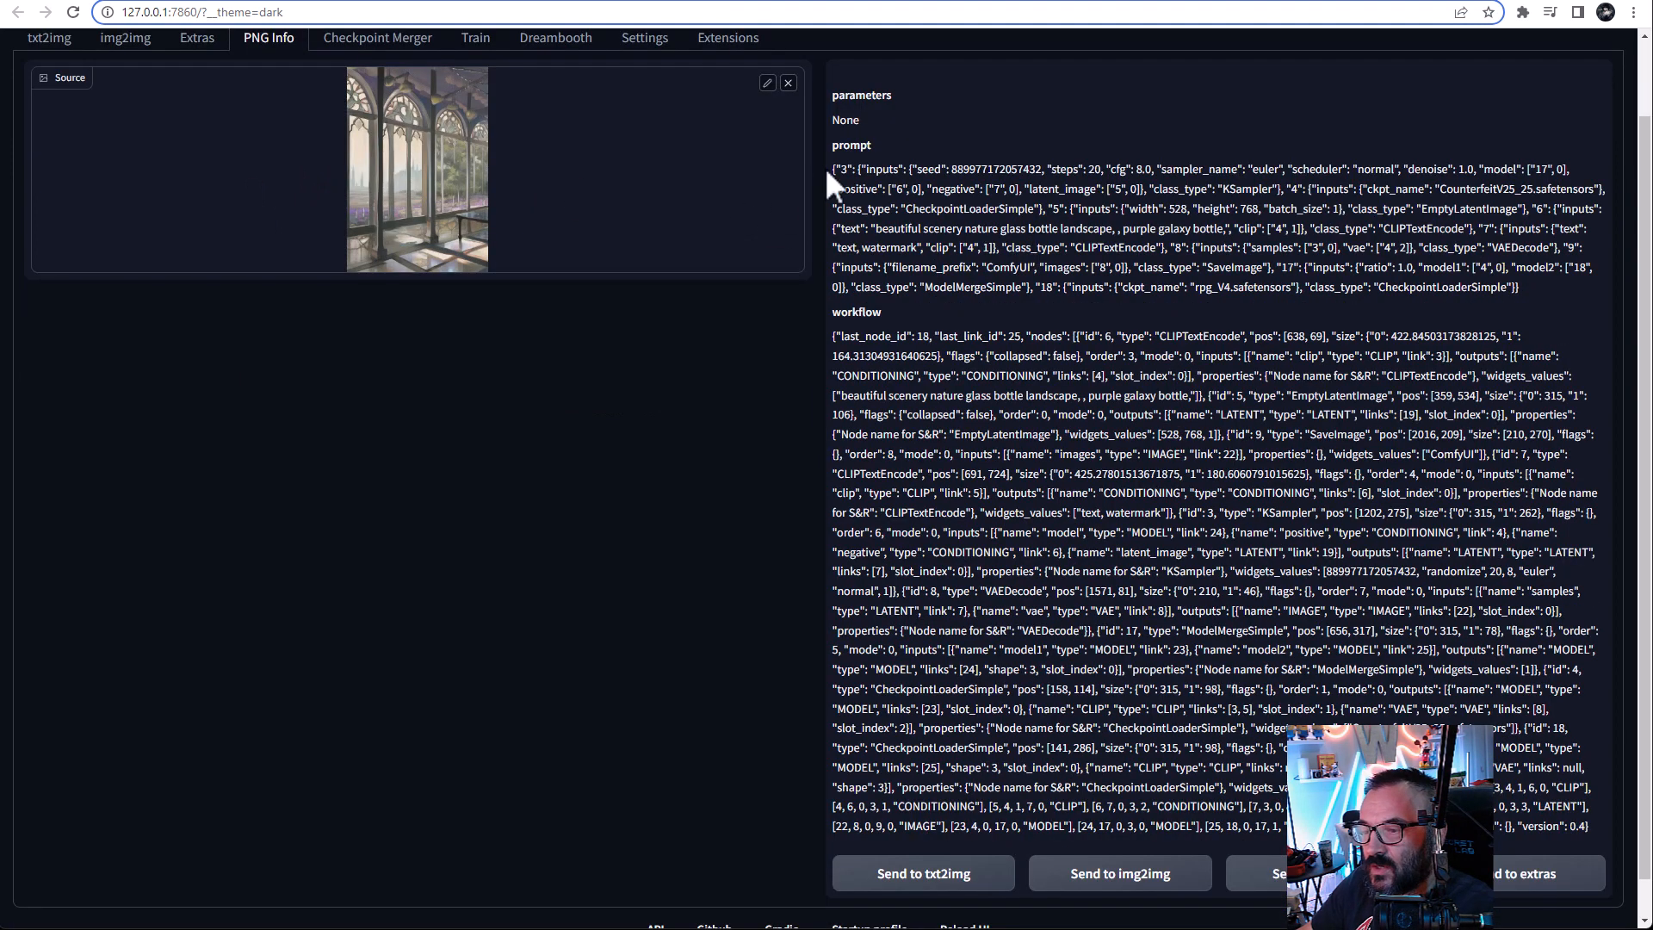
mouse_move(1141, 335)
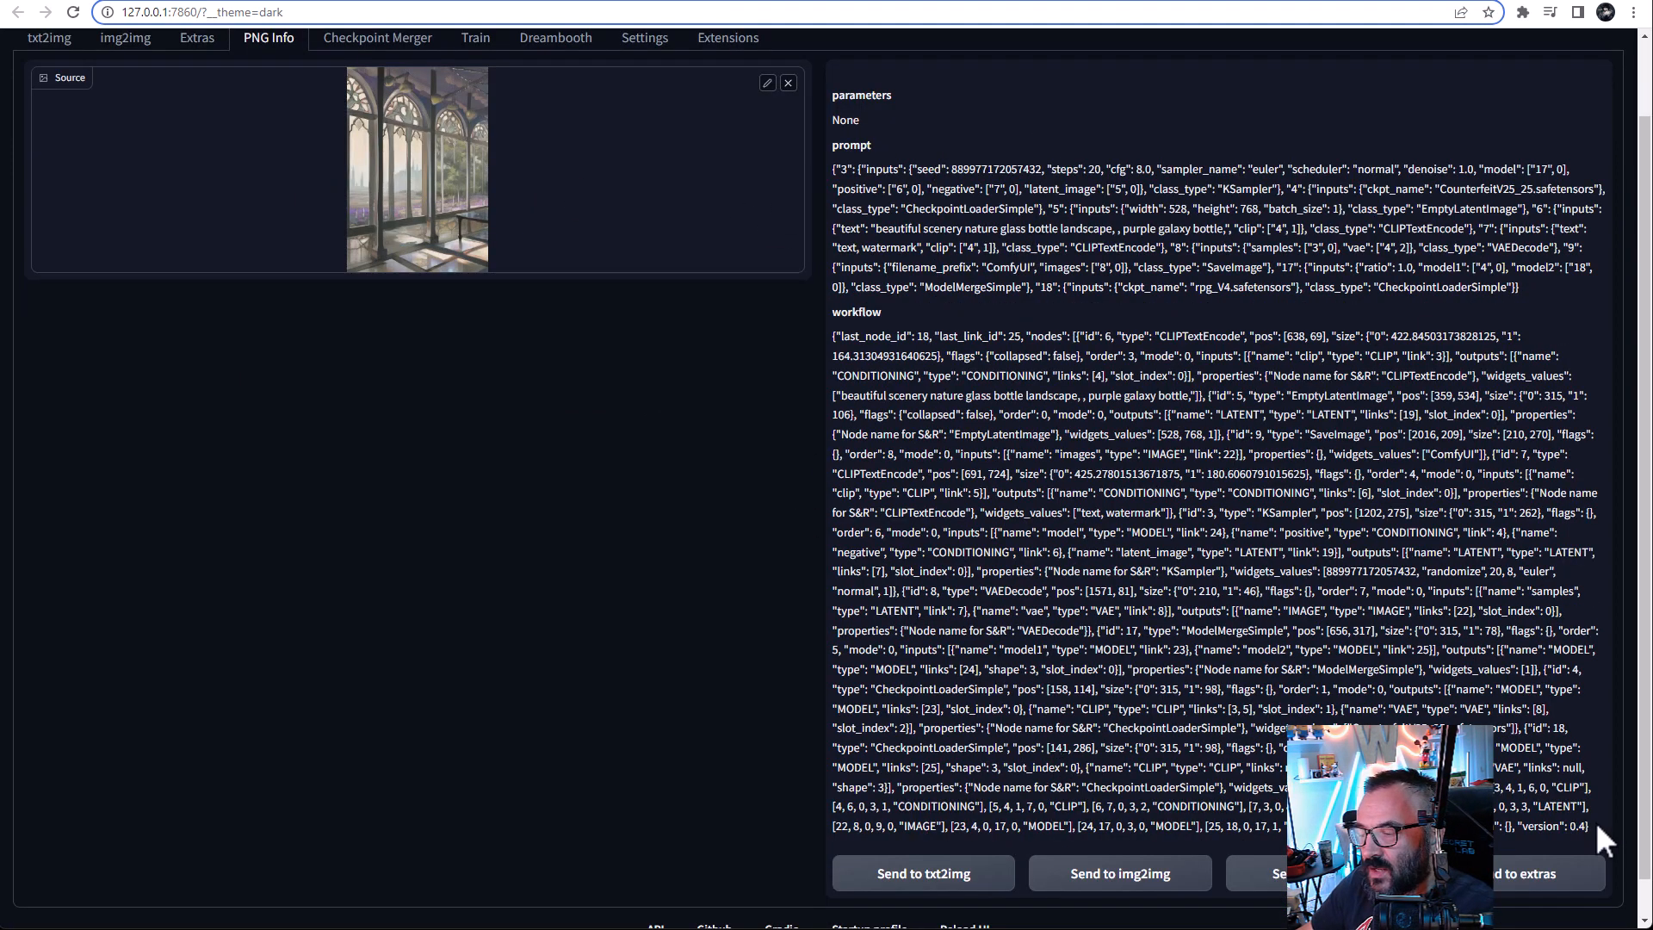
mouse_move(1069, 253)
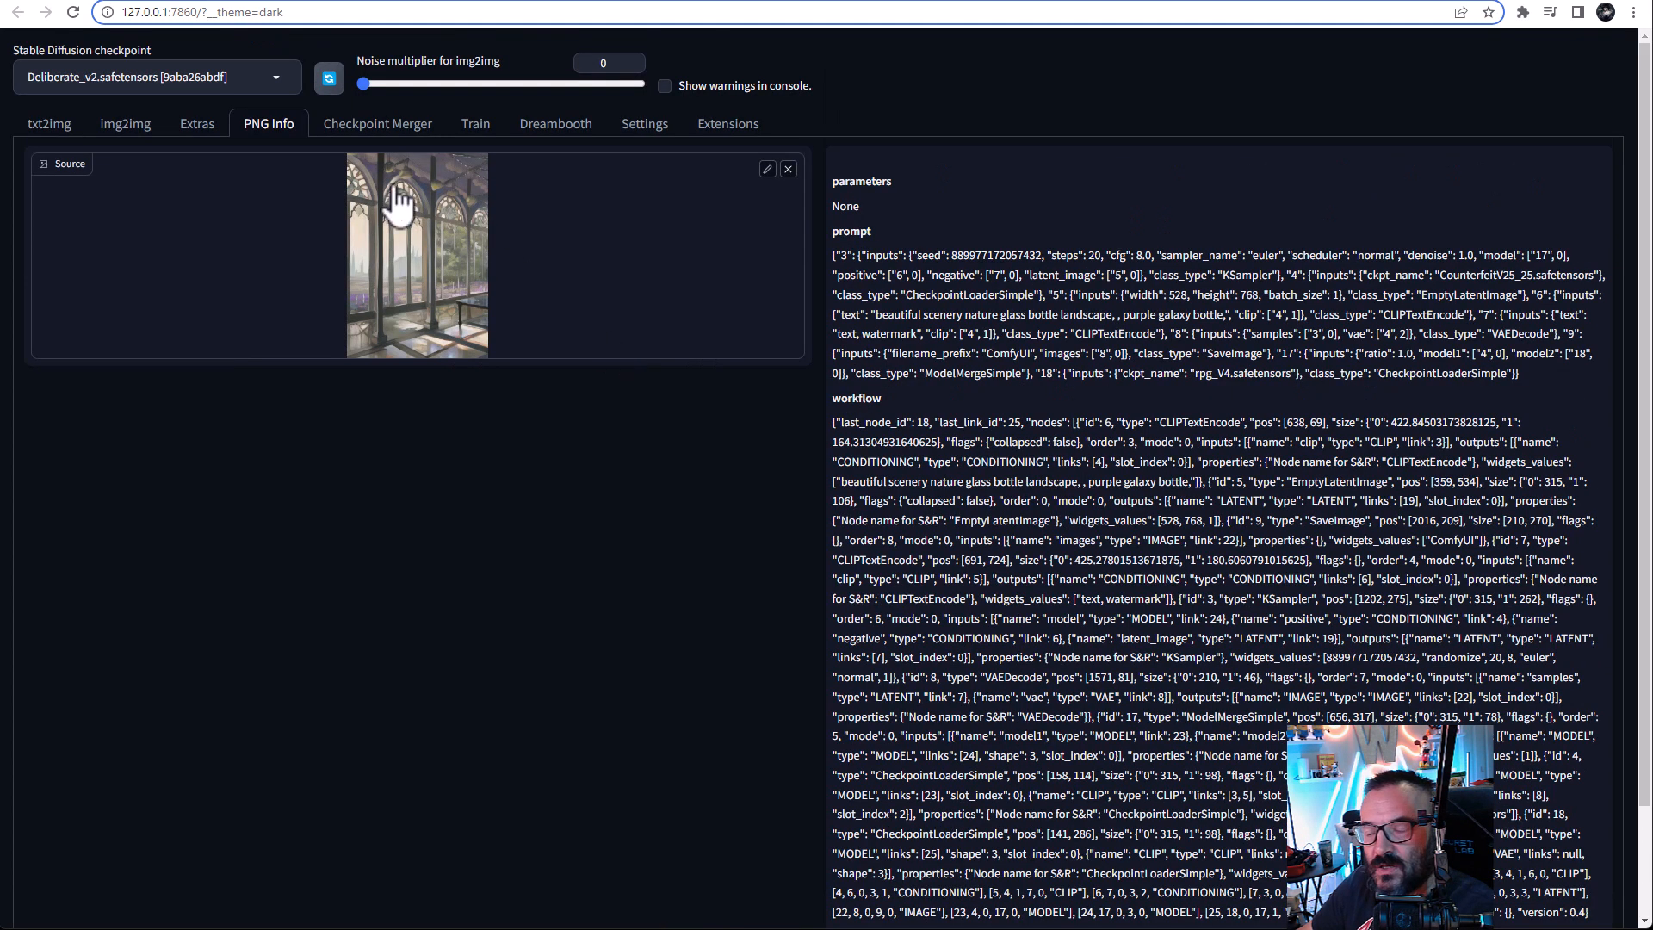
mouse_move(1427, 380)
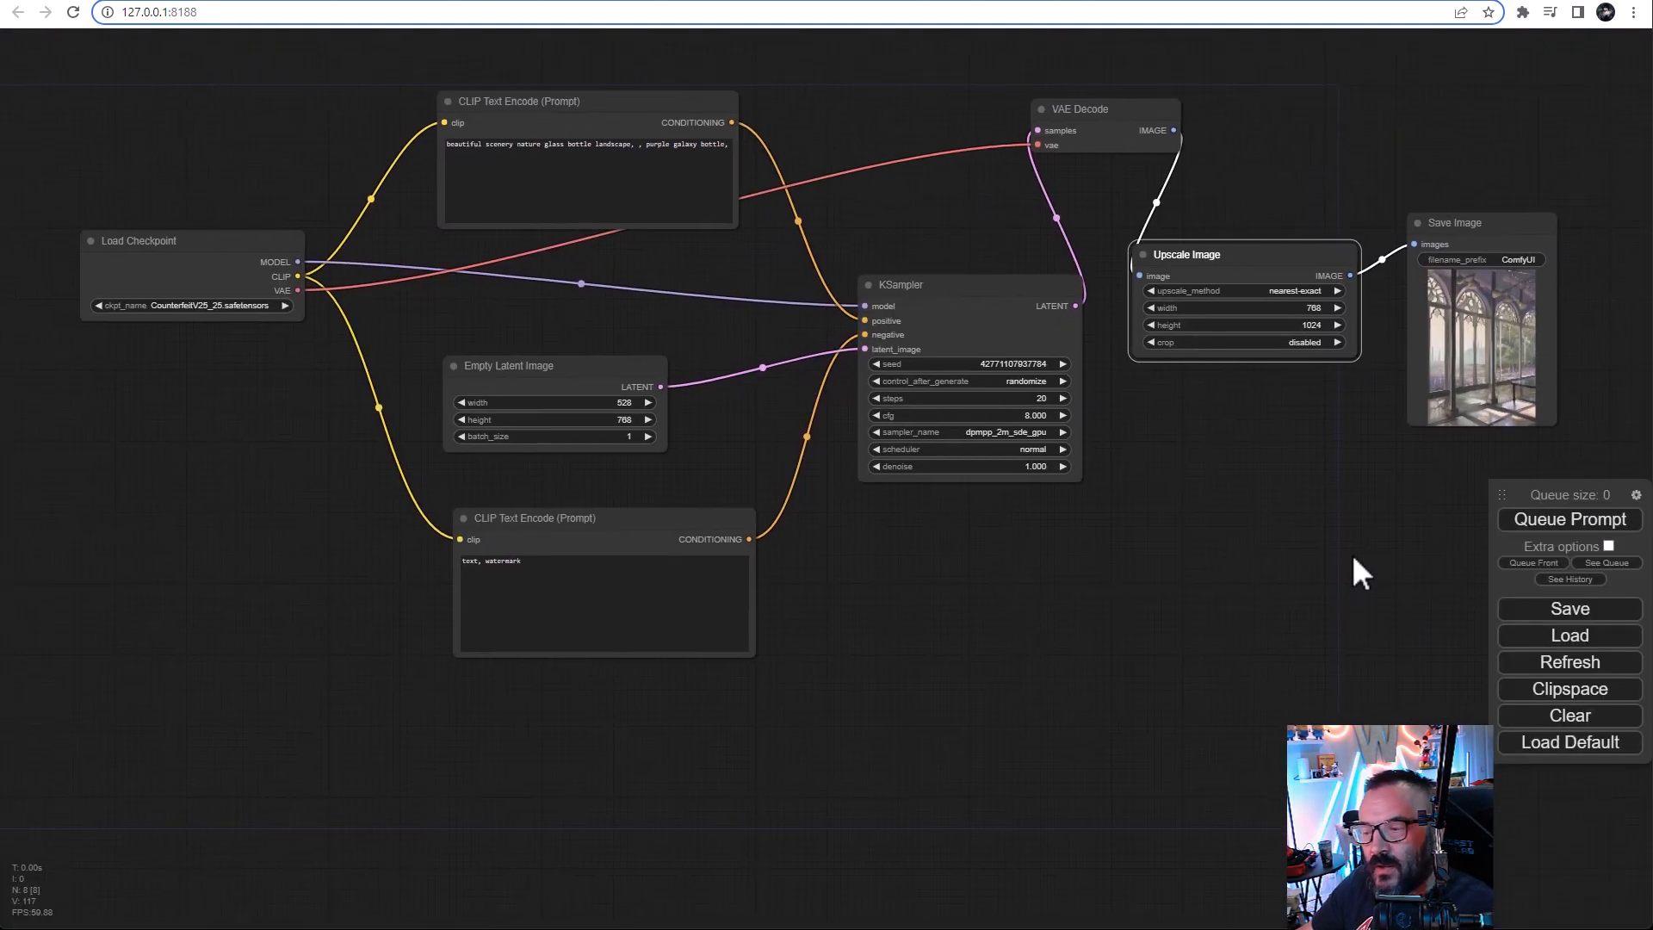
Step: Inspect the positive prompt text, then queue generation of a new upscaled garden image
double_click(527, 144)
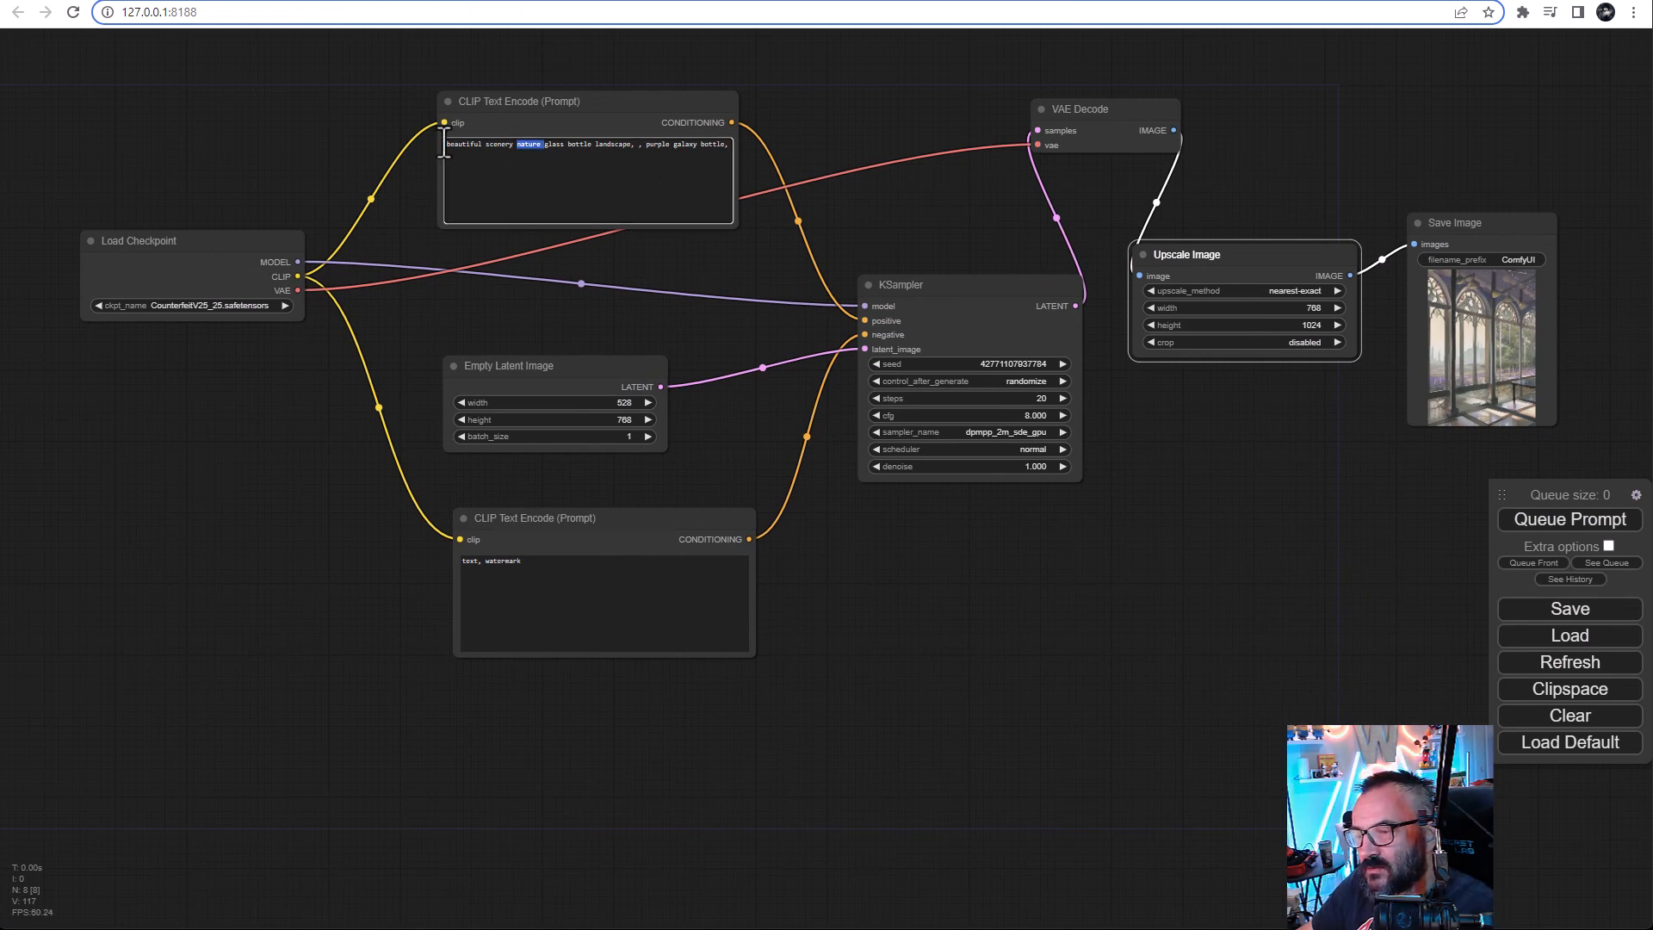
triple_click(585, 144)
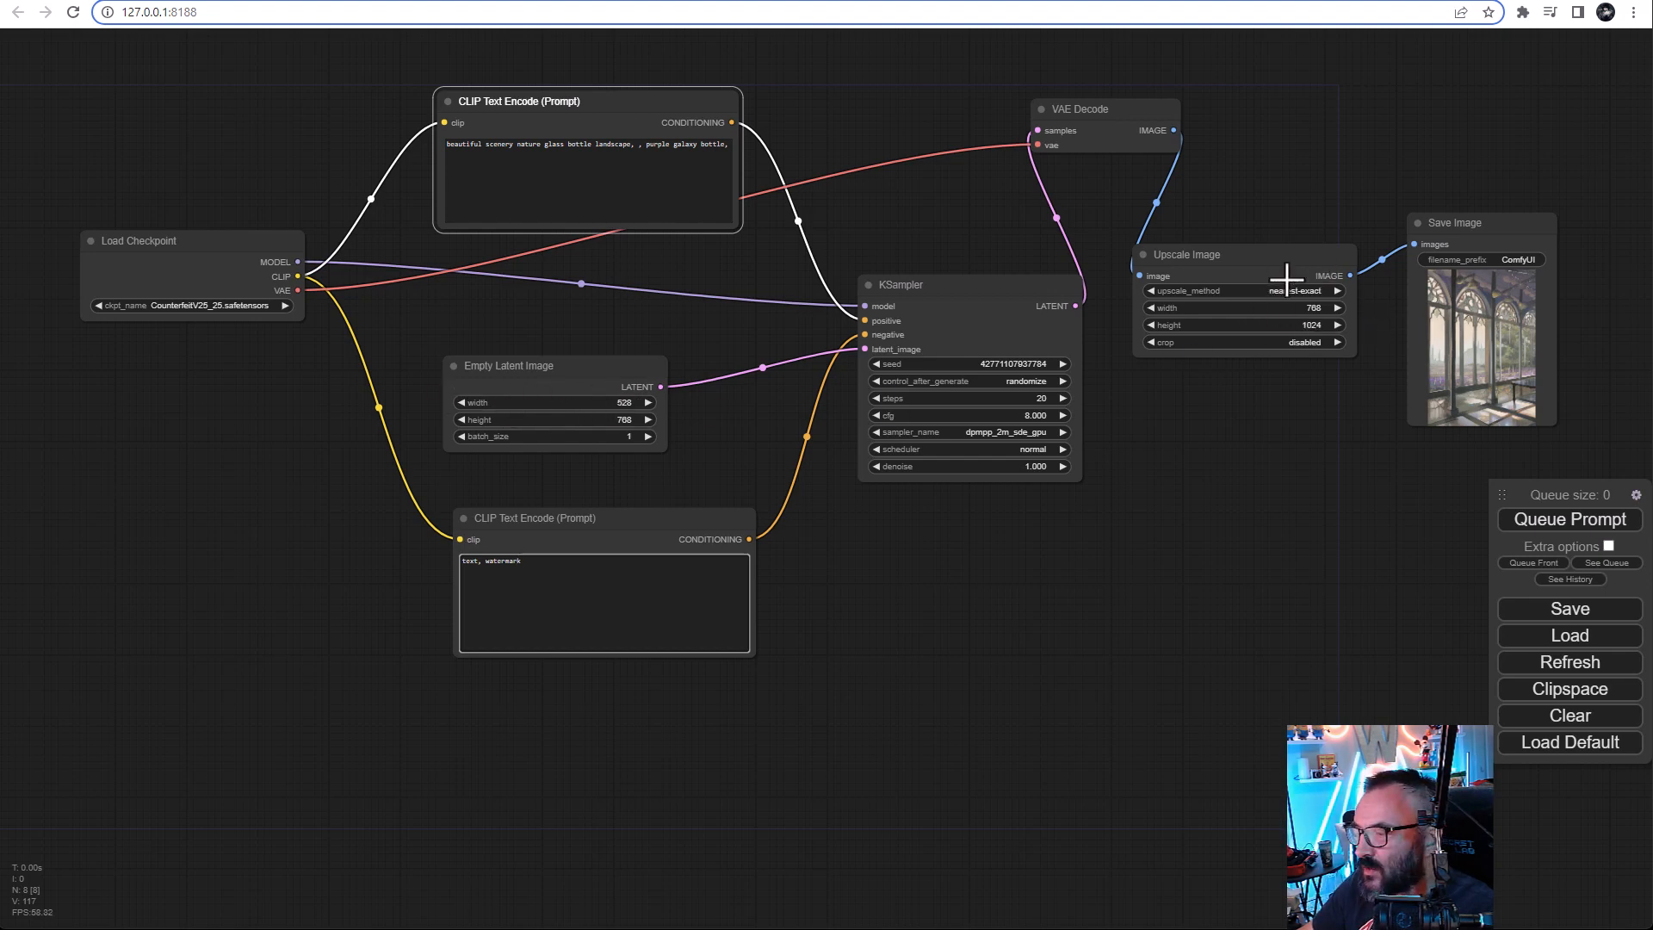
mouse_move(1413, 211)
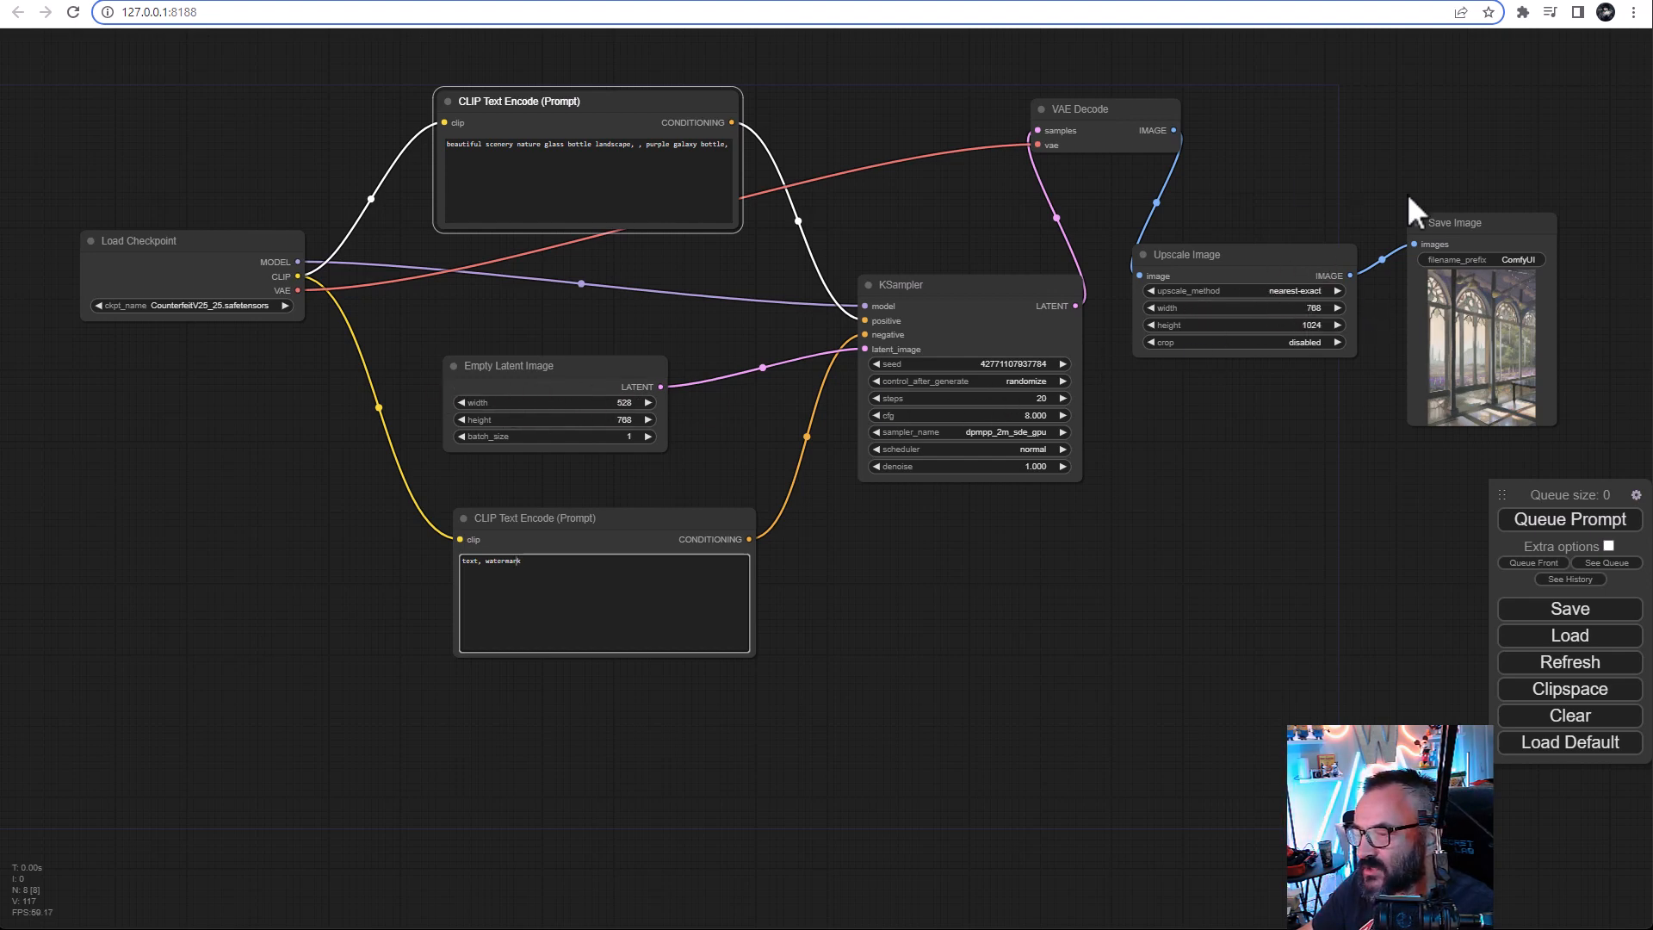
click(1568, 519)
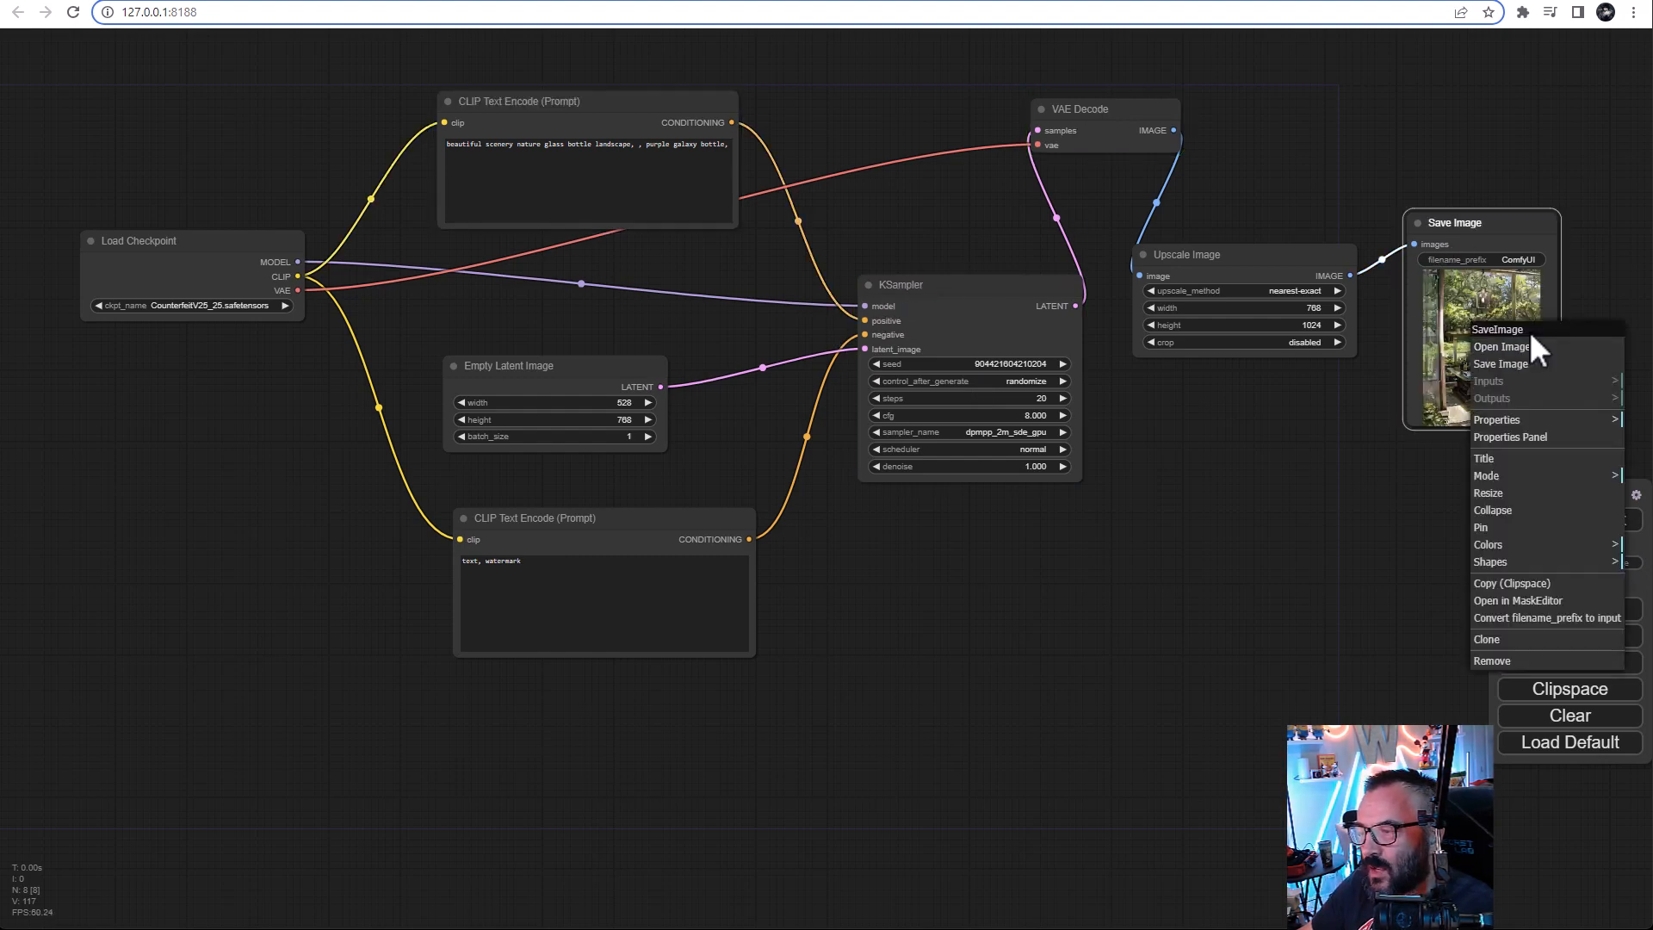
Step: Open the generated 768x1024 garden image full-size in its own browser tab
click(1501, 346)
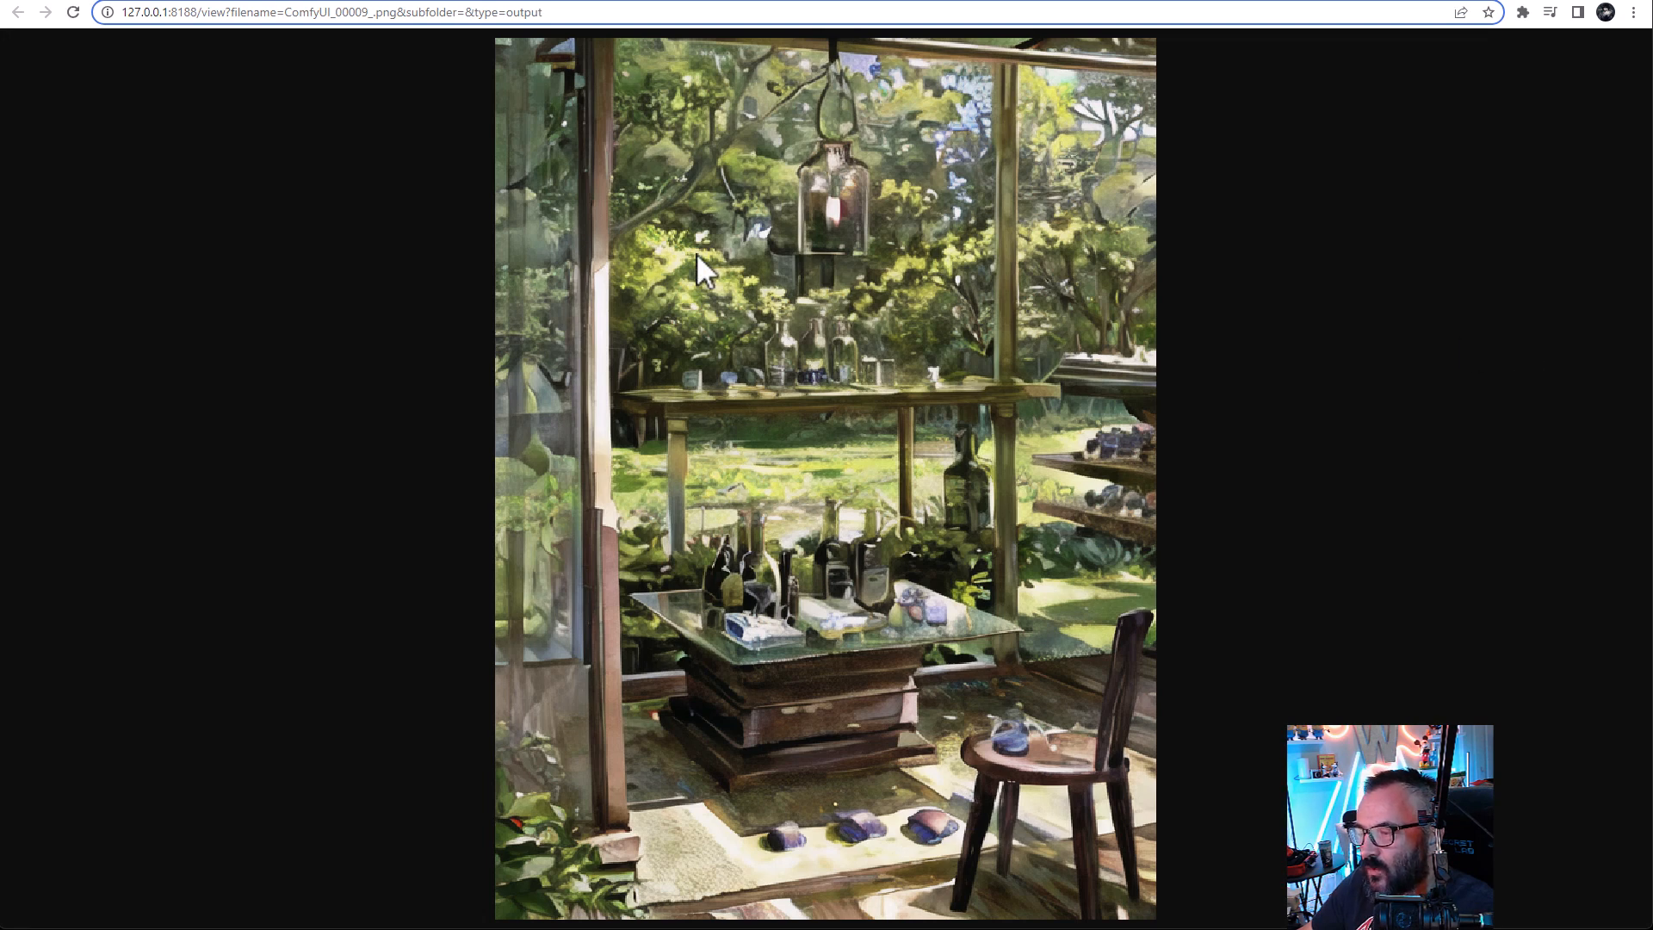
mouse_move(1038, 717)
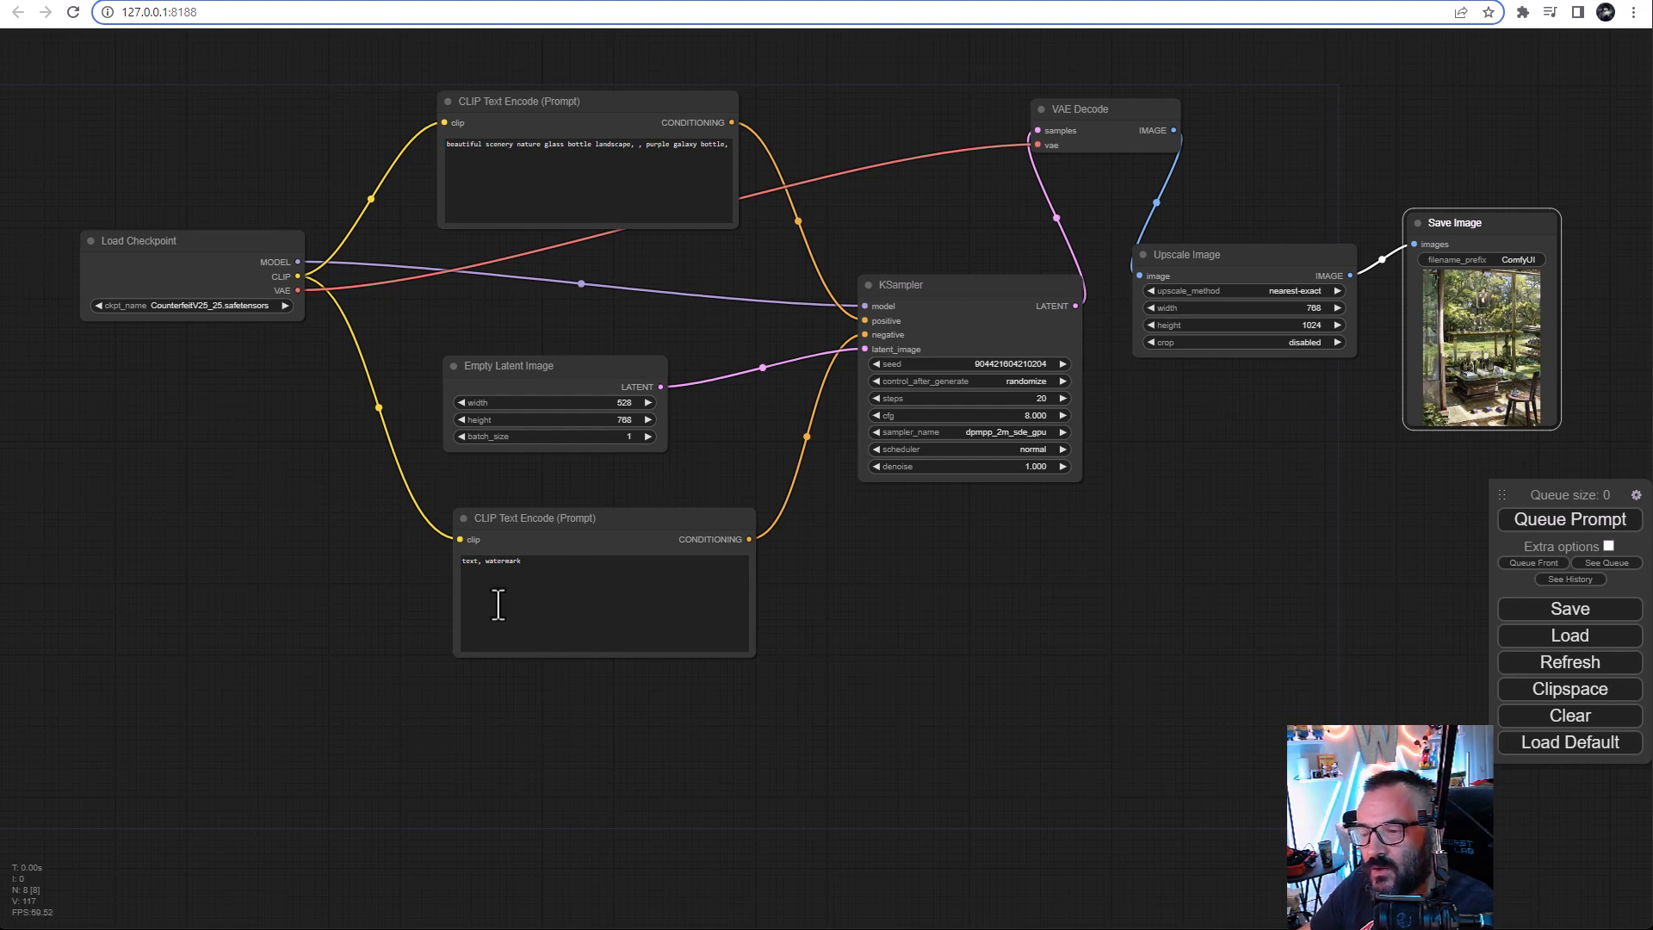
mouse_move(978, 572)
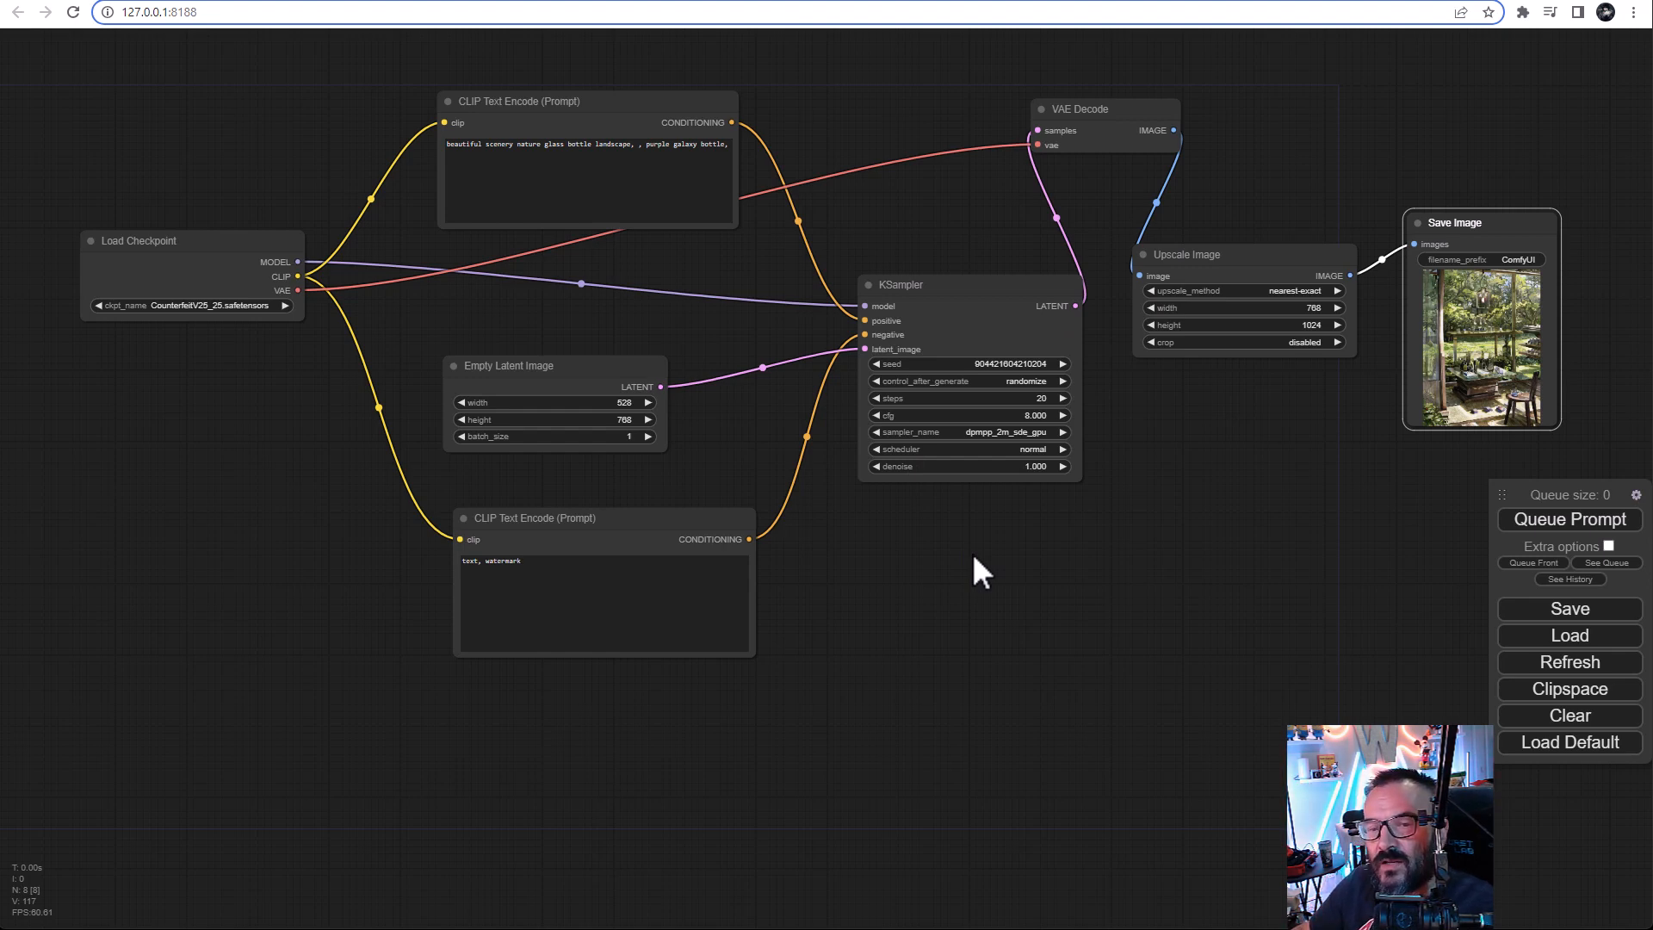
mouse_move(1128, 380)
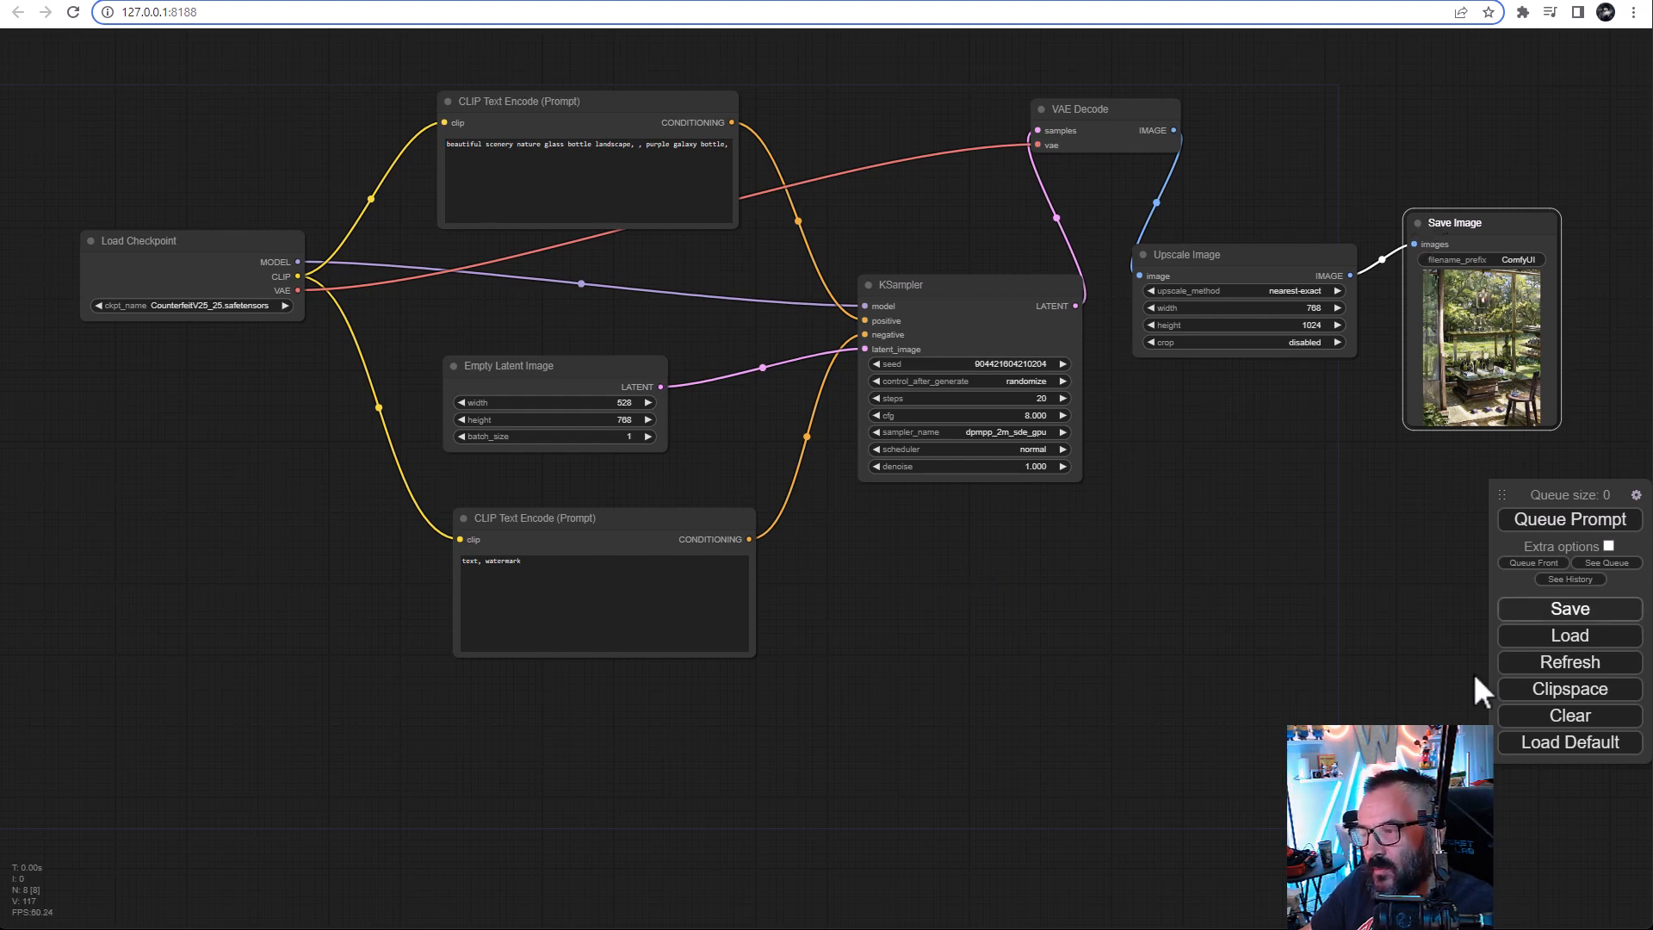
mouse_move(1205, 634)
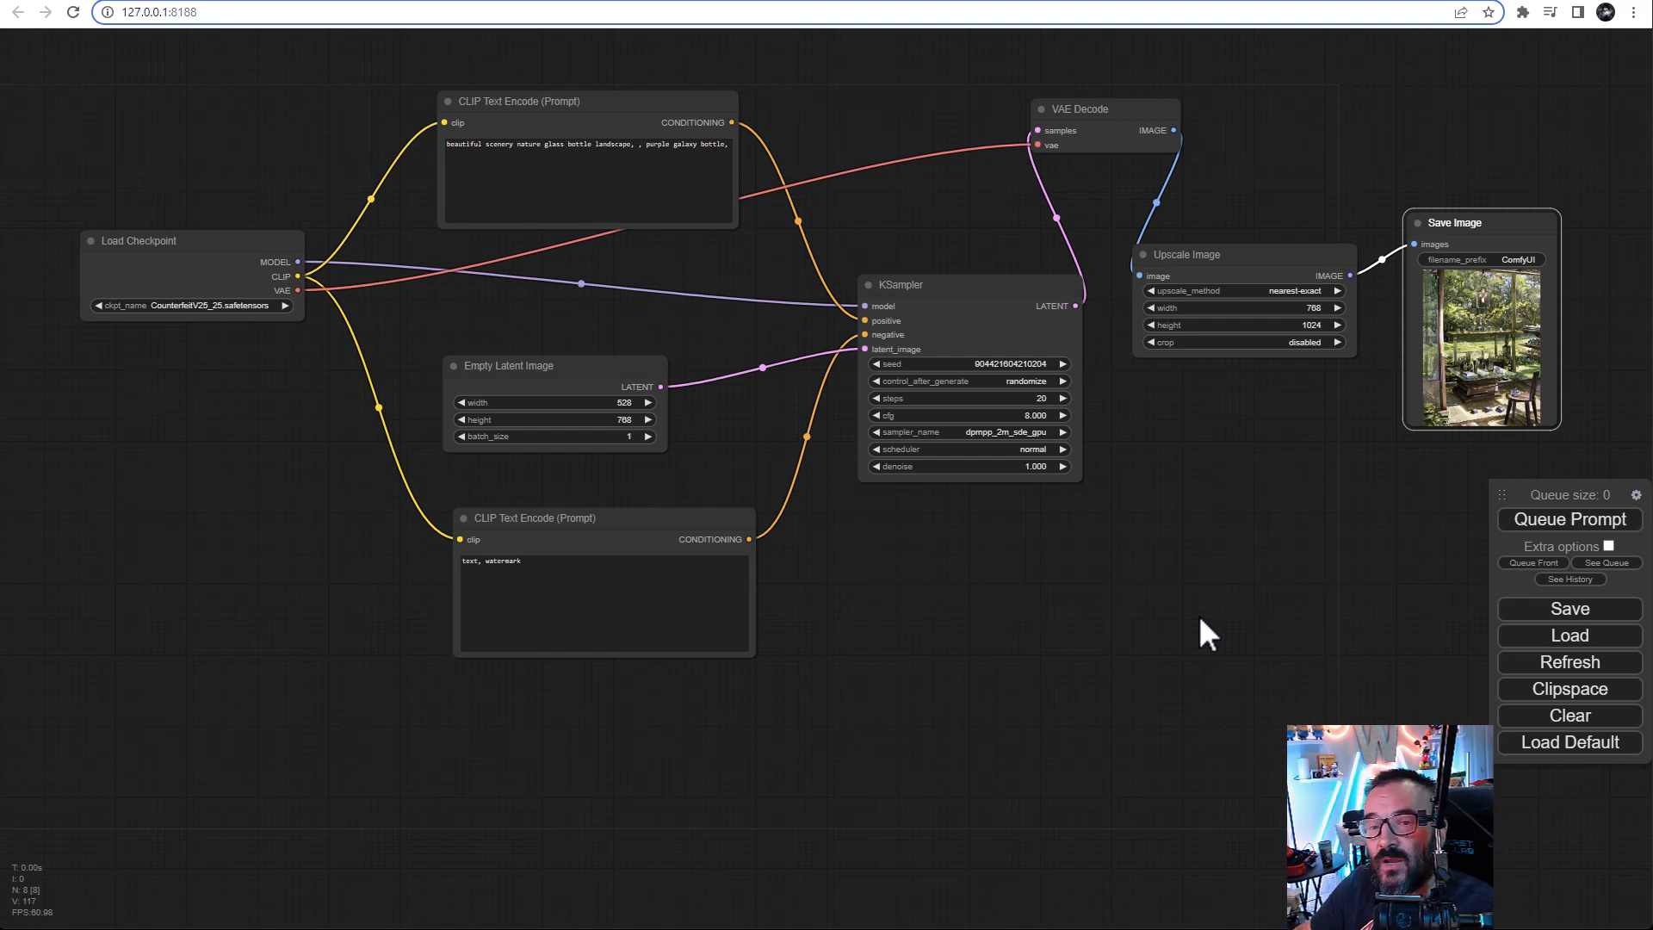
mouse_move(1184, 513)
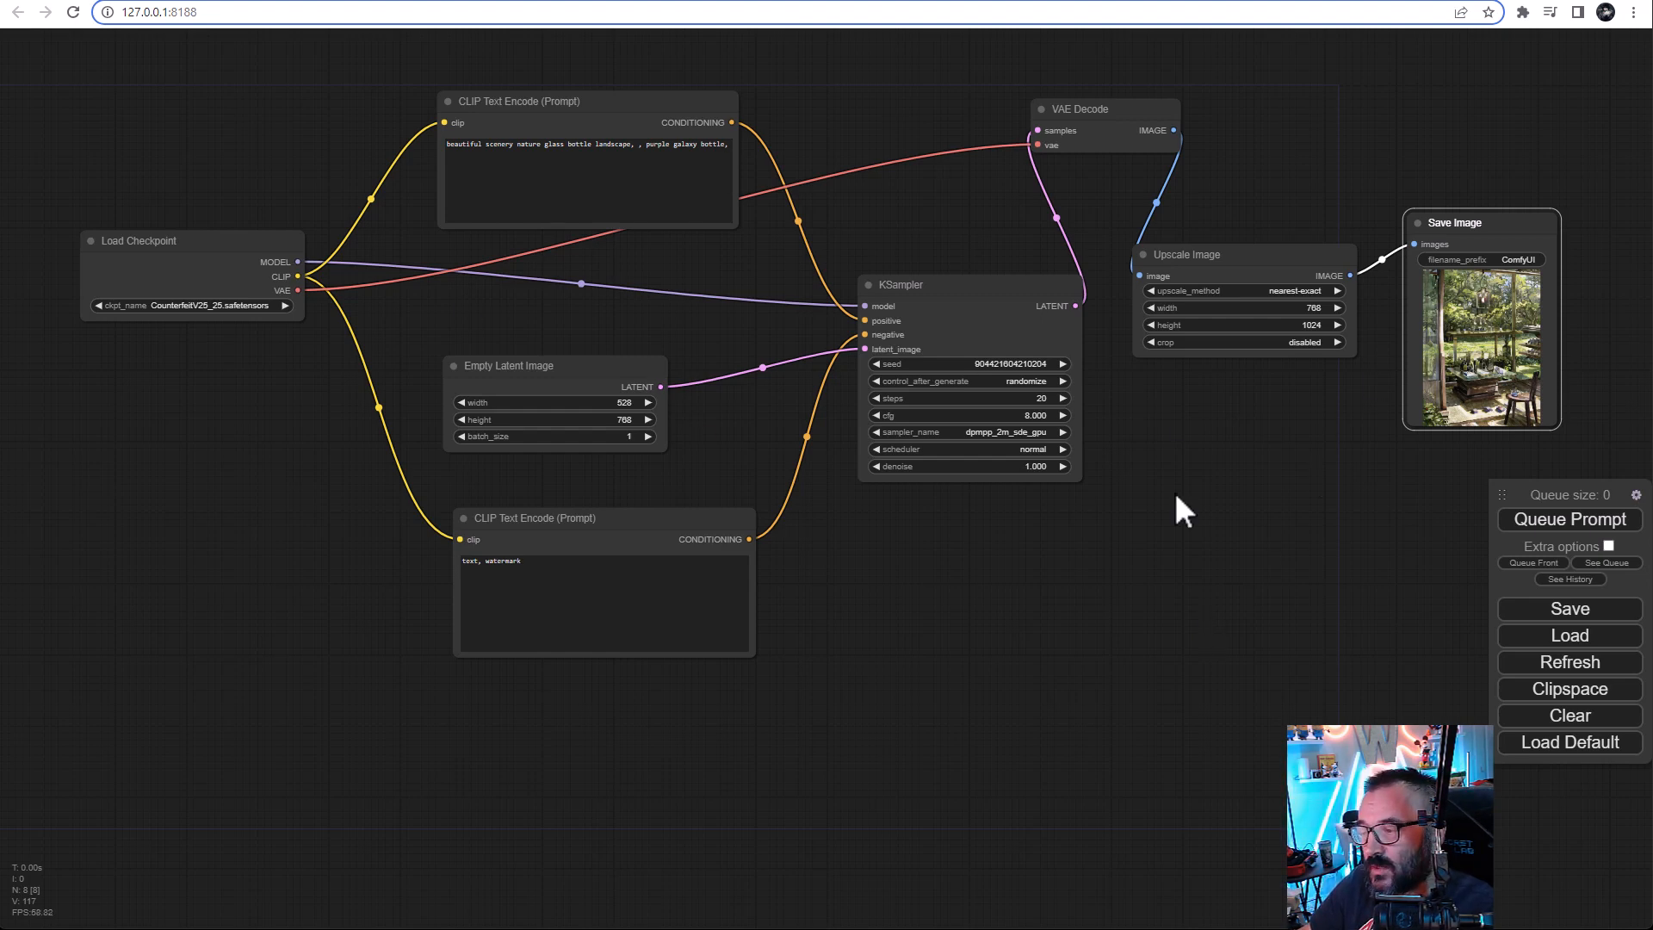